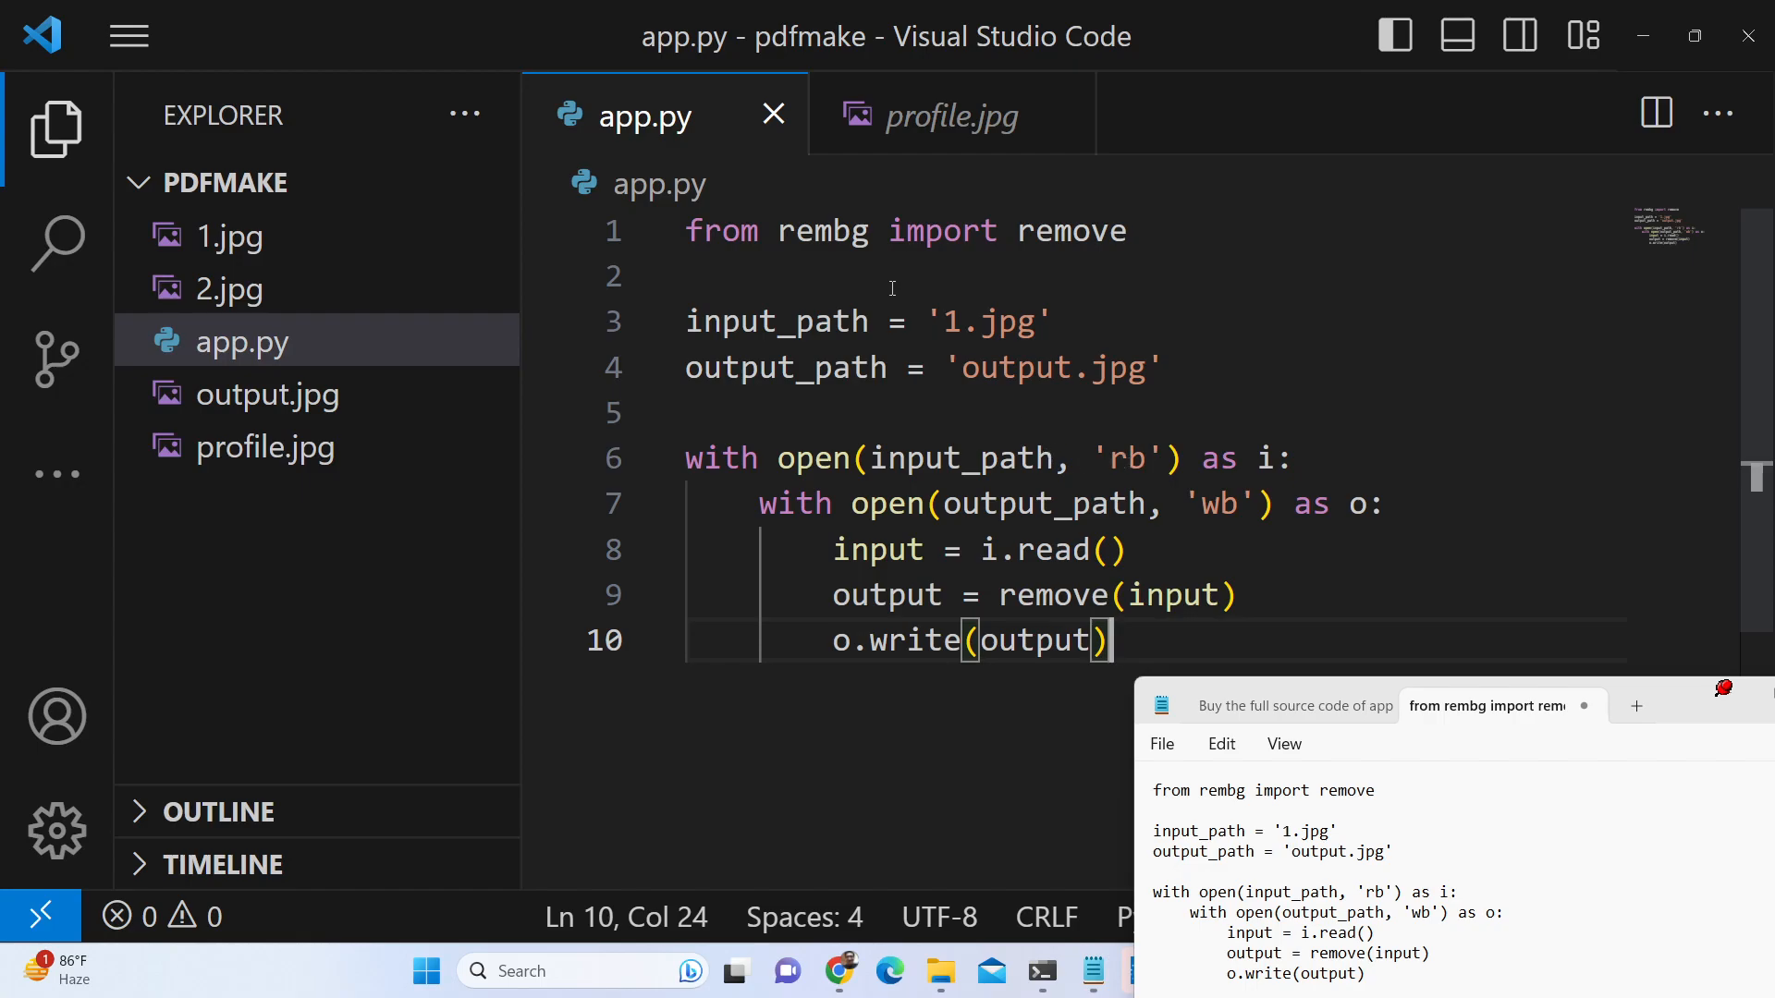
mouse_move(857, 247)
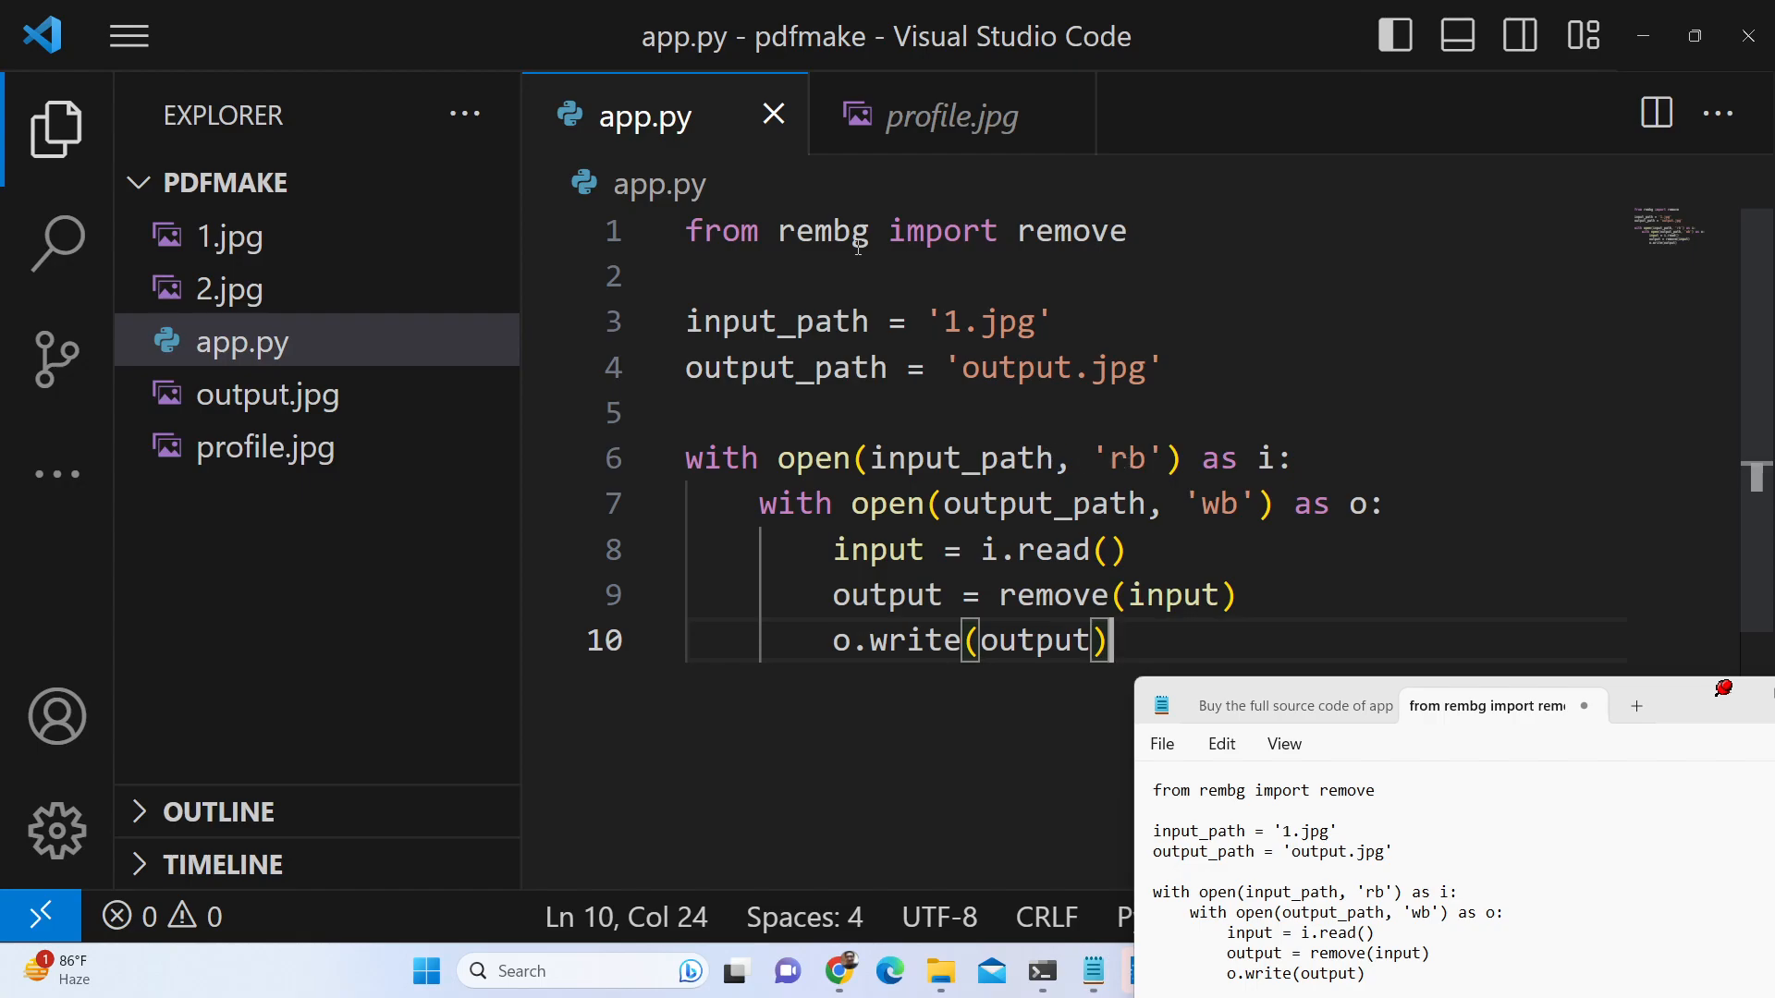
Highlight the output.jpg and 1.jpg file names in the app.py script
double_click(825, 231)
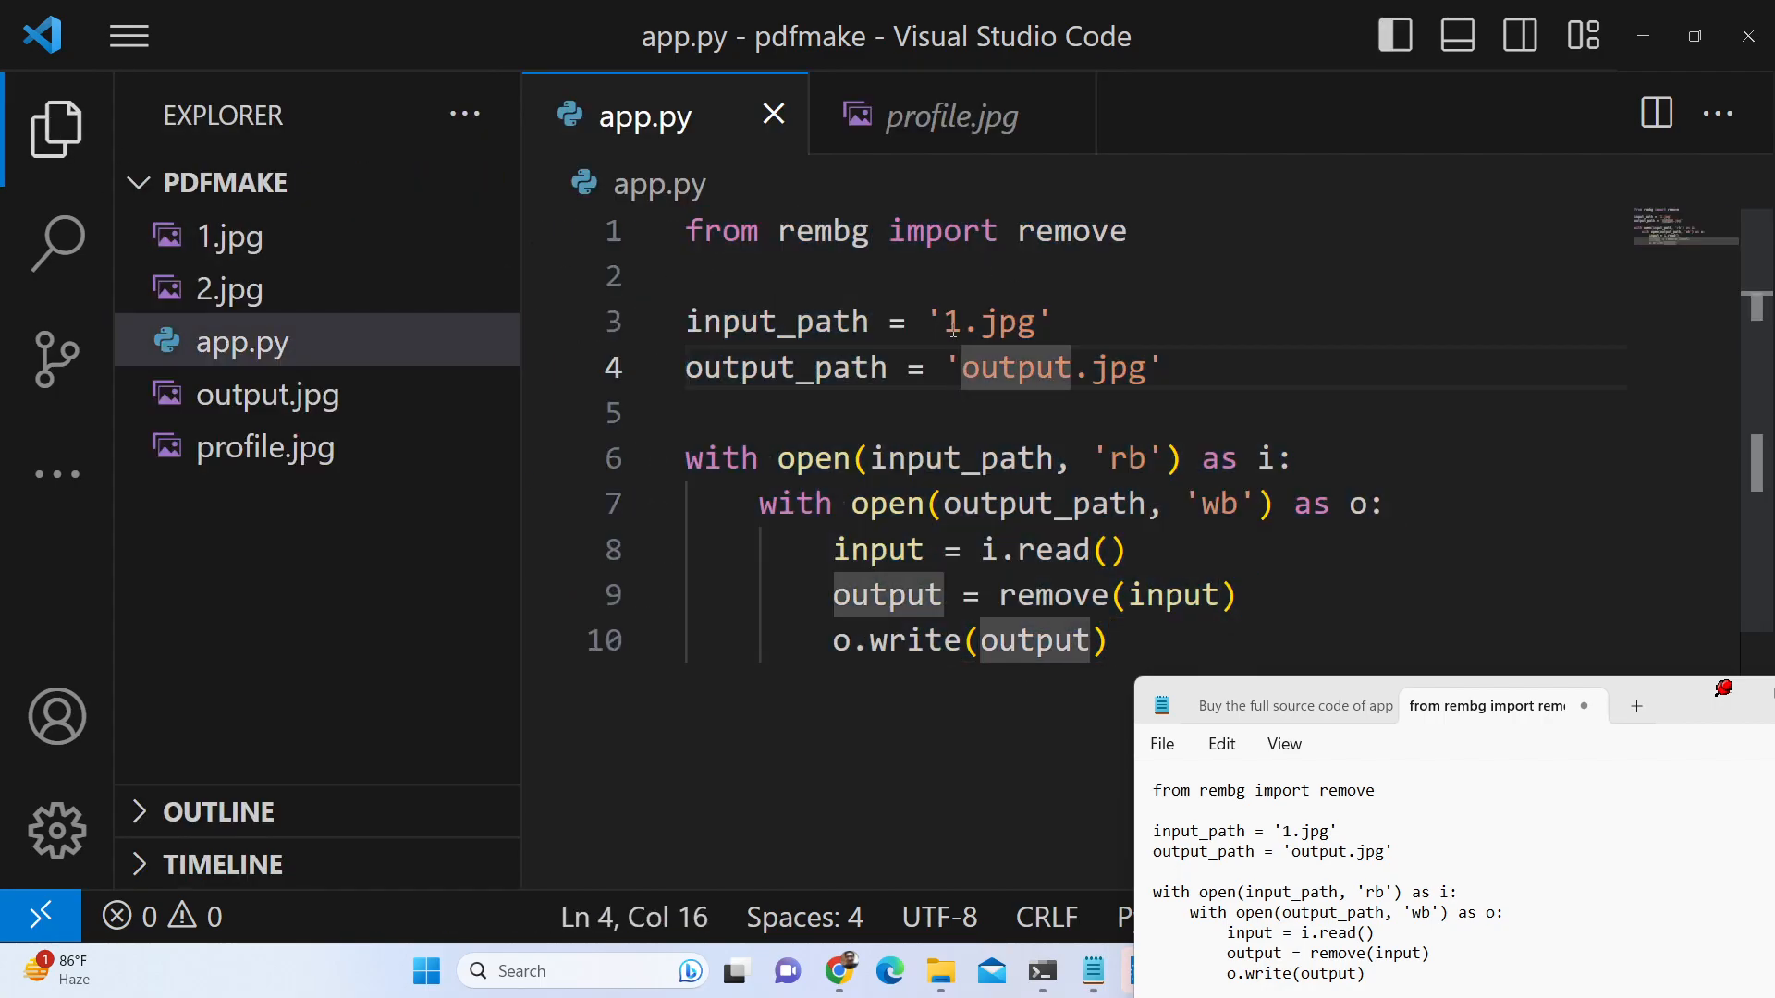
double_click(993, 322)
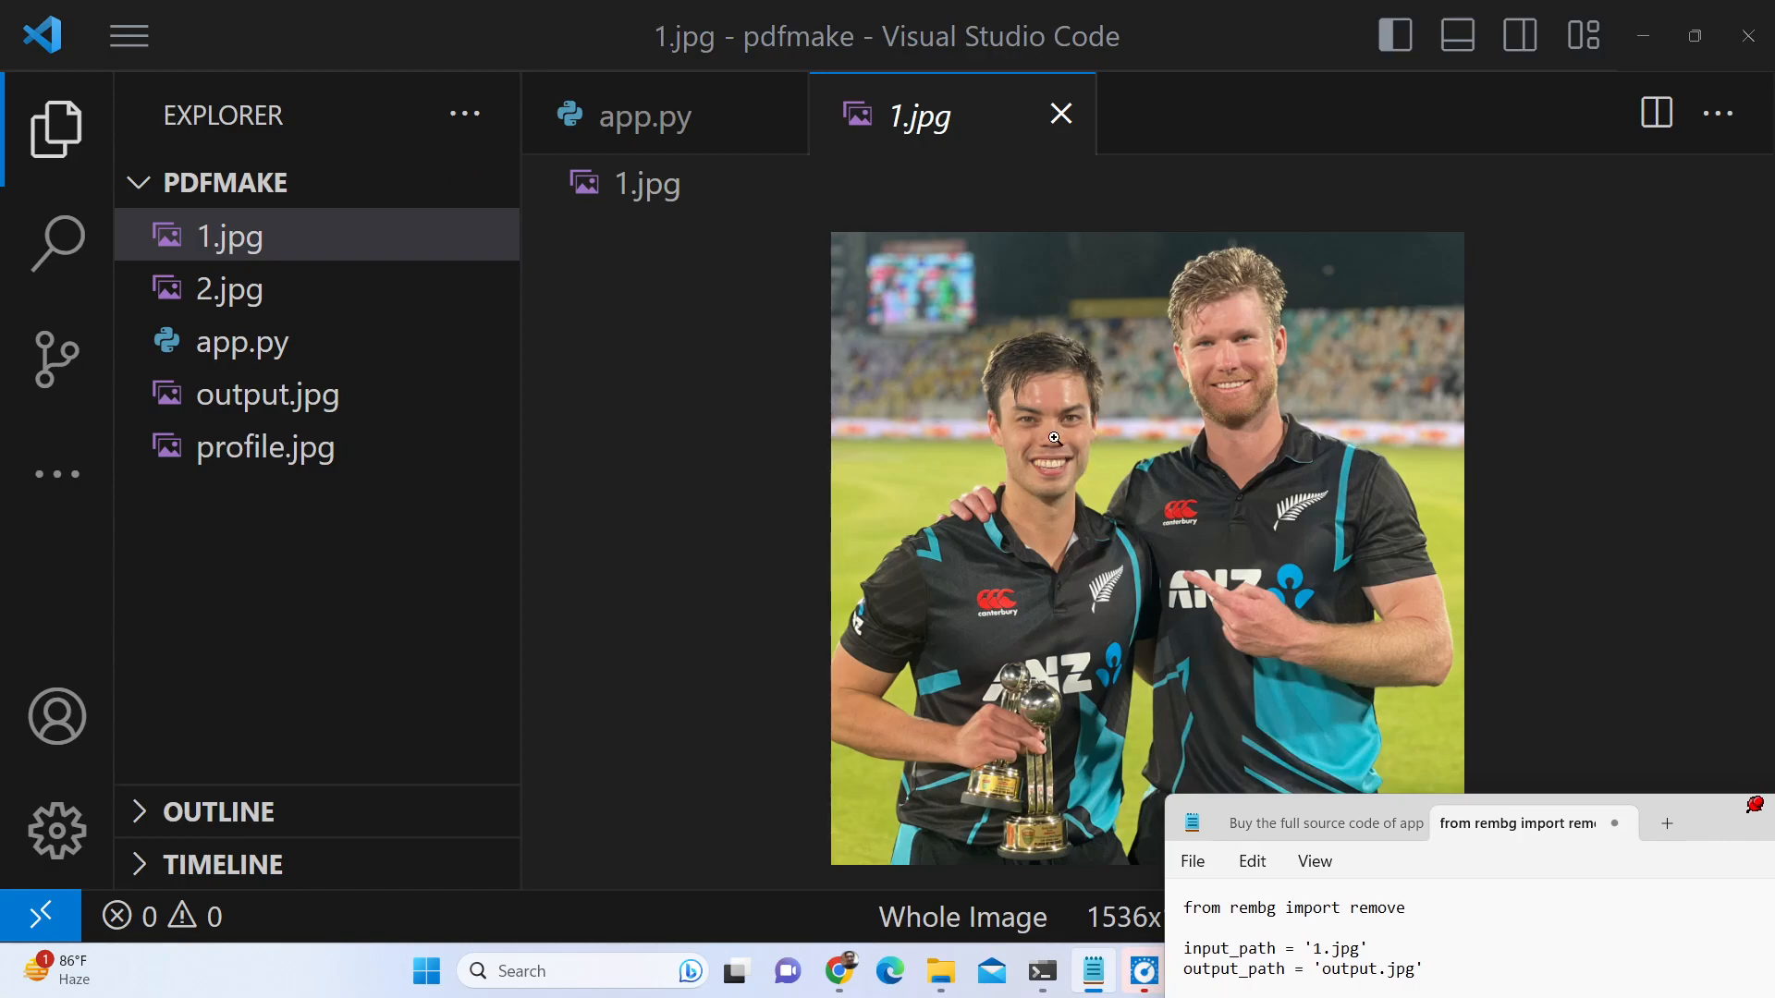
mouse_move(1024, 317)
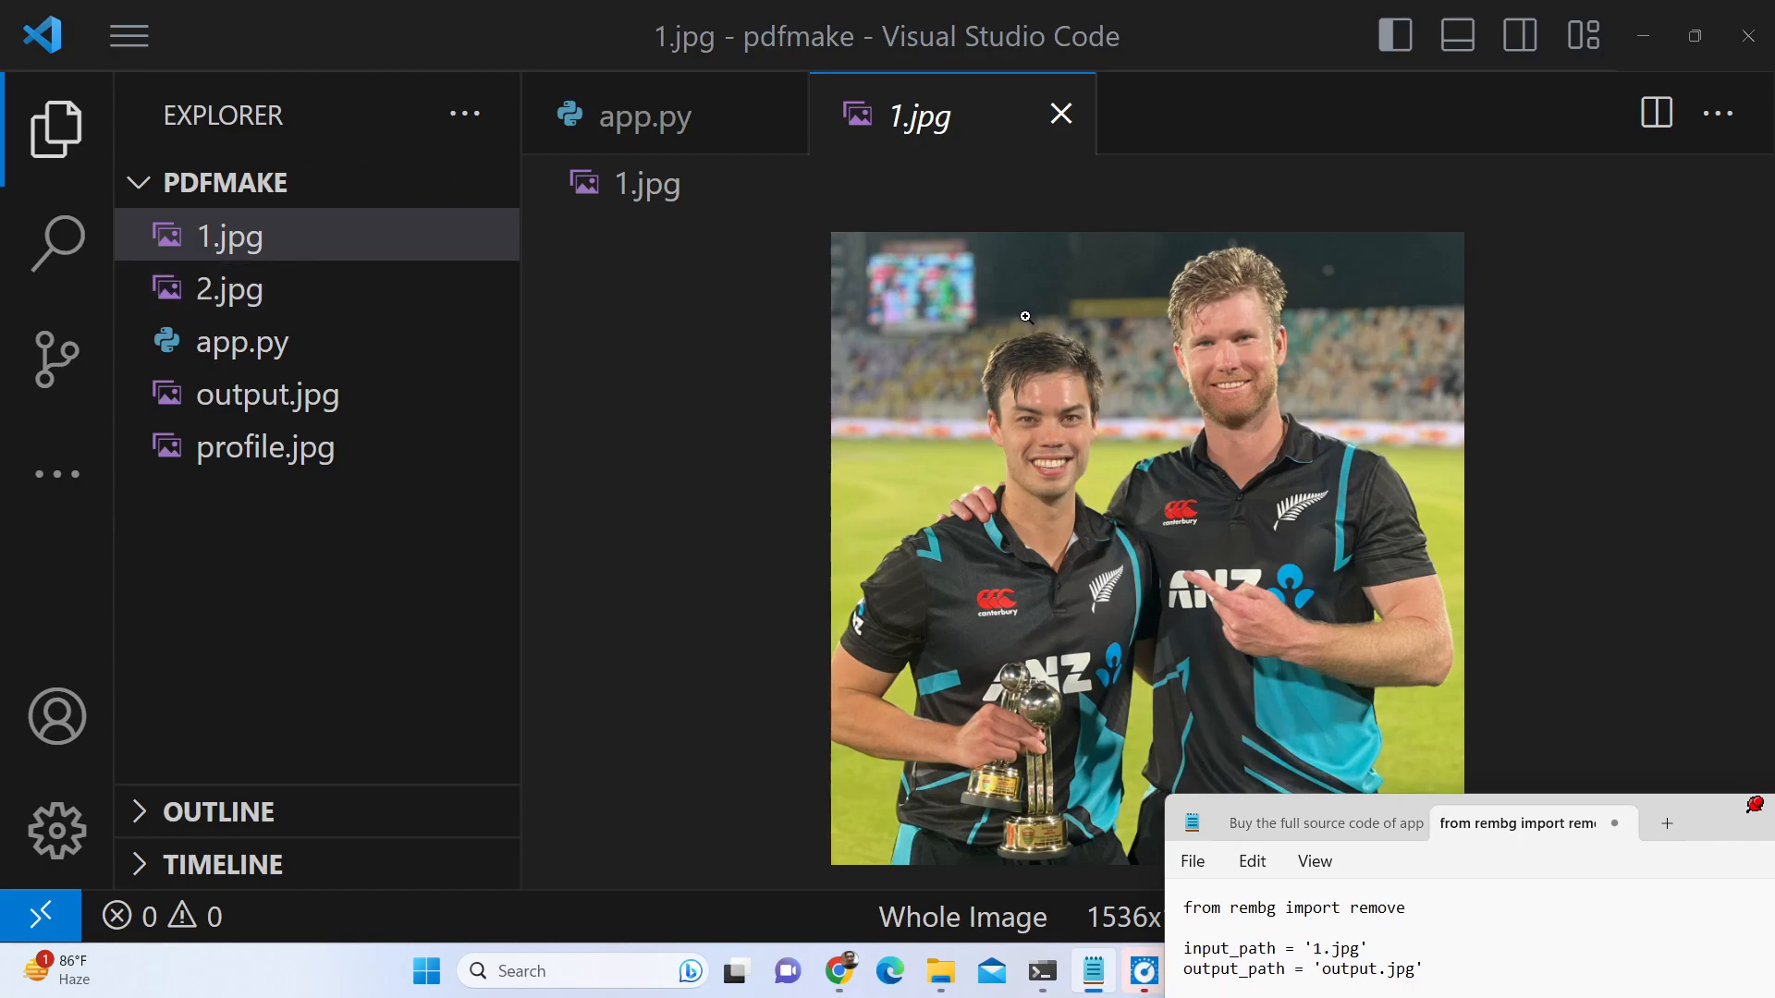
mouse_move(268, 394)
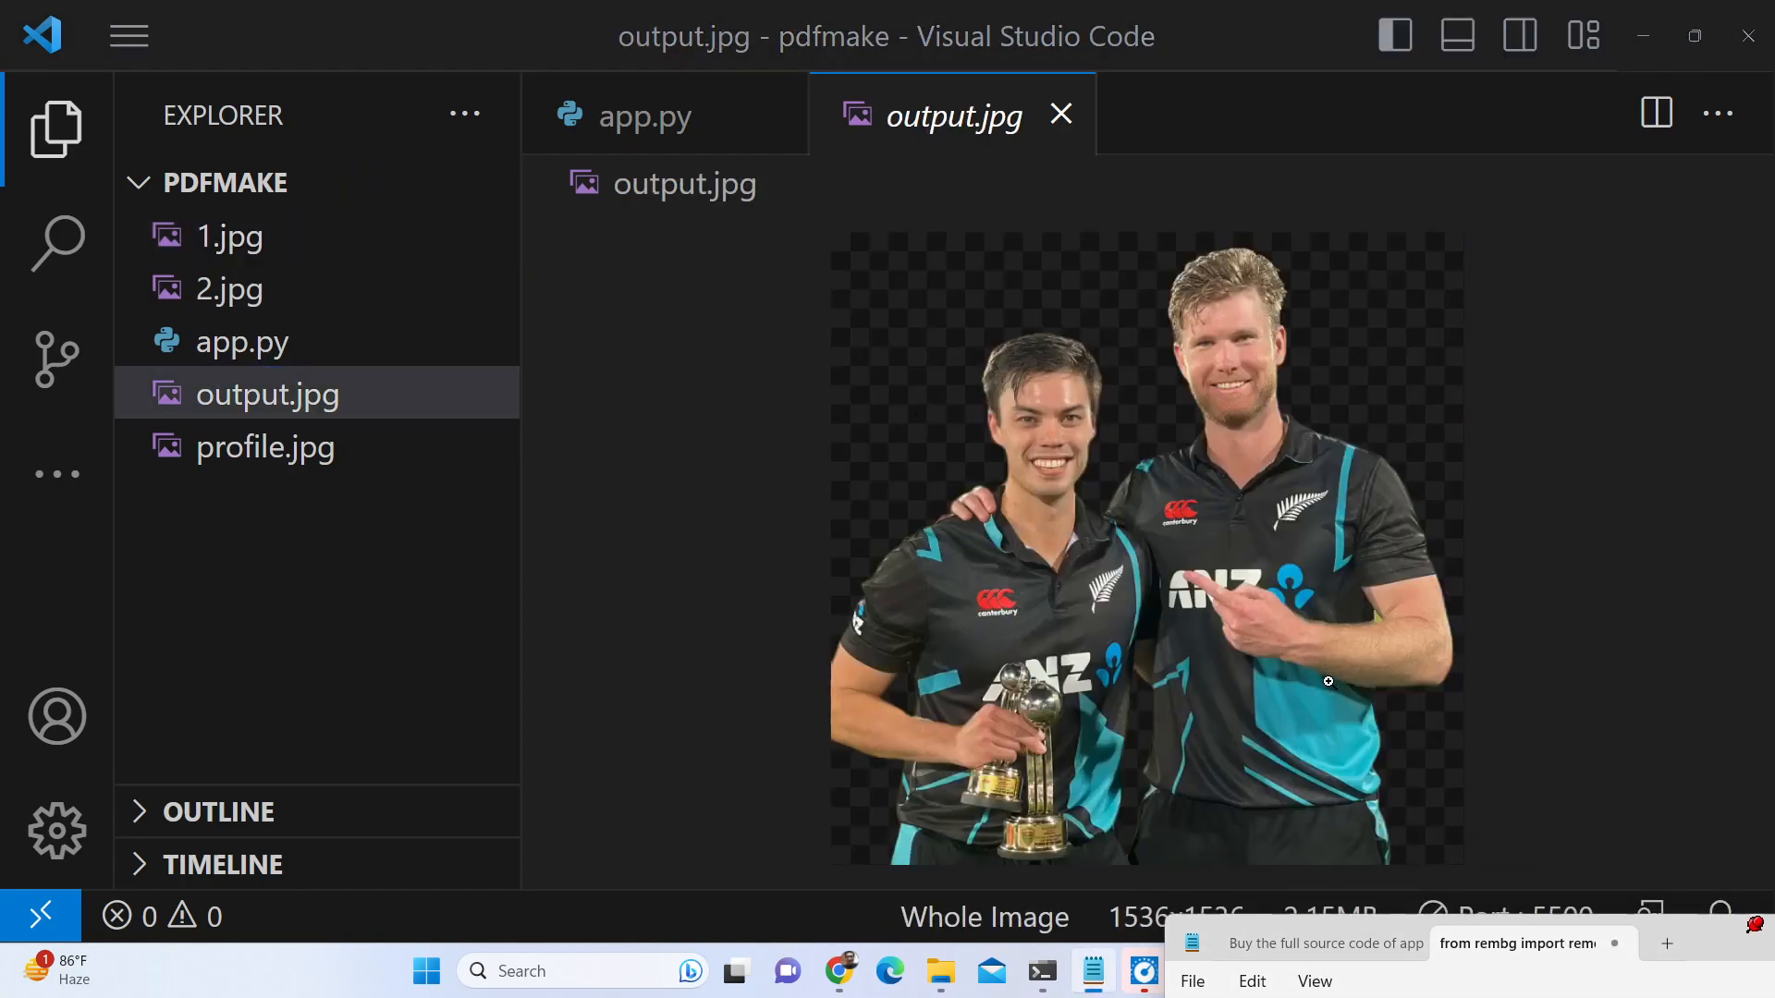
mouse_move(1048, 441)
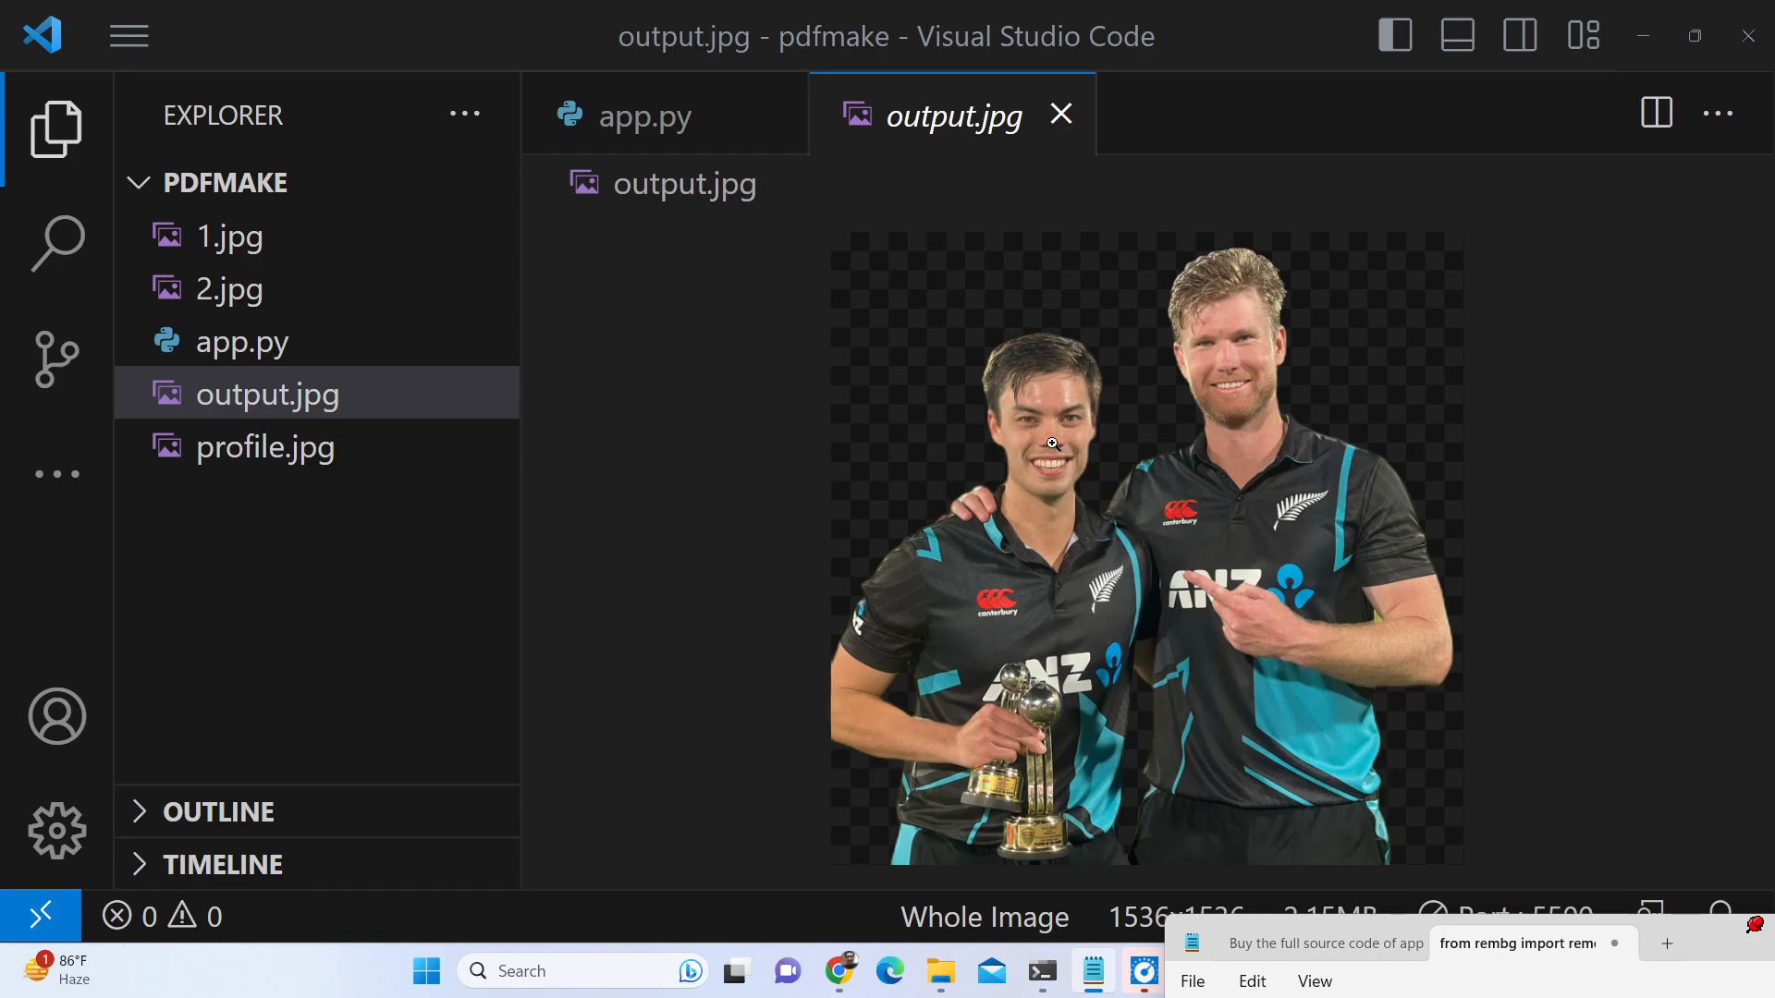
mouse_move(1230, 381)
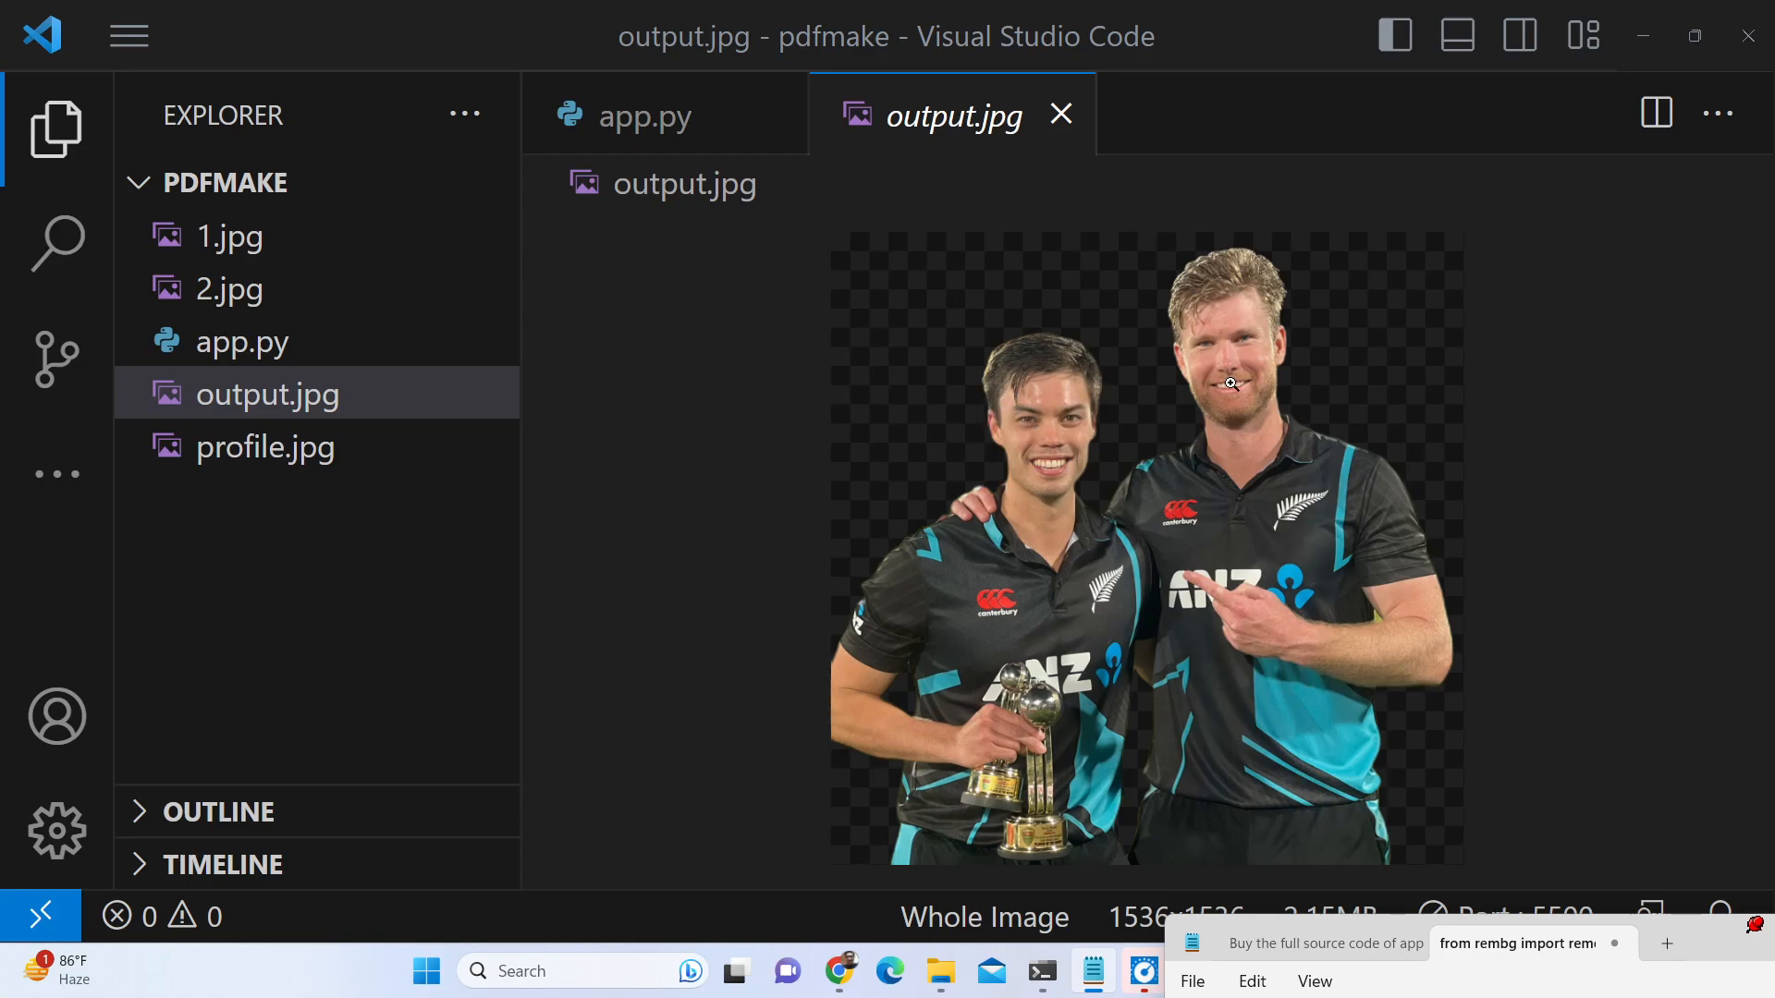
Delete the old output.jpg from the project and select the whole script
right_click(268, 393)
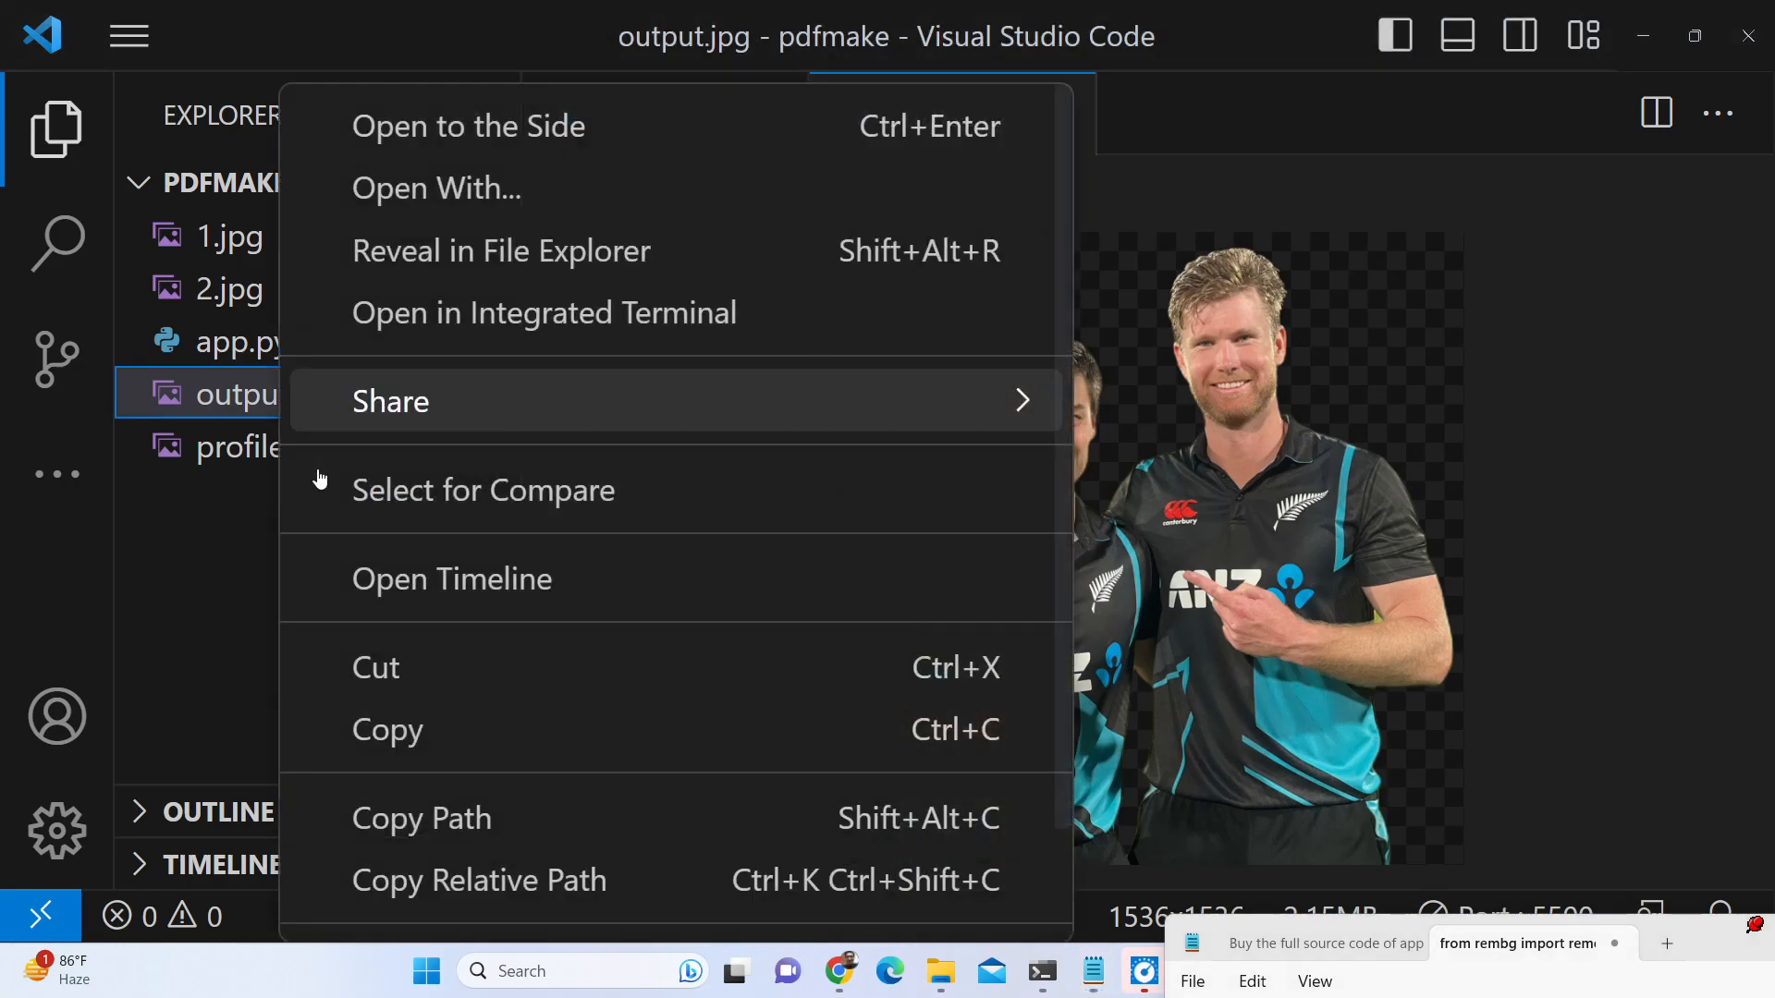
click(241, 342)
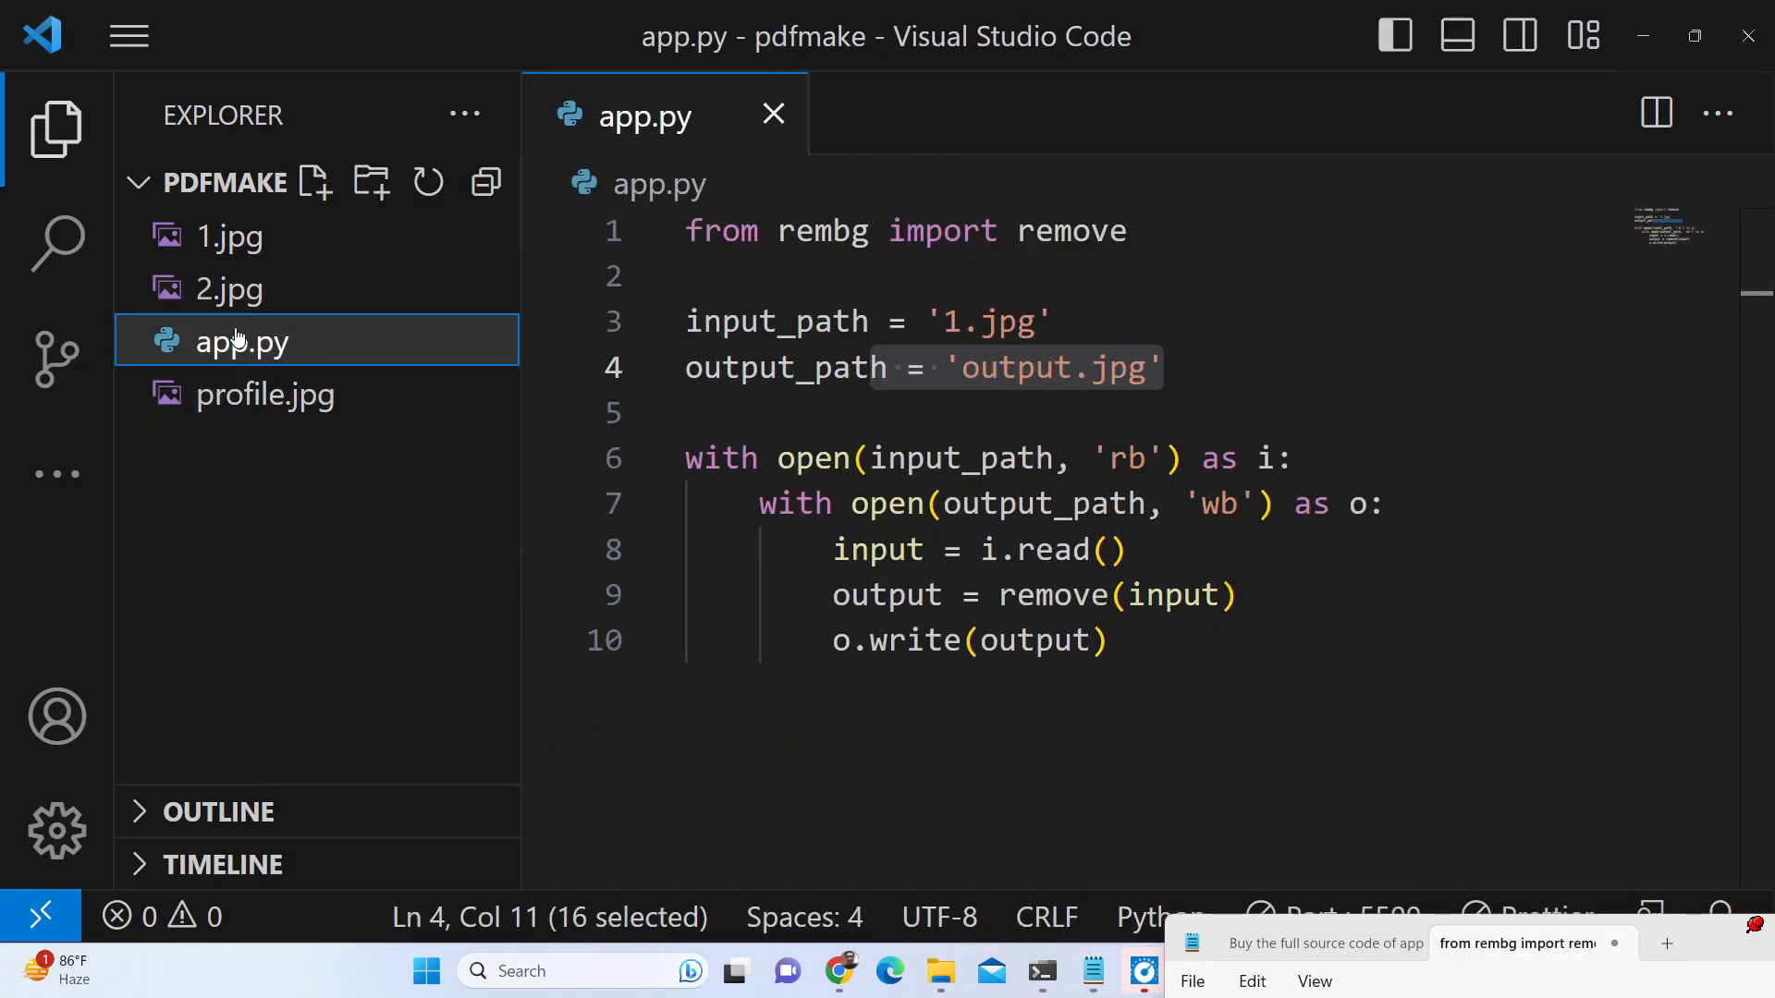
key(ctrl+a)
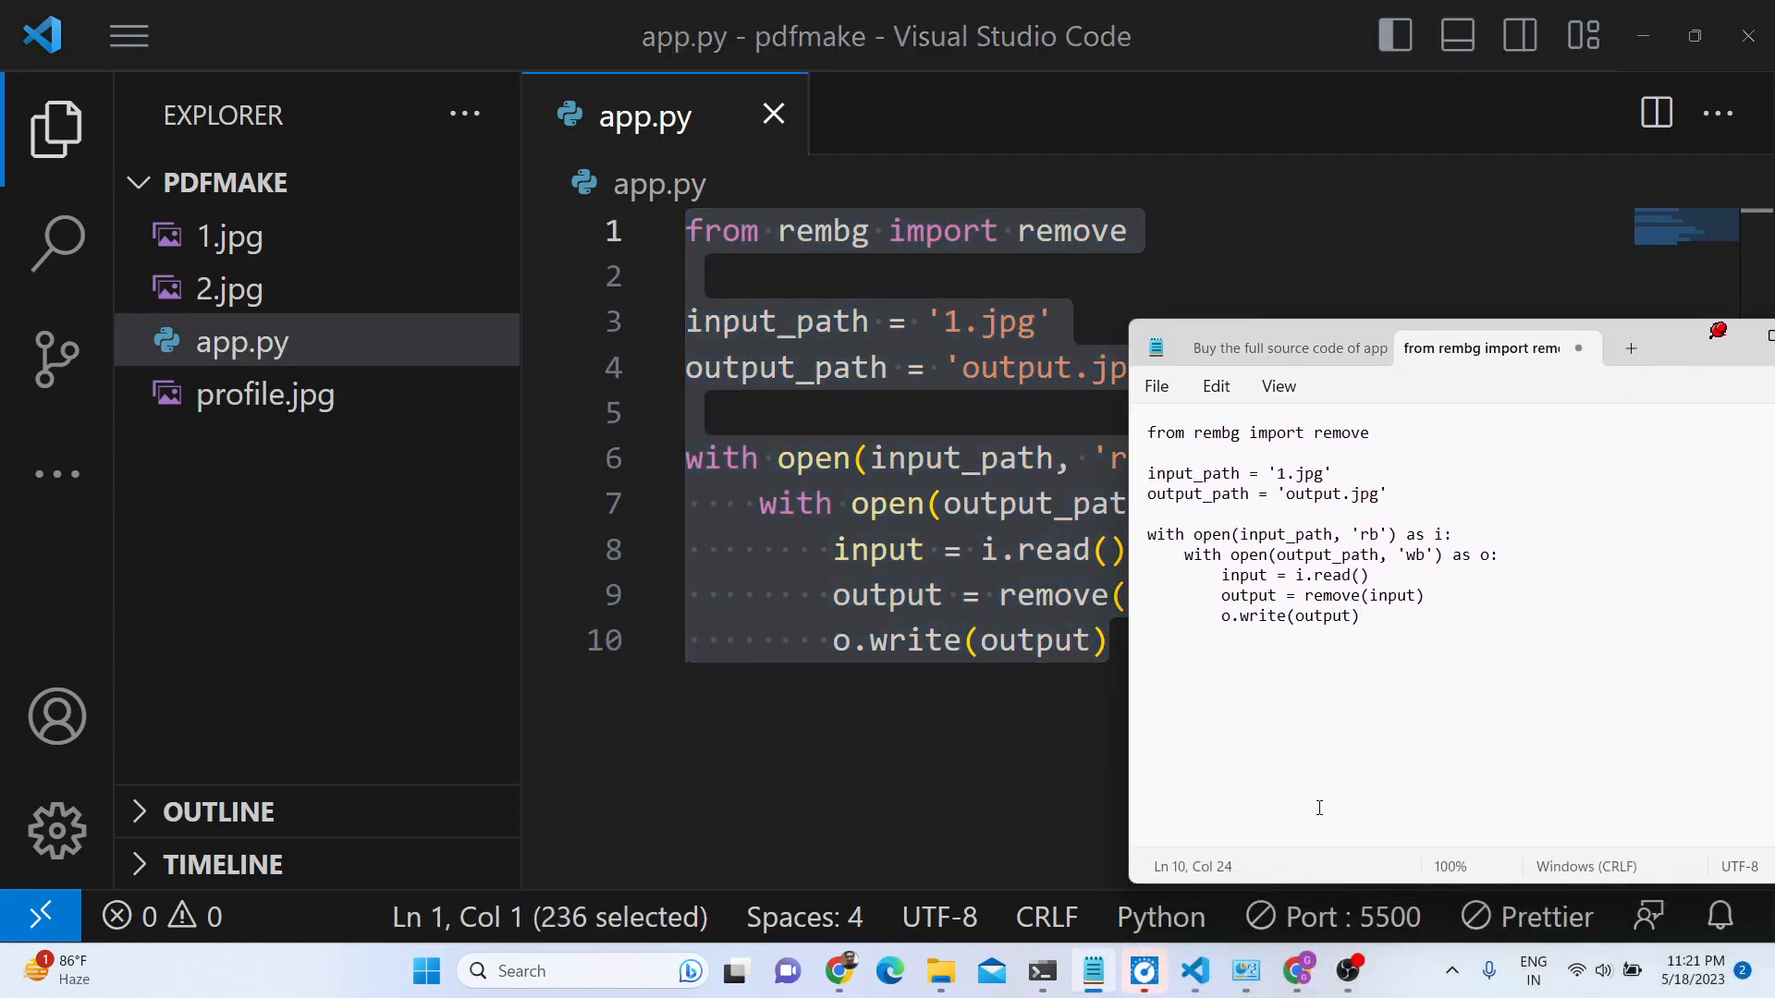
Run python app.py from a command prompt and view the regenerated output.jpg cutout
click(1039, 970)
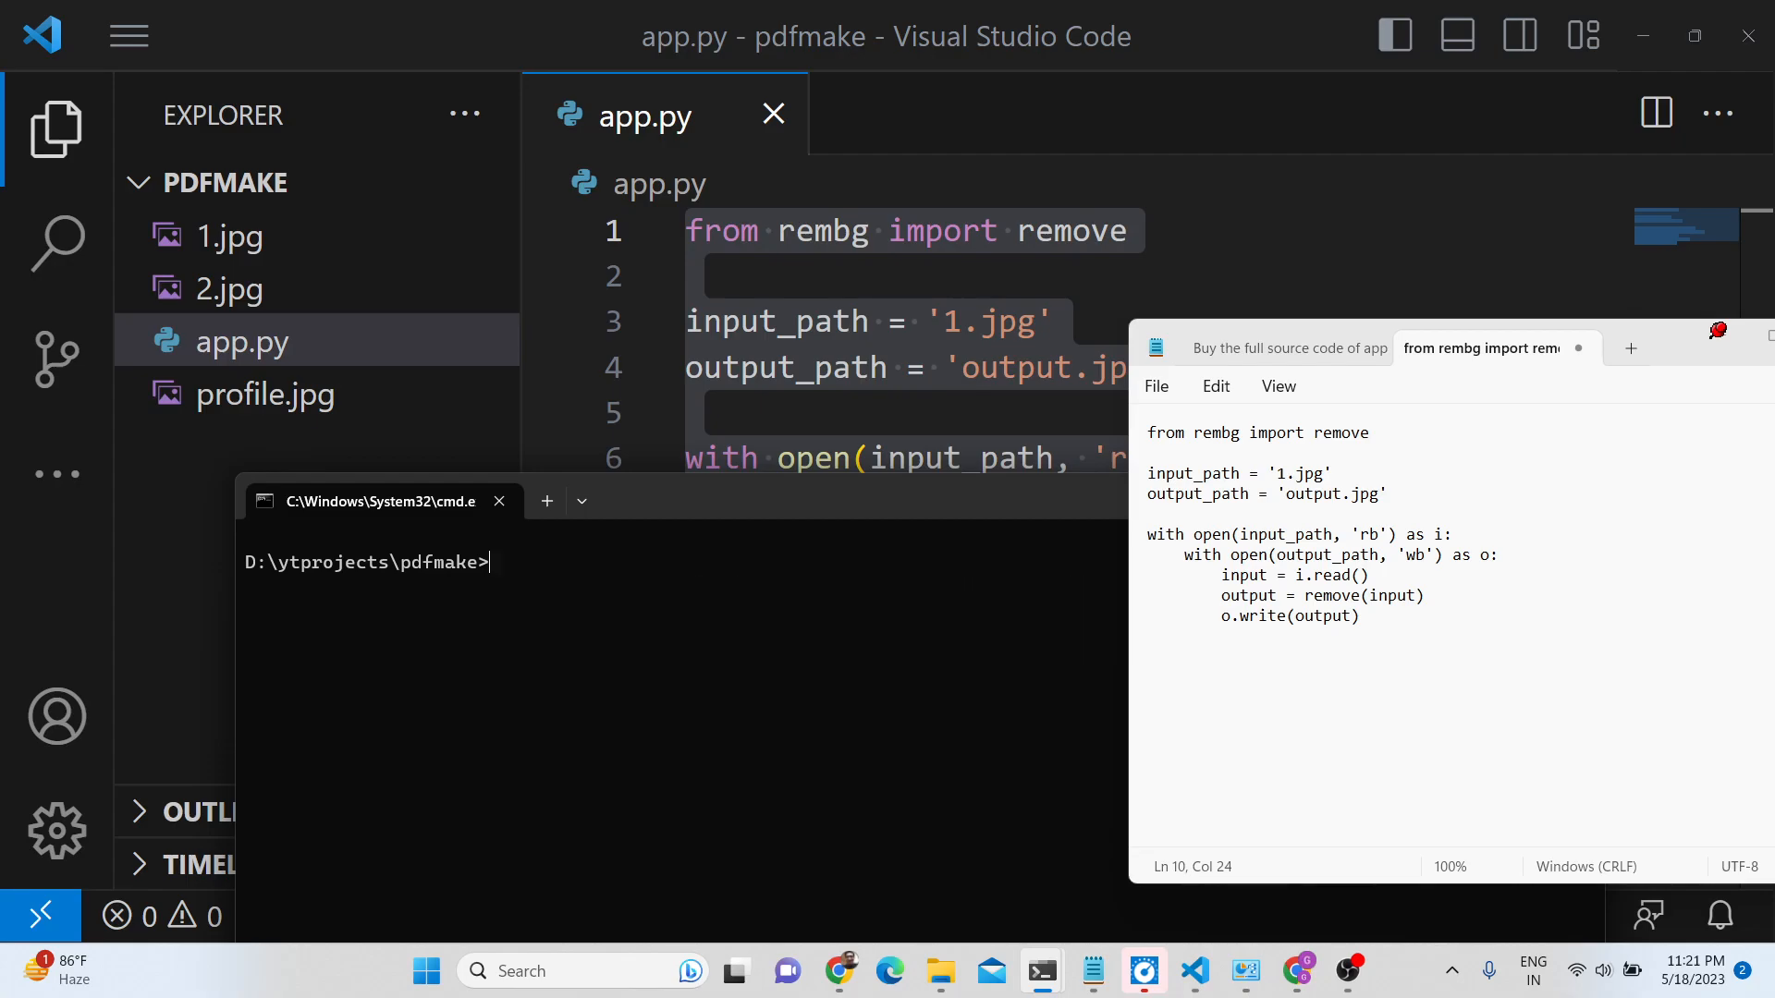
text(python app.py)
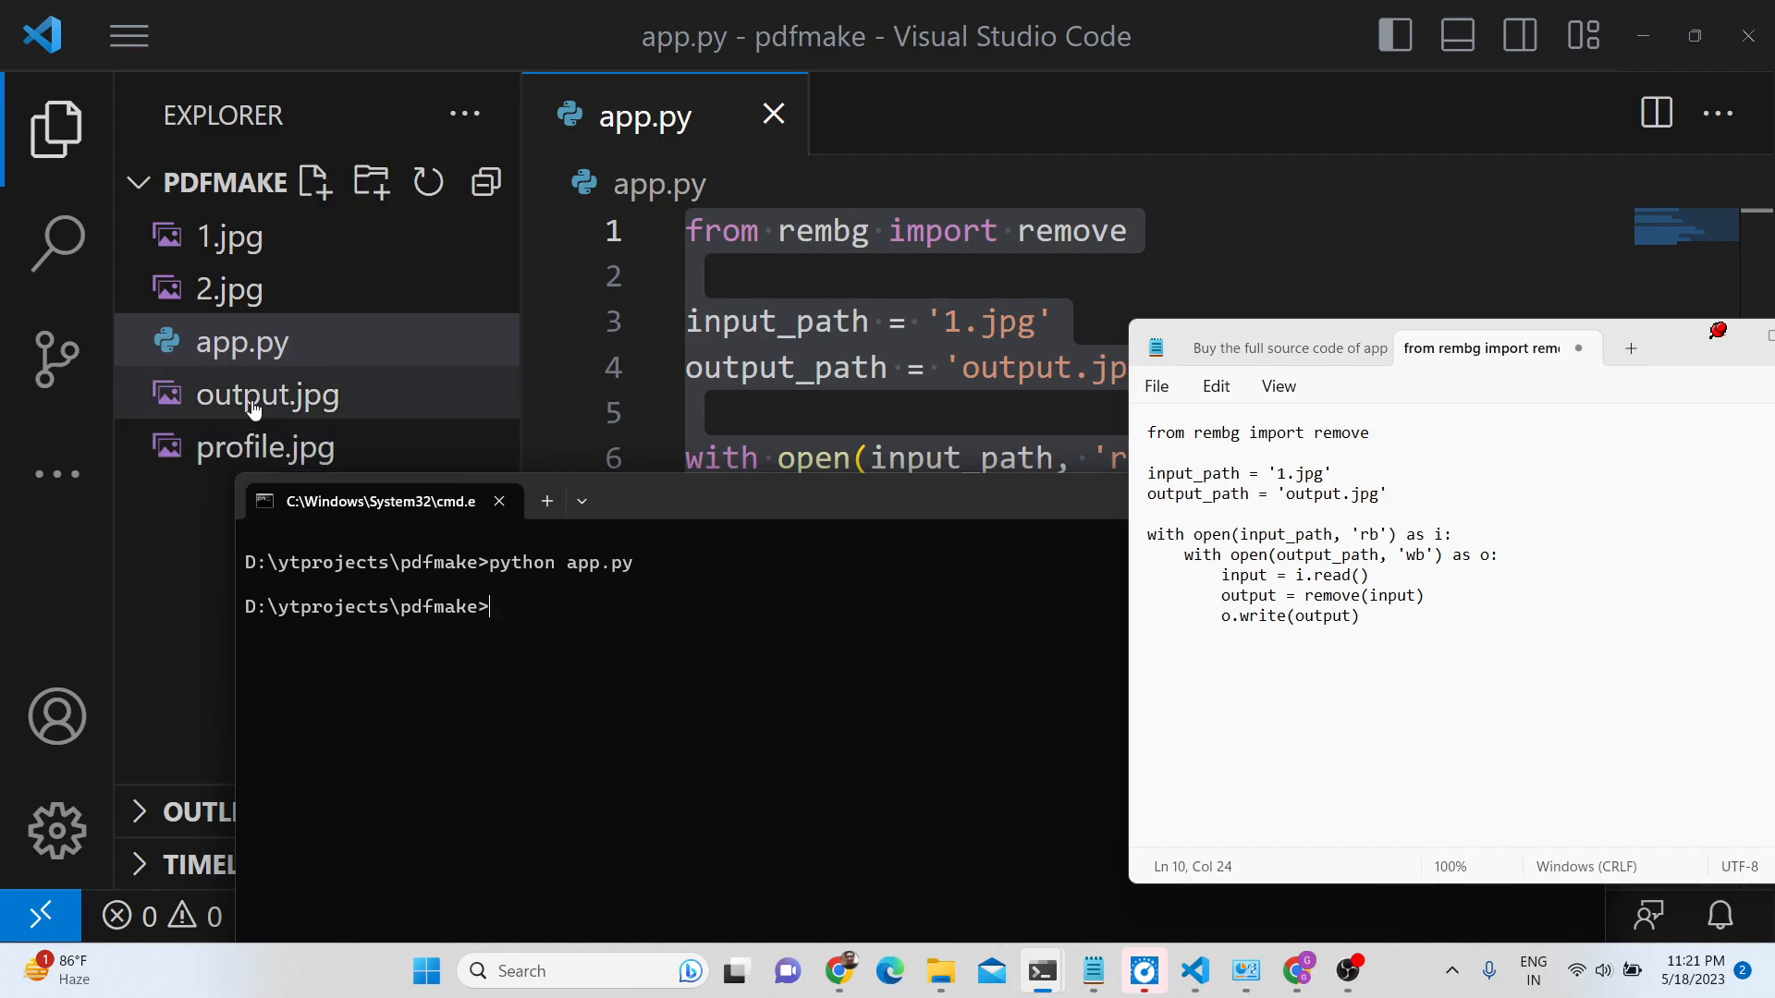
double_click(268, 394)
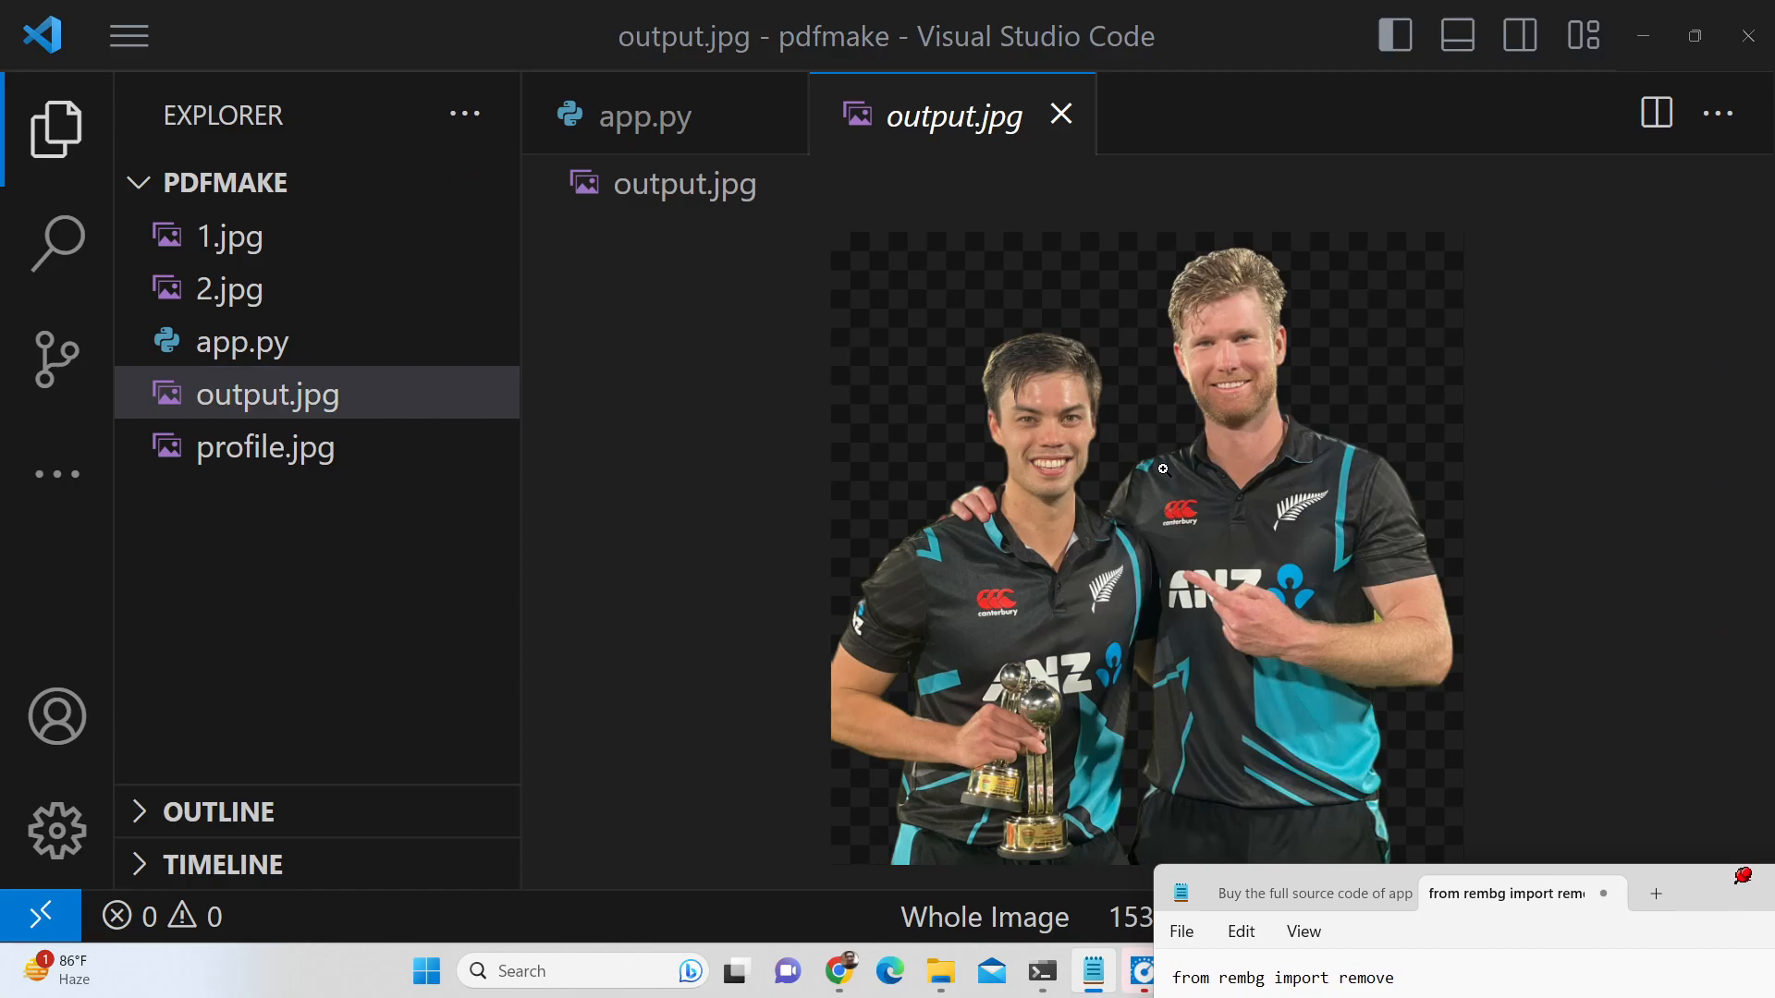
mouse_move(1076, 427)
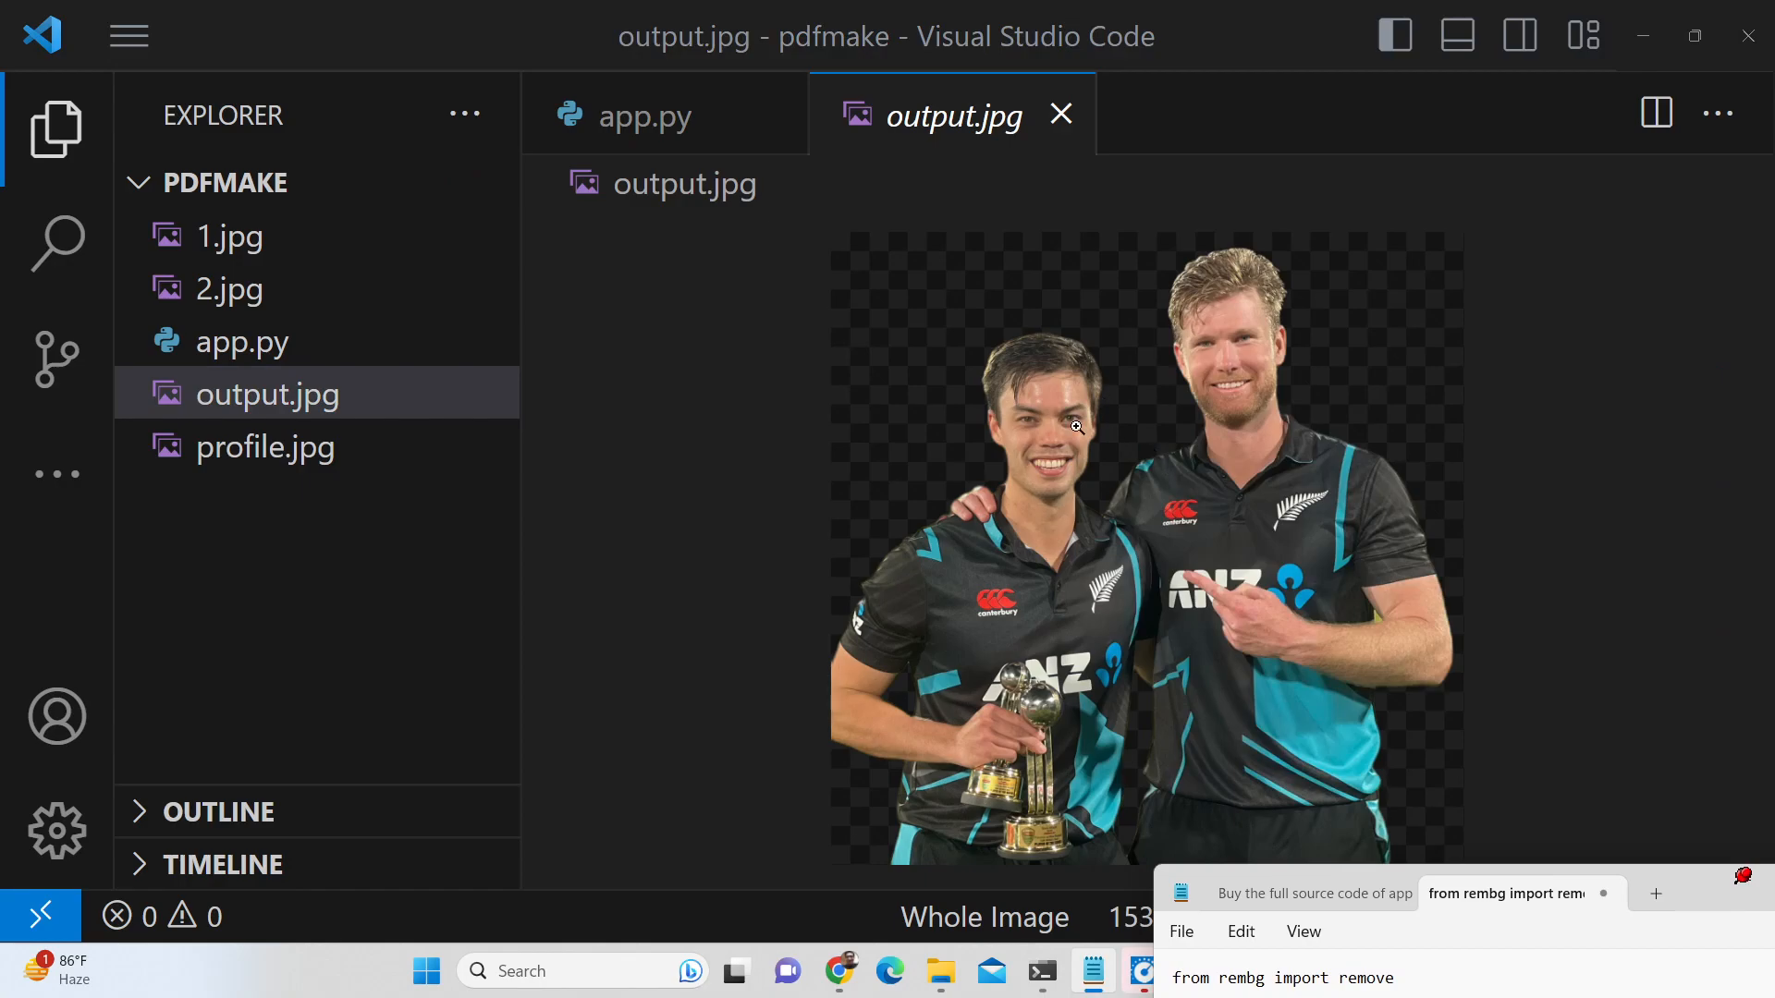
mouse_move(1073, 400)
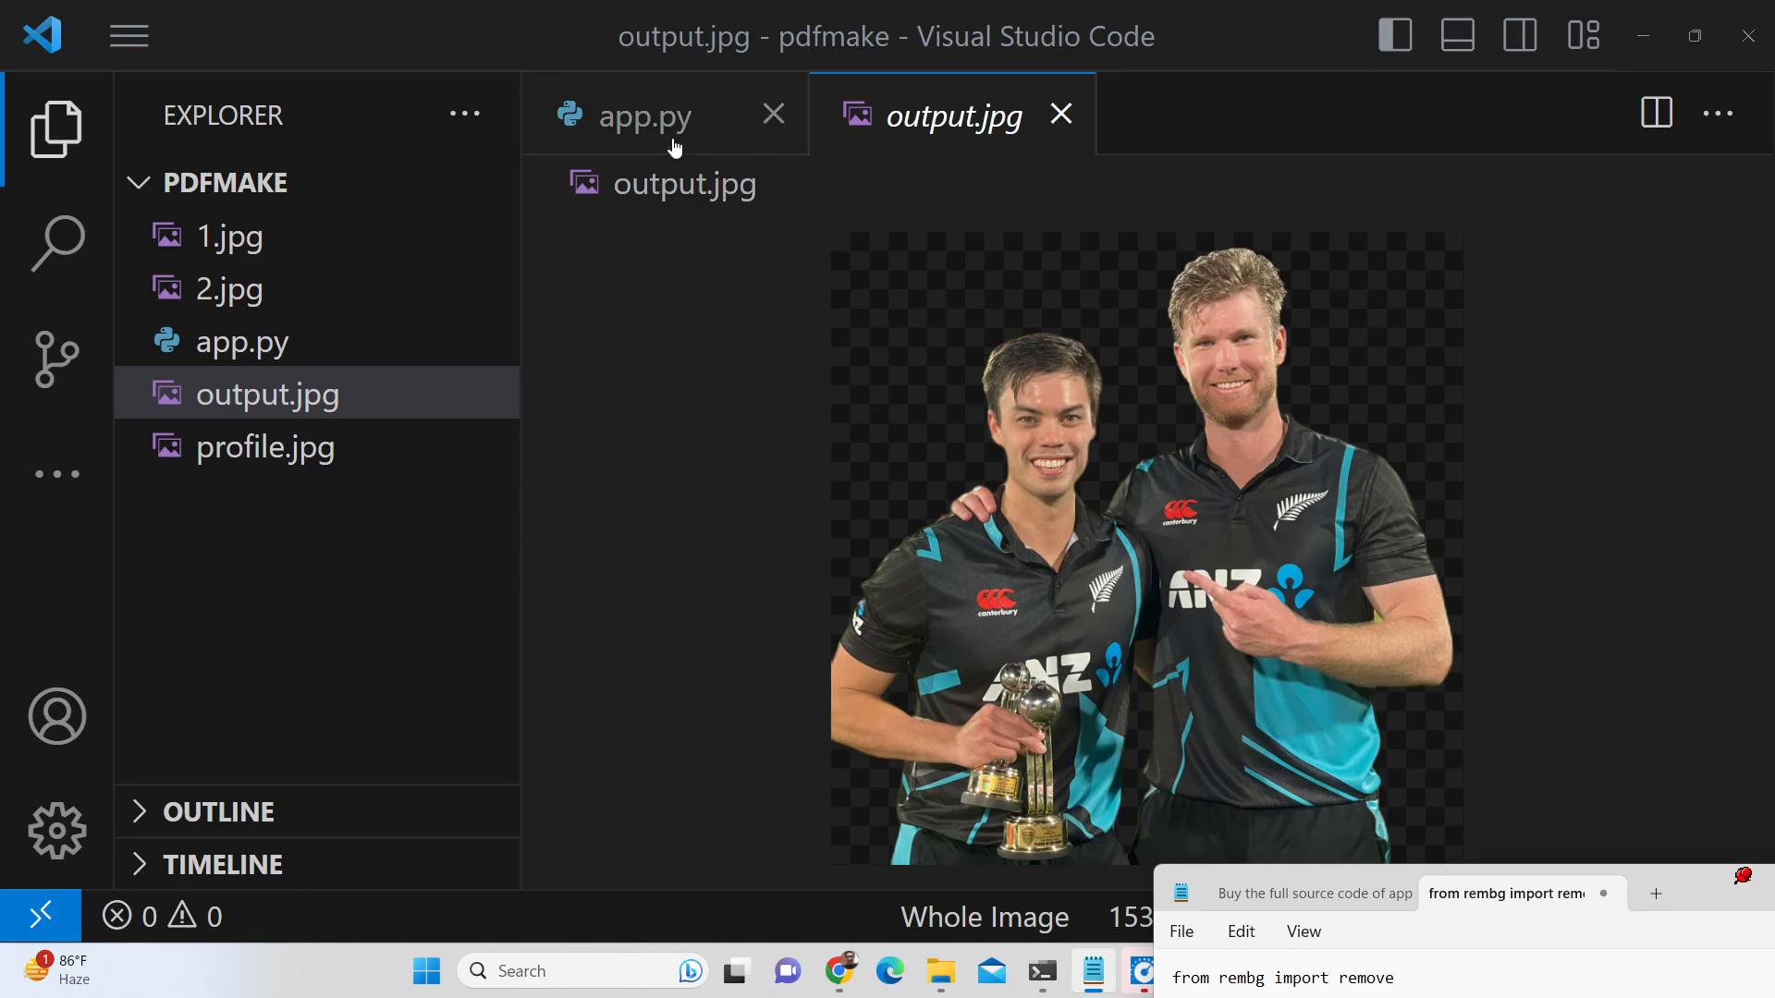
mouse_move(646, 116)
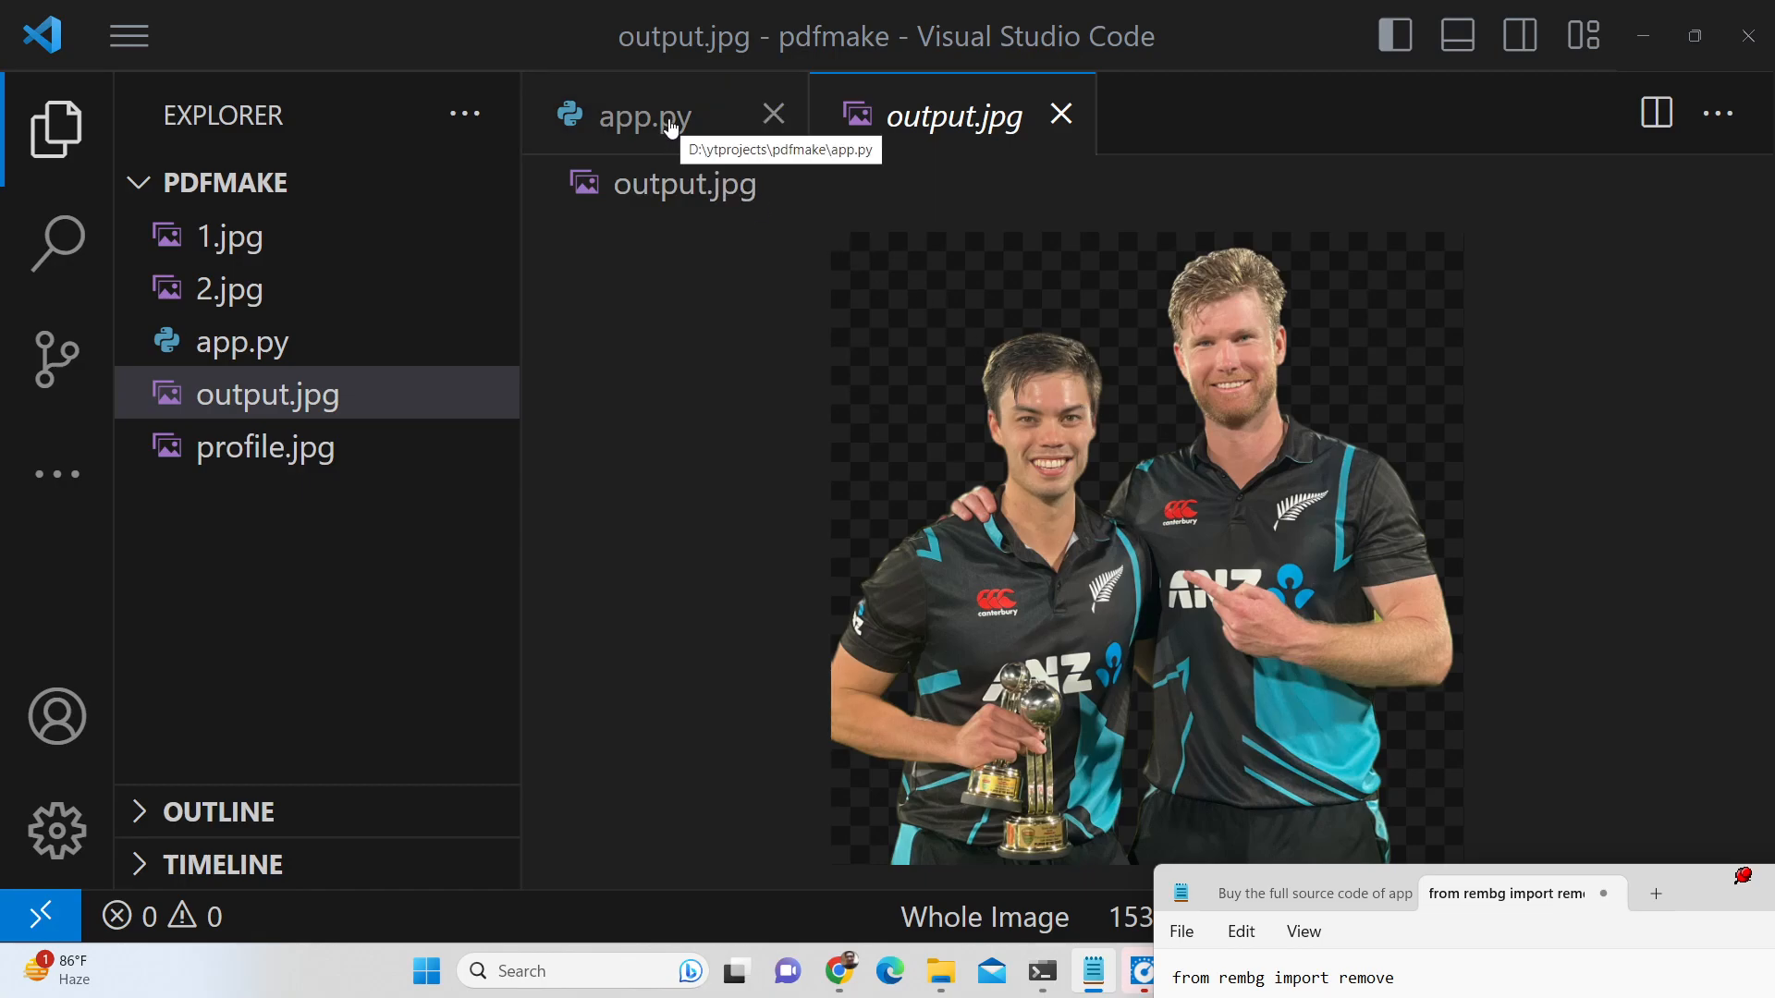
click(645, 115)
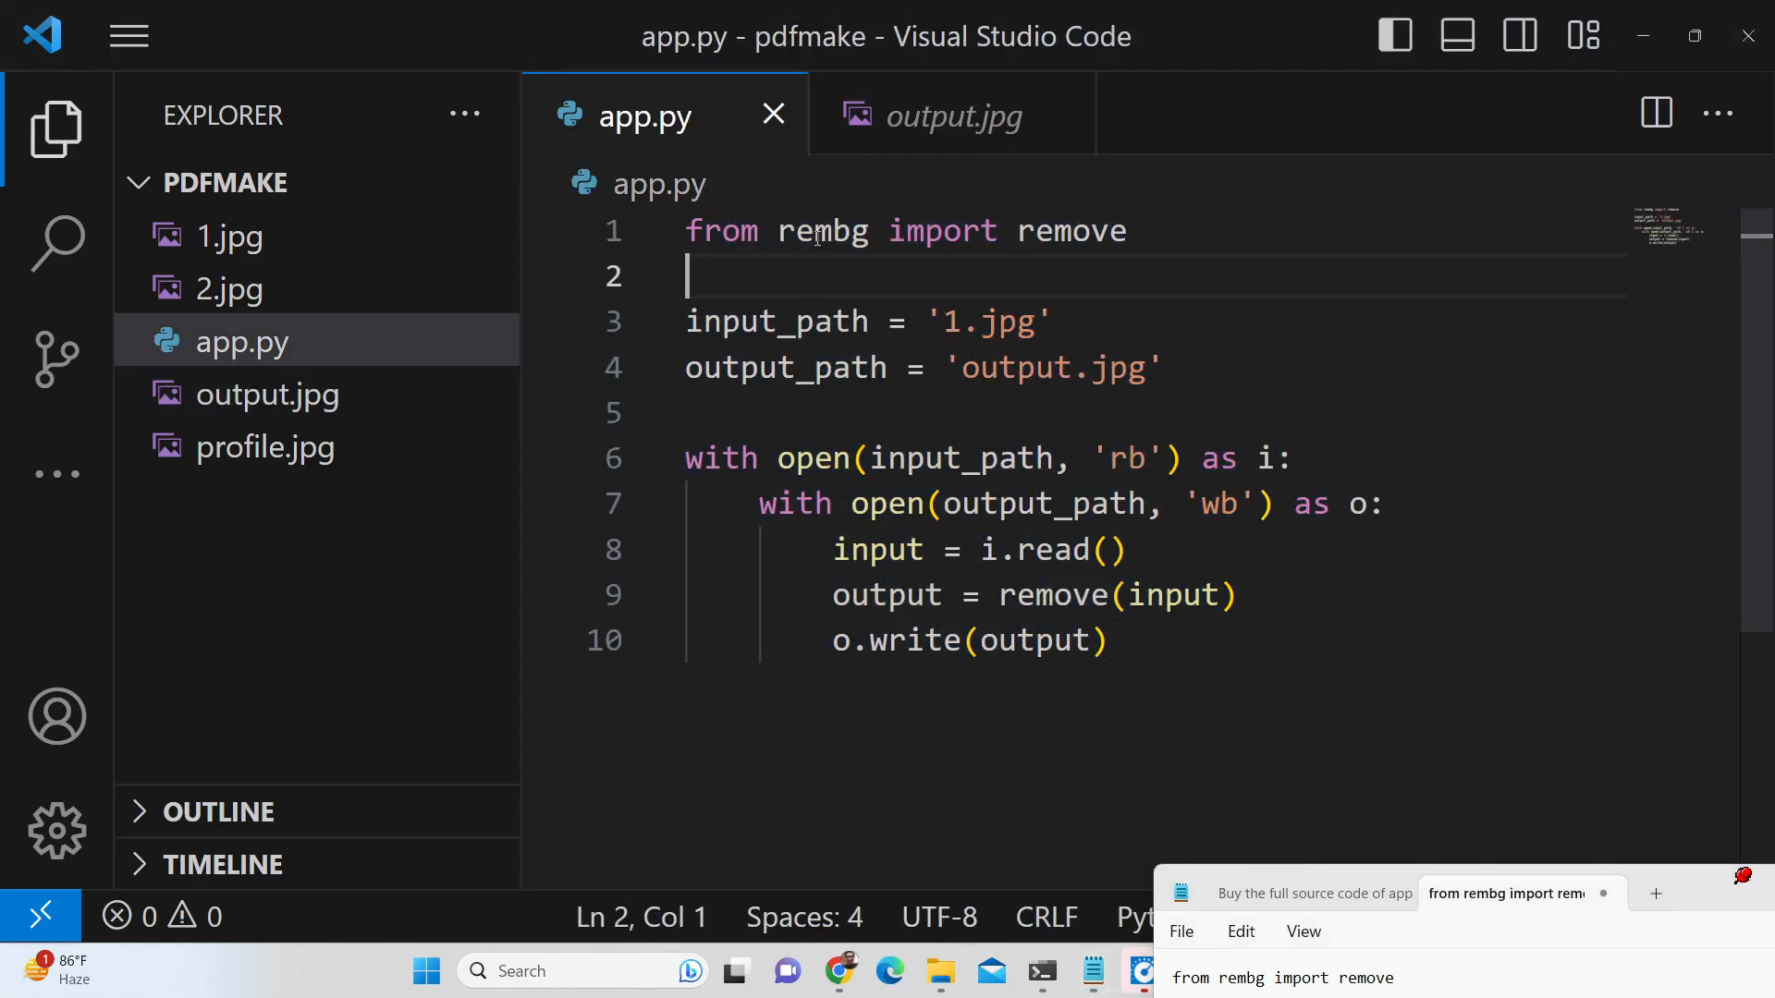
Search Google for rembg, browse its GitHub README, then return to VS Code
right_click(822, 231)
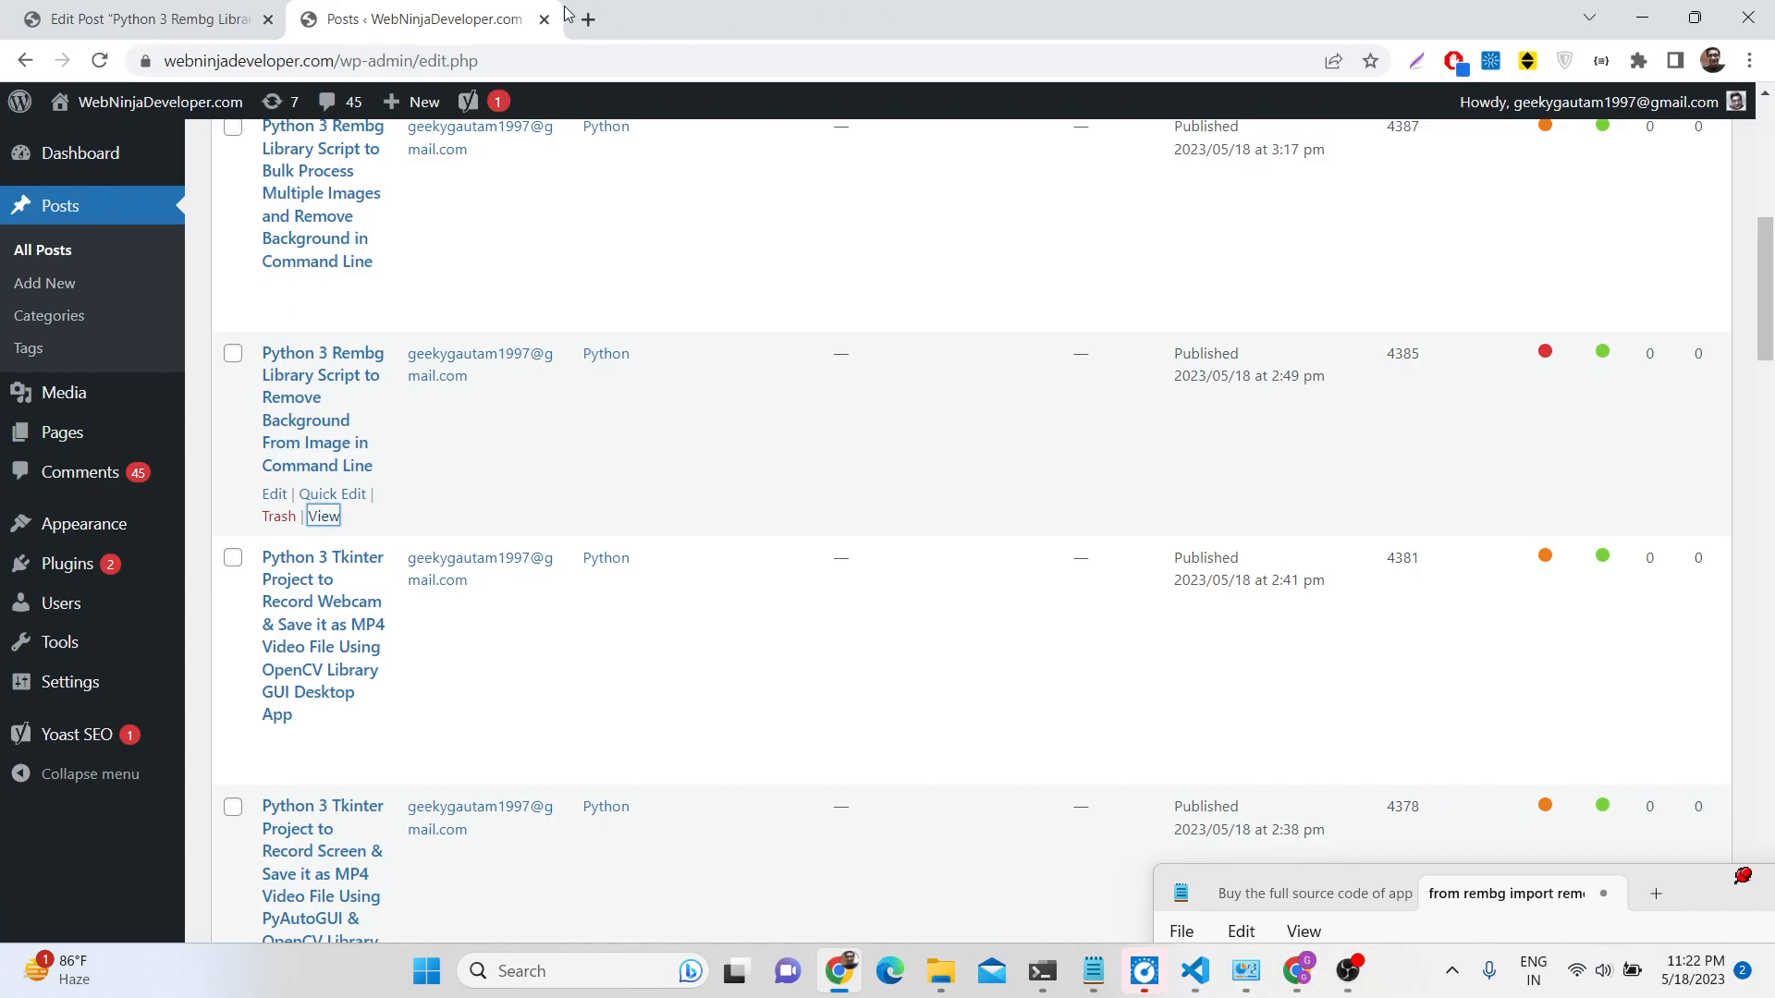
click(586, 18)
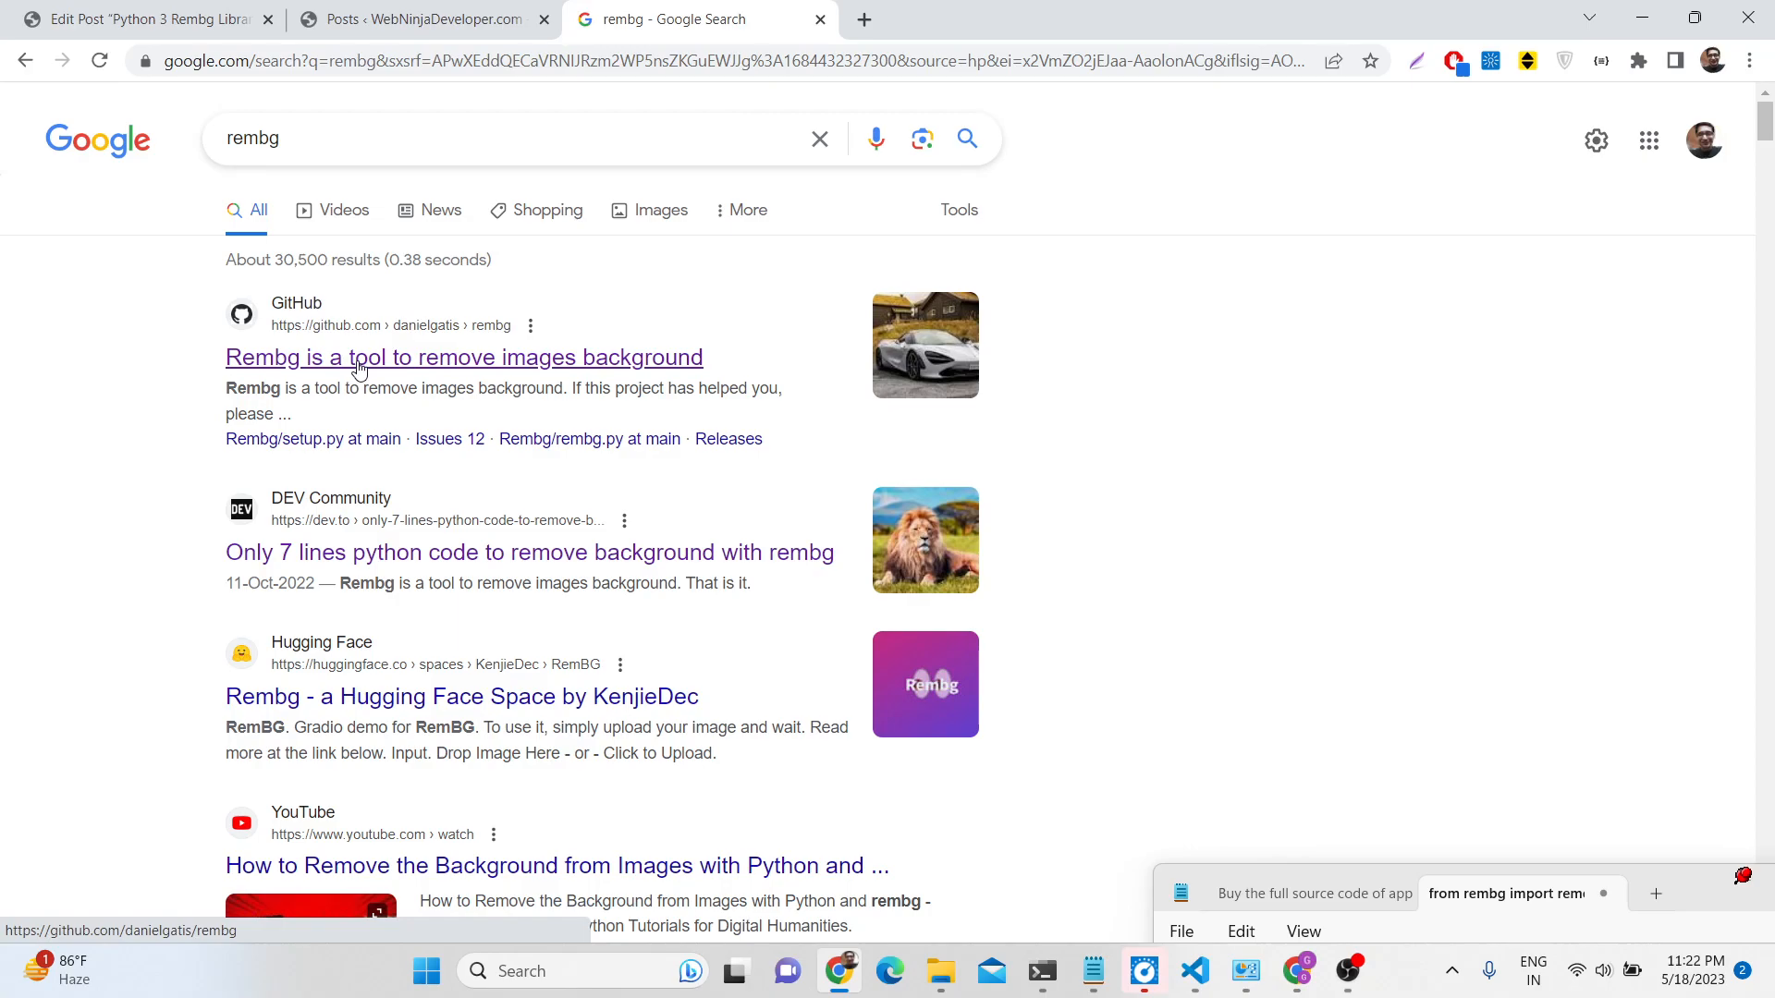
click(463, 357)
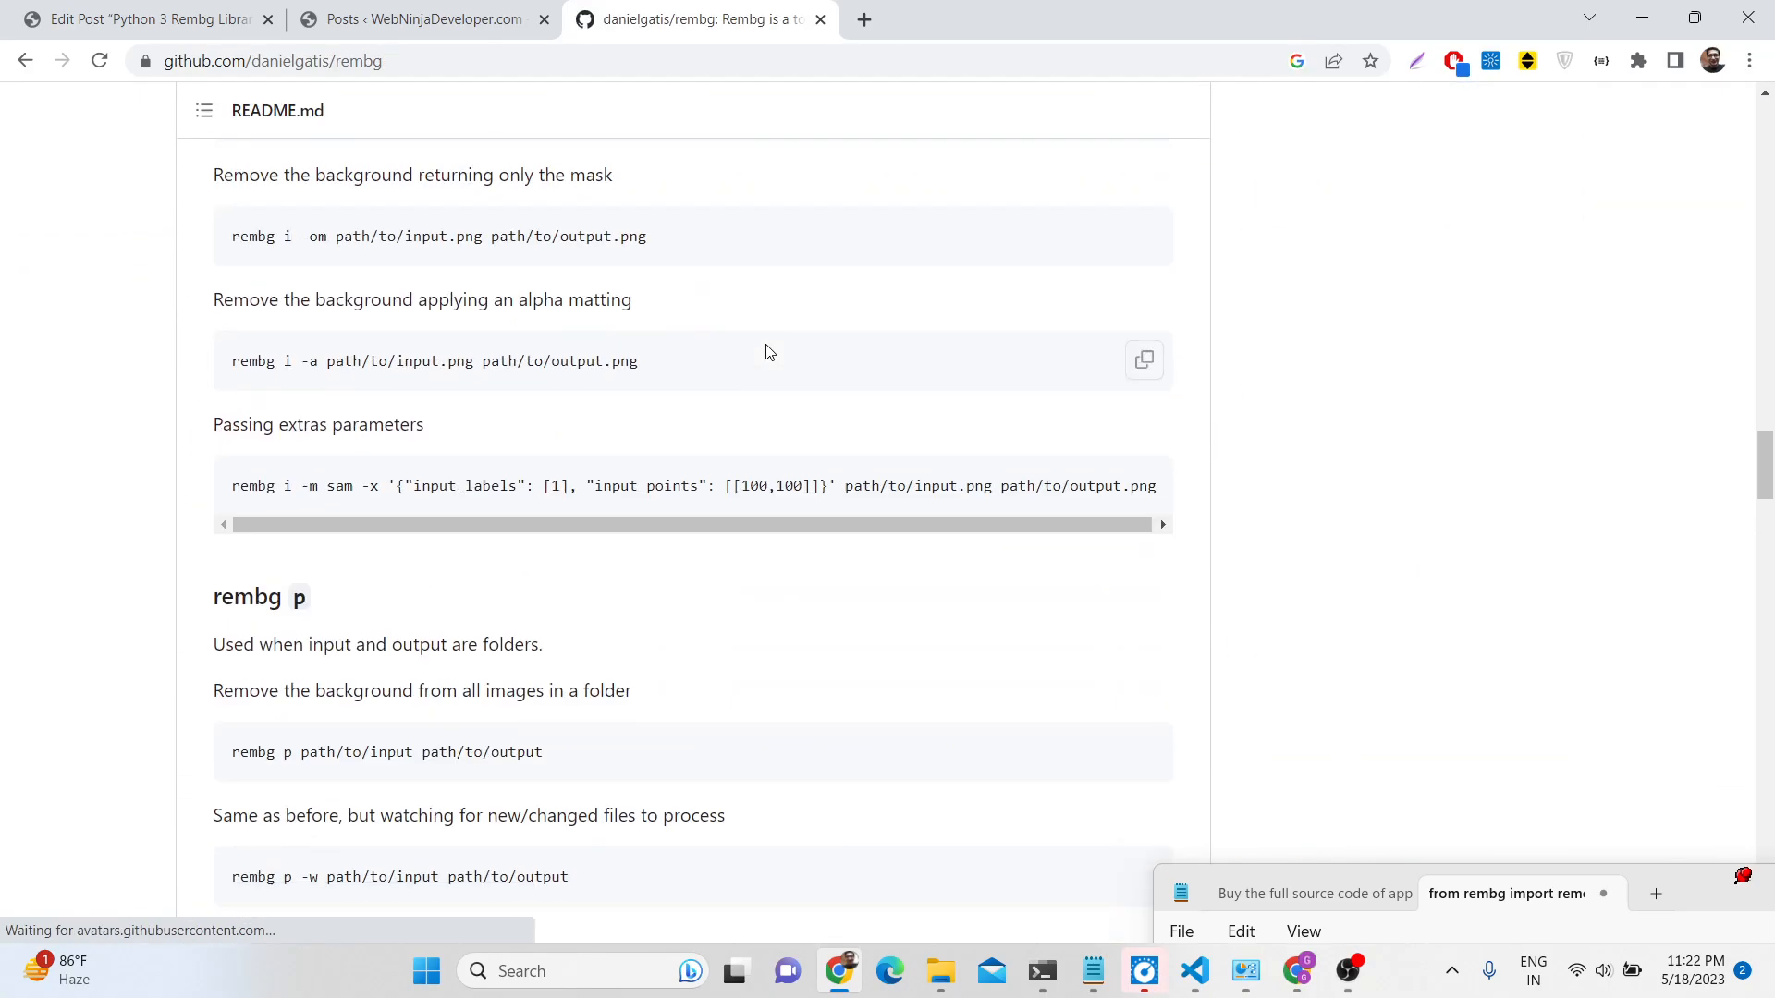
scroll(down, 3)
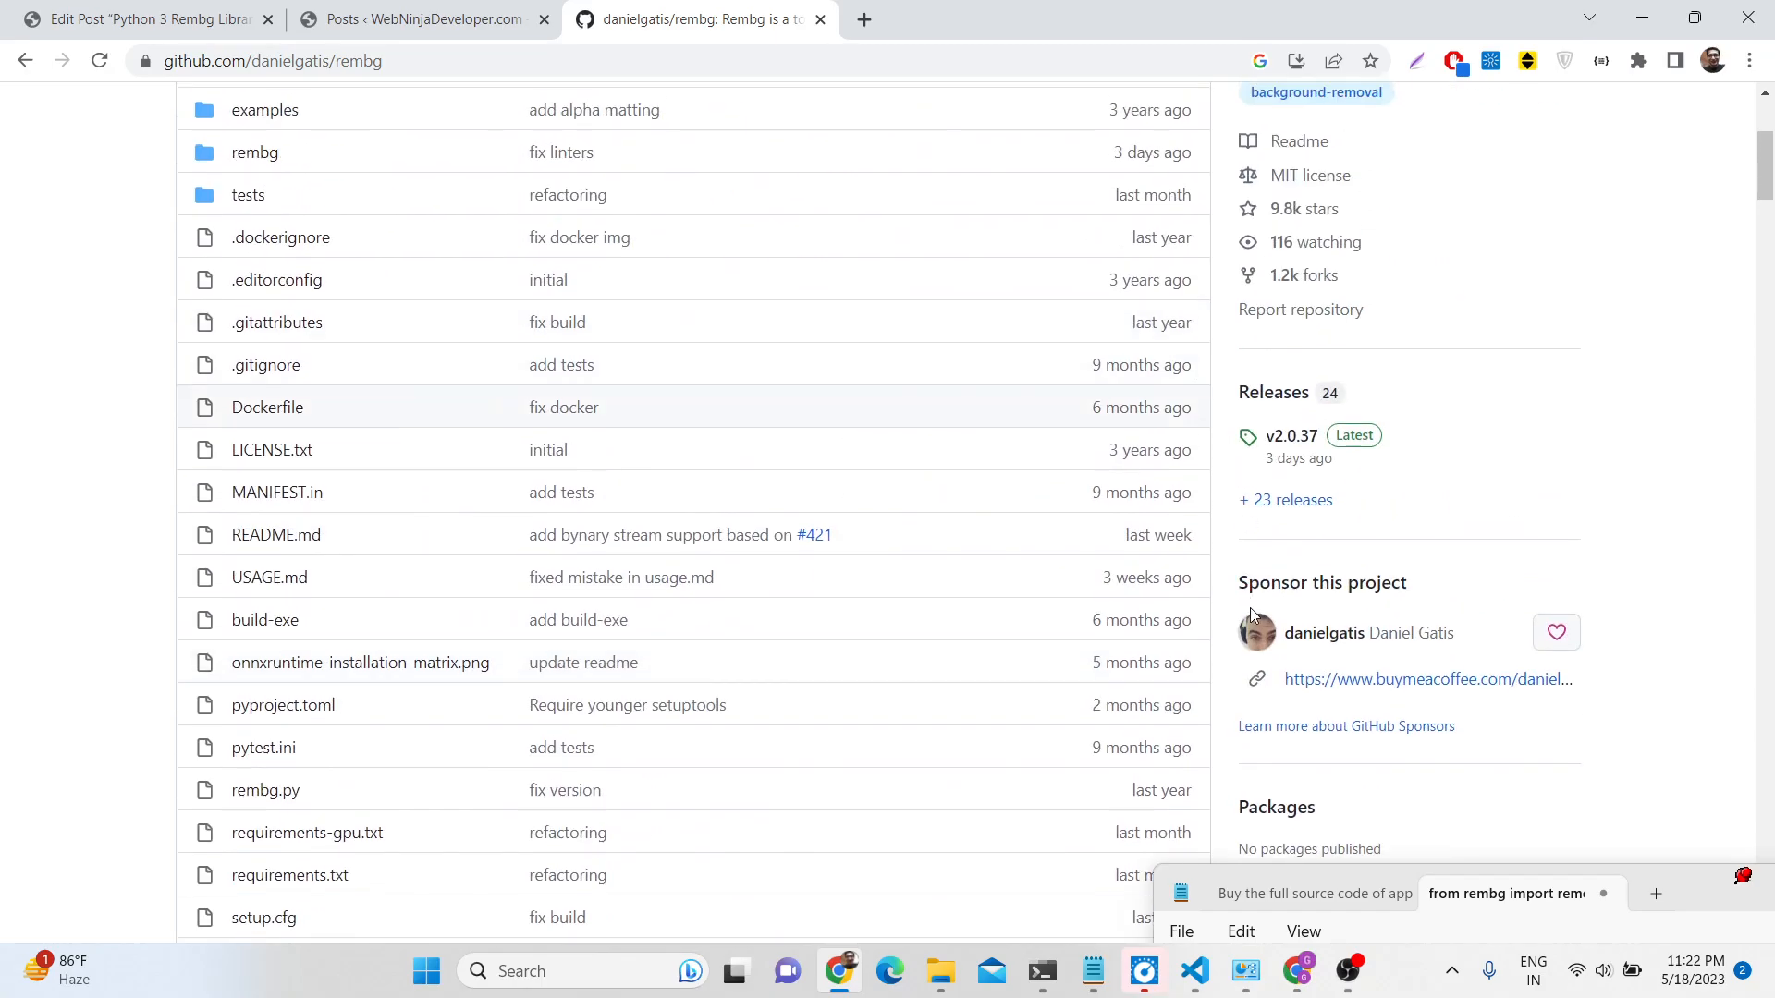
click(1193, 970)
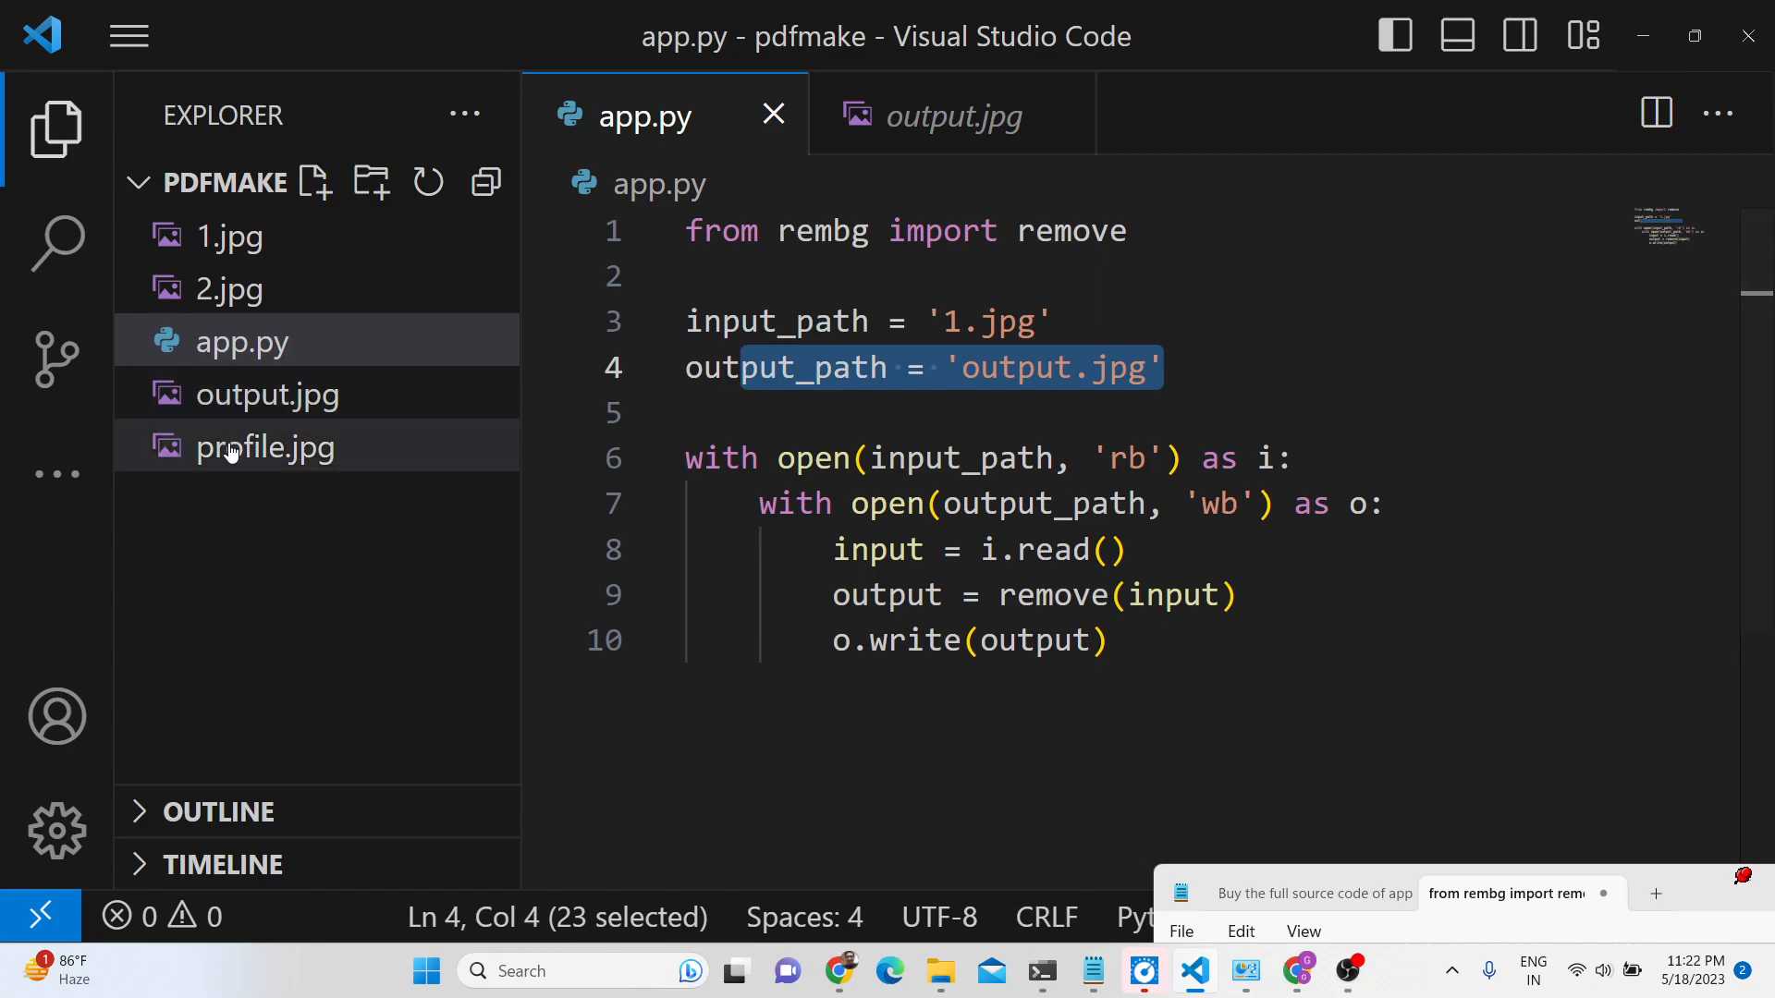
Preview profile.jpg, then edit app.py to read profile.jpg and write output2.jpg
double_click(265, 445)
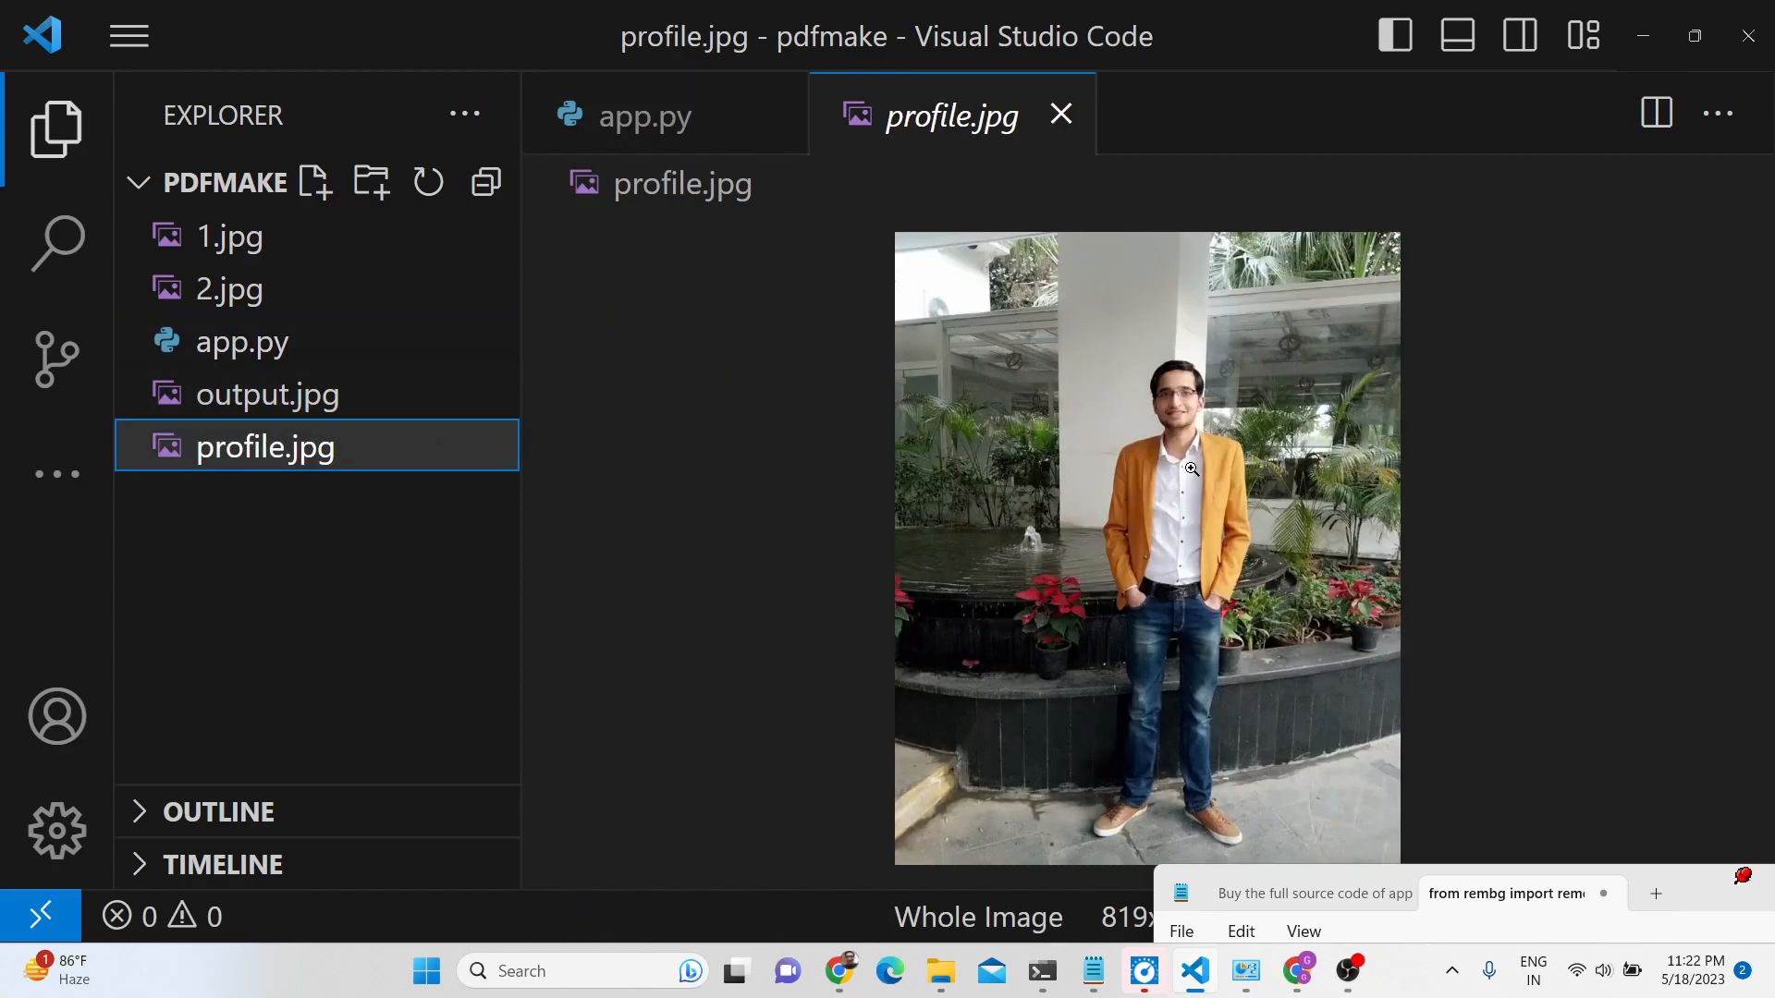
mouse_move(1180, 424)
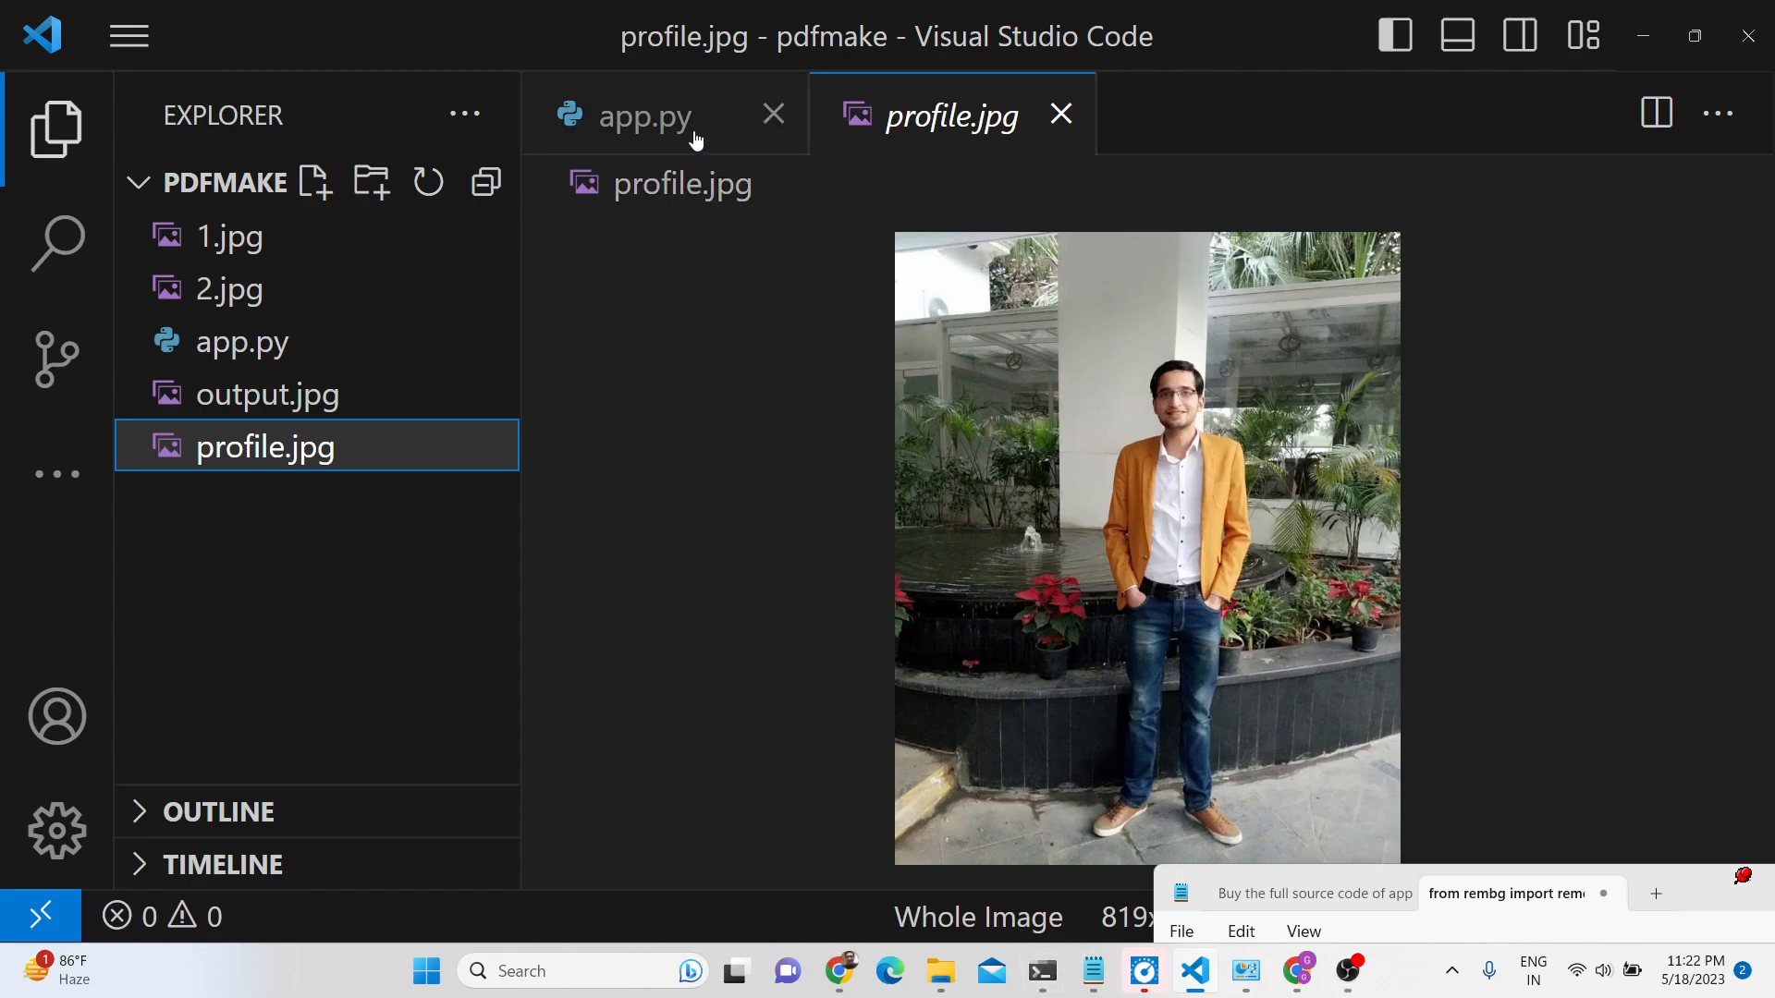
click(644, 115)
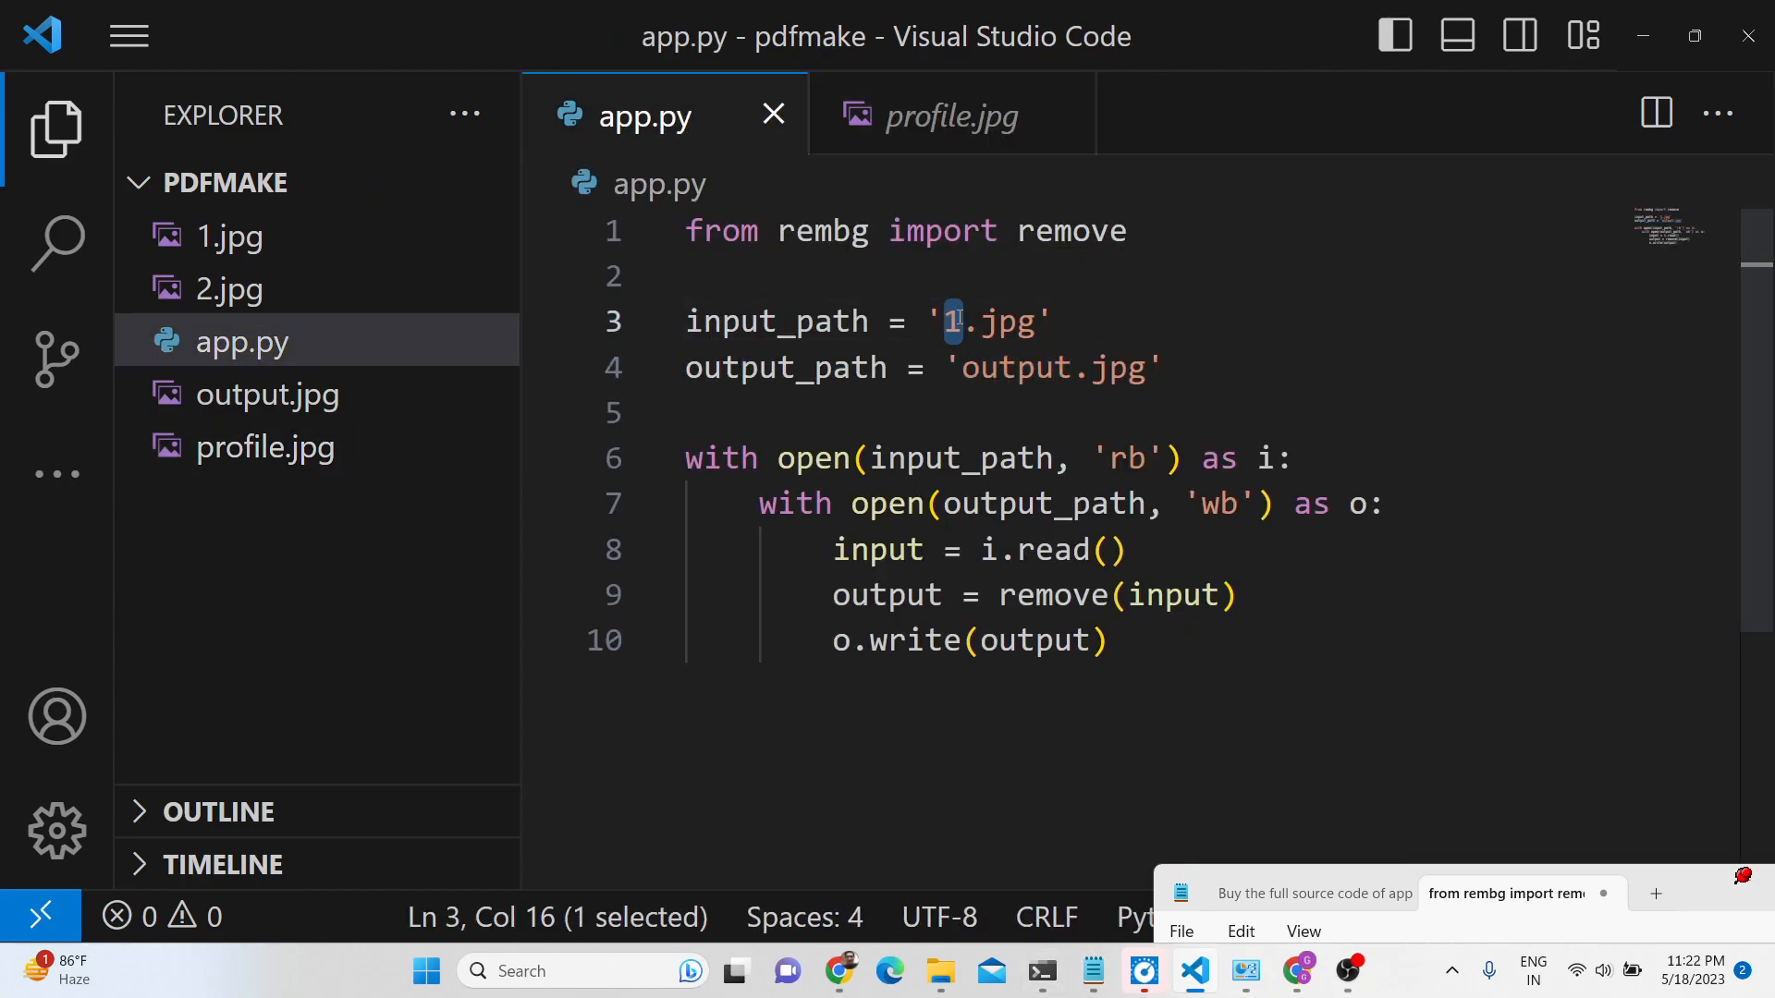
text(profi)
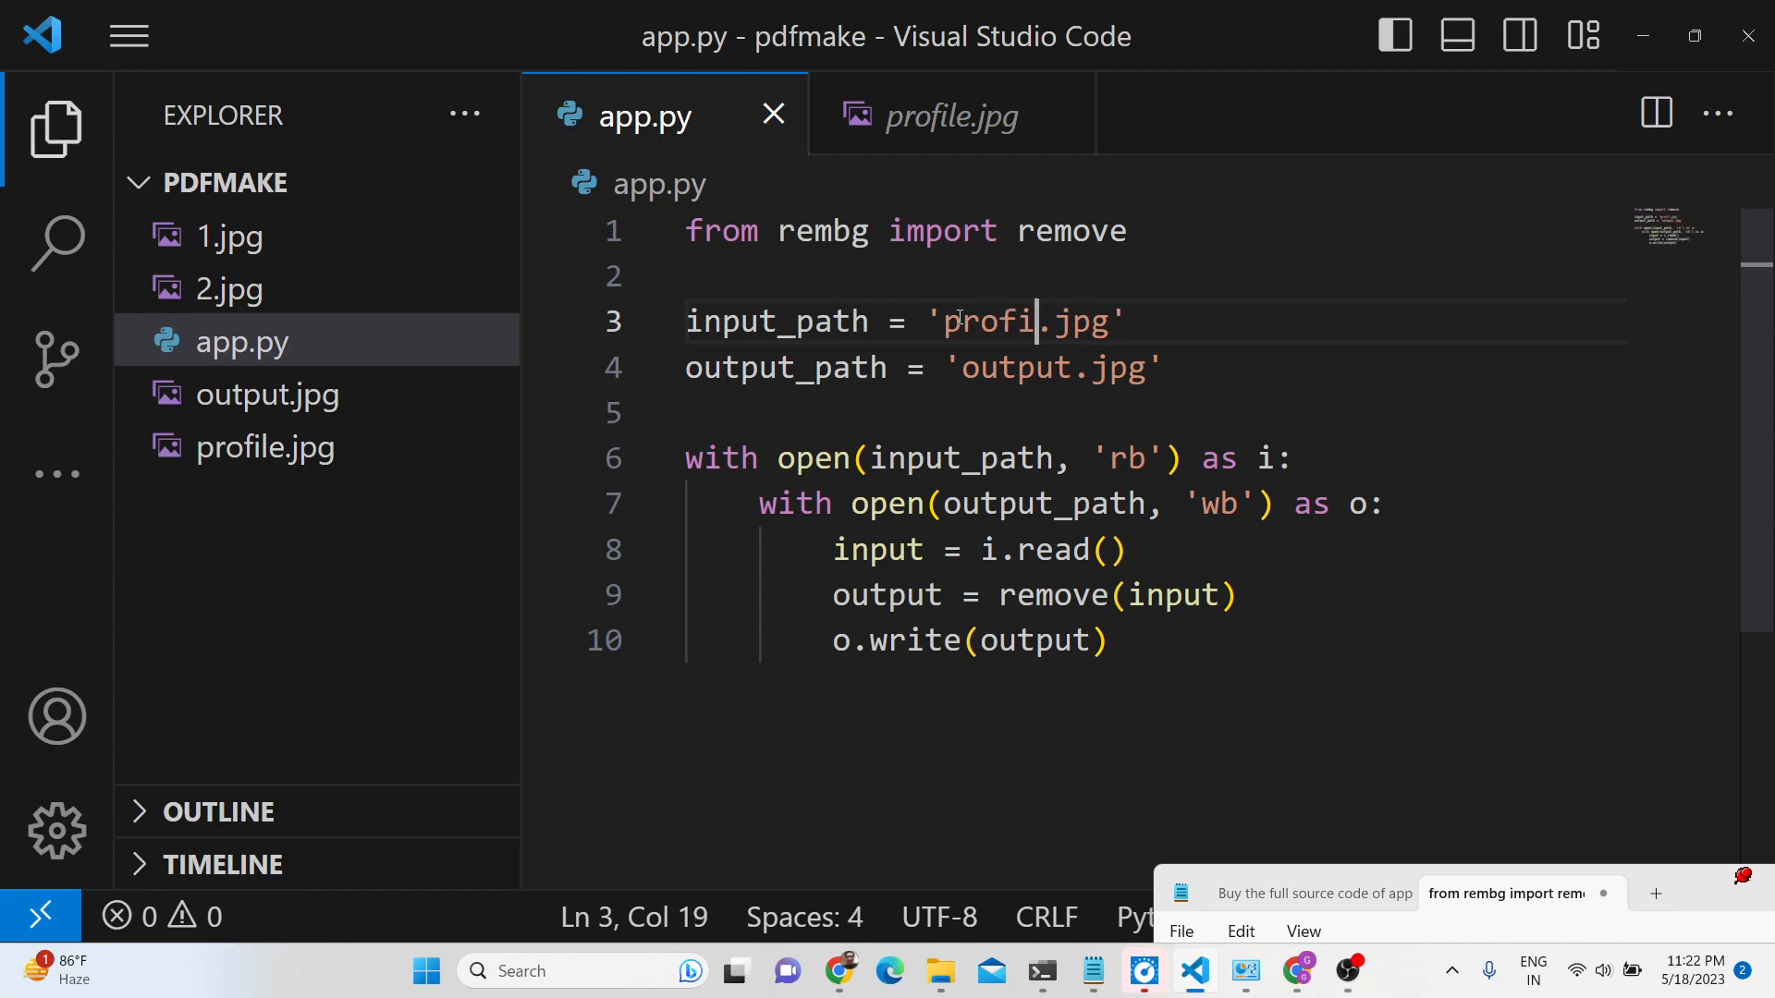
text(le)
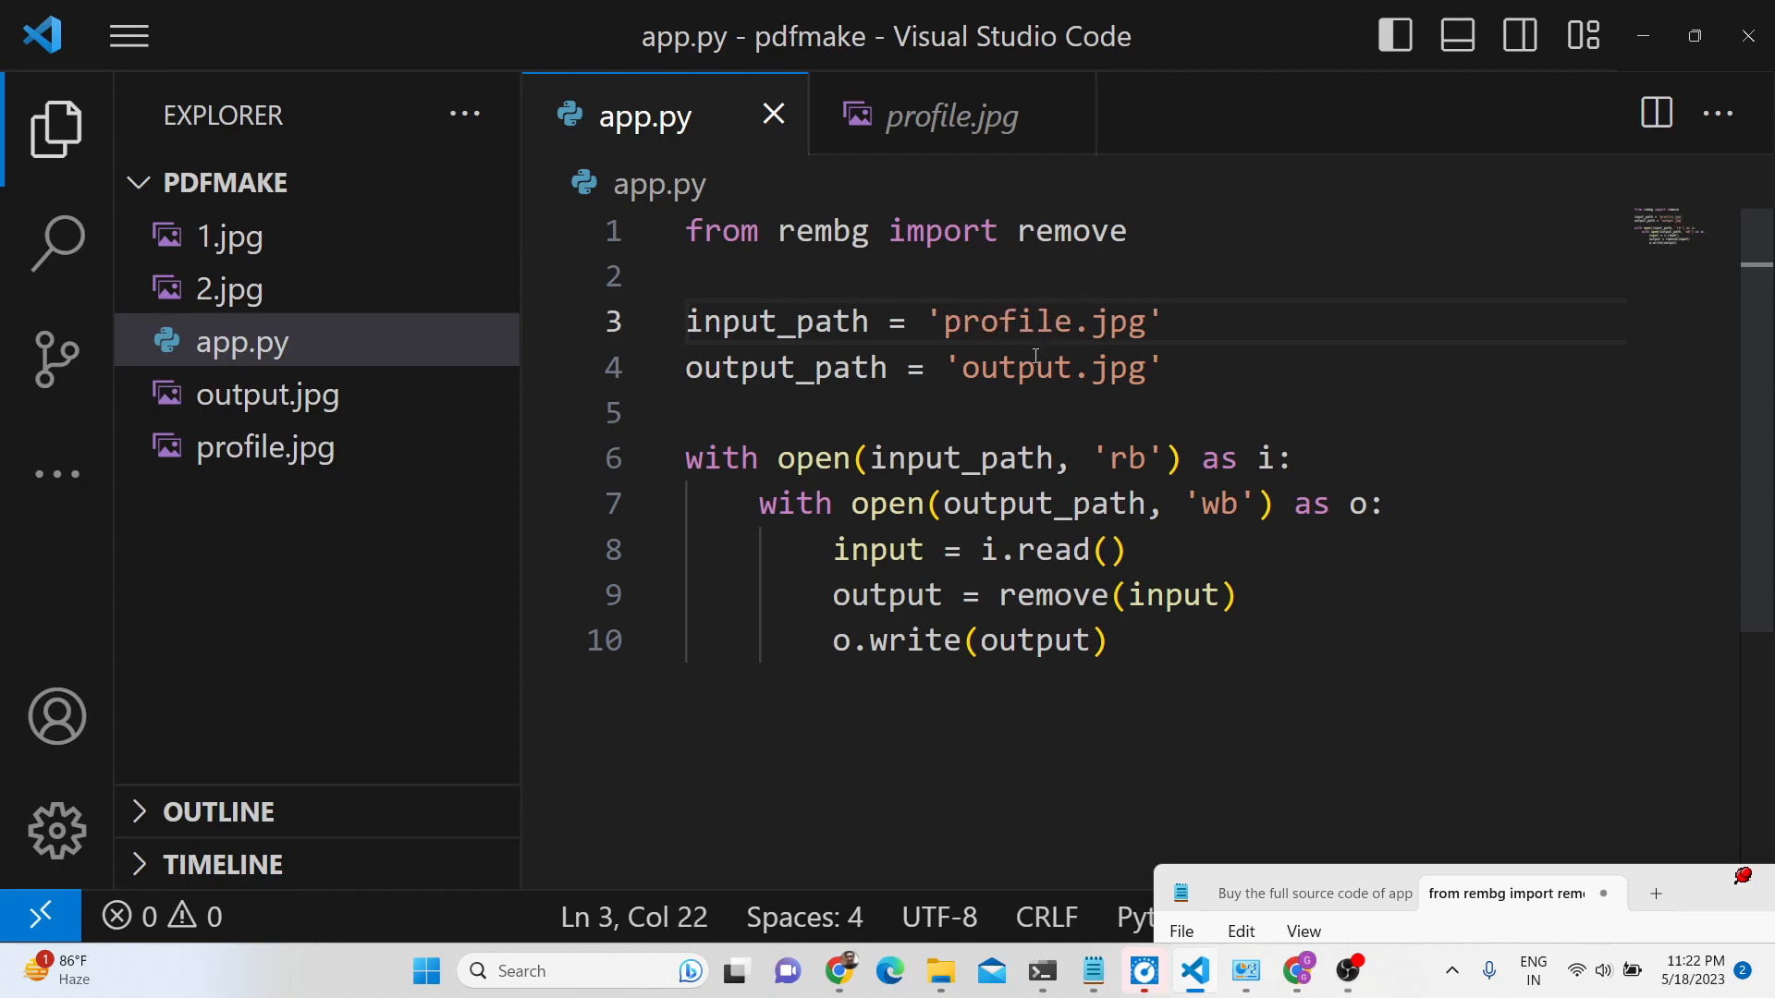
text(2)
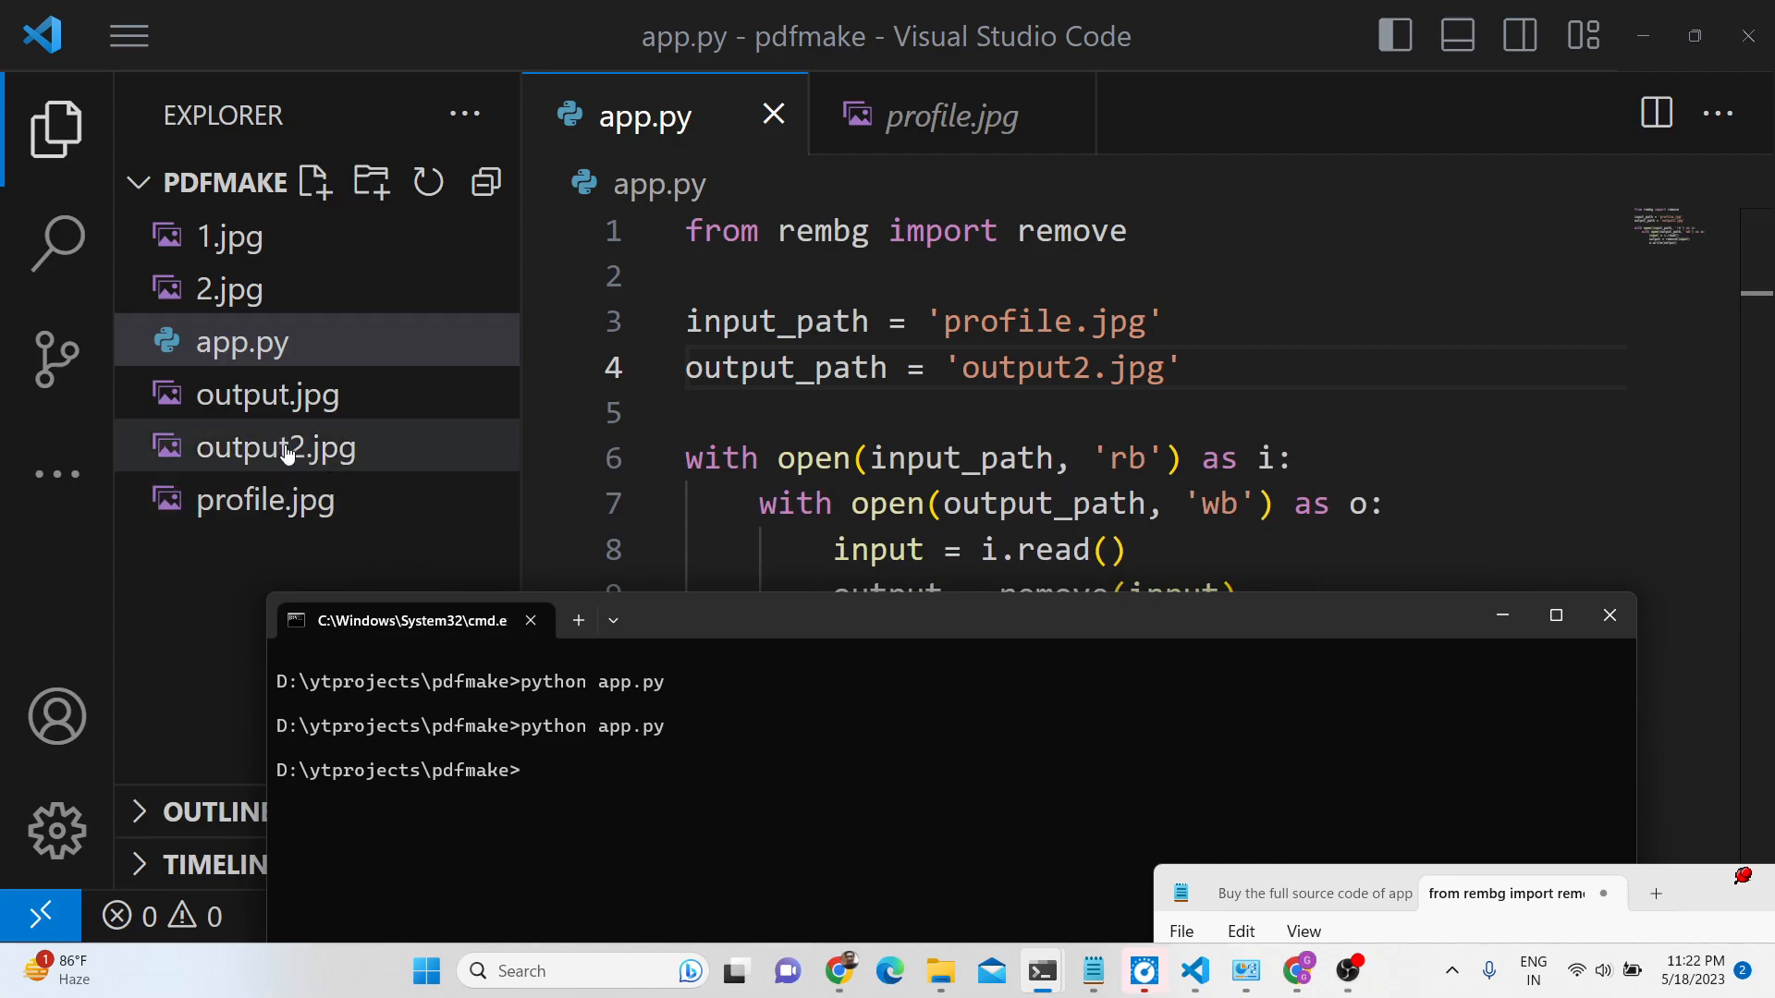
View the newly generated output2.jpg in the project folder
double_click(277, 446)
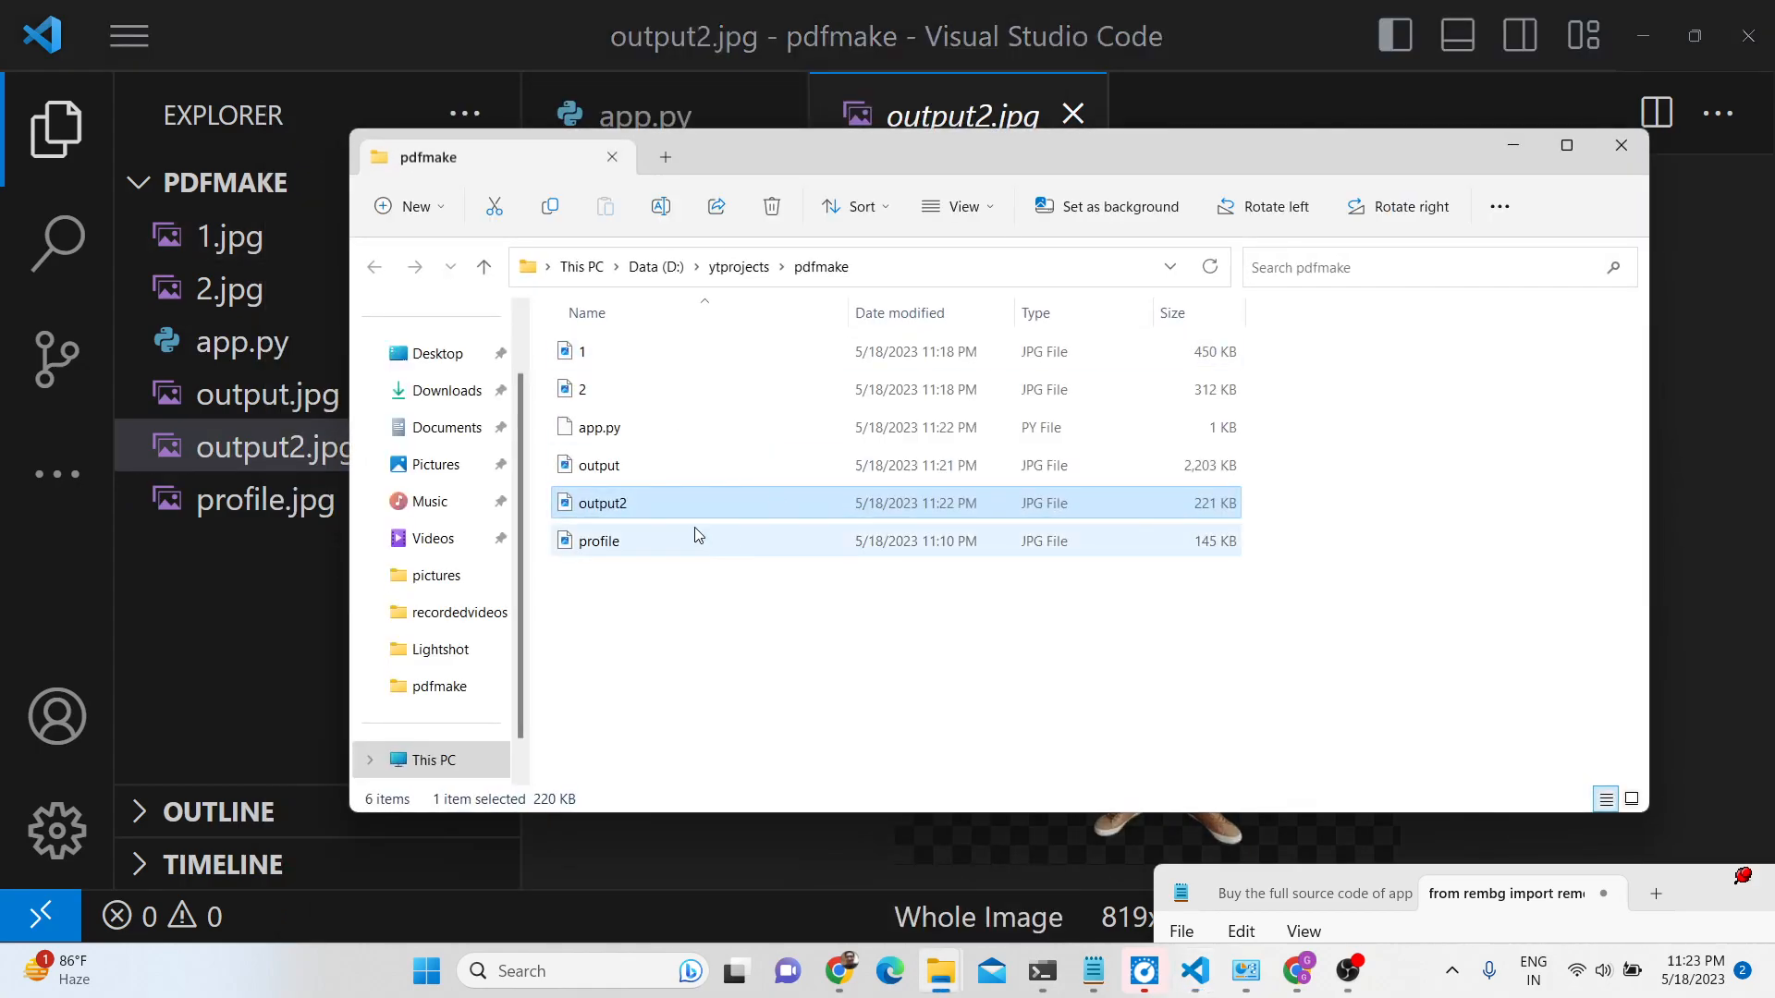
Inspect output2.jpg in Photos, zooming into the man's cutout edges, then close it
double_click(600, 503)
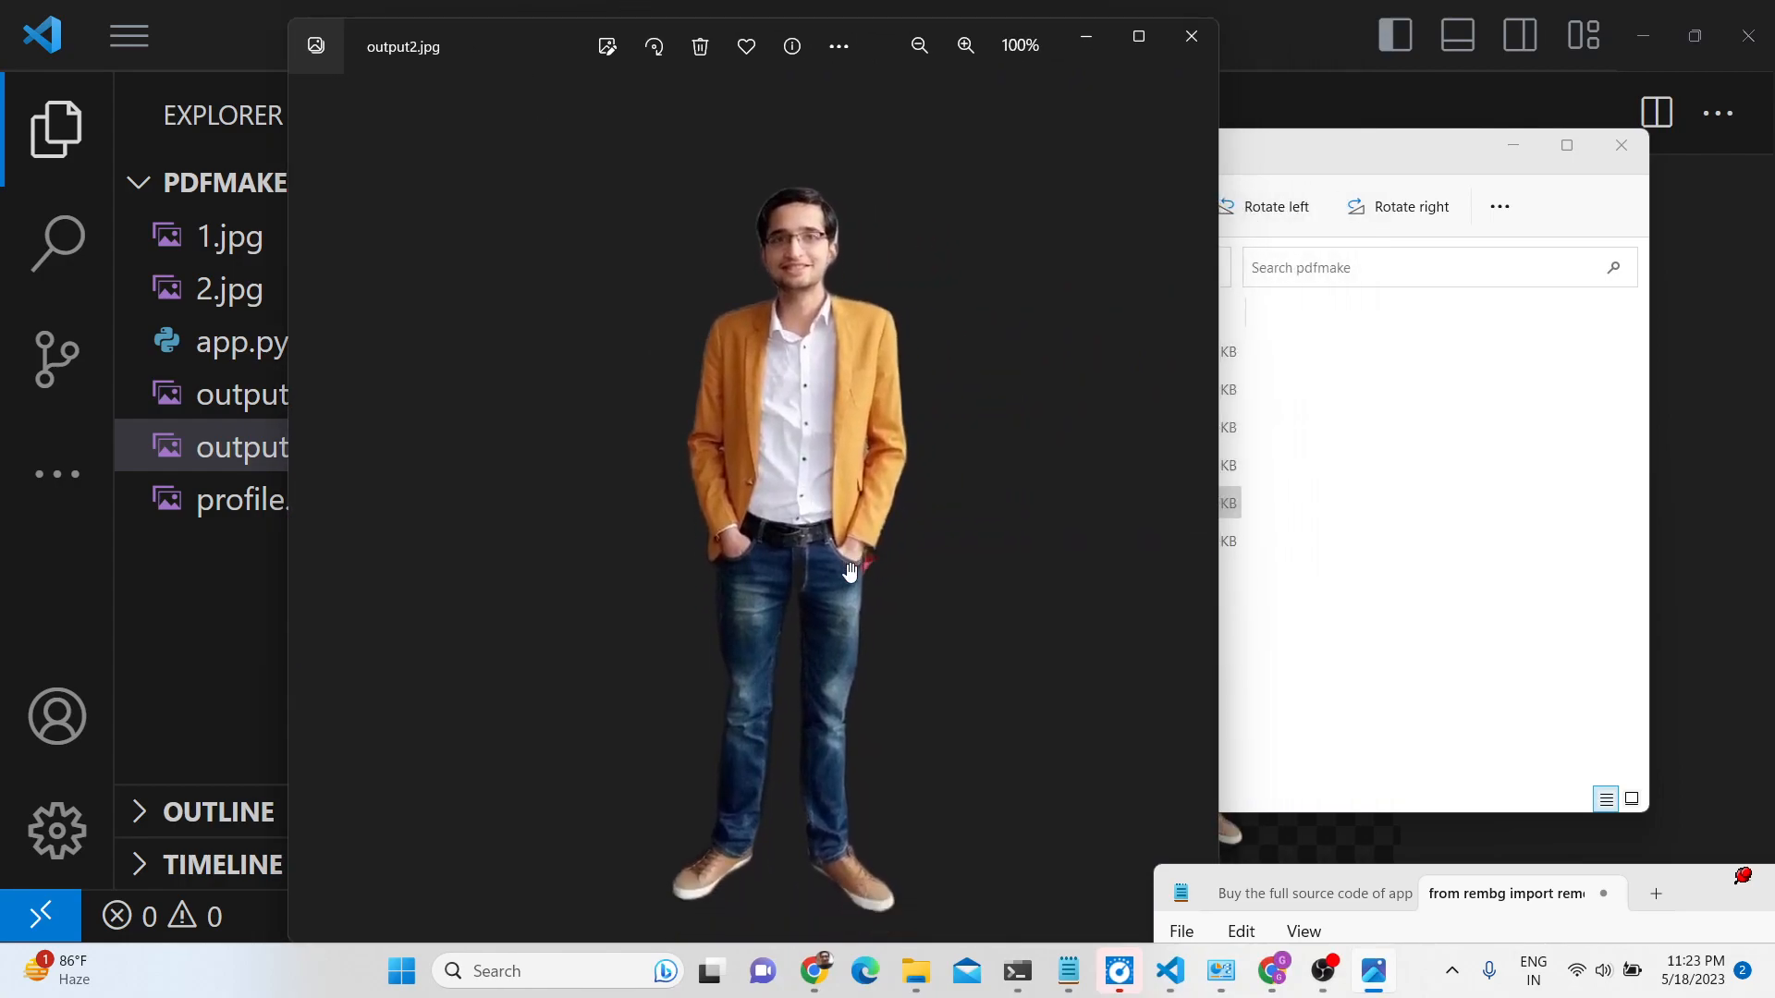
click(964, 45)
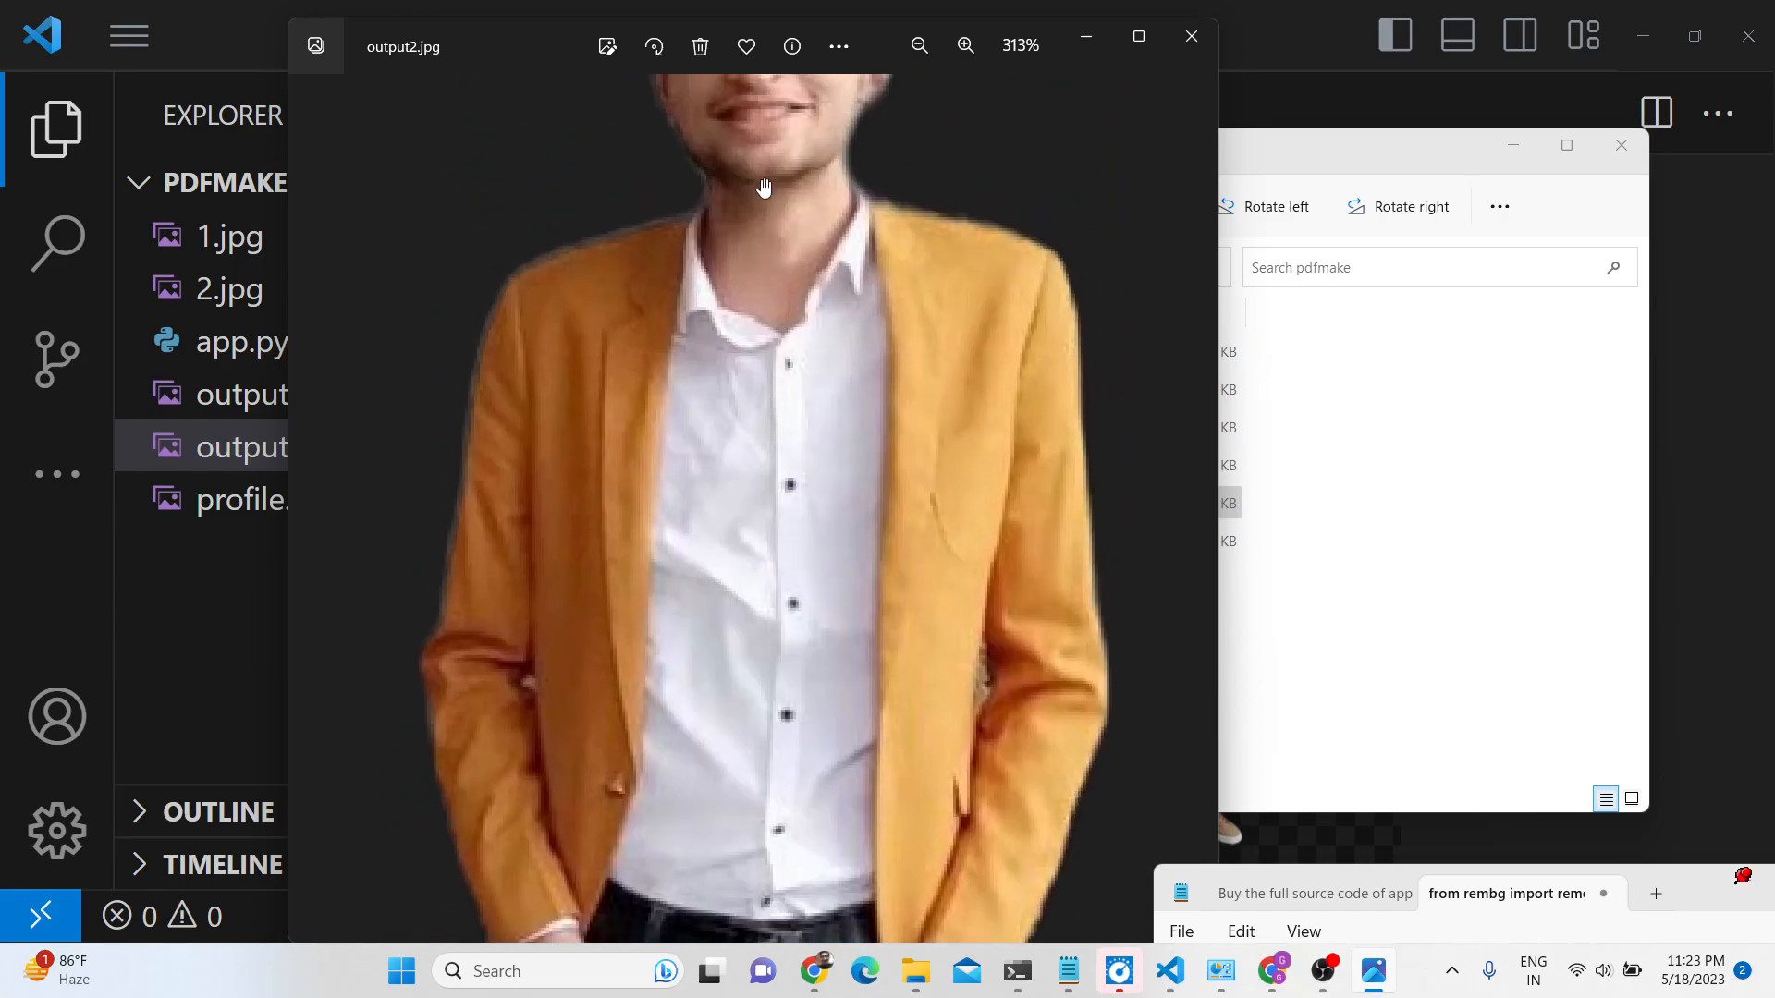
click(919, 45)
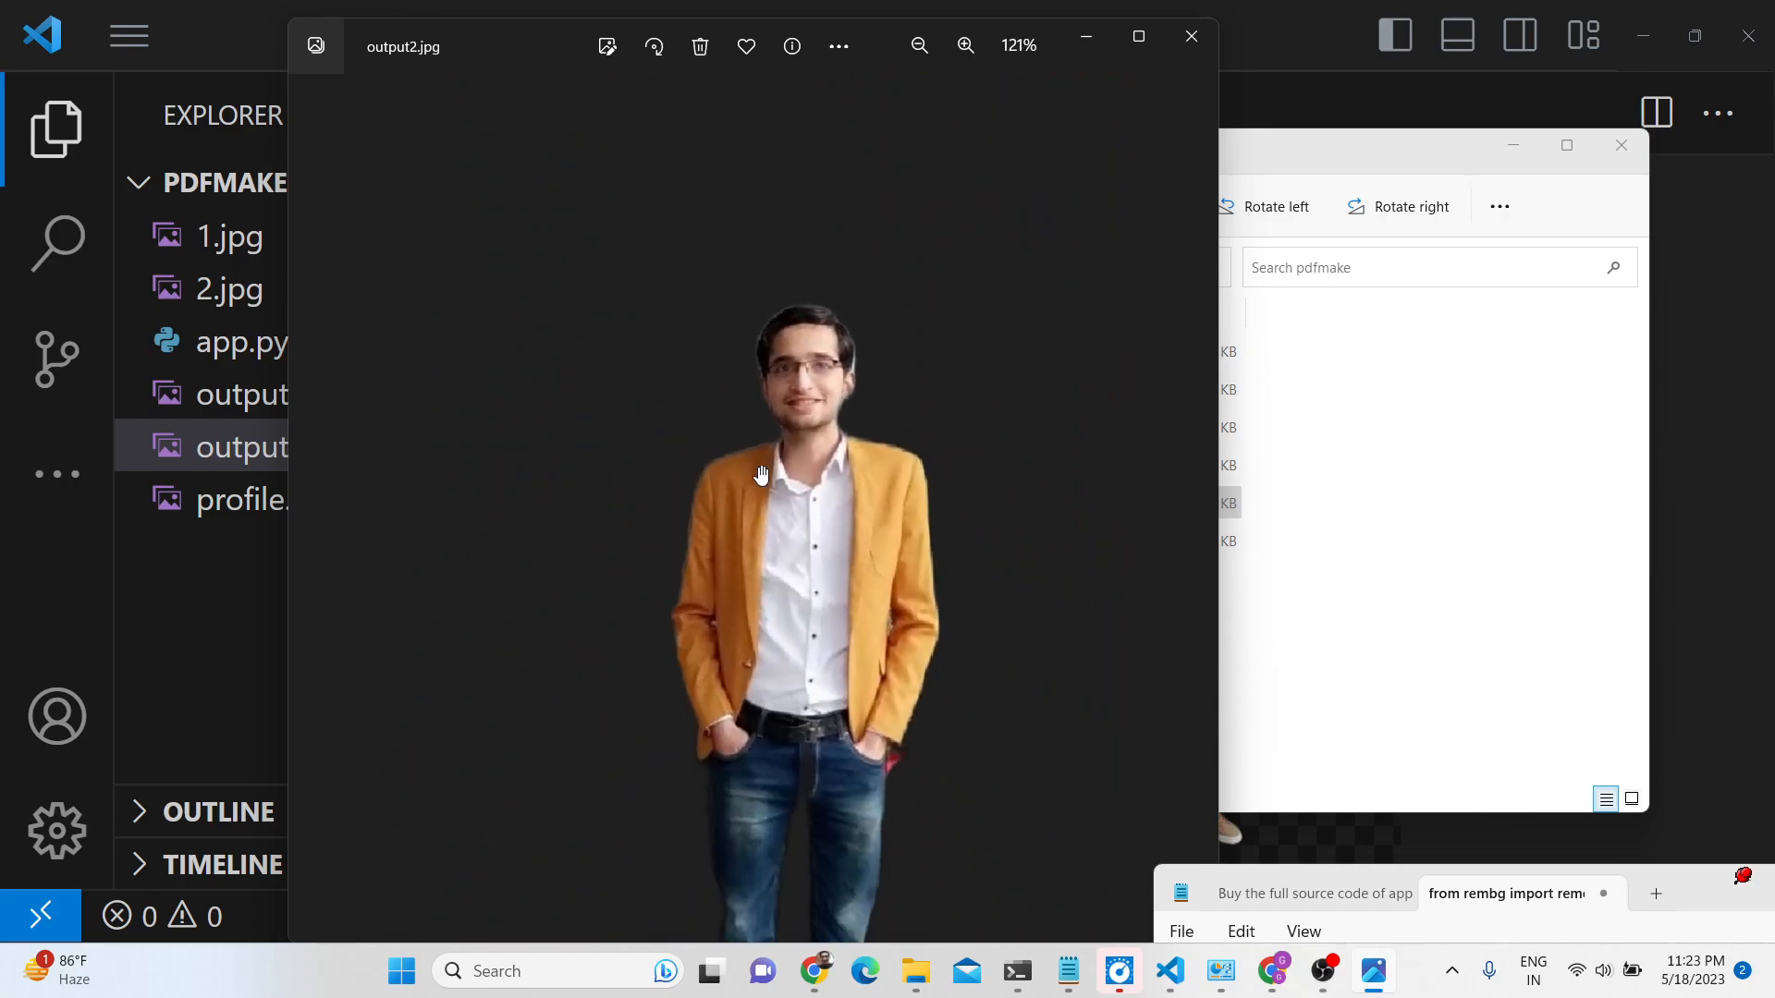
click(964, 46)
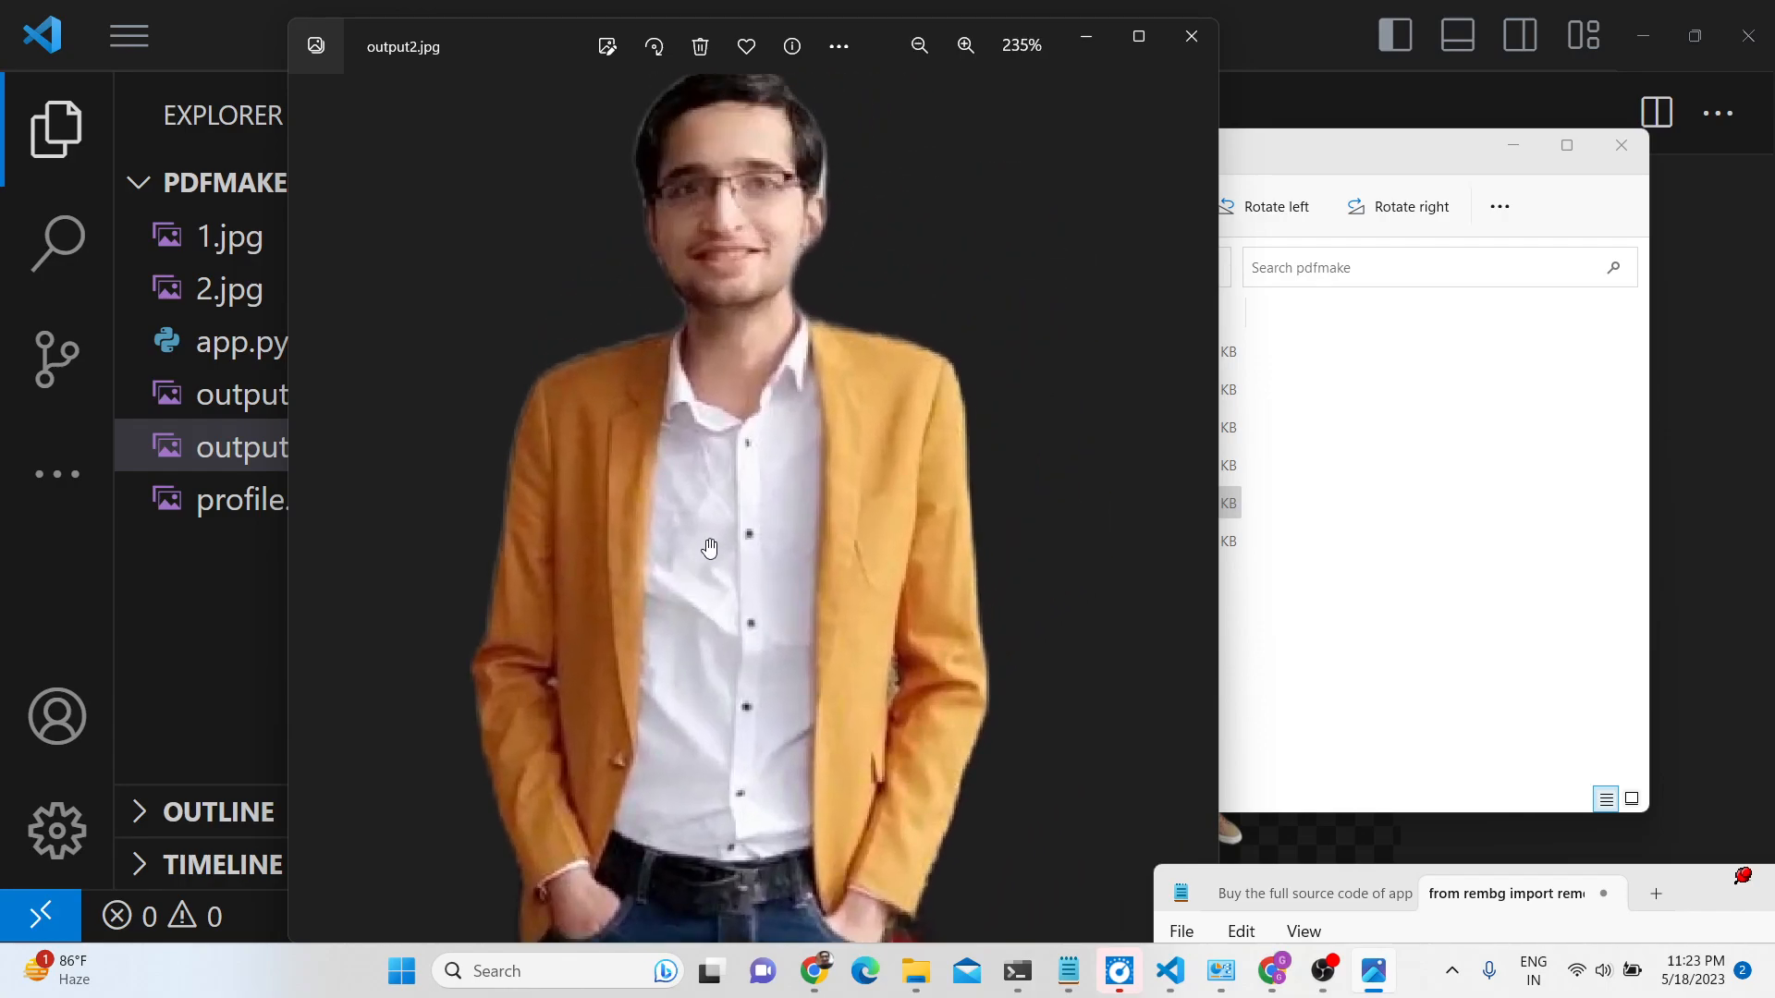
click(269, 394)
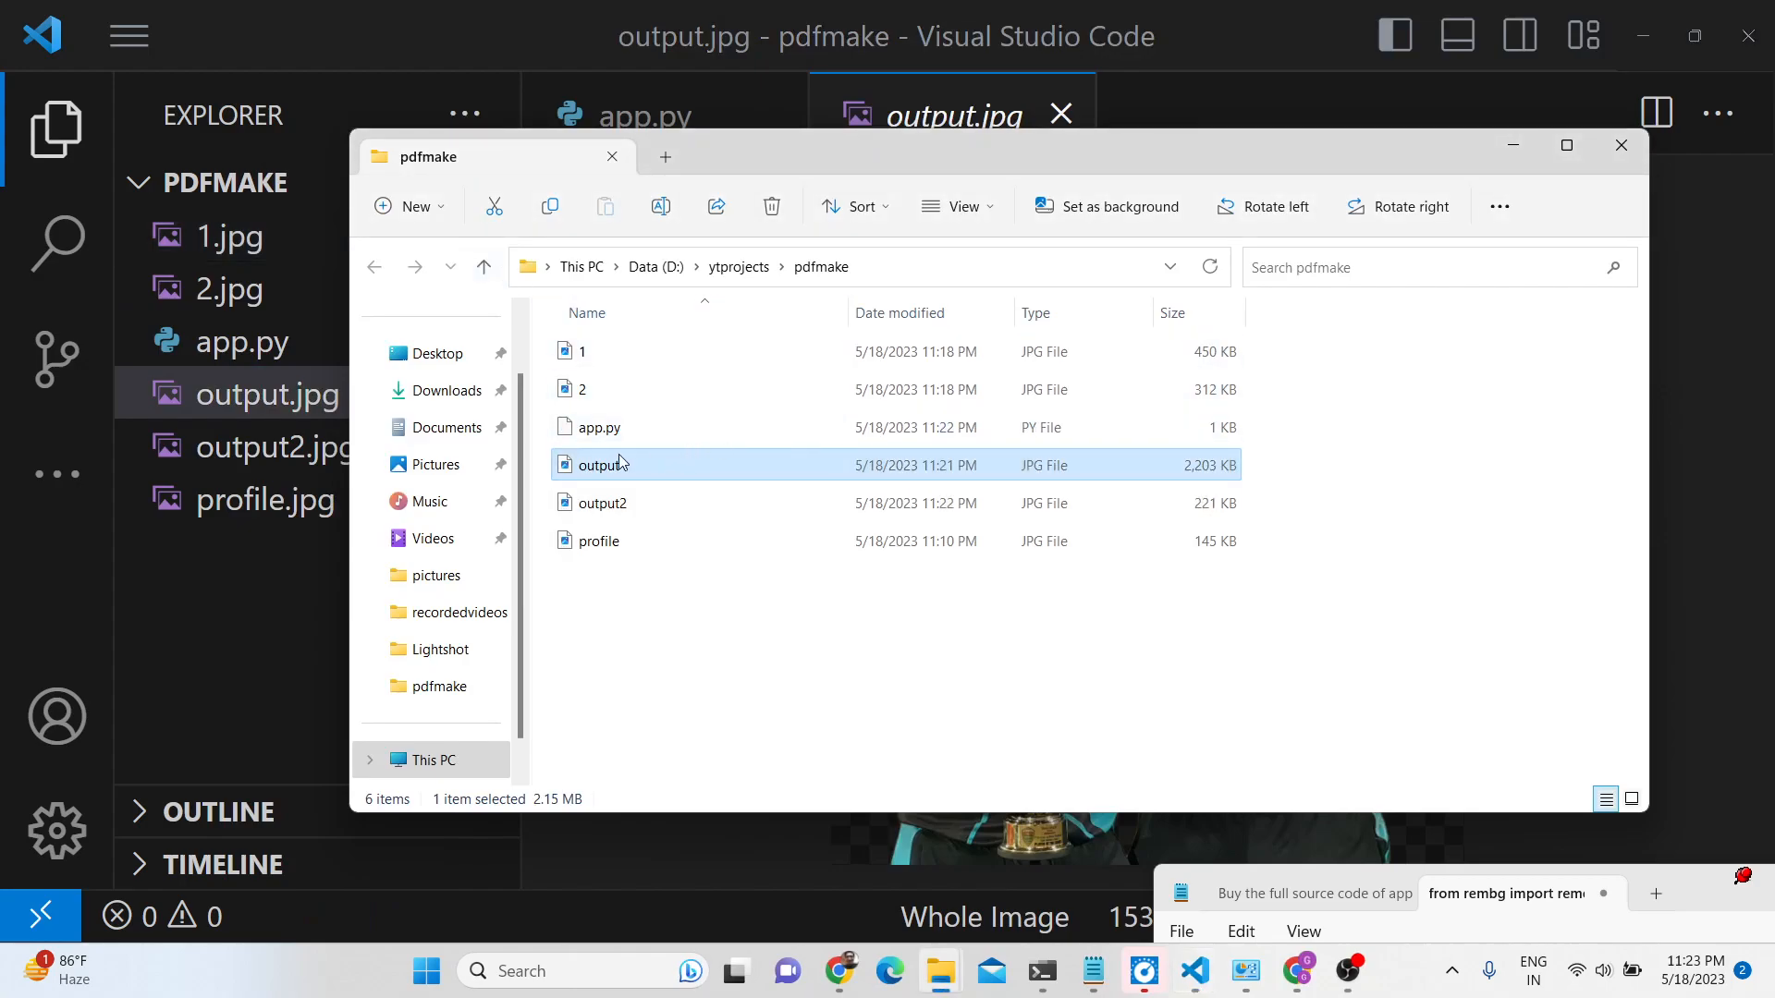
Inspect output.jpg in Photos, zooming in on the players' jersey cutout edges
double_click(601, 464)
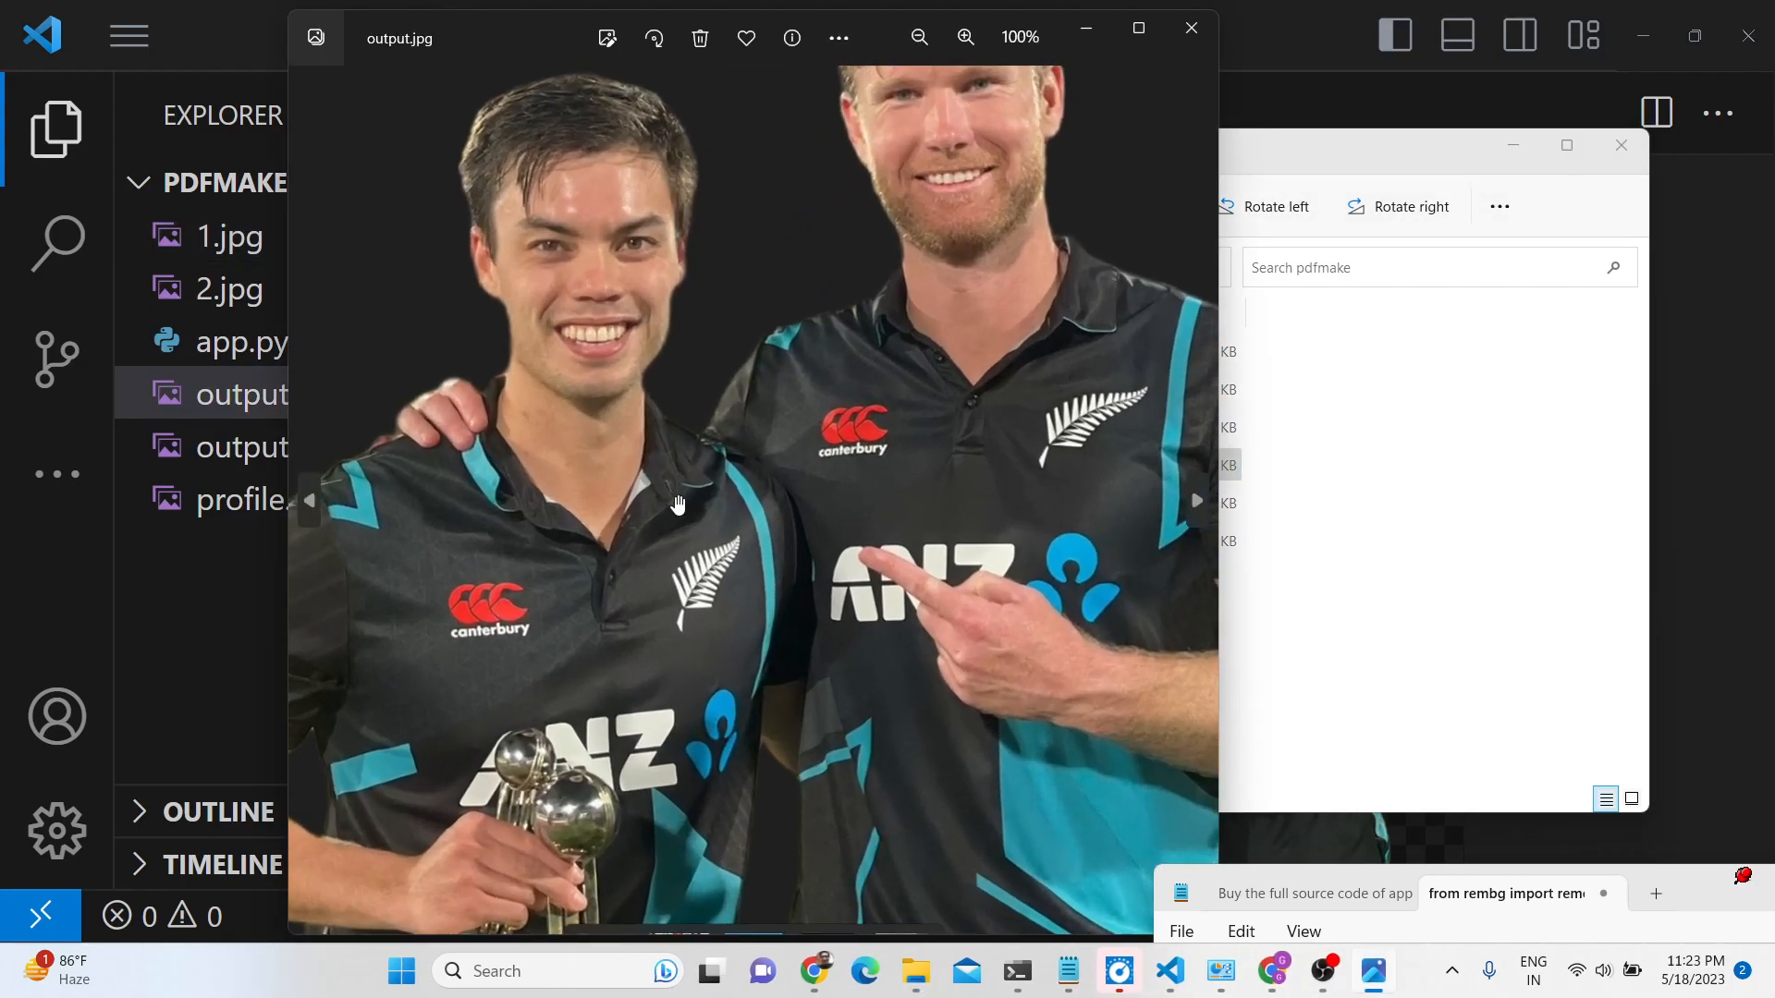
click(964, 37)
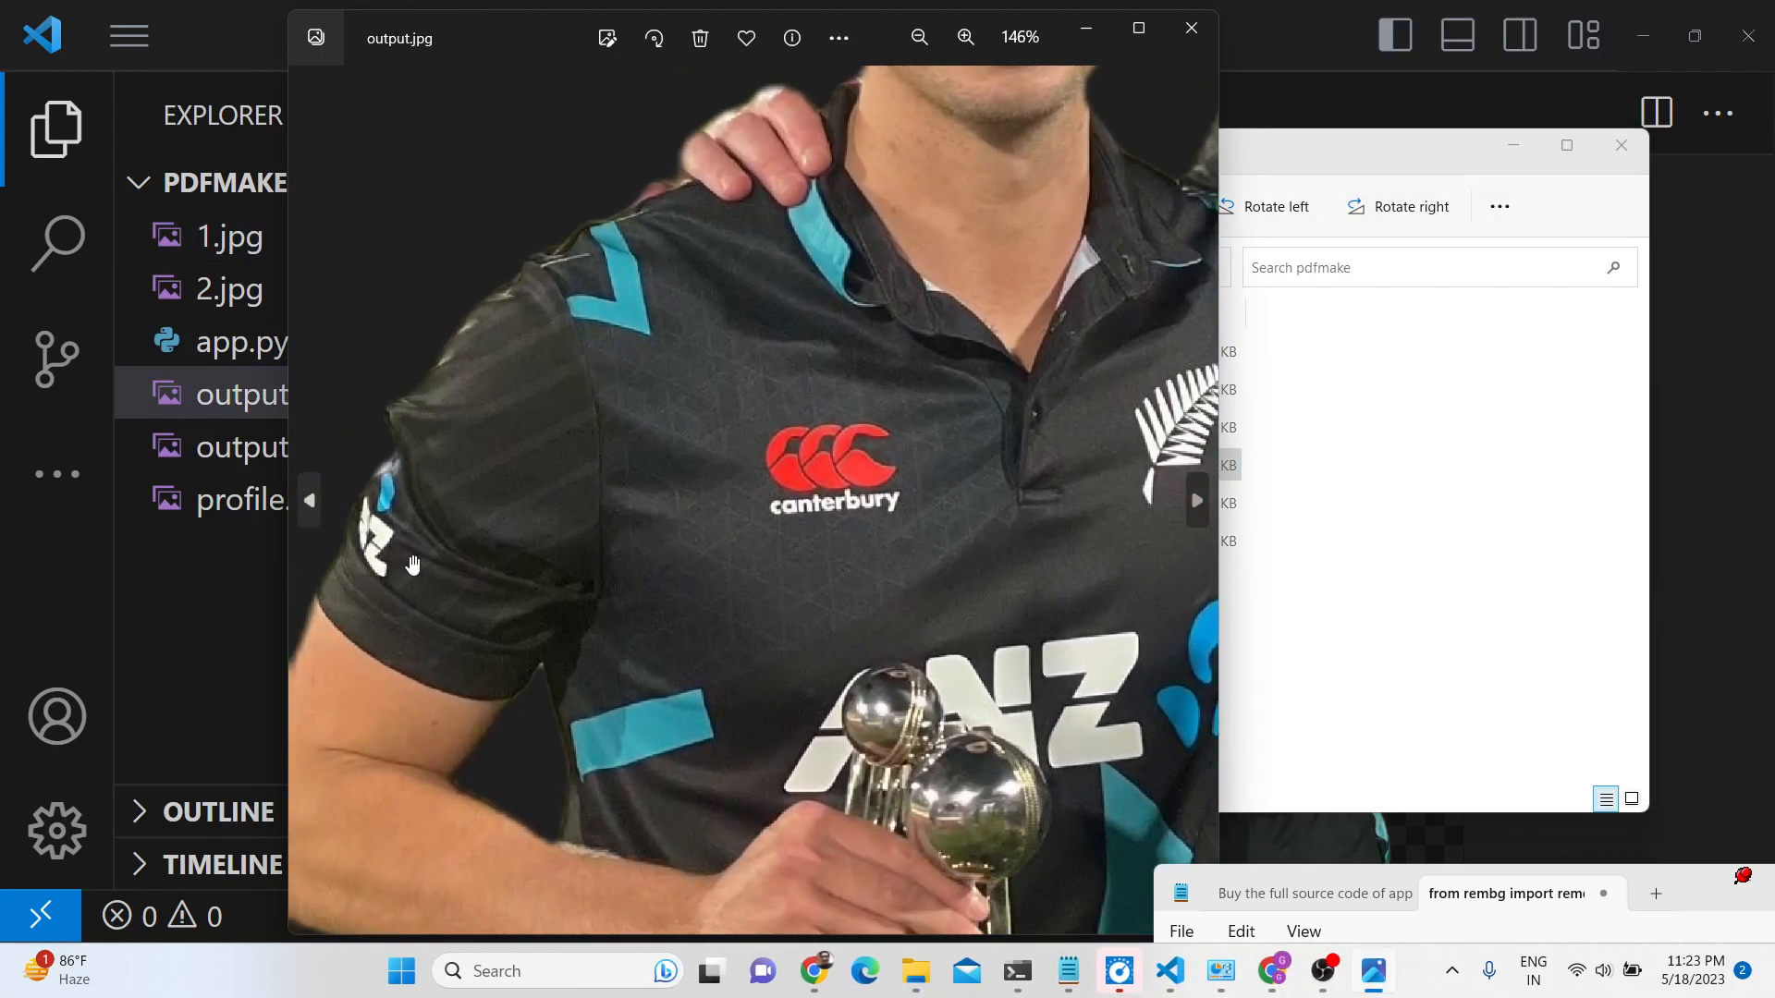
click(963, 37)
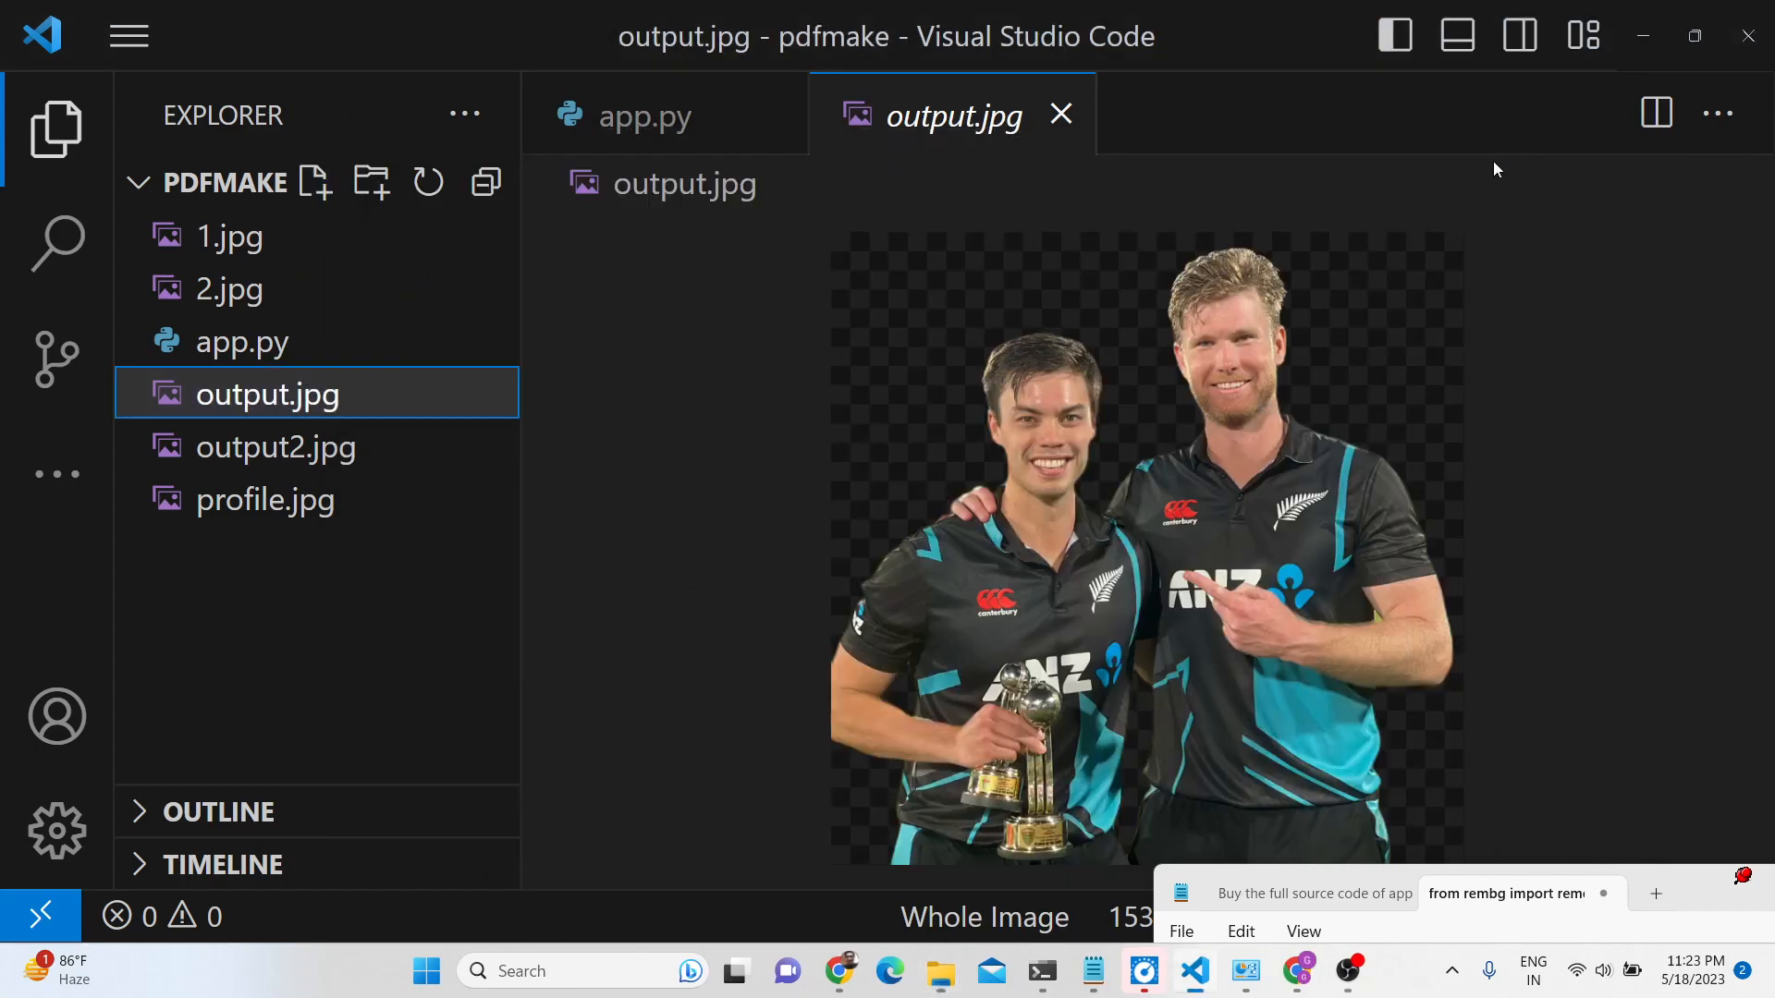
Clear all of app.py and run pip install rembg in the command prompt
click(645, 114)
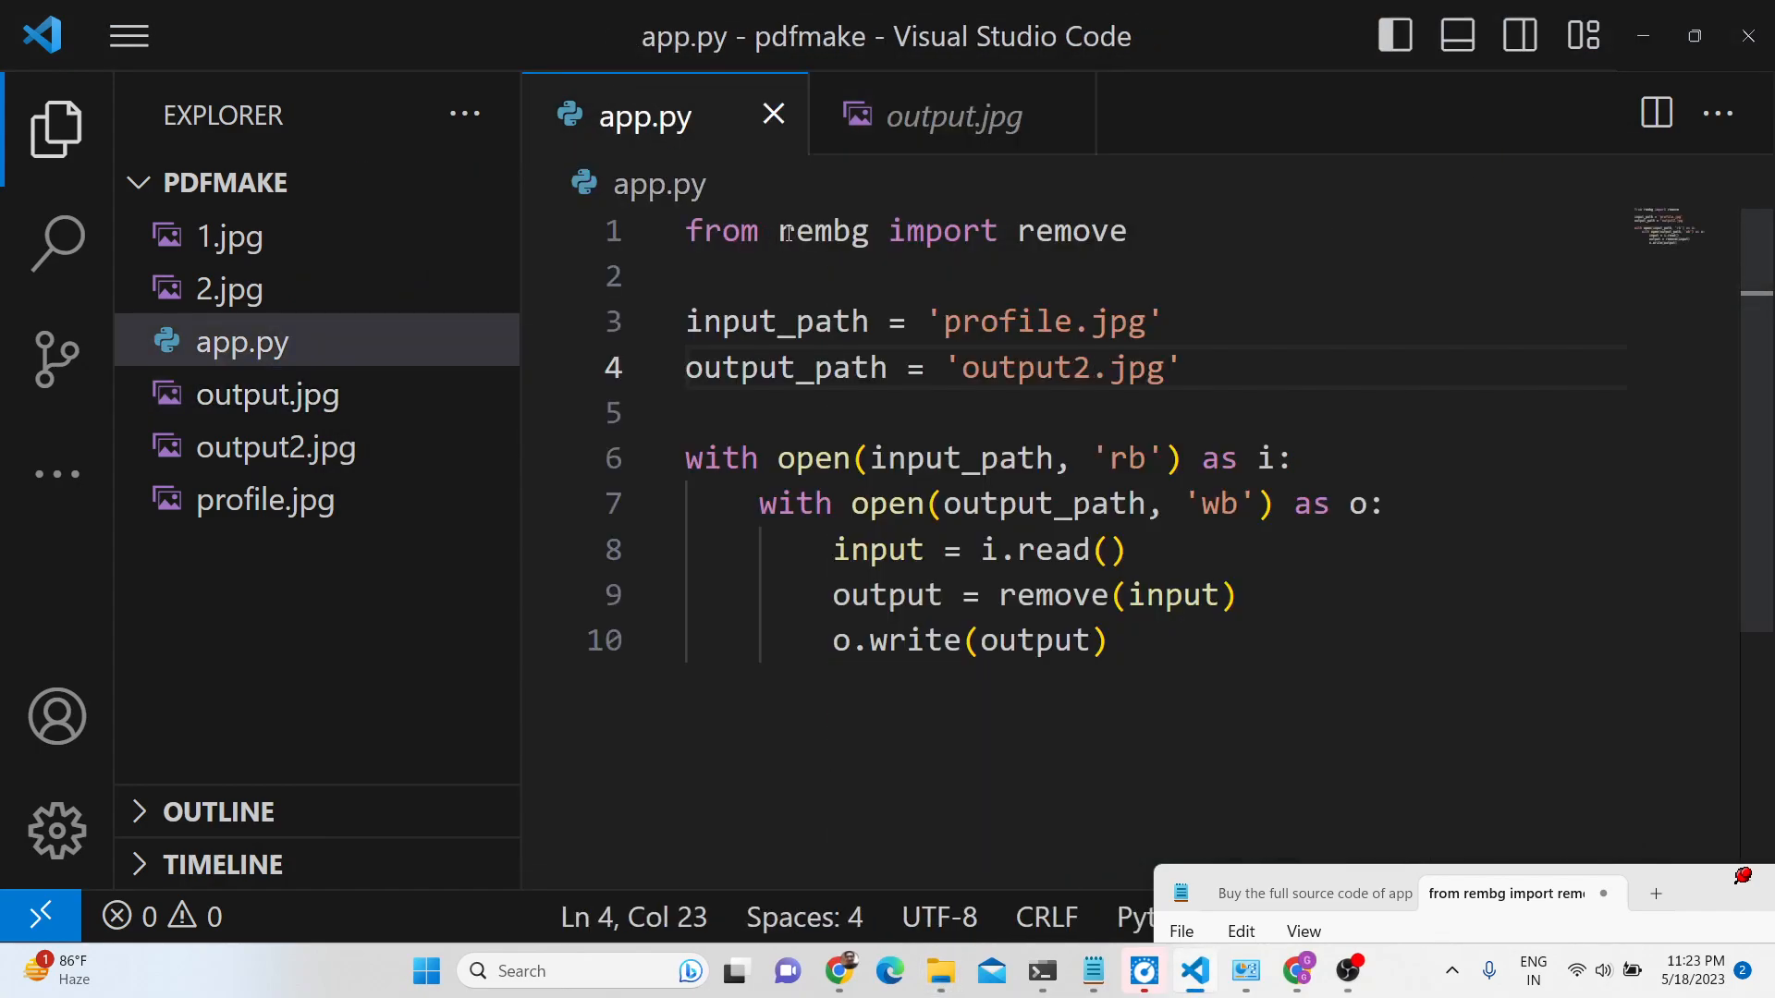
key(ctrl+a)
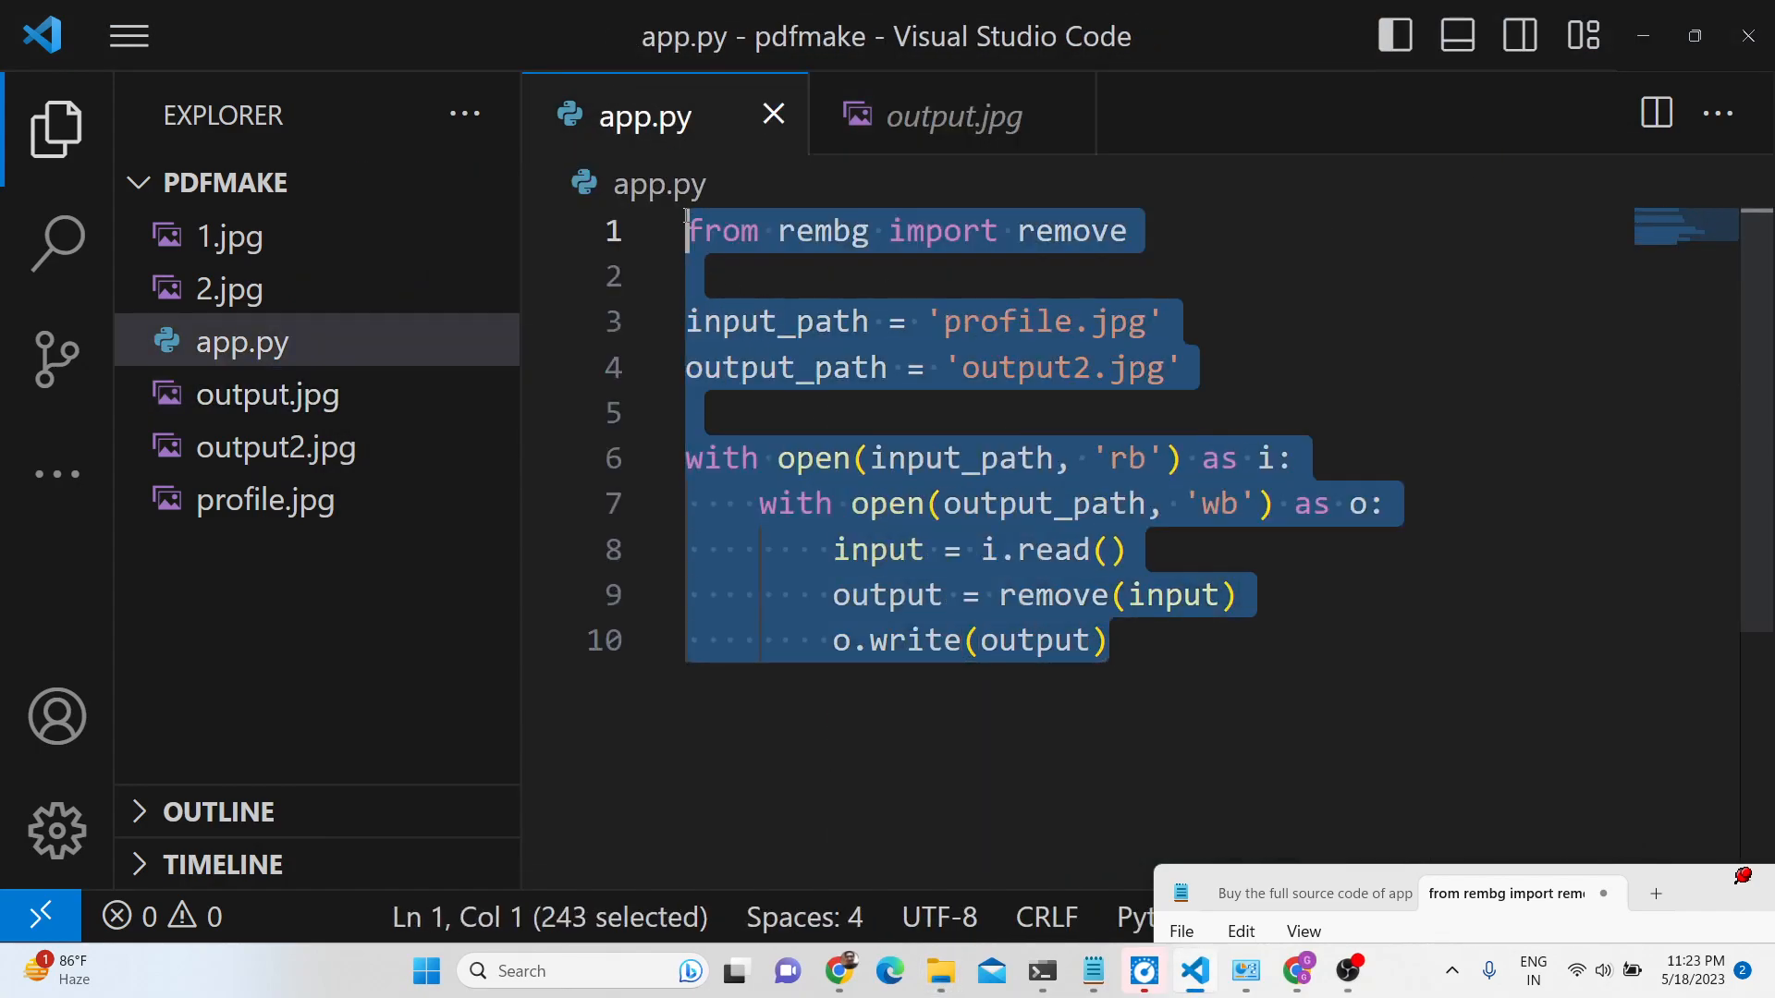
key(Delete)
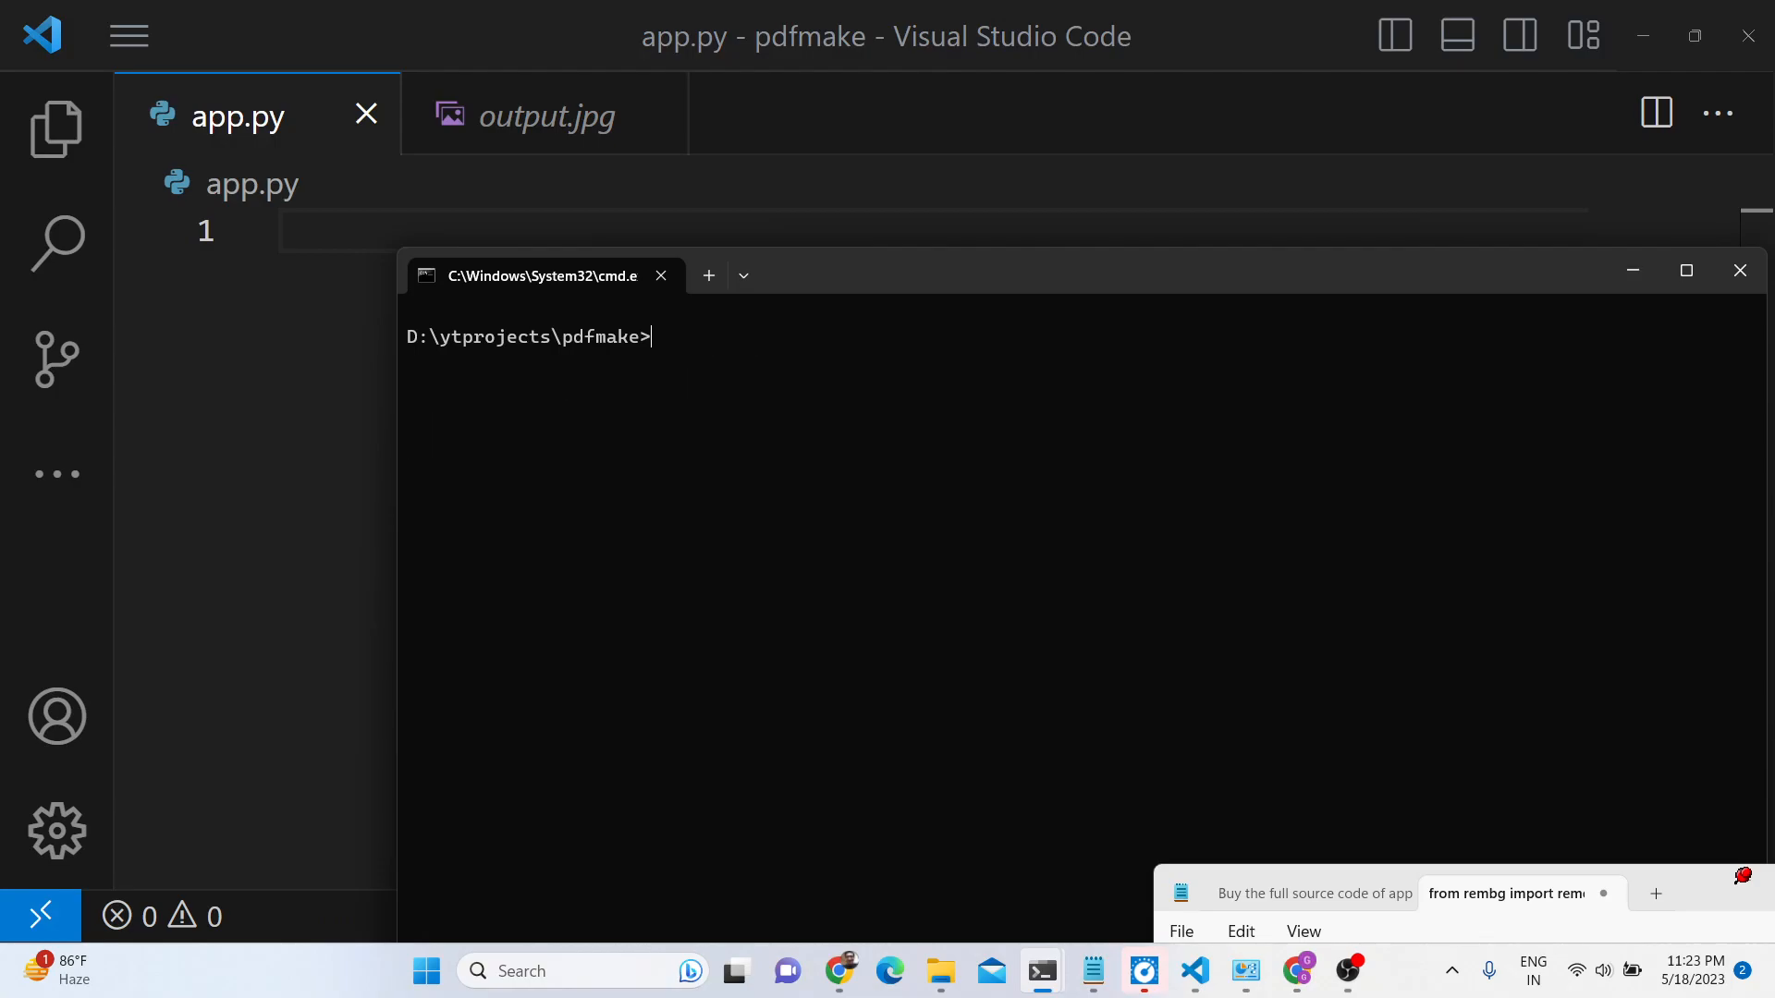
text(pip install)
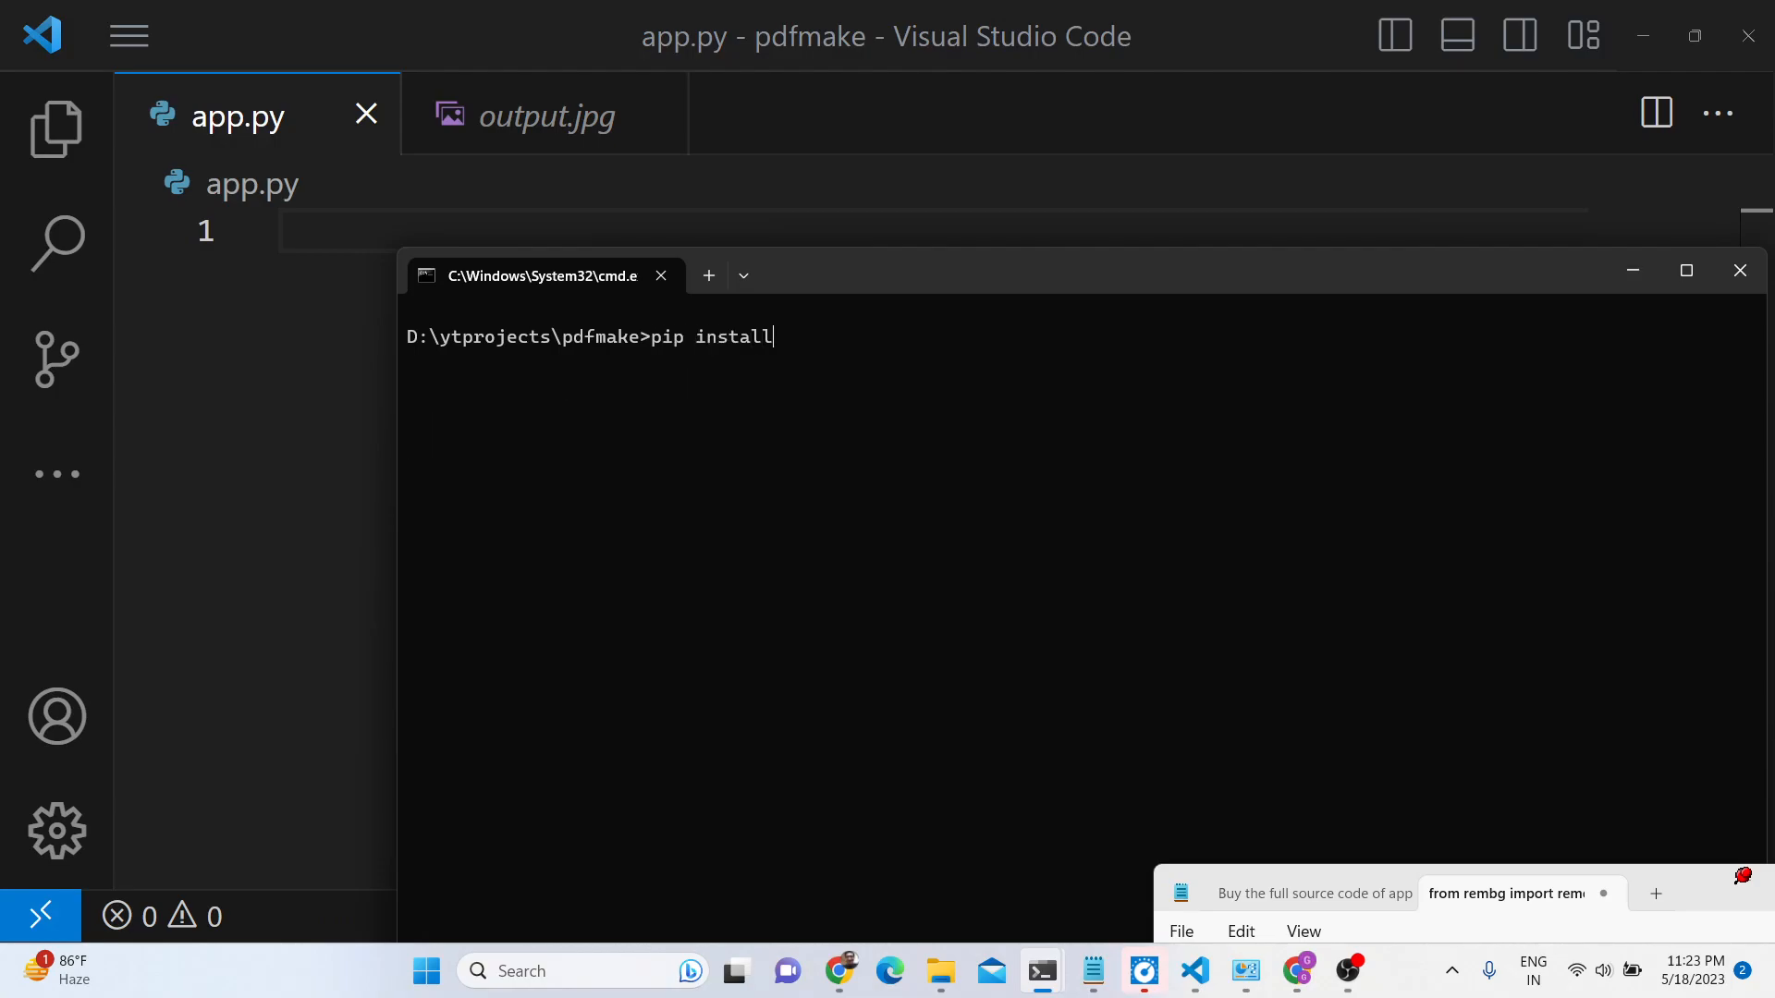
text(rembg)
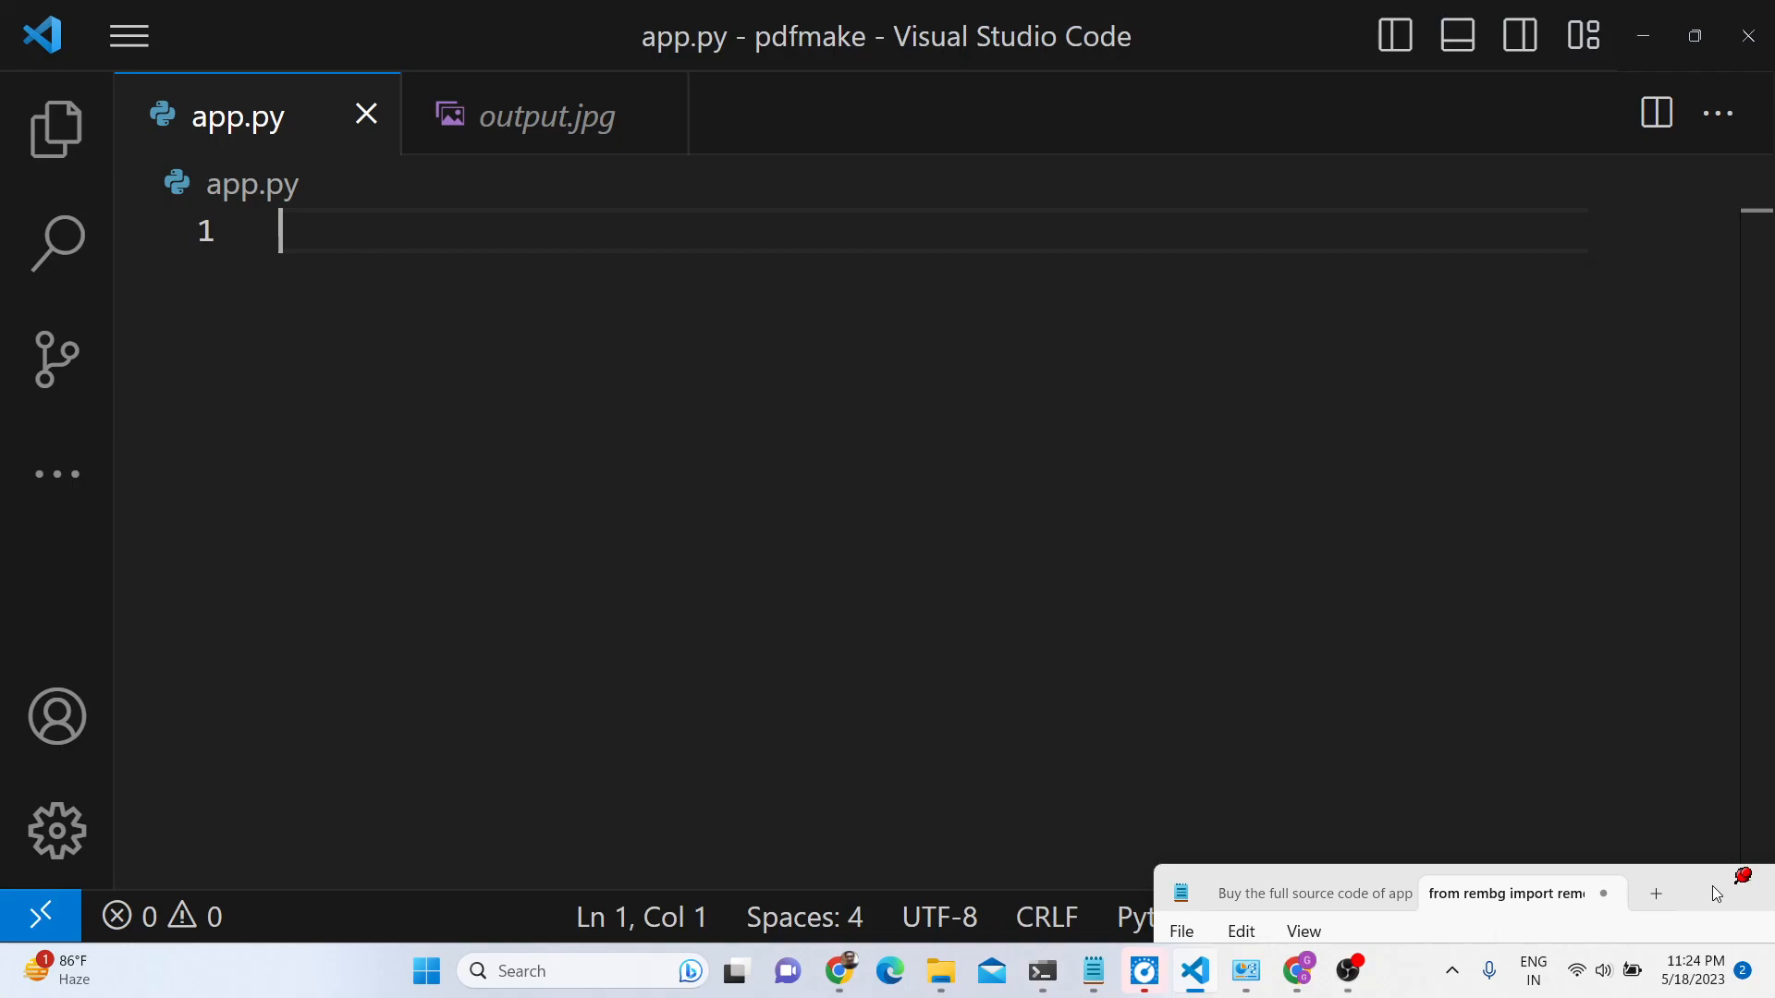
Write the from rembg import line and input_path = '2.jpg', checking the 2.jpg photo
text(from)
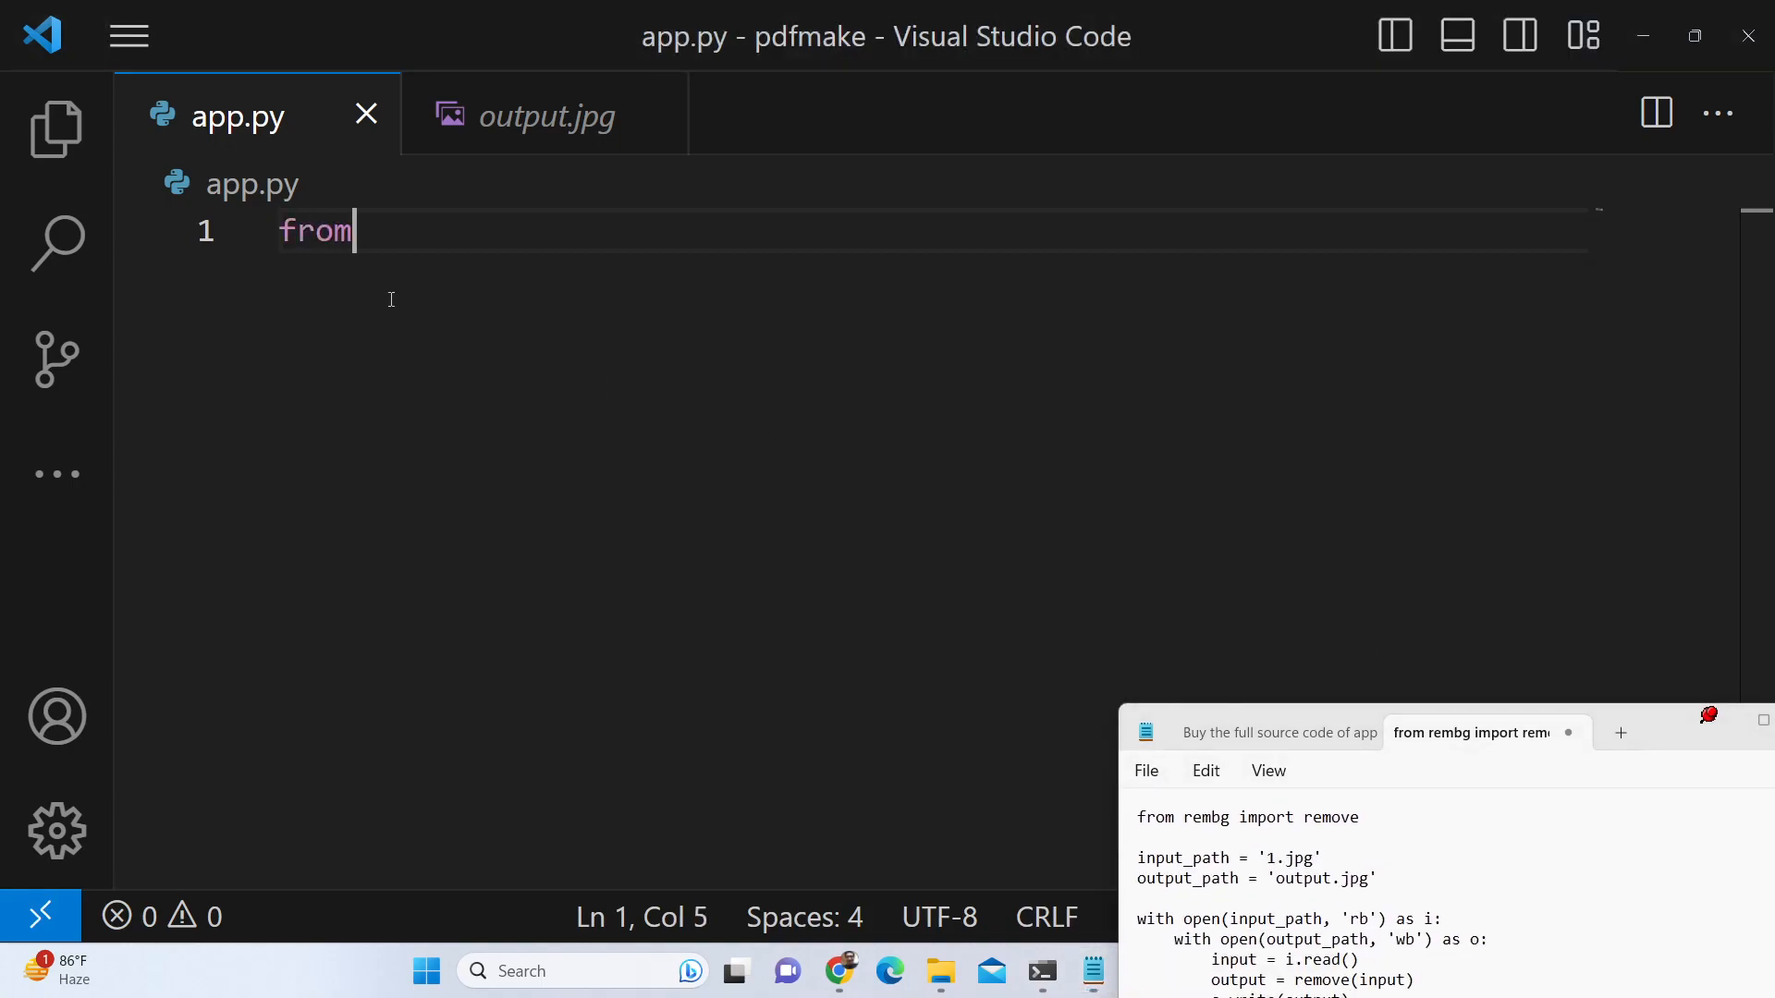
text(rembg import remove)
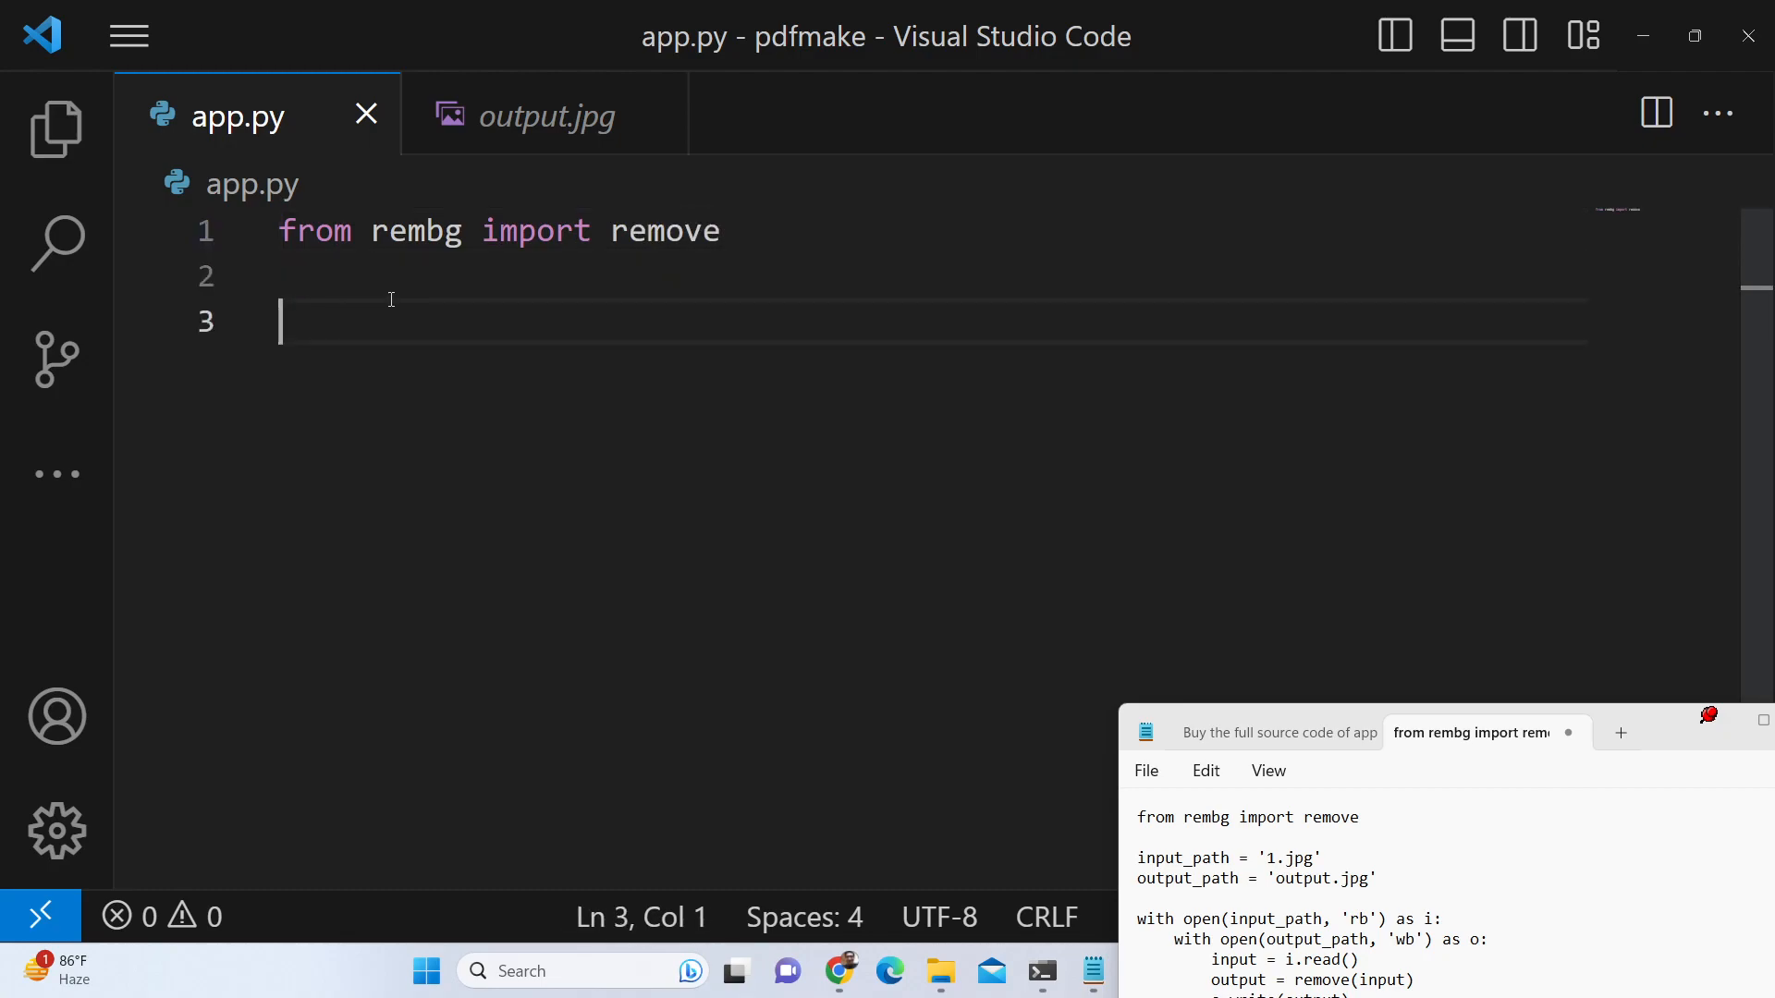
text(input_p)
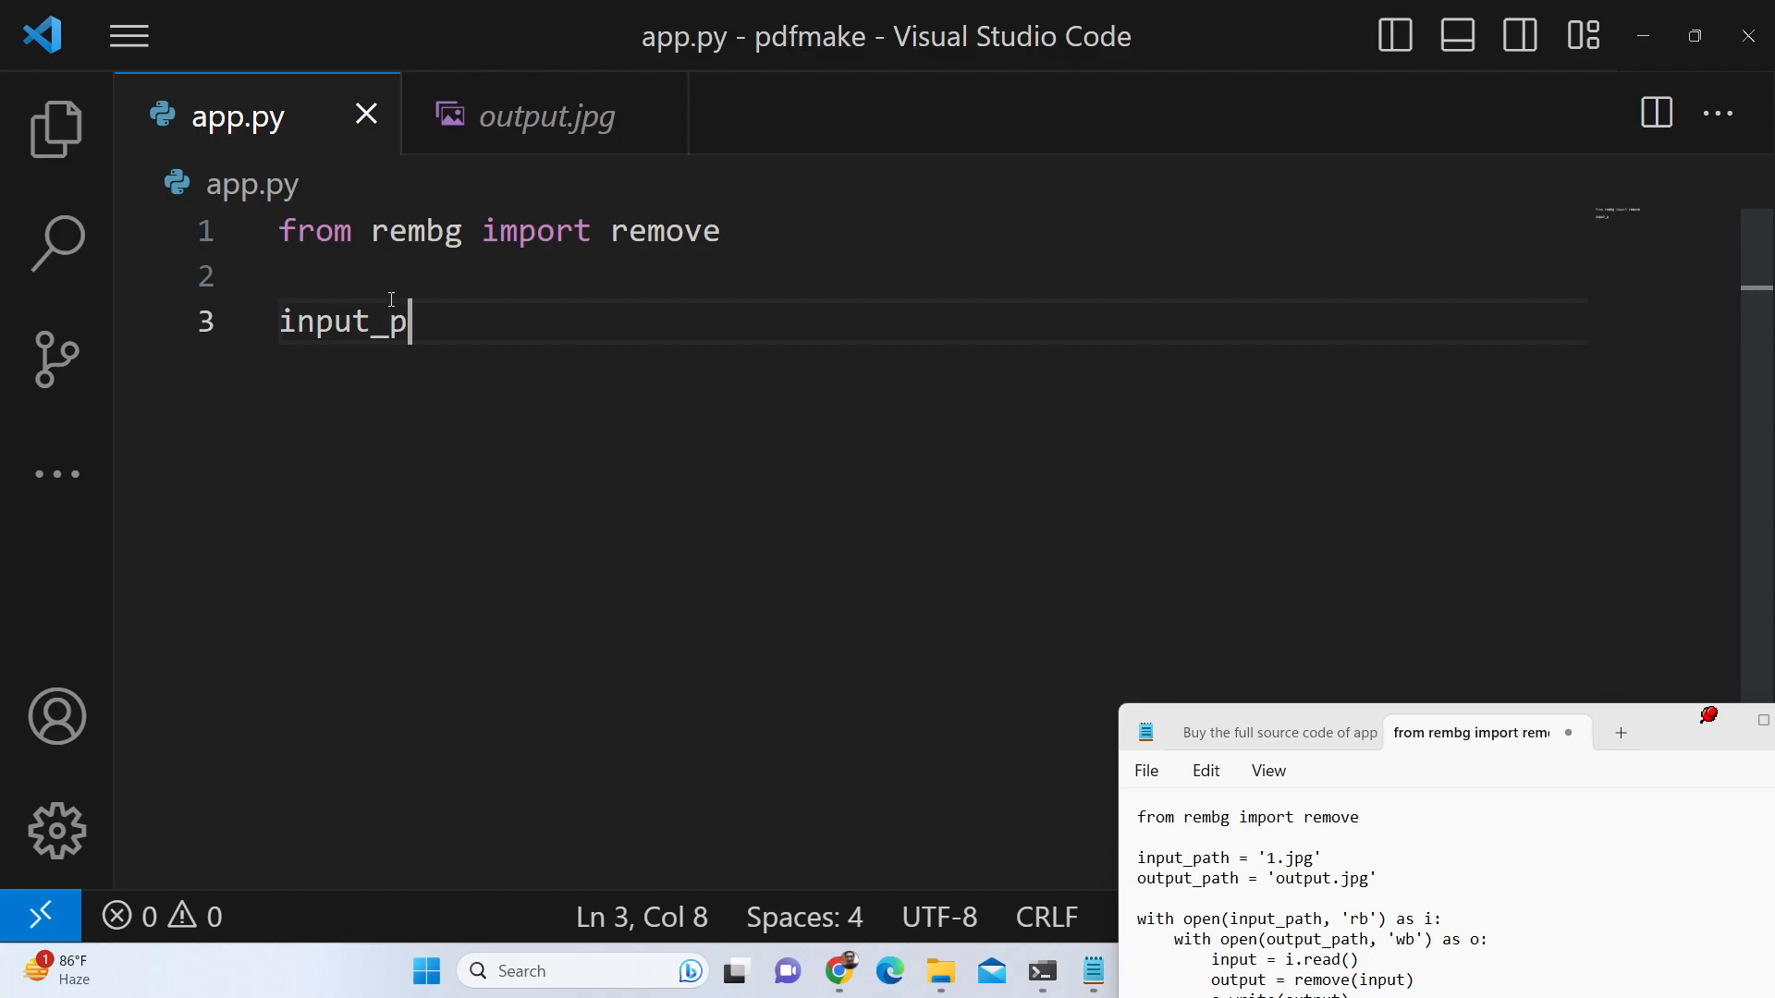
text(ath =)
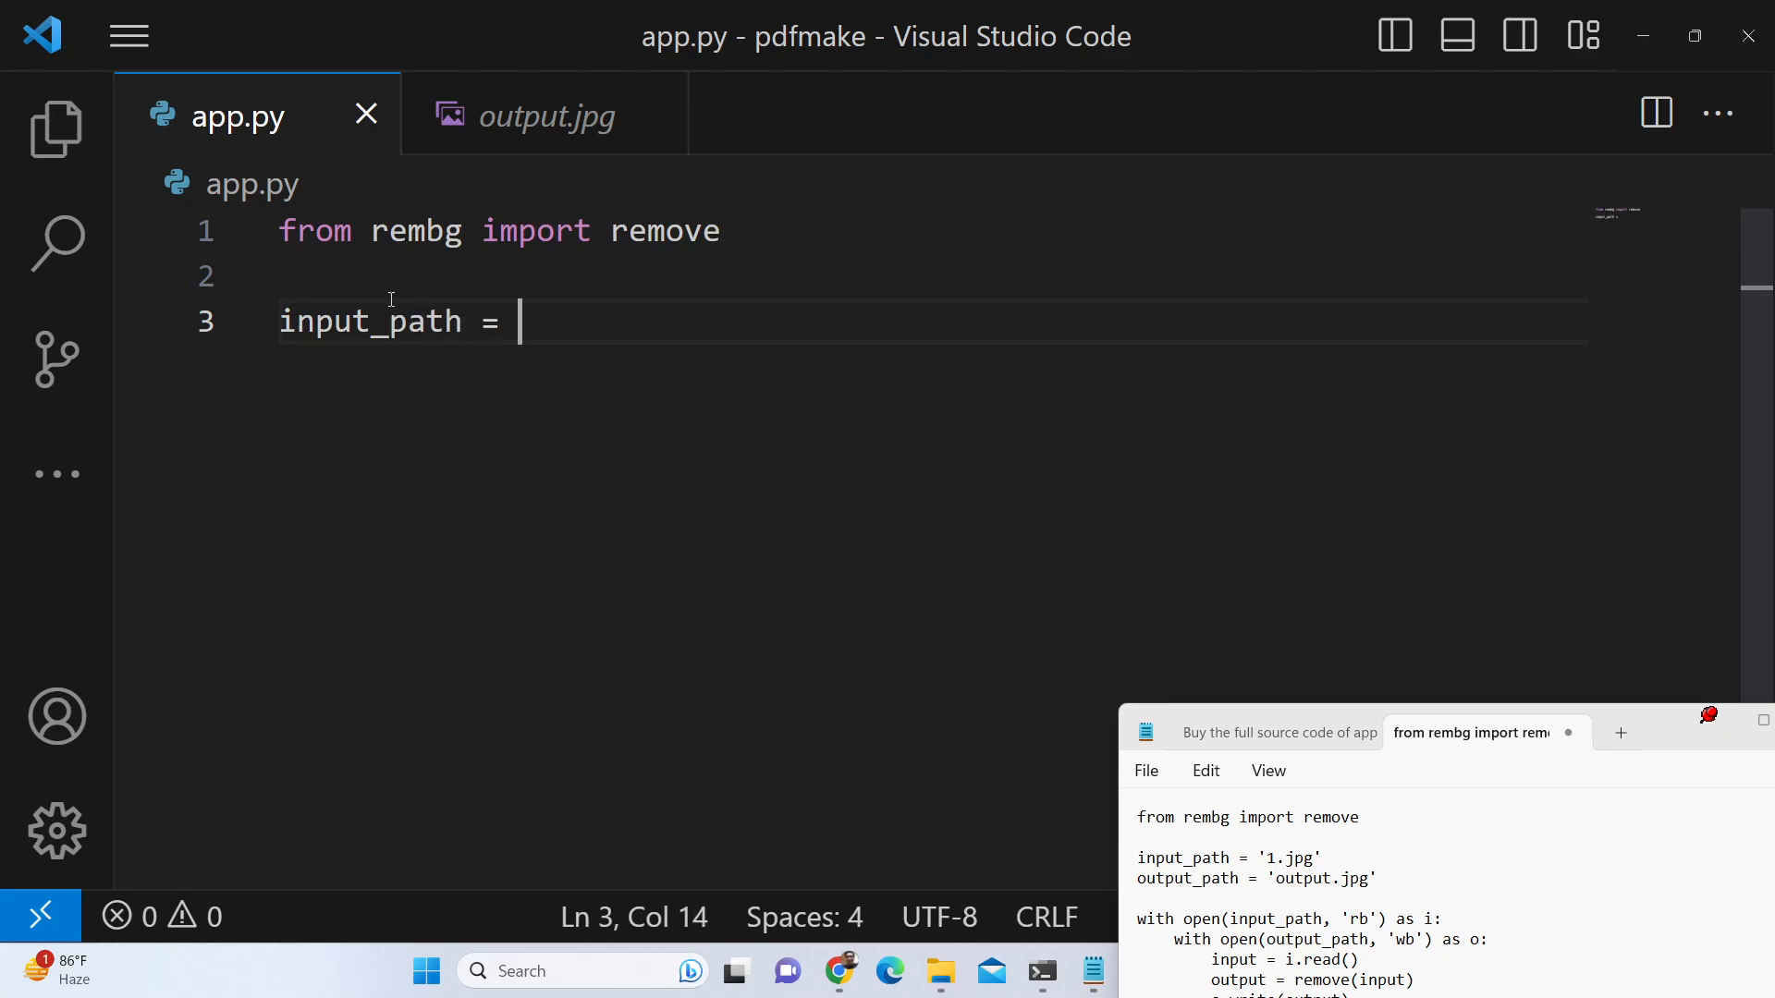
text('')
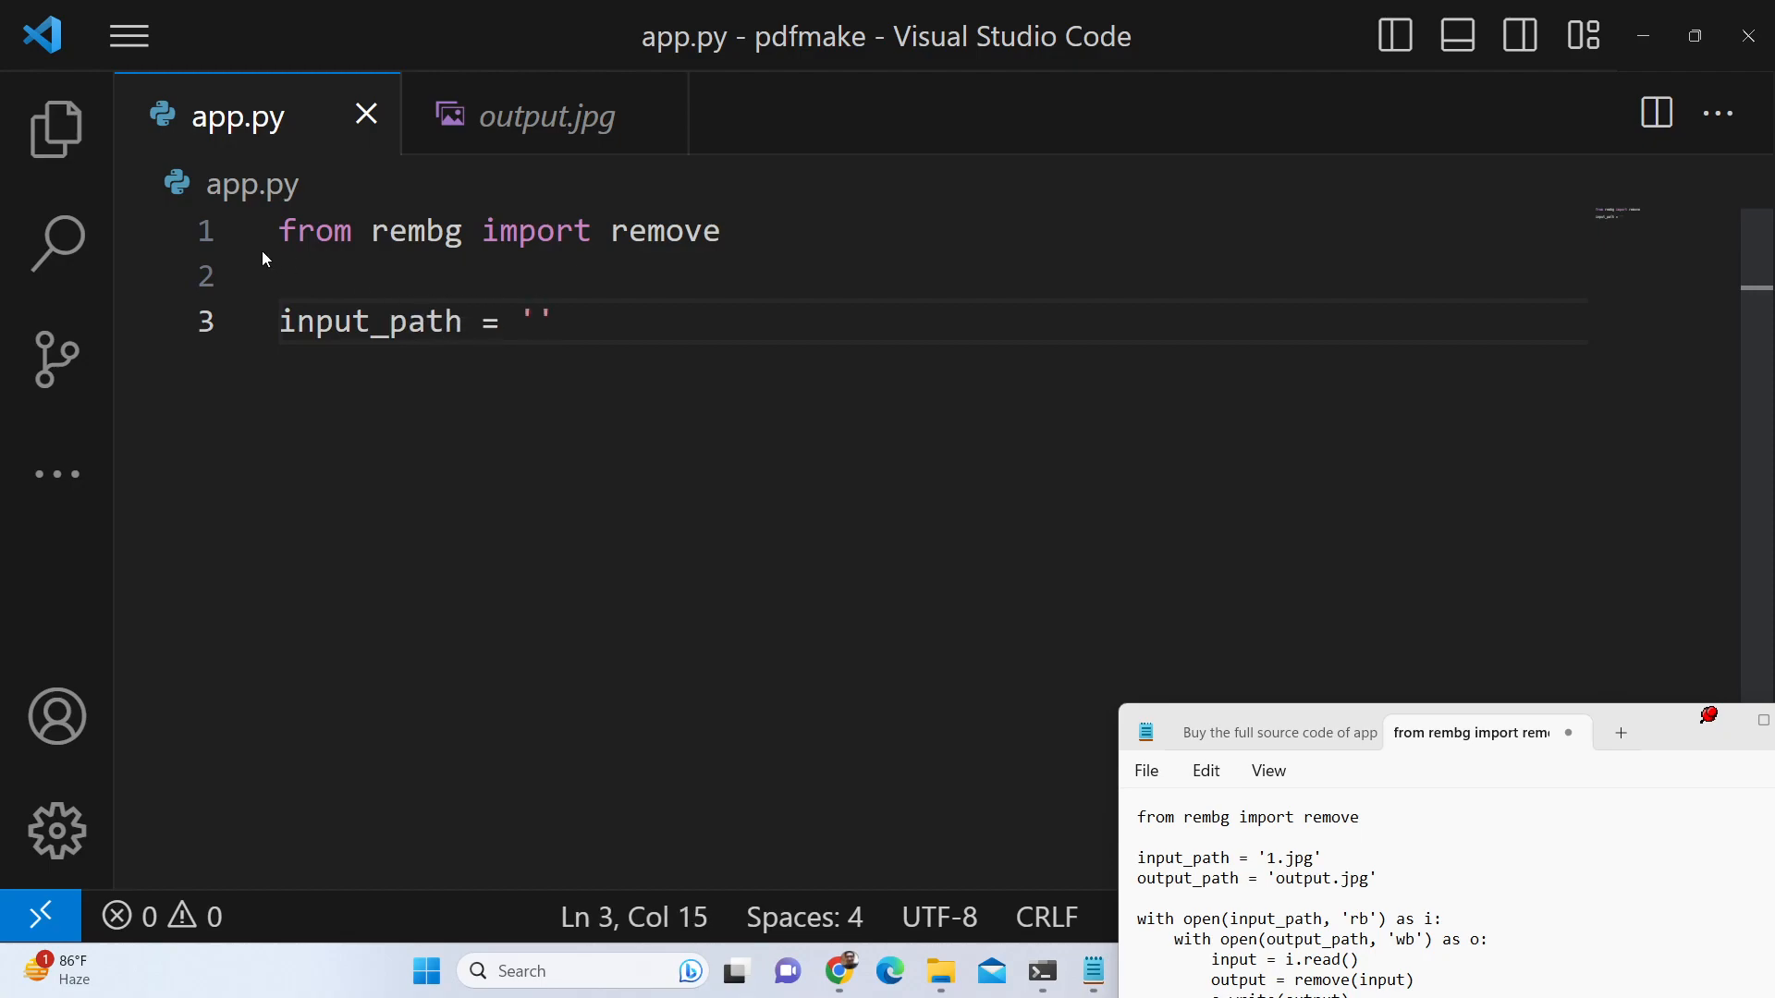
click(55, 128)
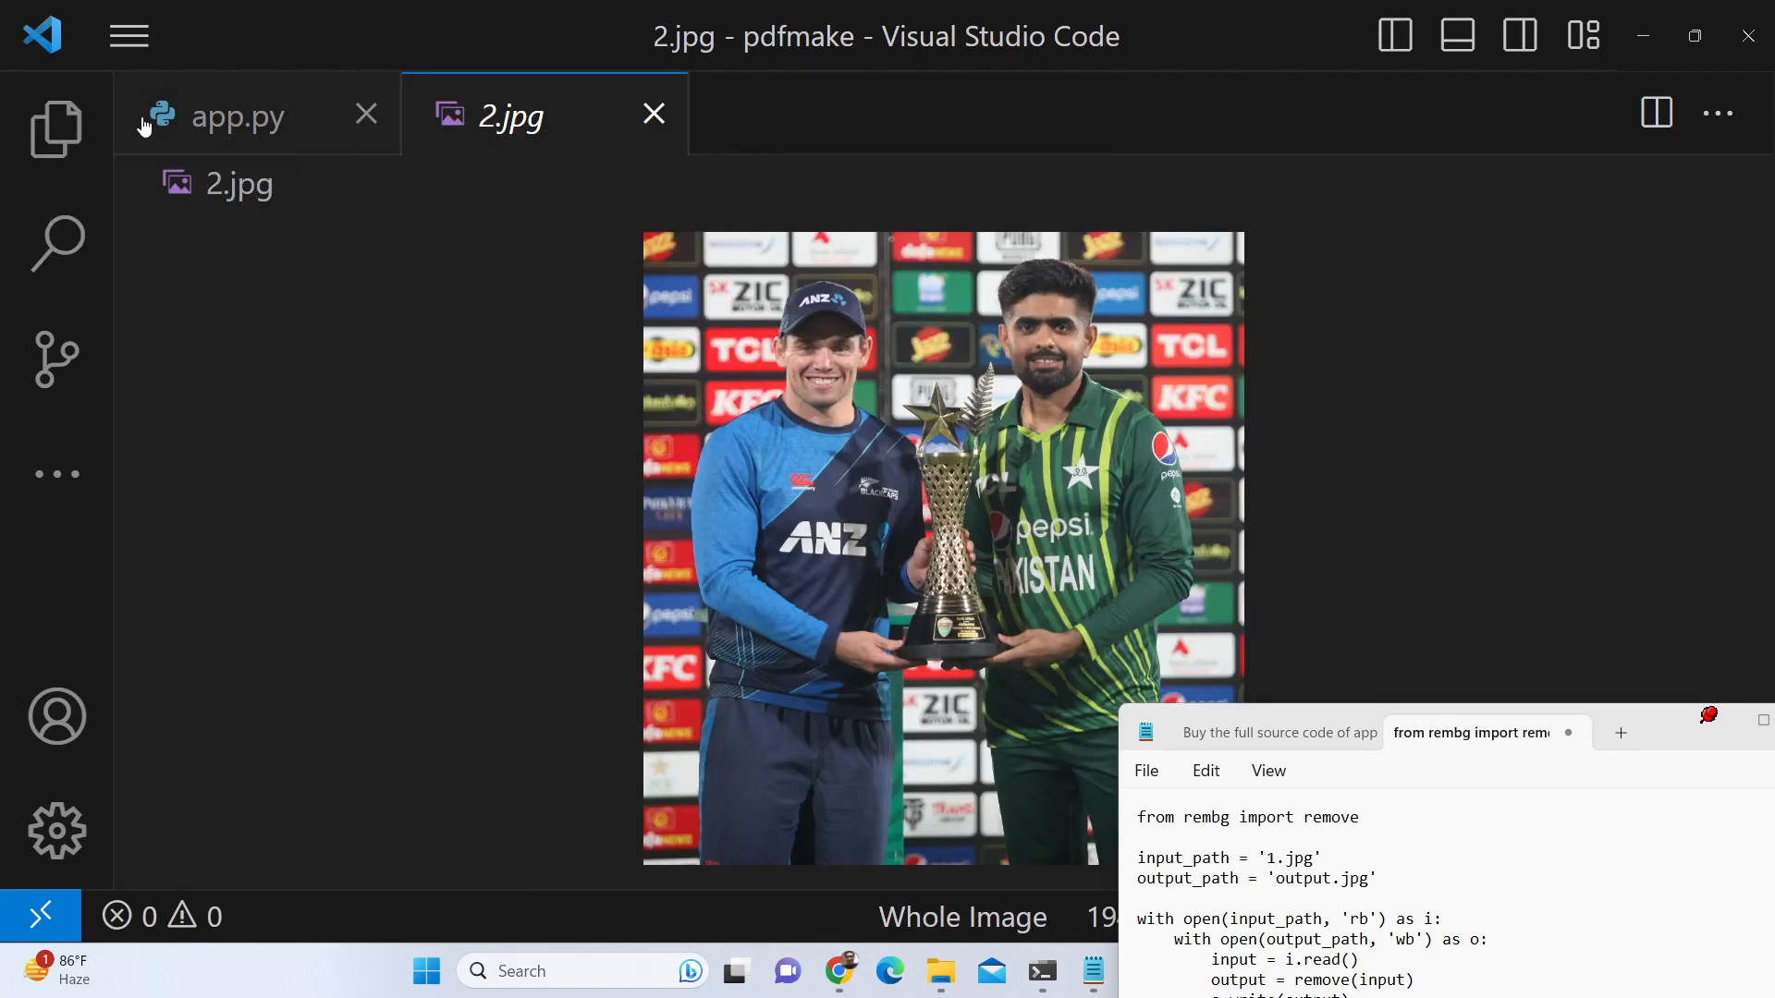
click(238, 116)
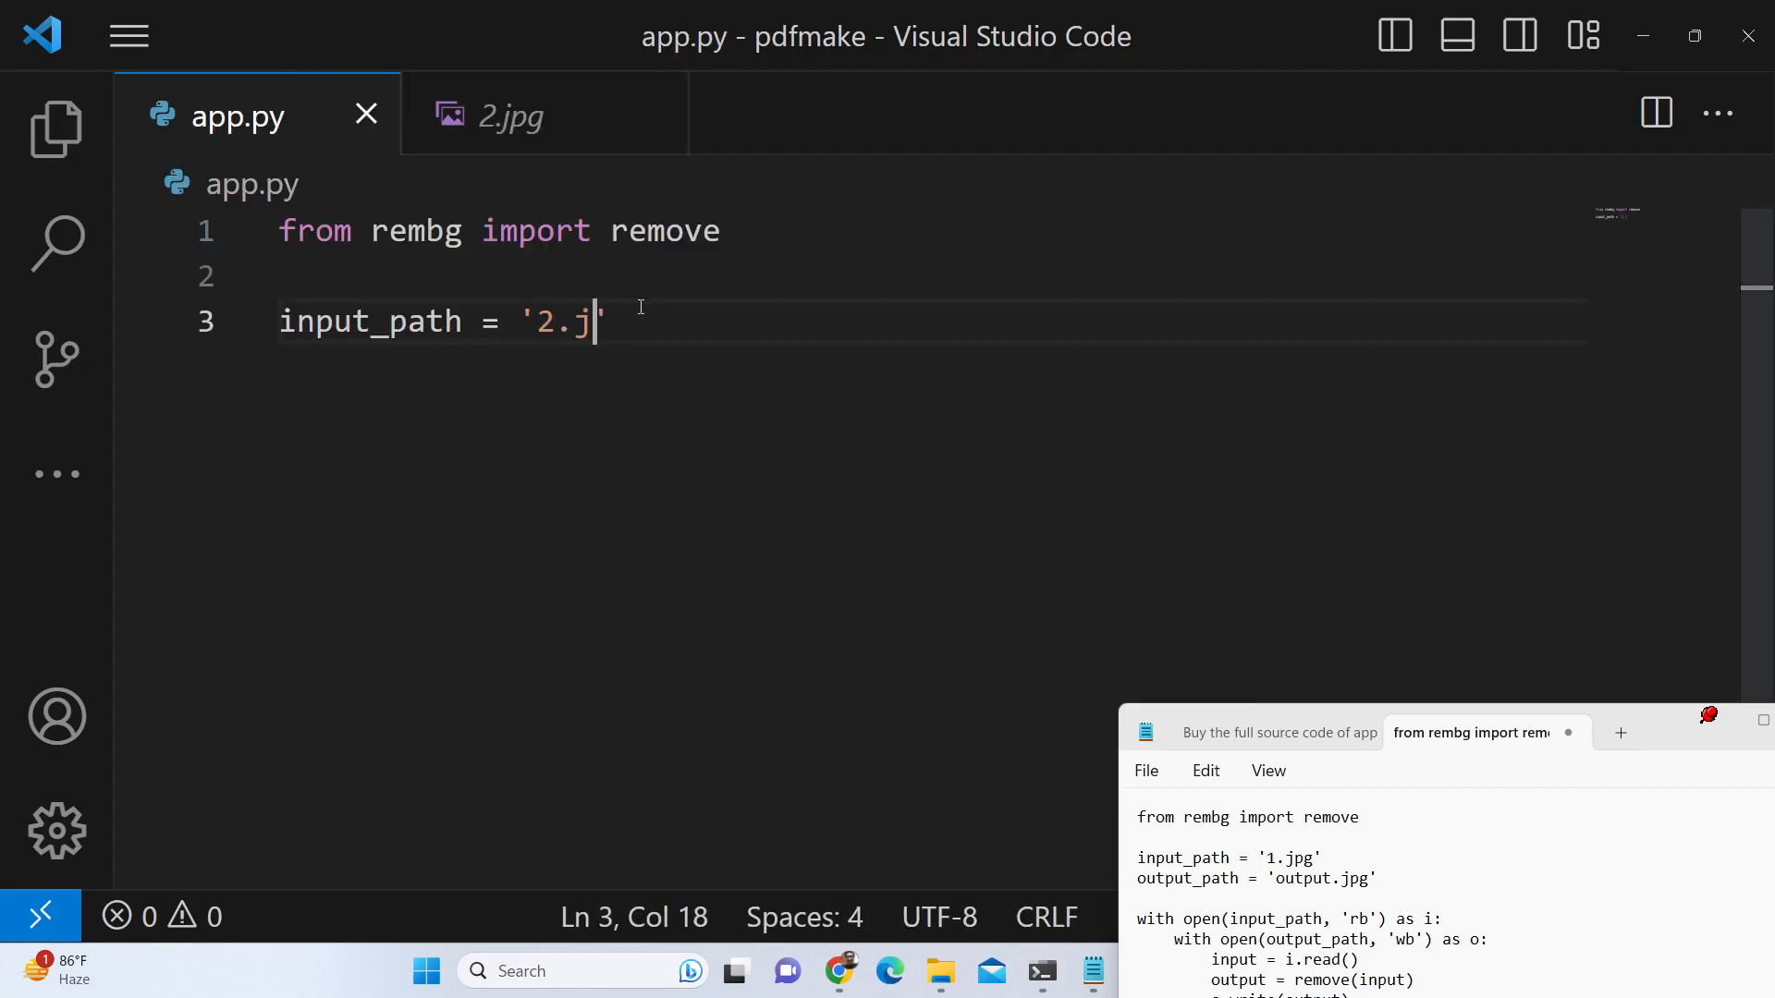
text(pg)
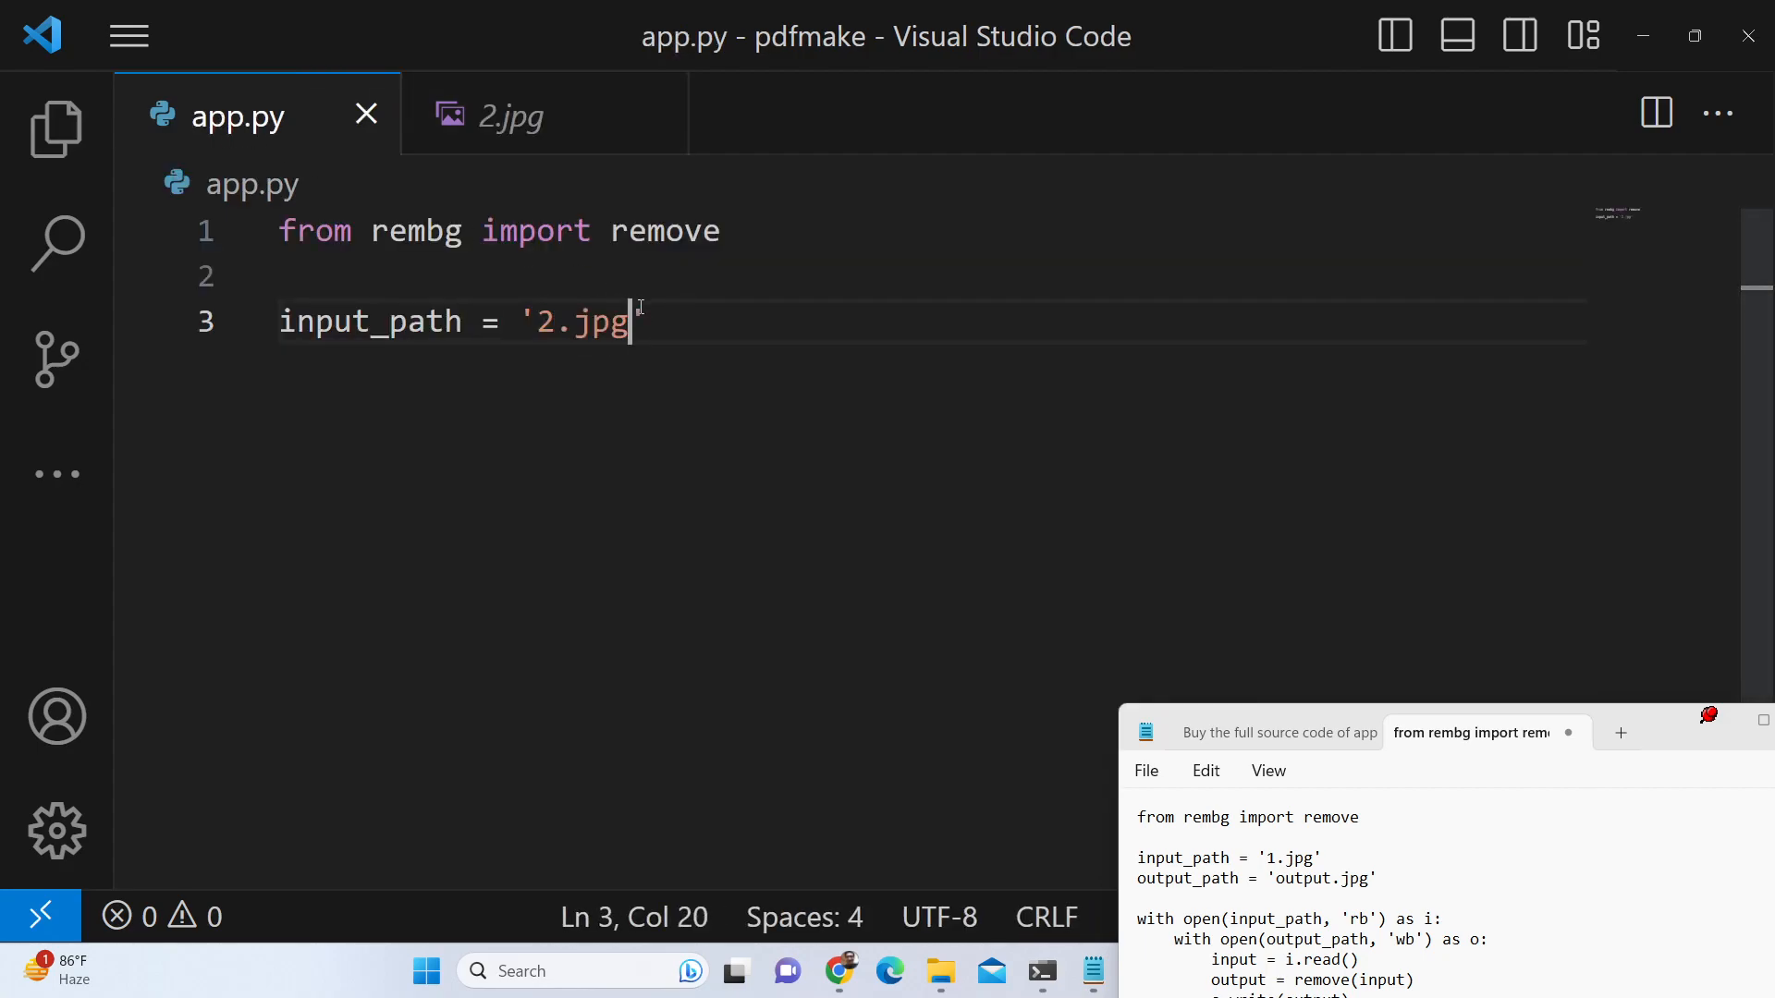
Write output_path = "output_3.jpg" and start the with-block
text(out)
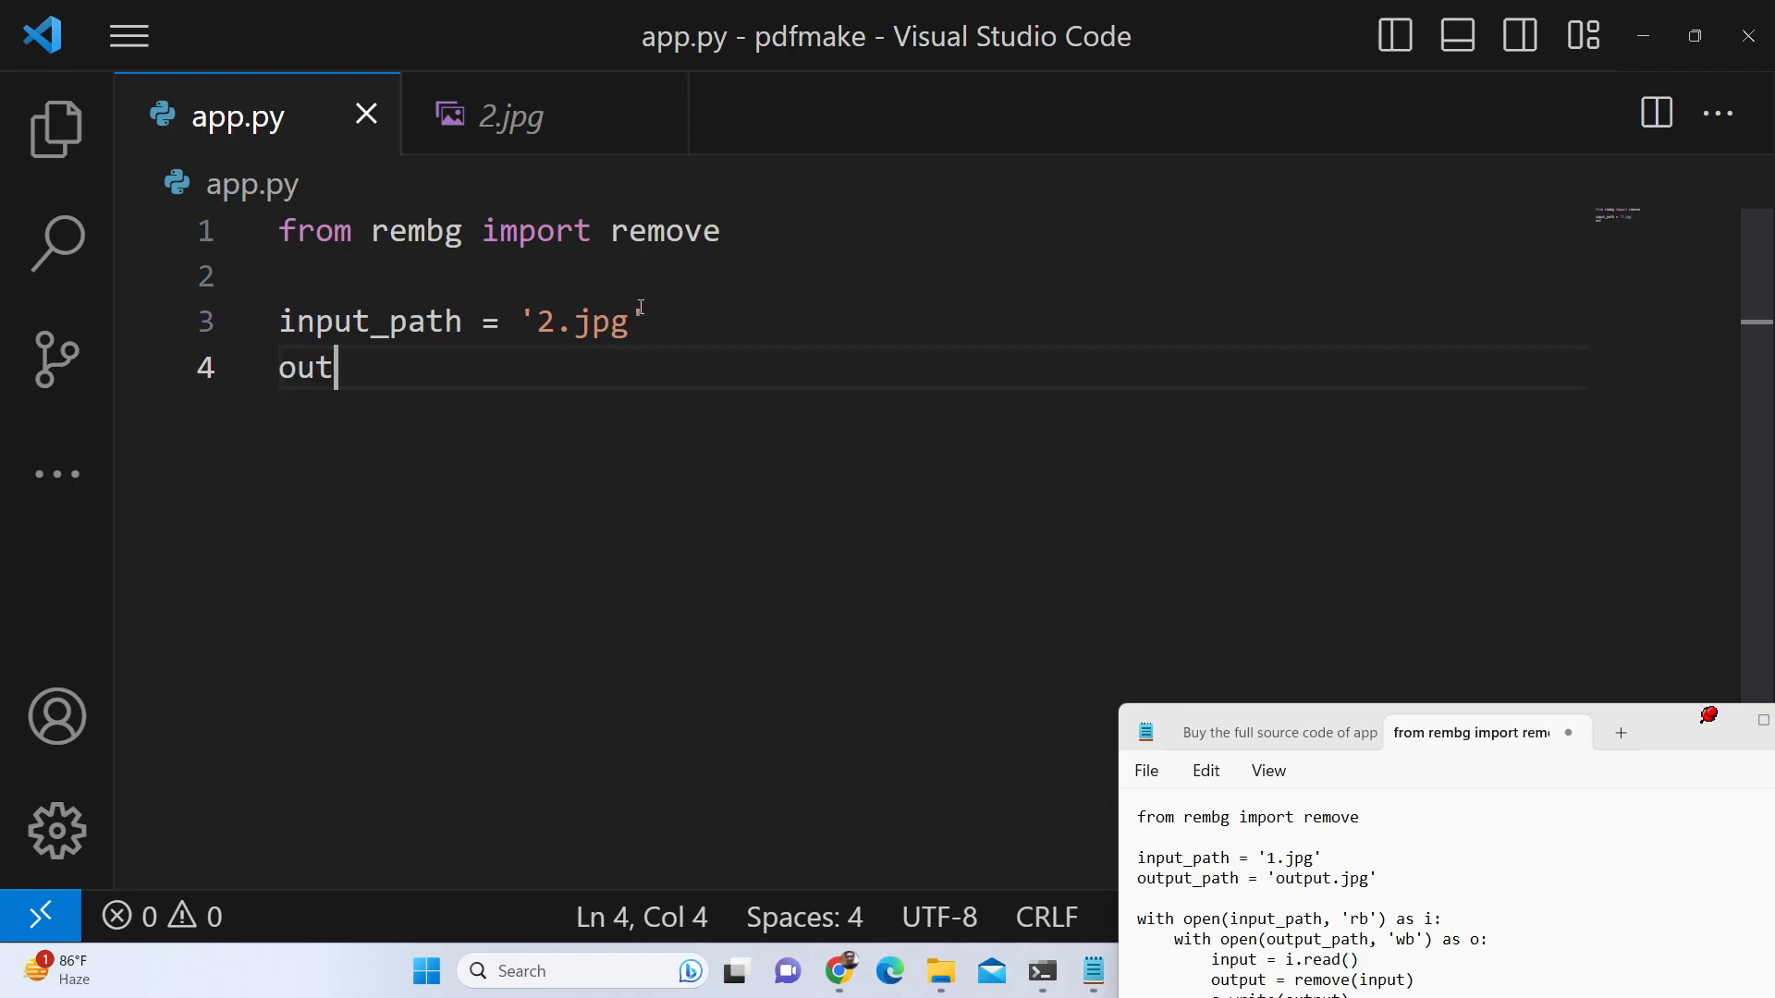
text(put)
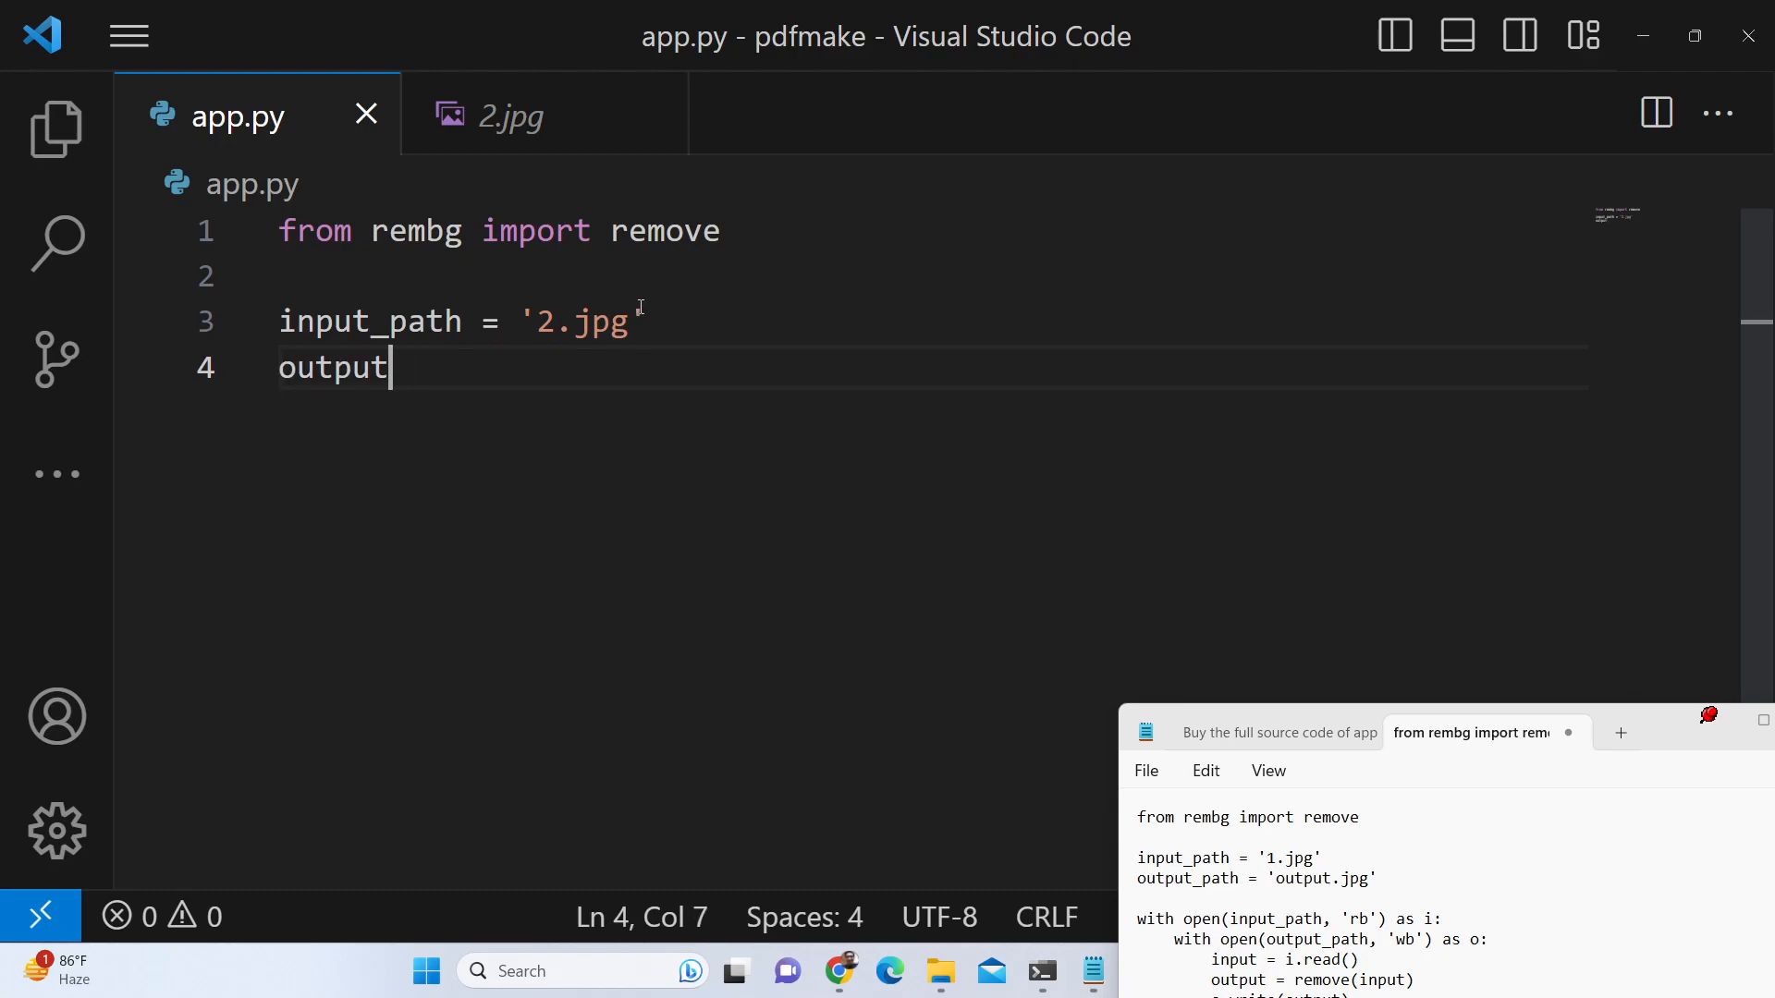
text(_path =)
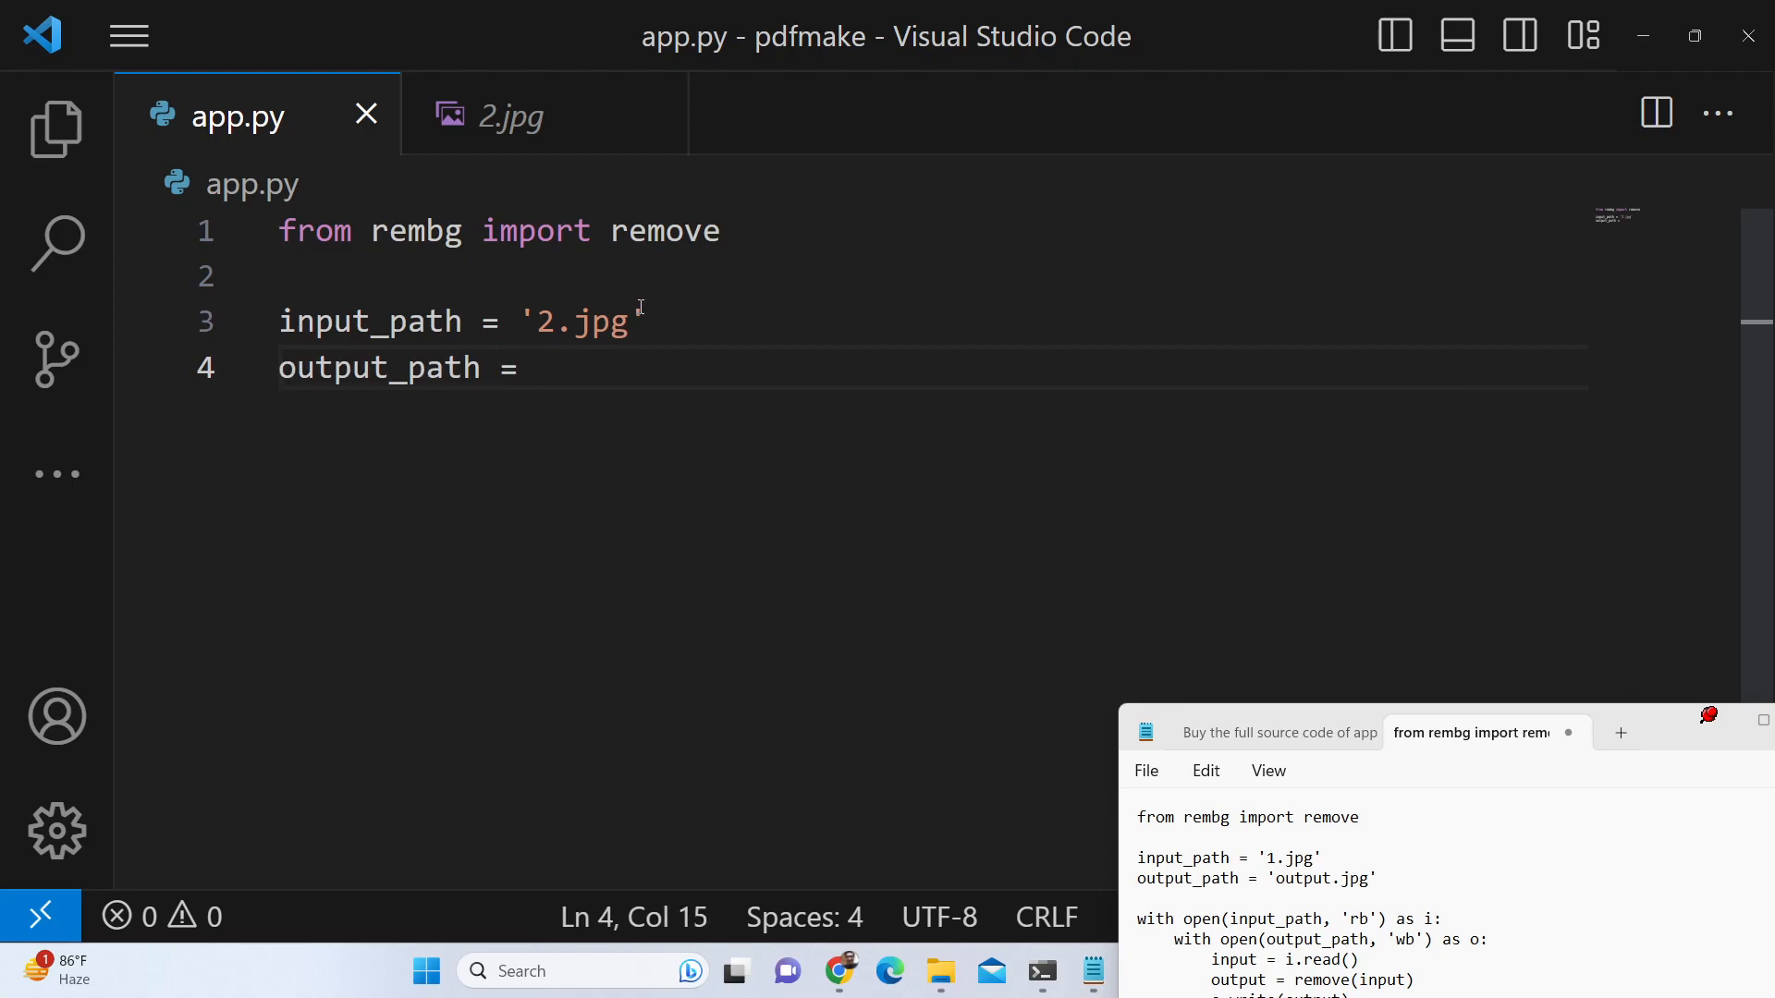
text("output_)
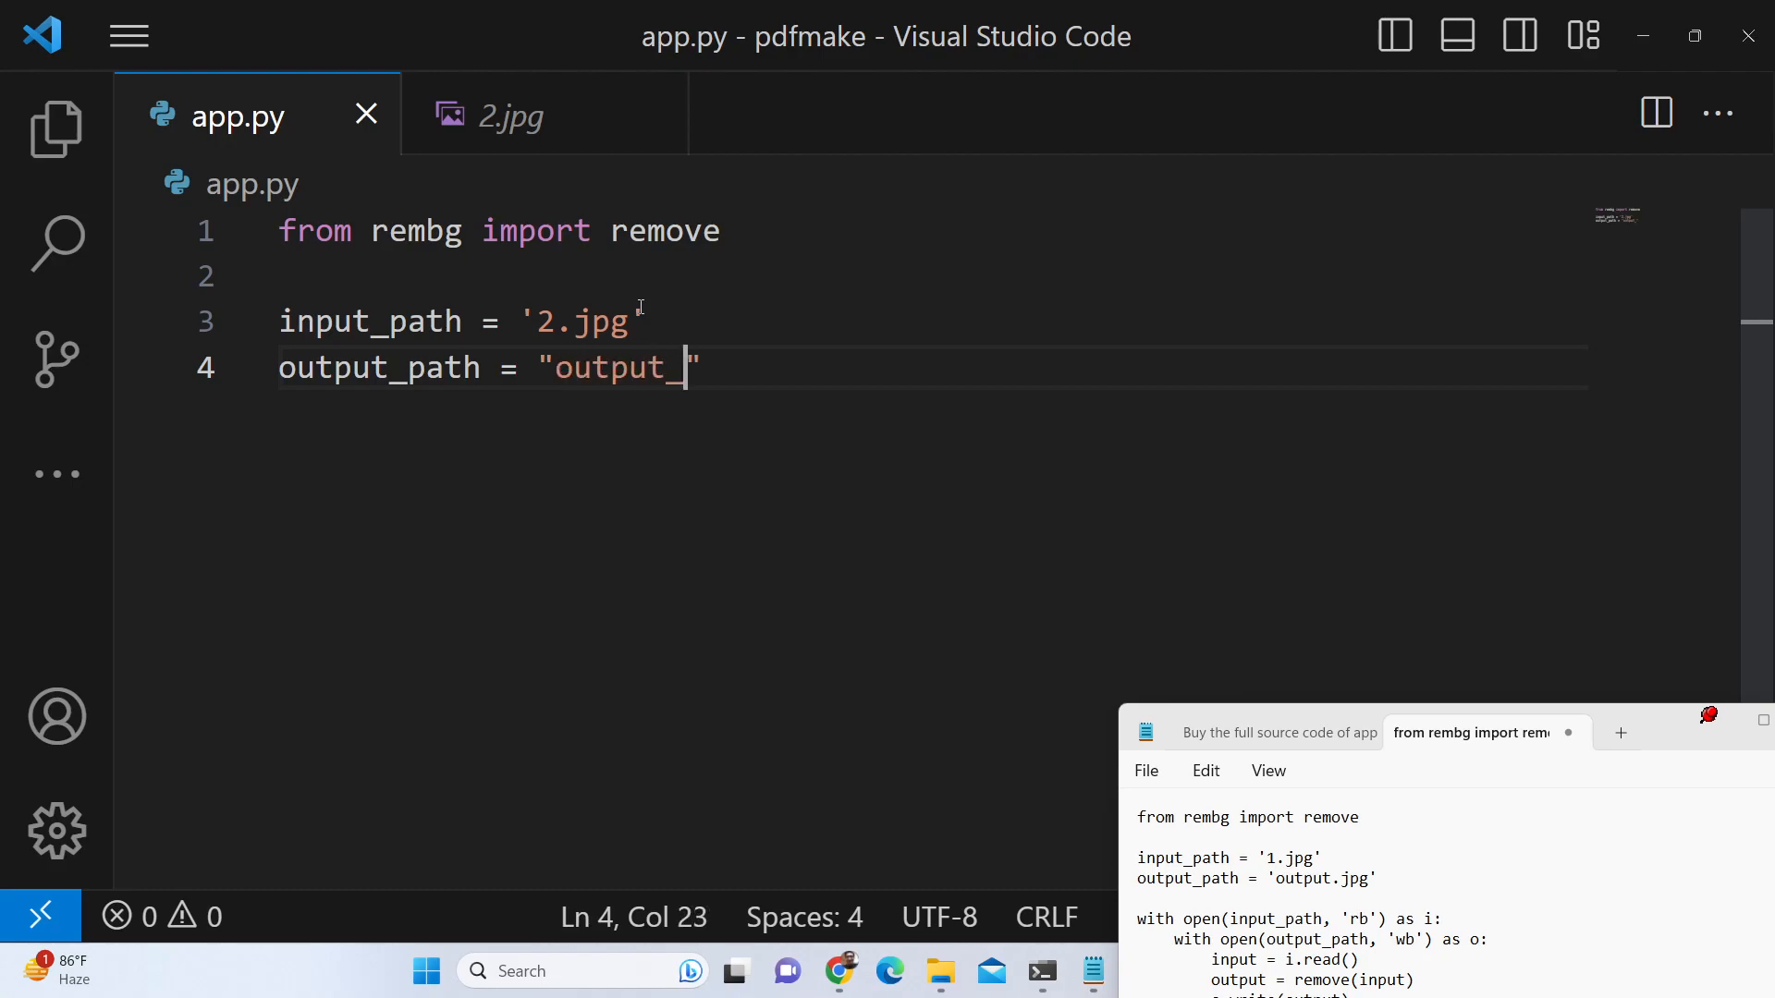
text(3.jpg)
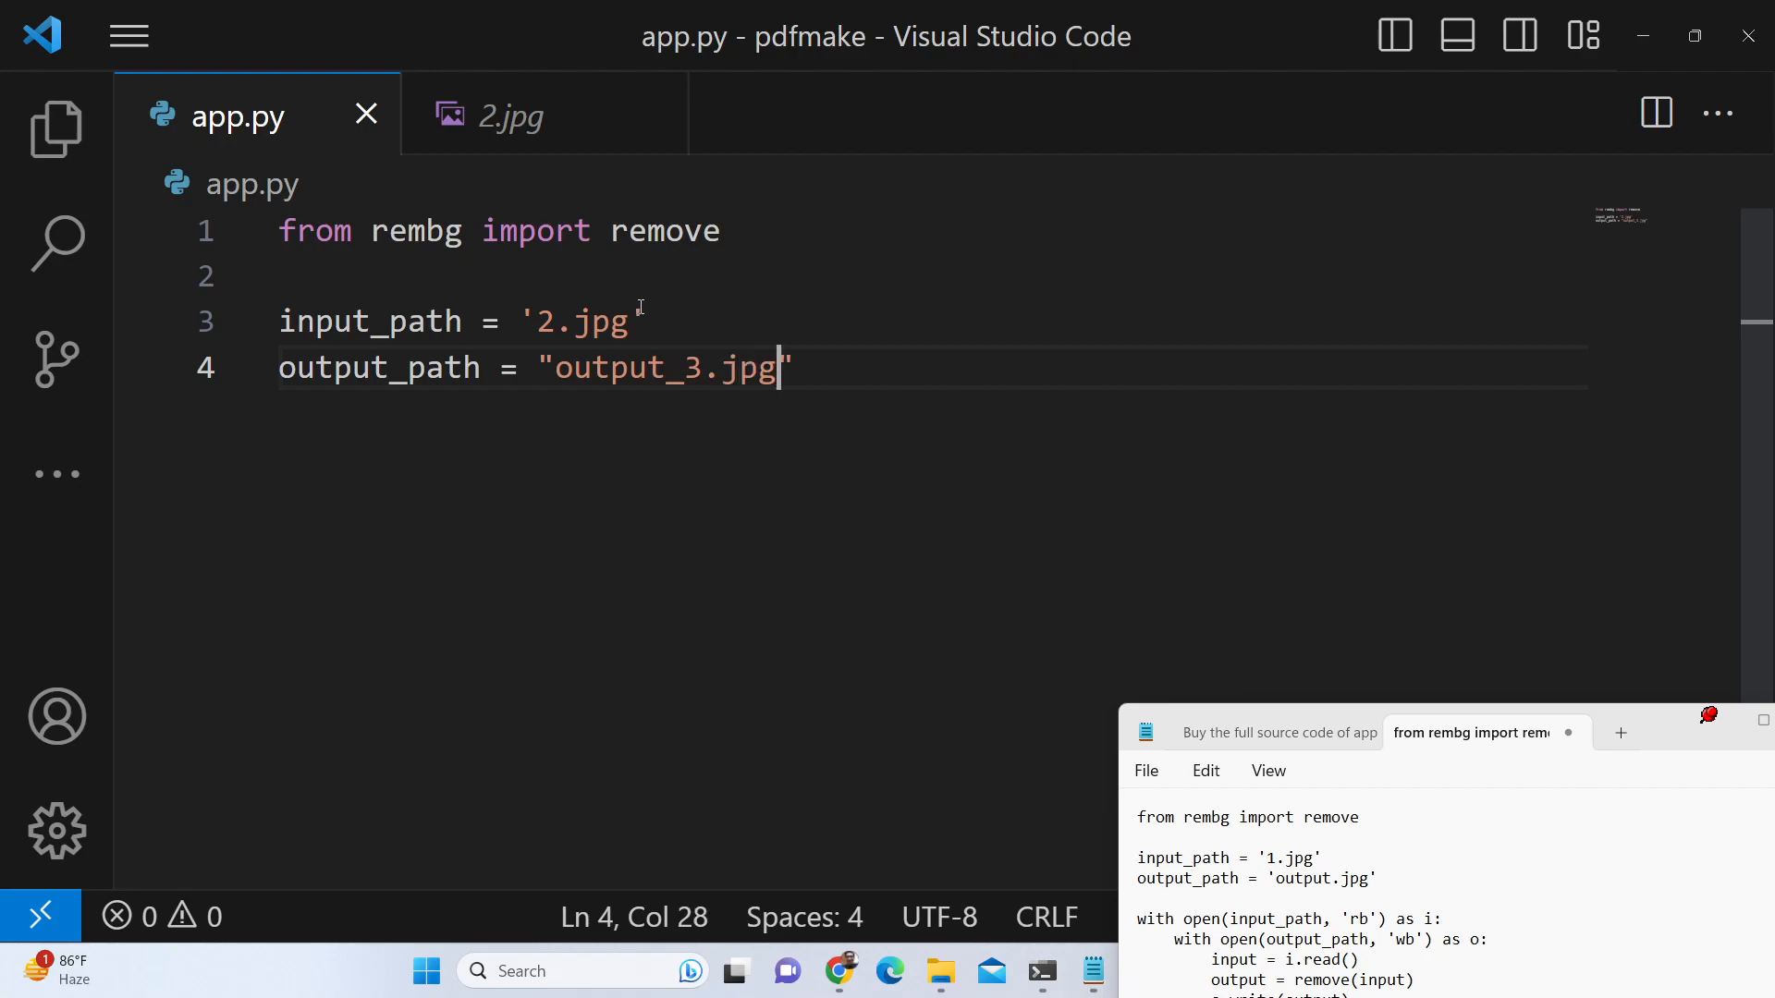
text(with)
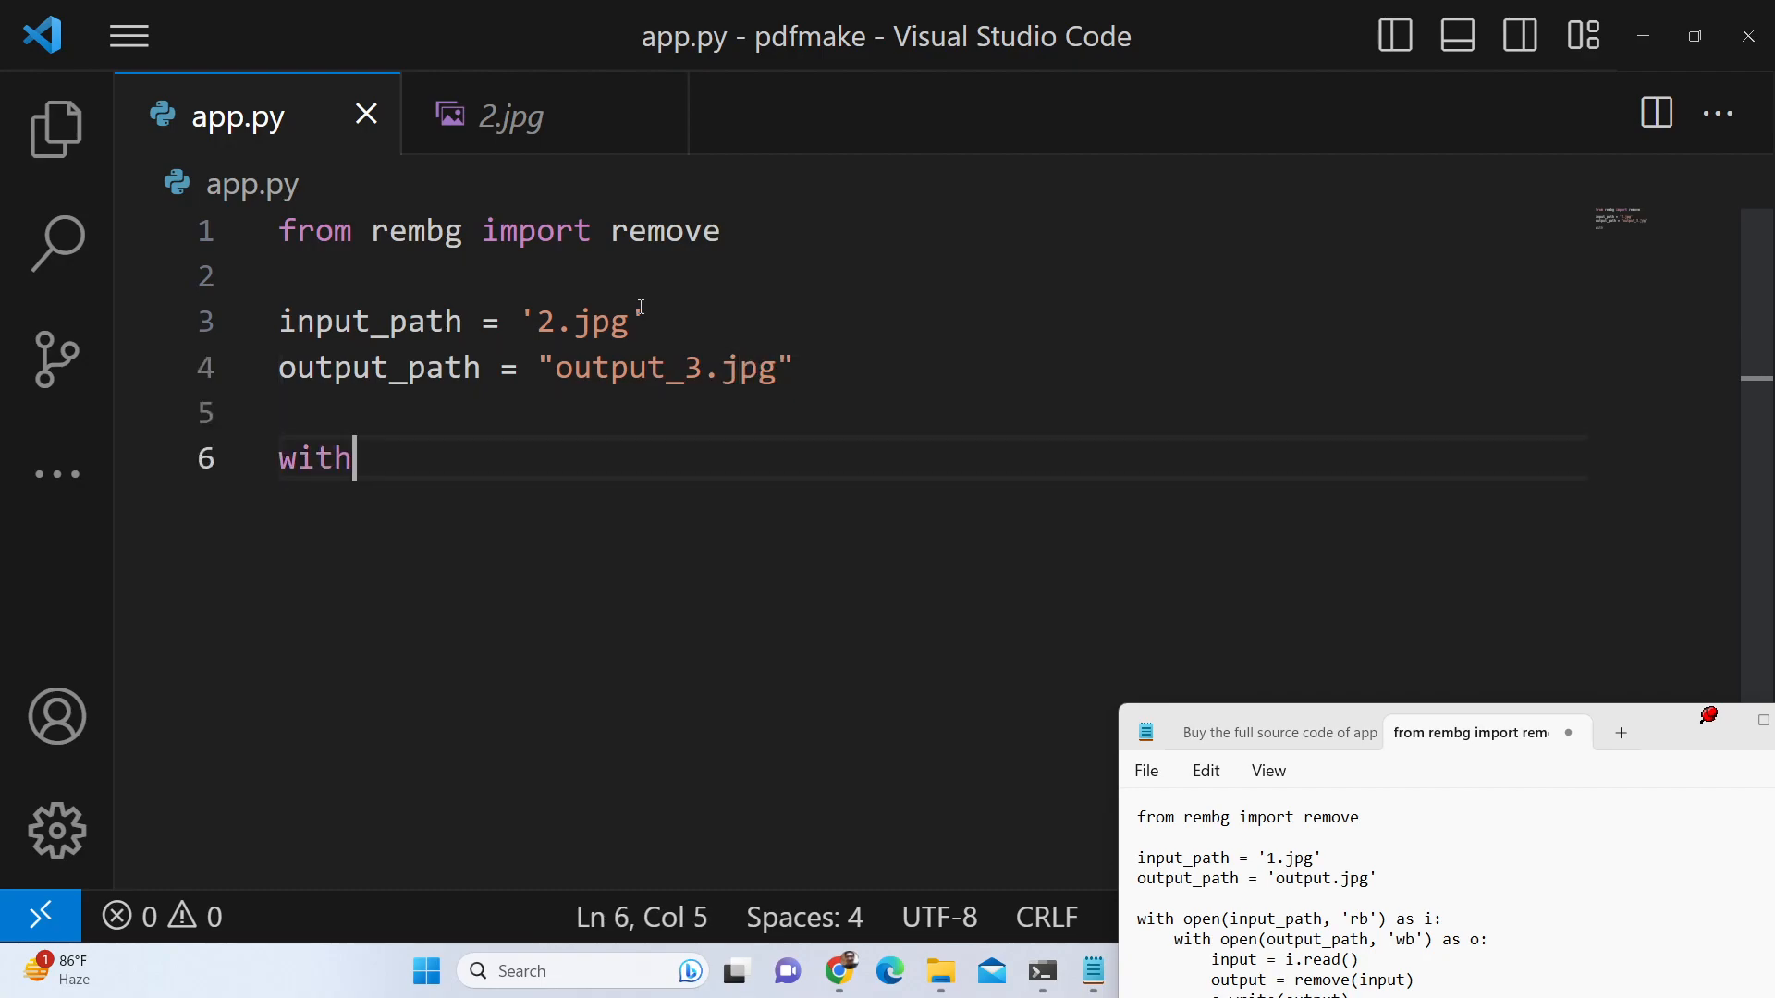
Write the nested with open(input_path,'rb') and open(output_path,'wb') blocks
text(open())
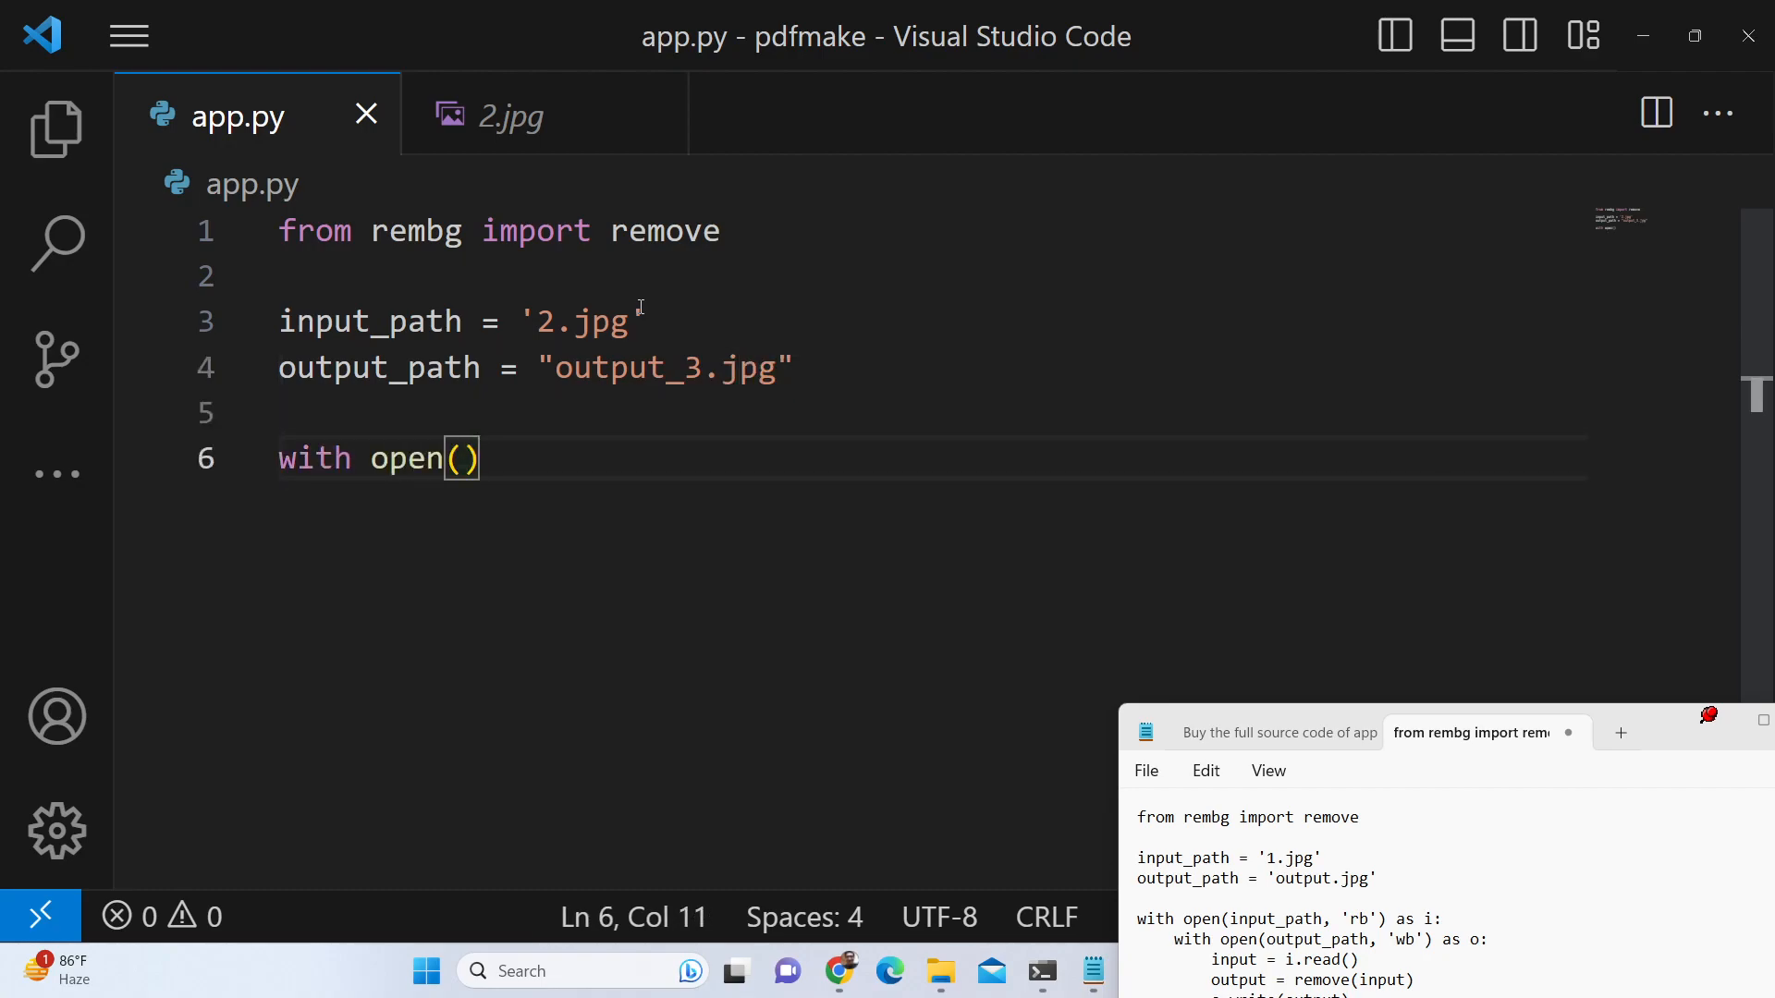
text(input_path,"")
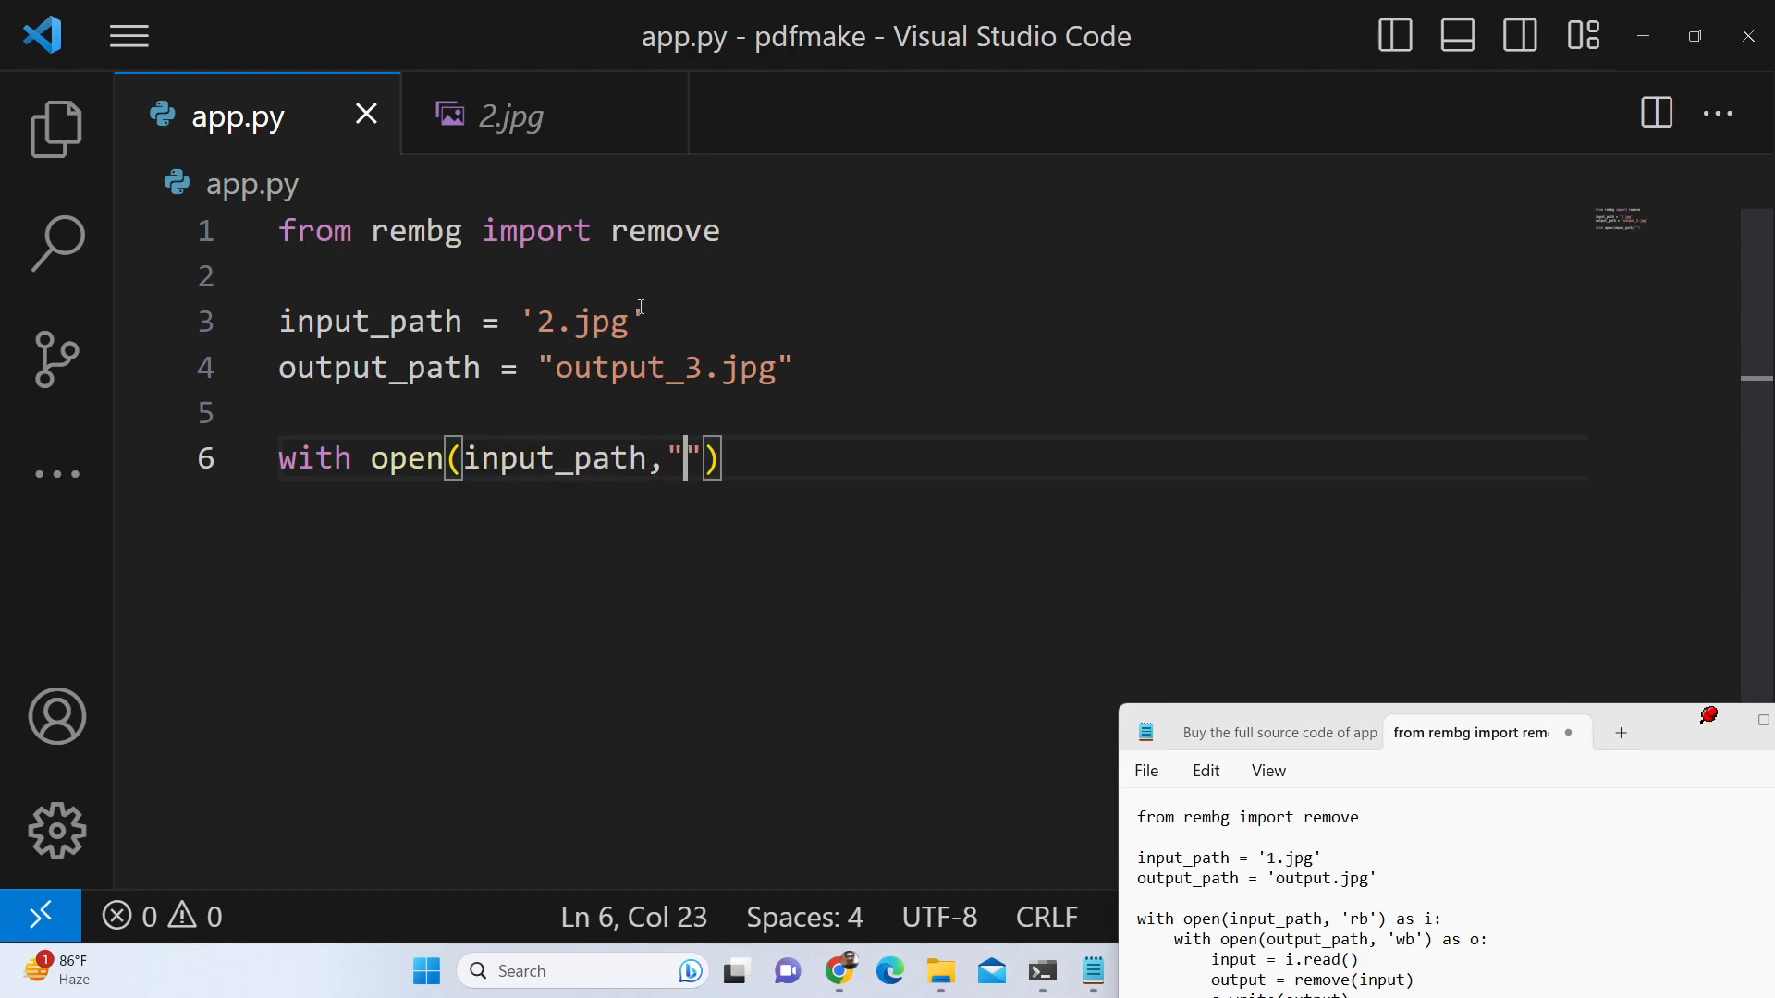
text(rb)
text(w)
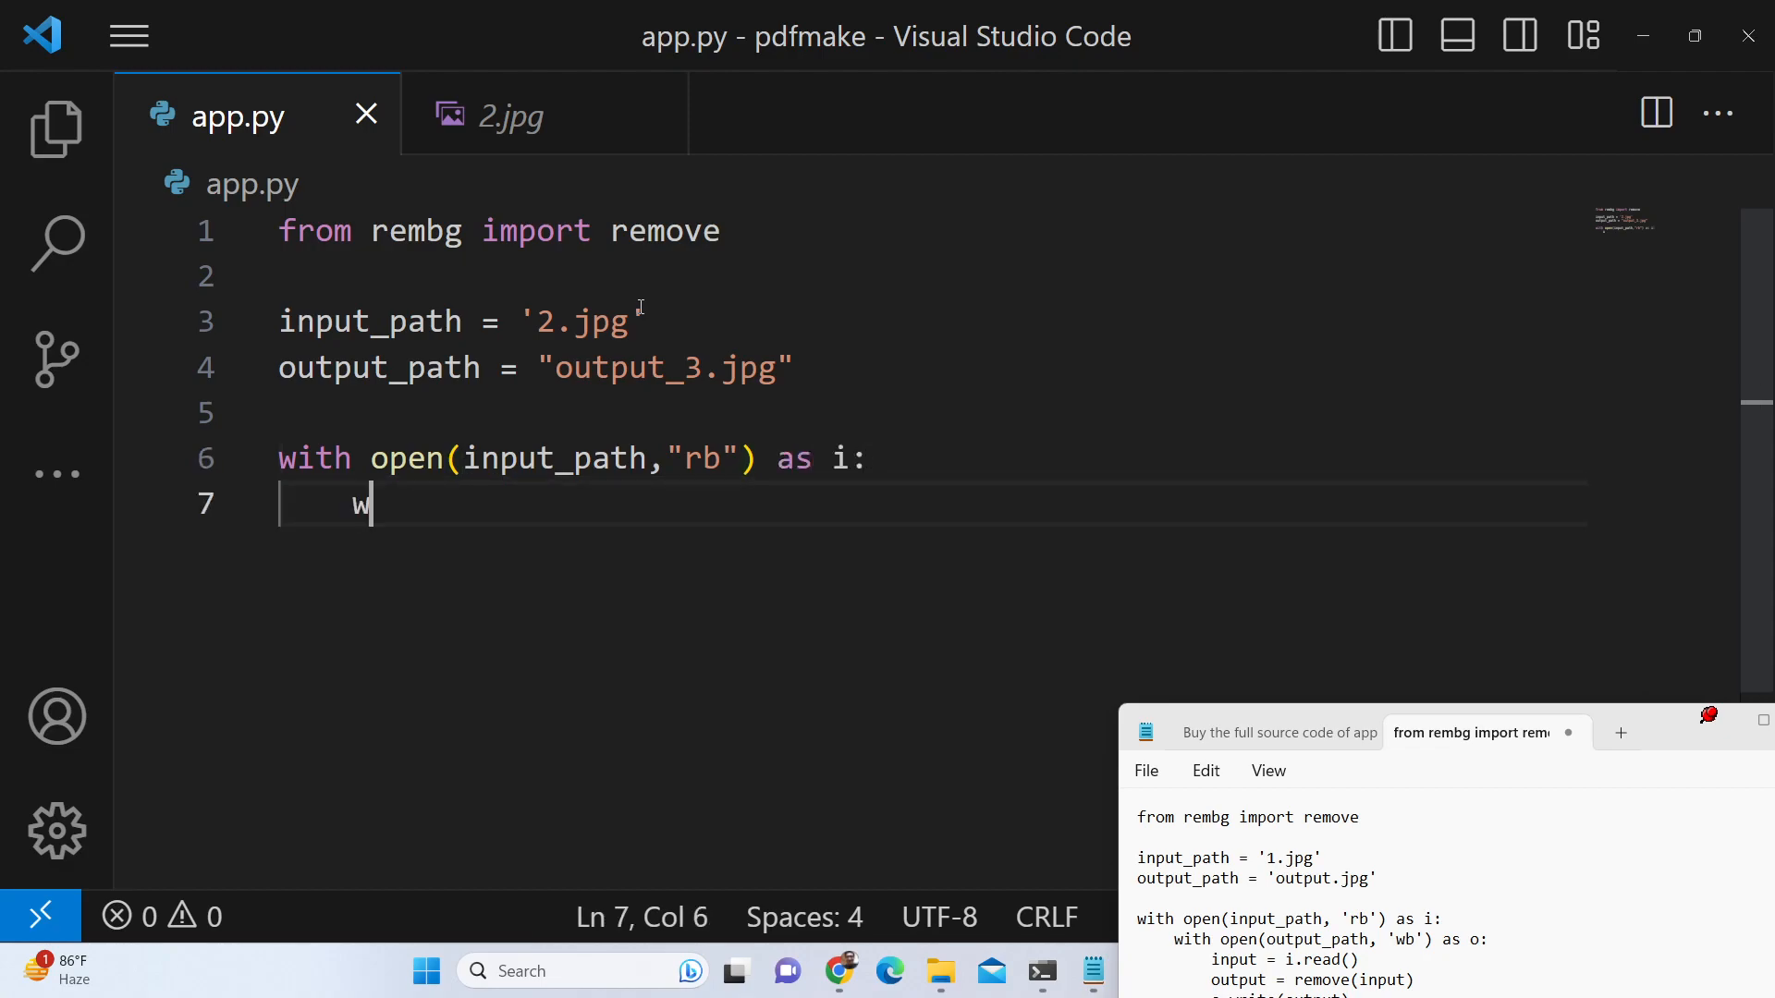
text(ith open()
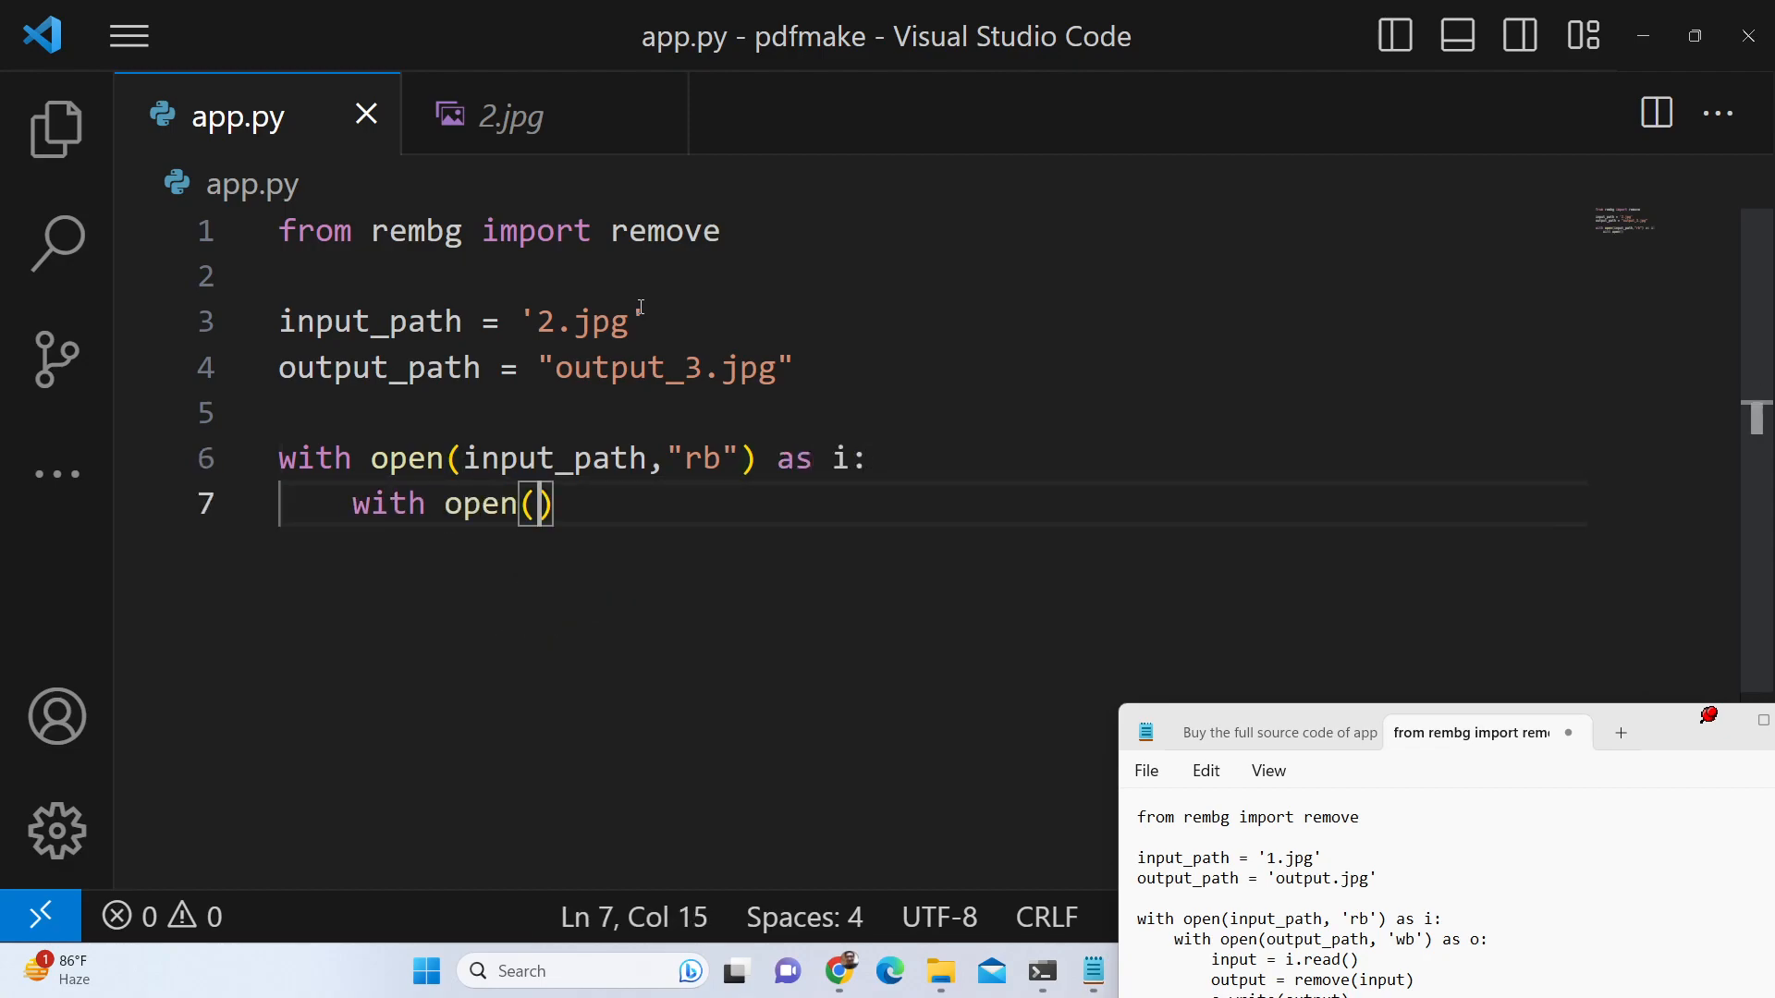
text(output_path,"w")
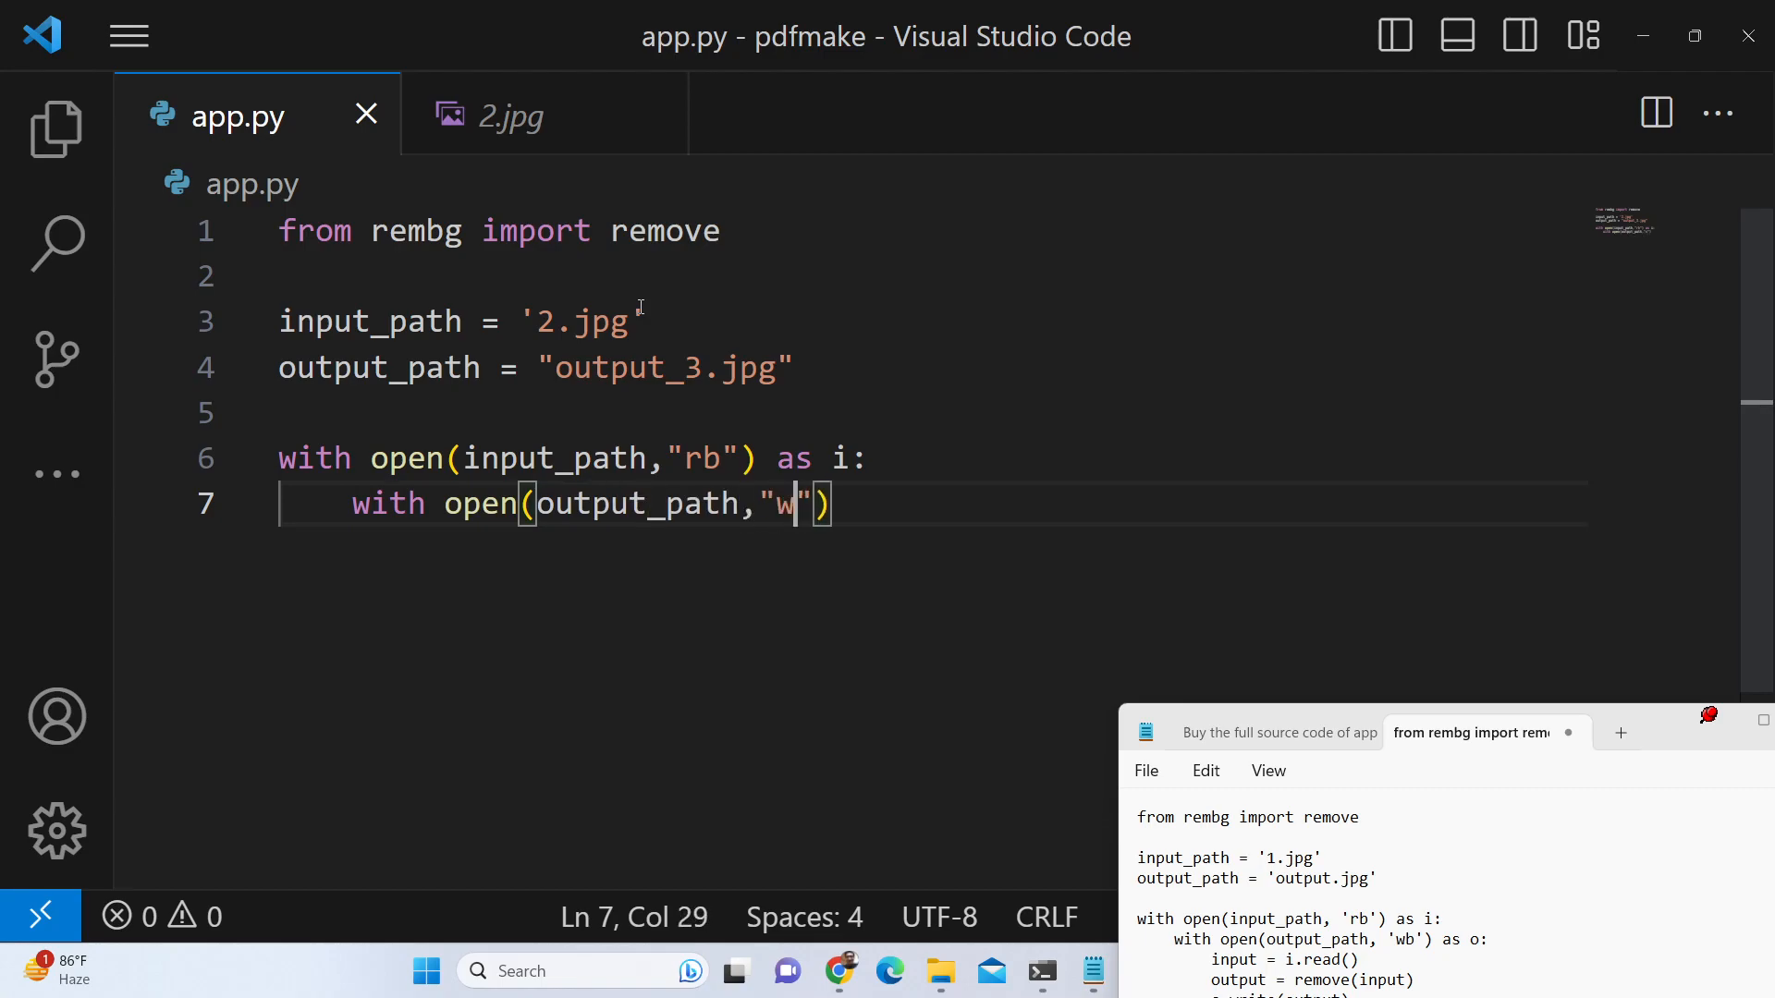
text(b)
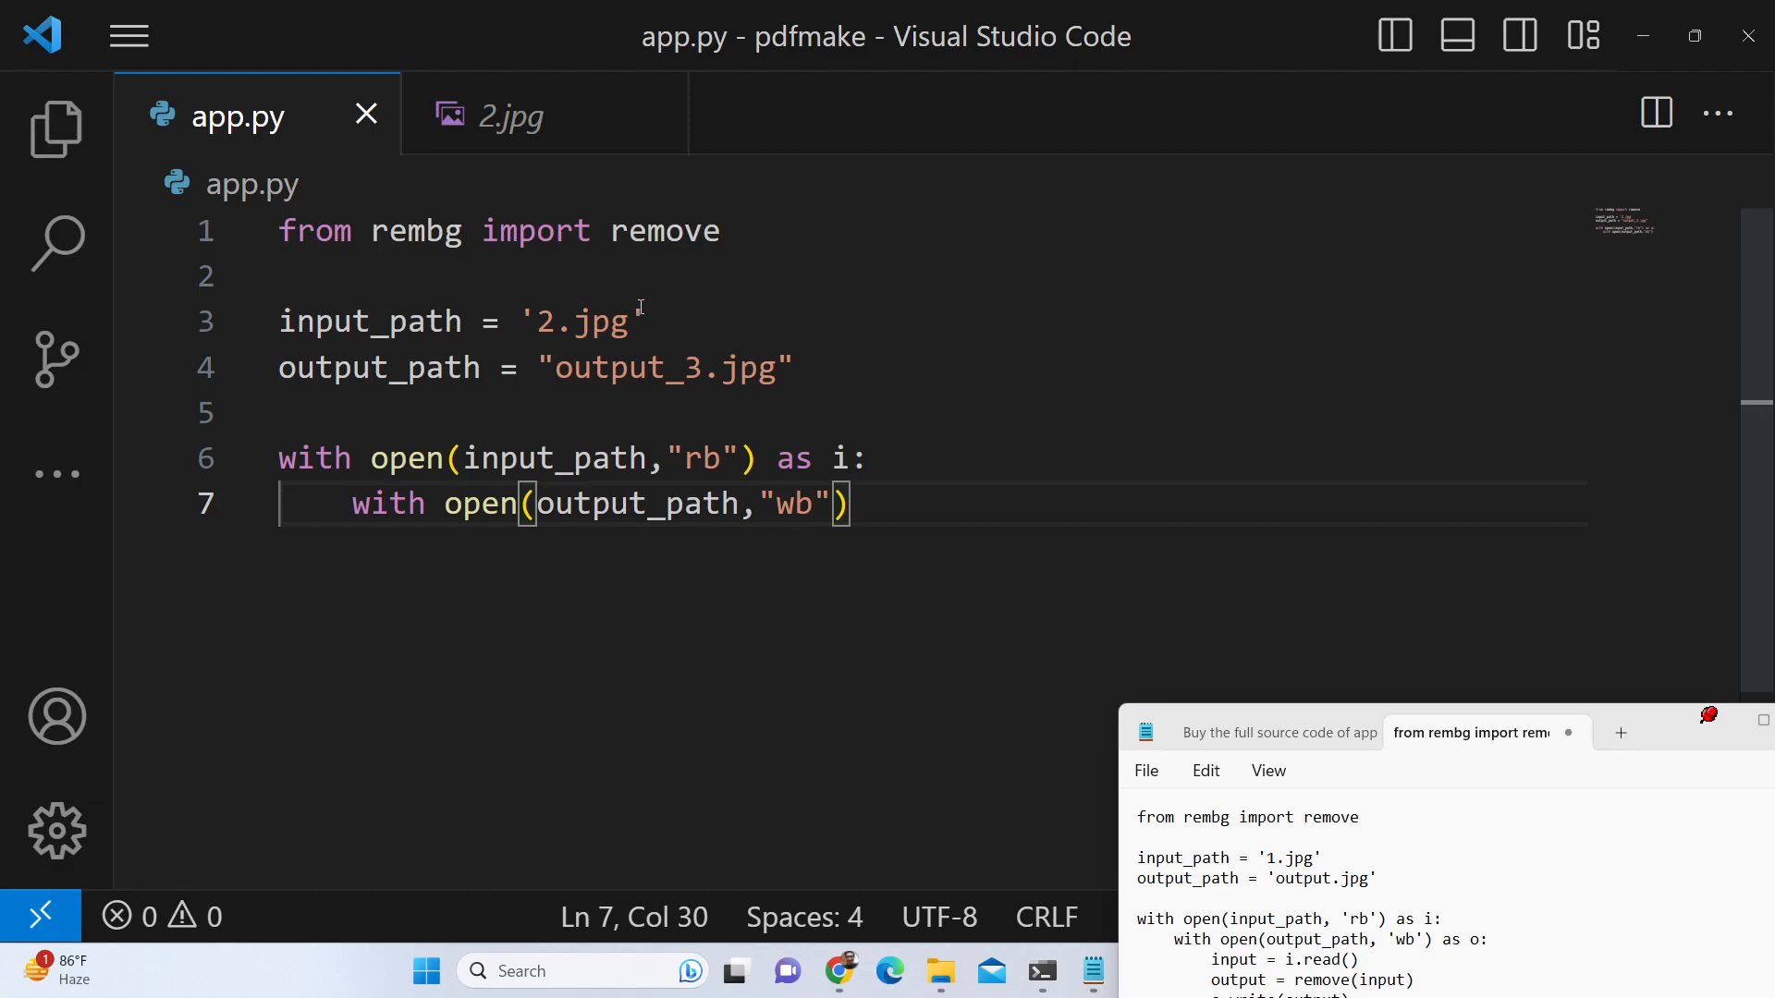
double_click(690, 459)
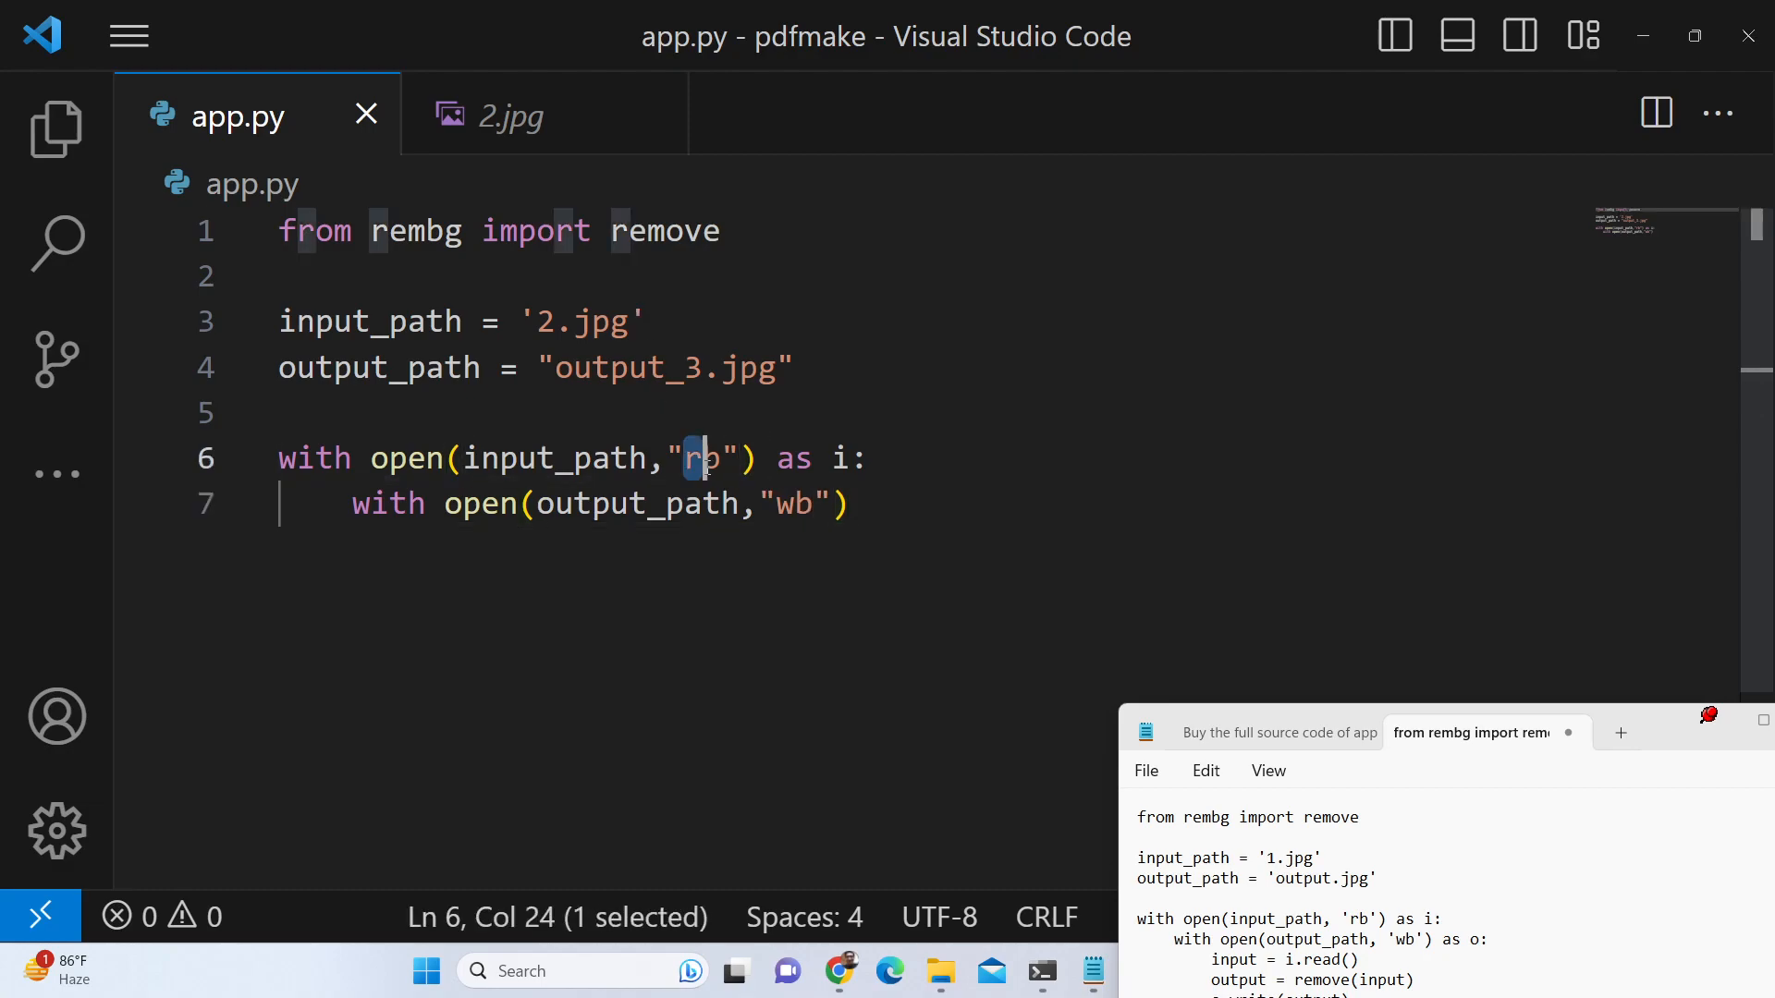
double_click(788, 504)
text( as o:)
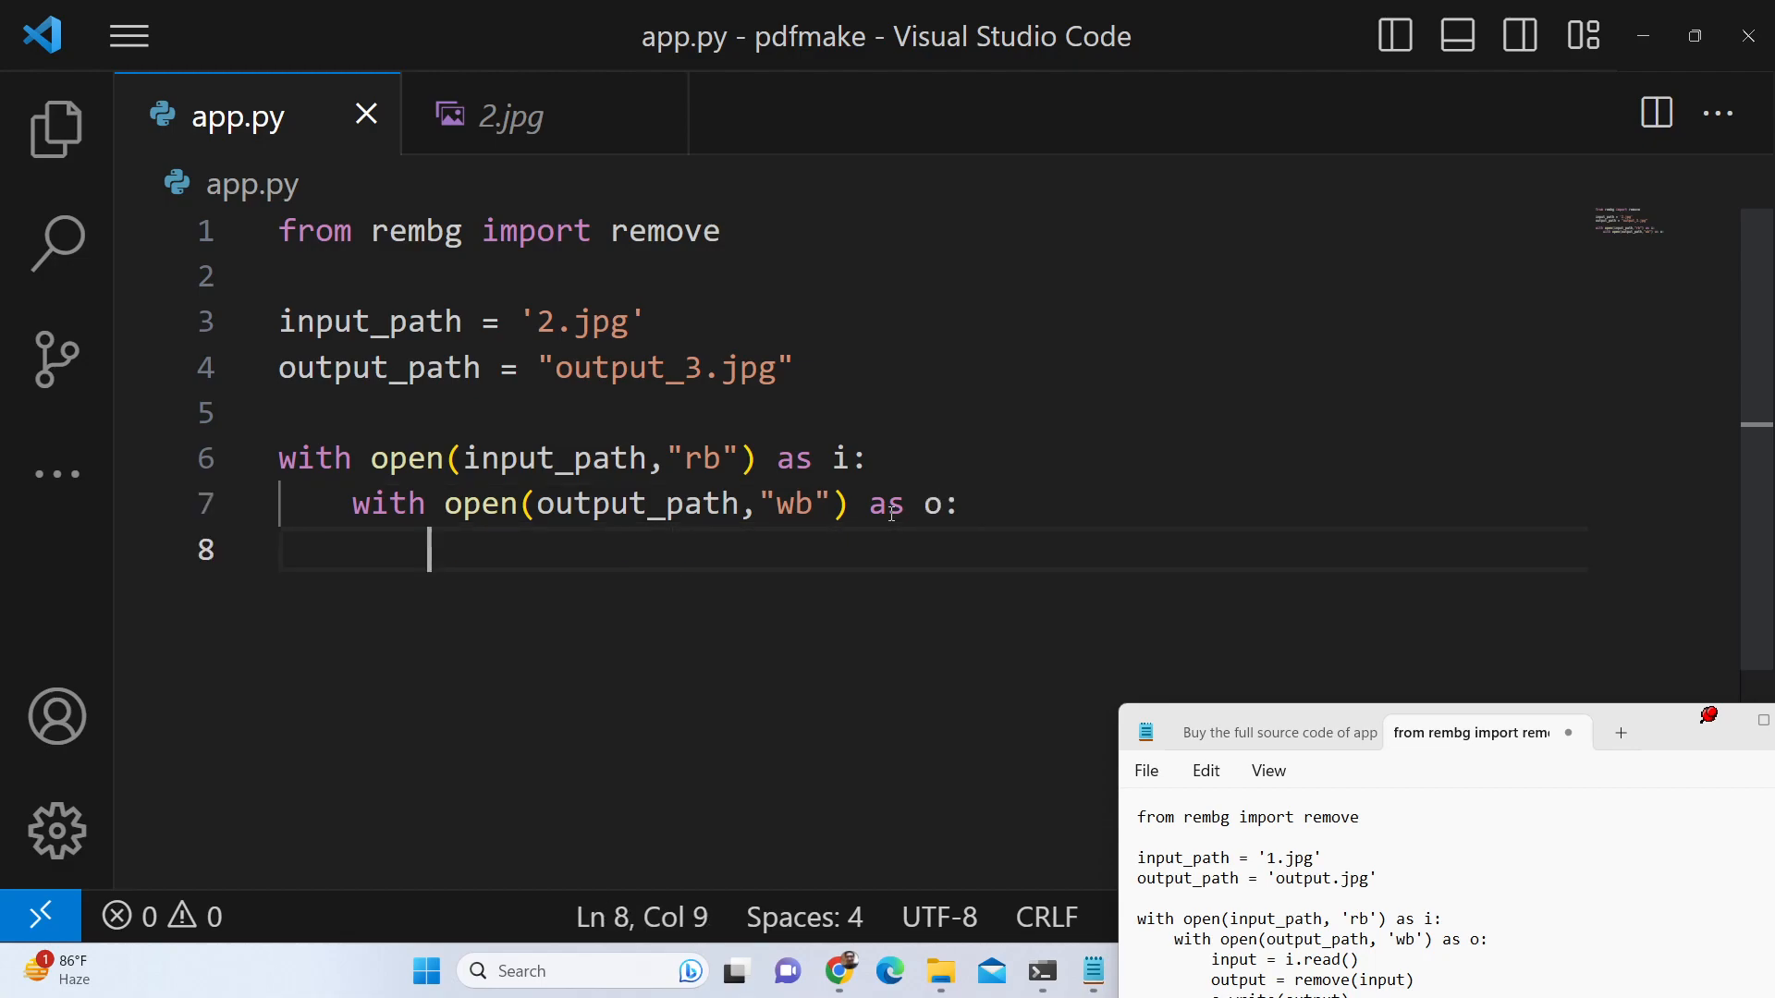
Write input = i.read() and output = remove(input) inside the block
text(input = i.r)
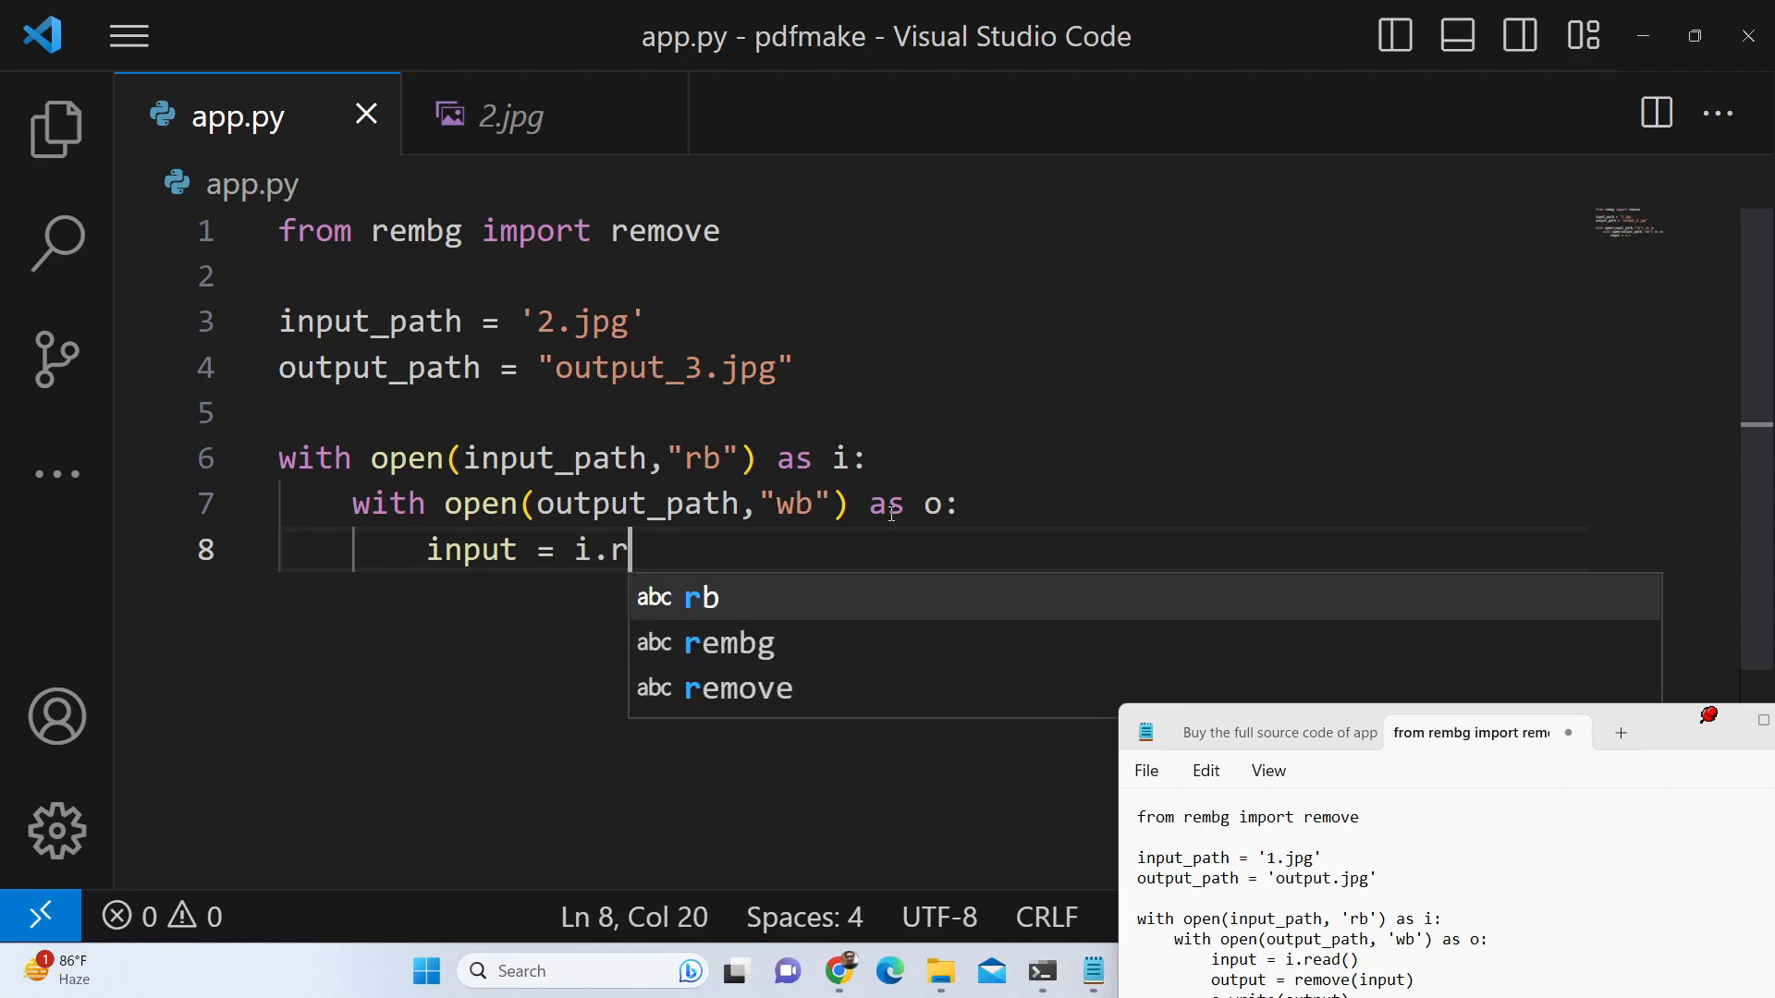
text(ead())
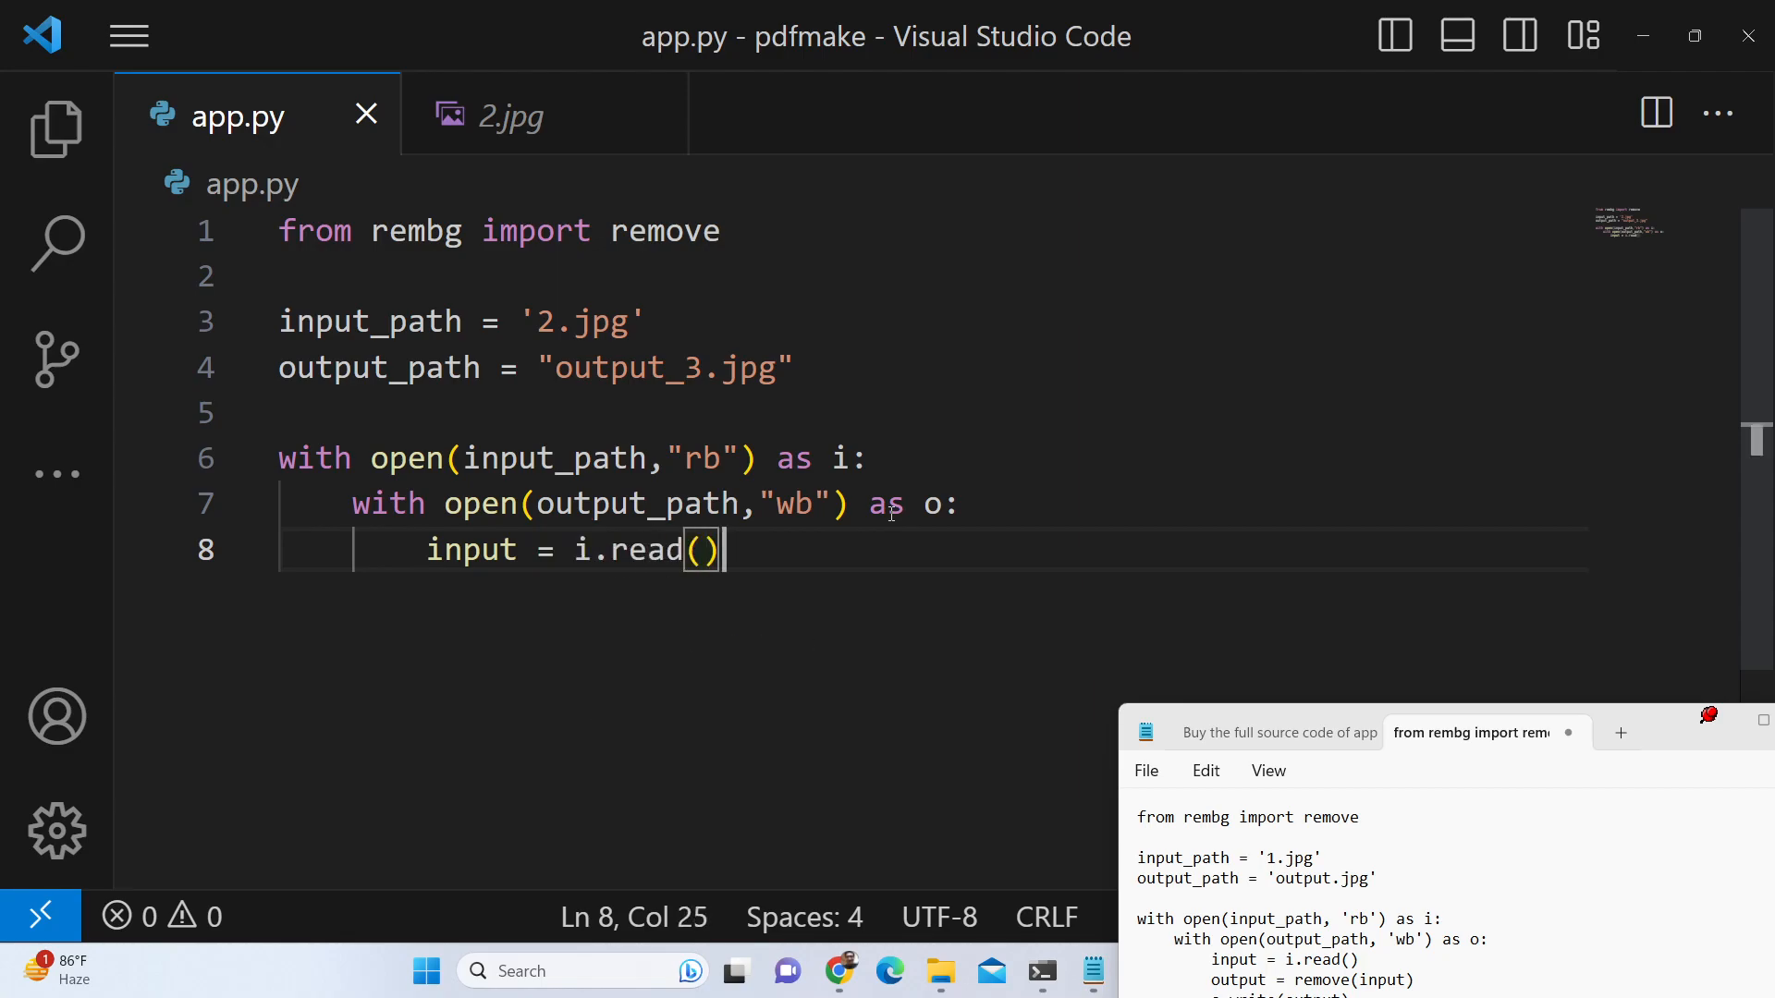
text(outp)
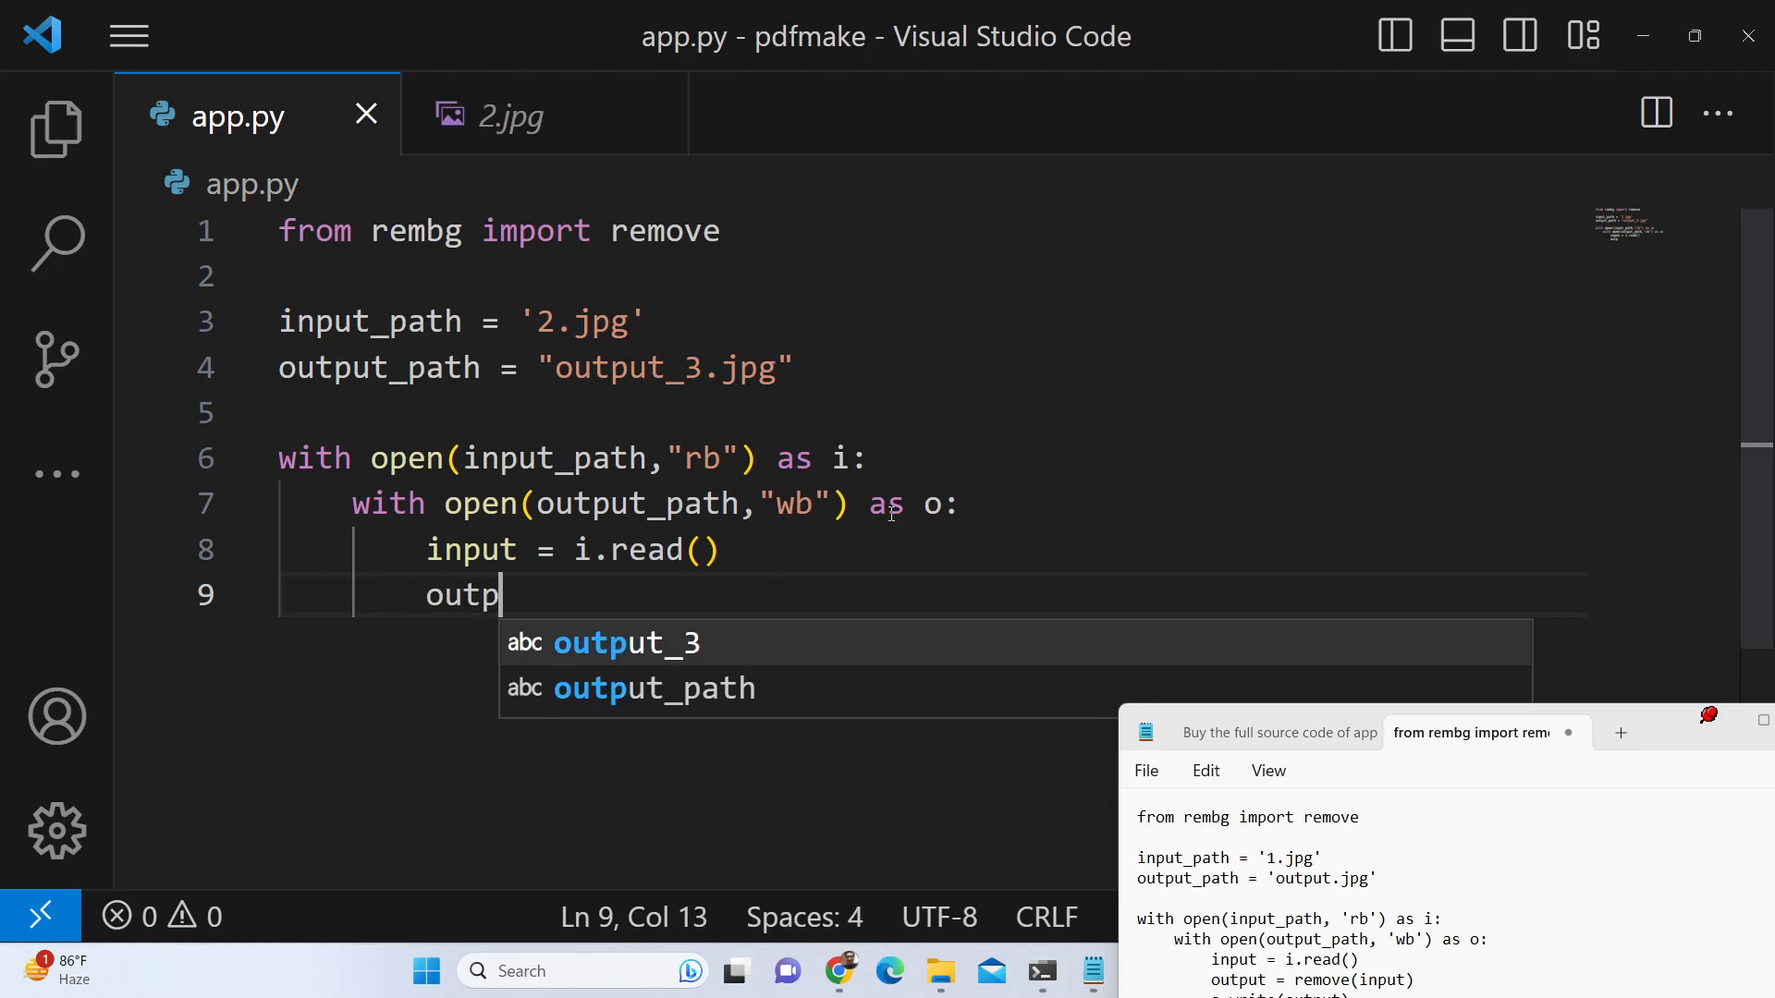
text(ut = remove()
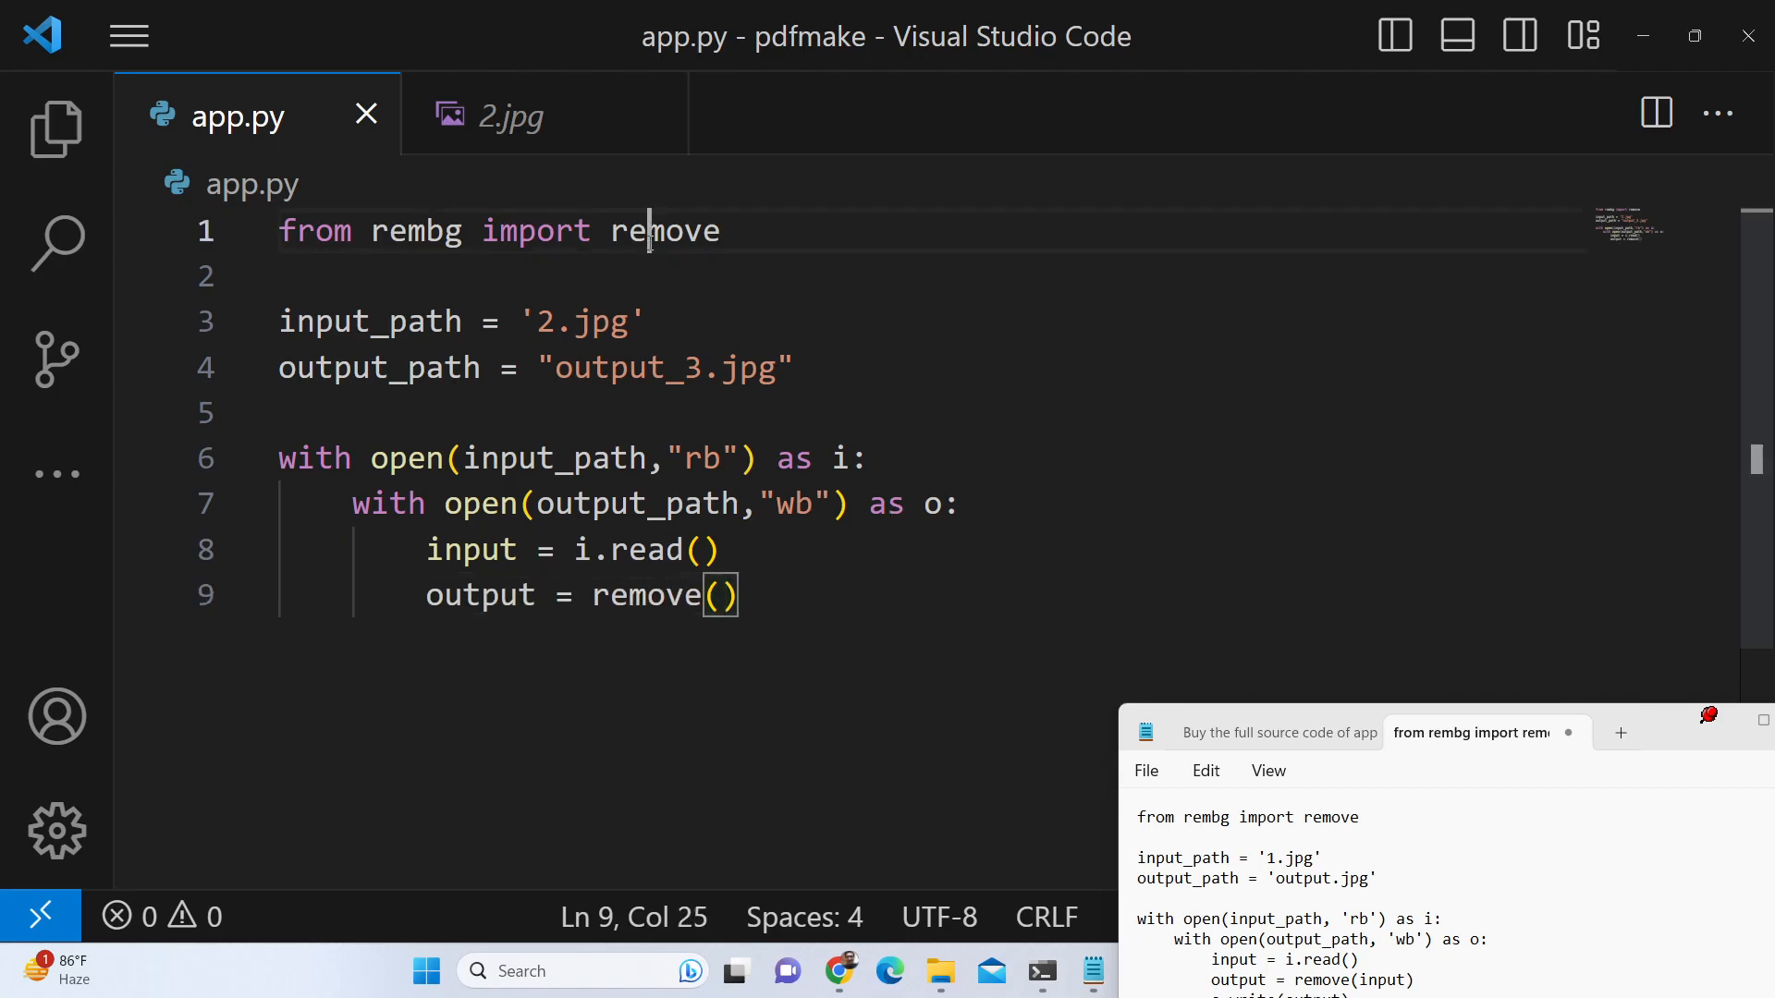
double_click(415, 231)
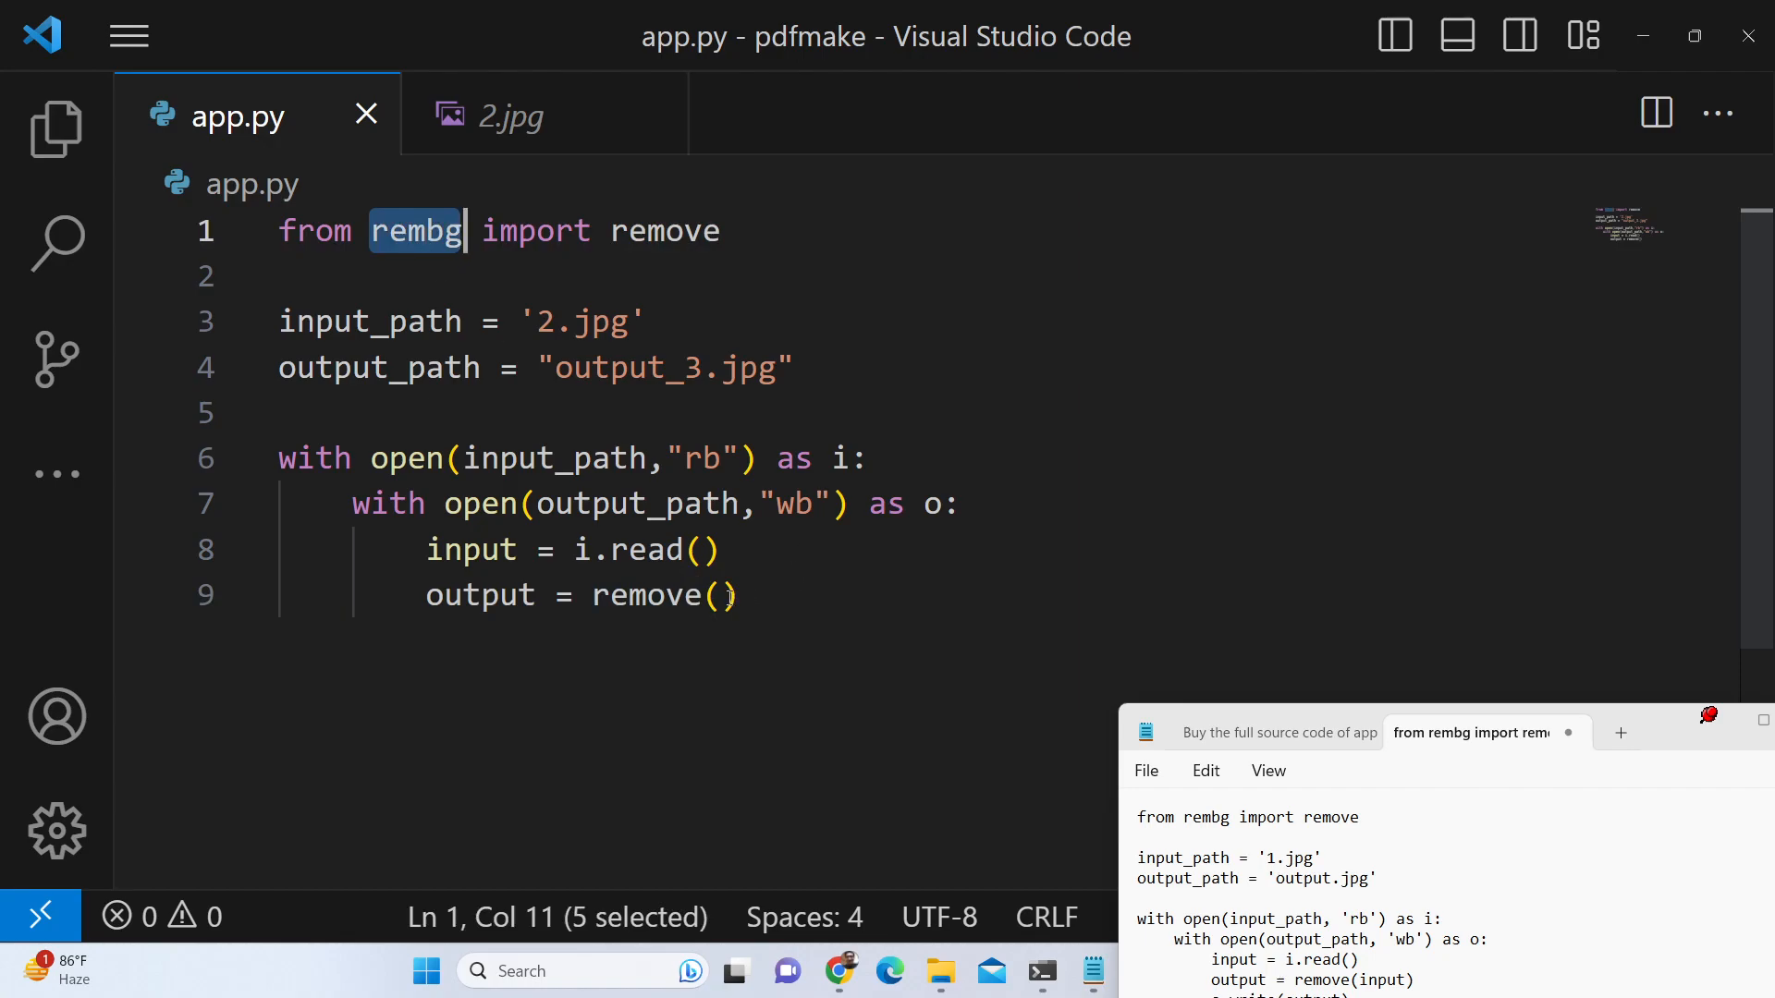
click(720, 595)
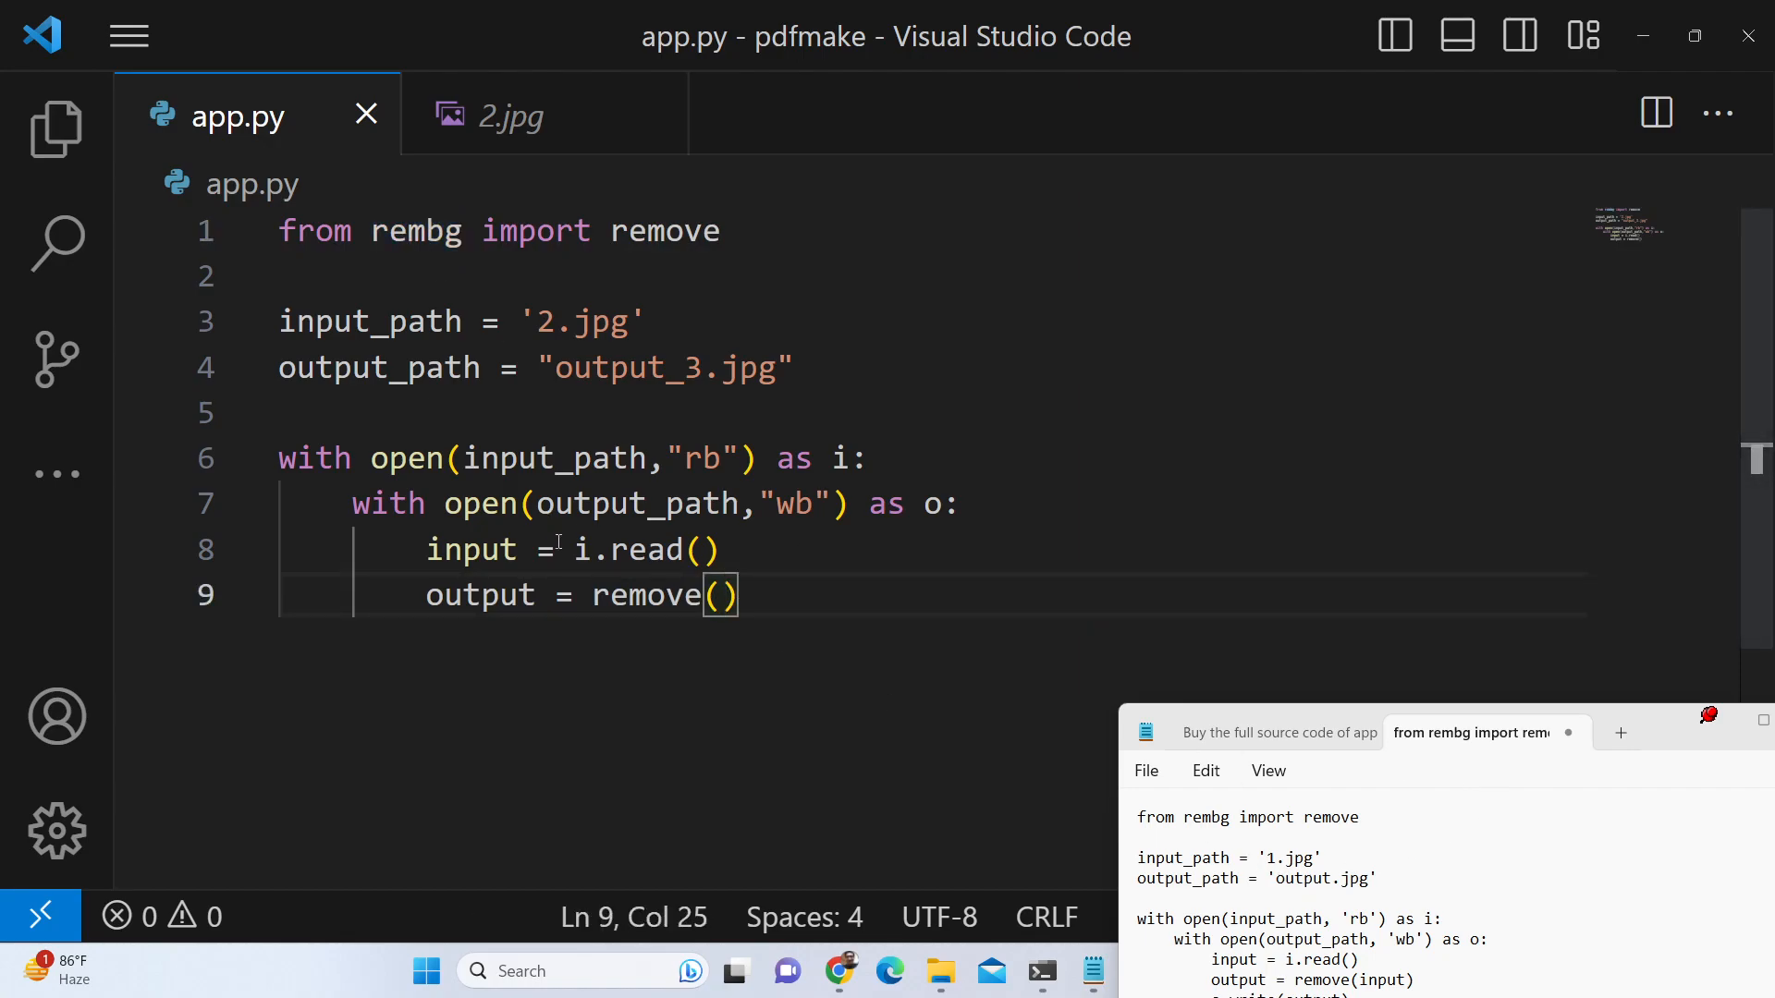
text(input)
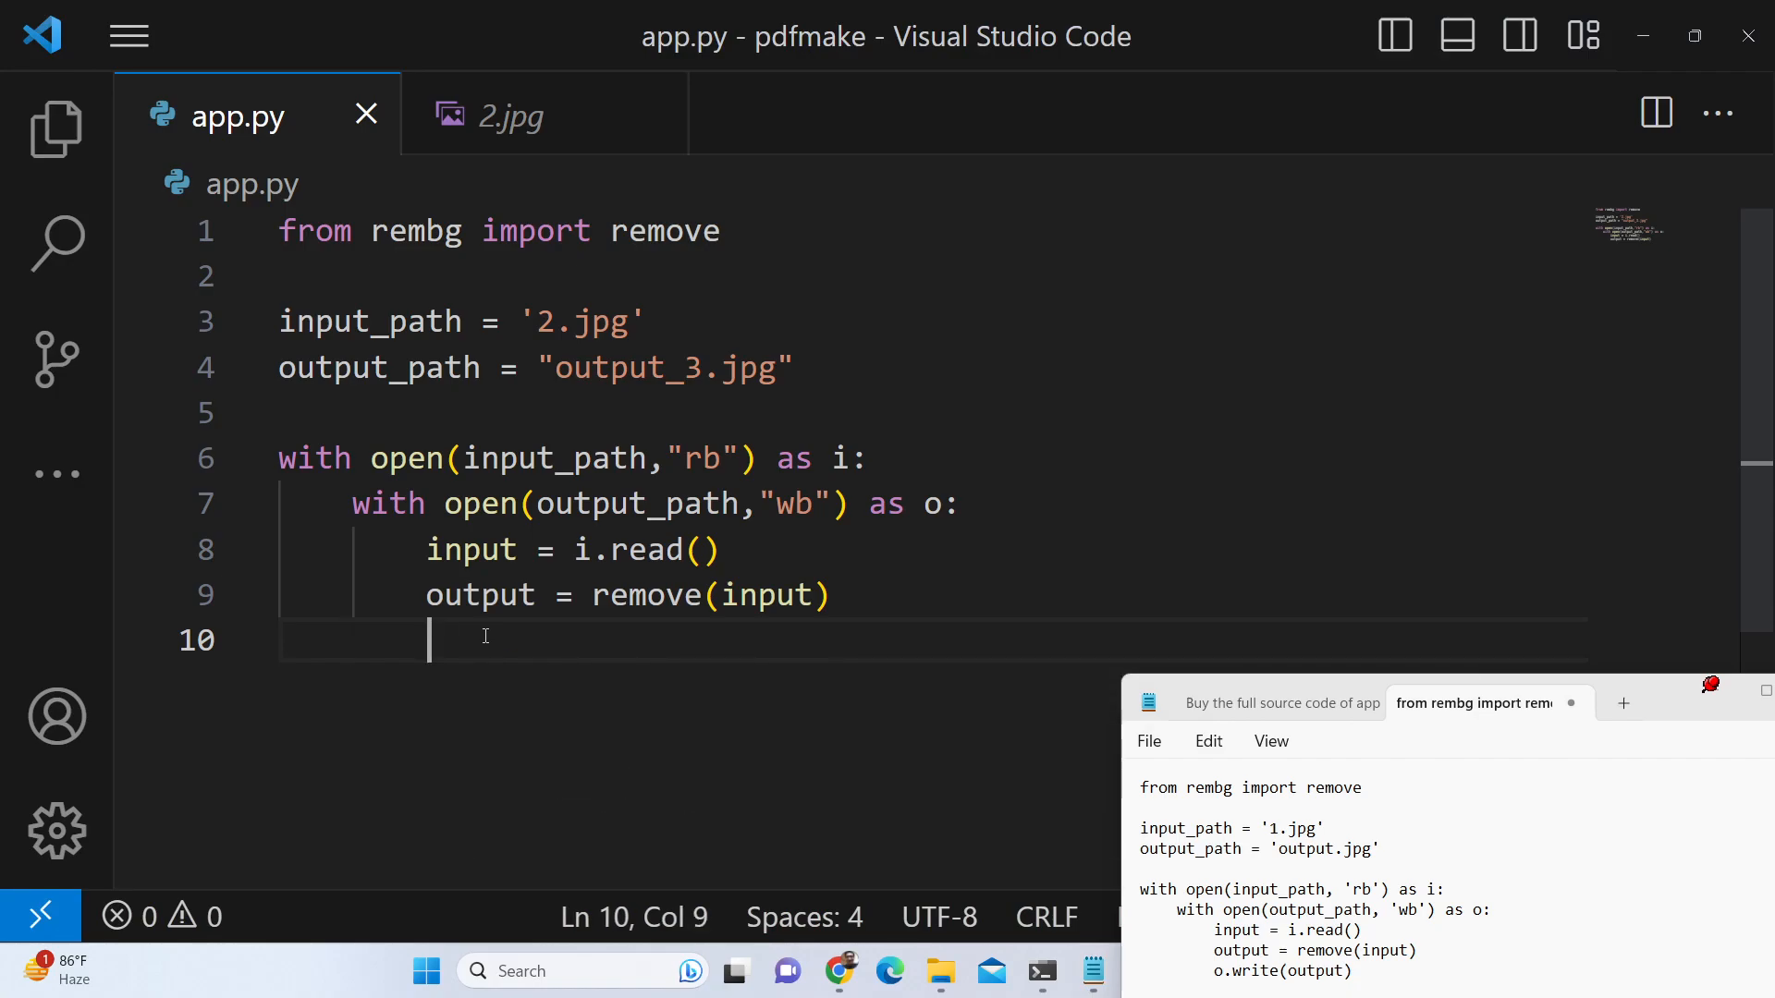
Write o.write(output) and save the finished script
text(o.write())
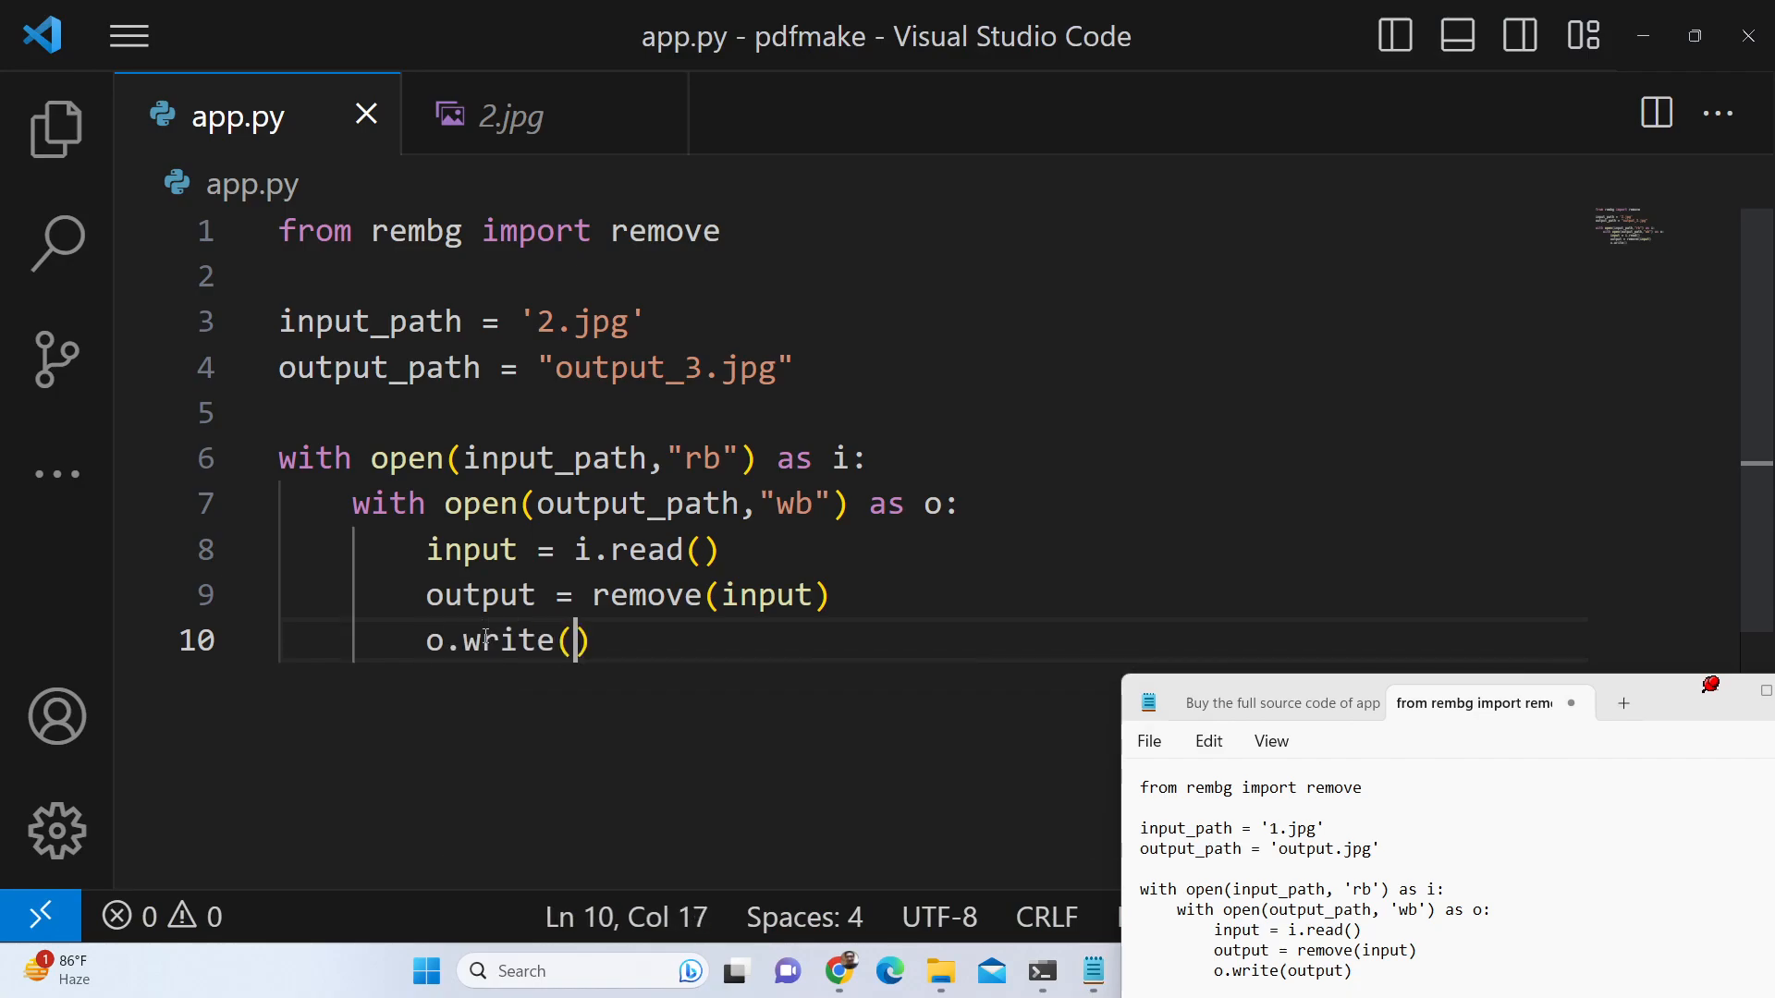
text(output)
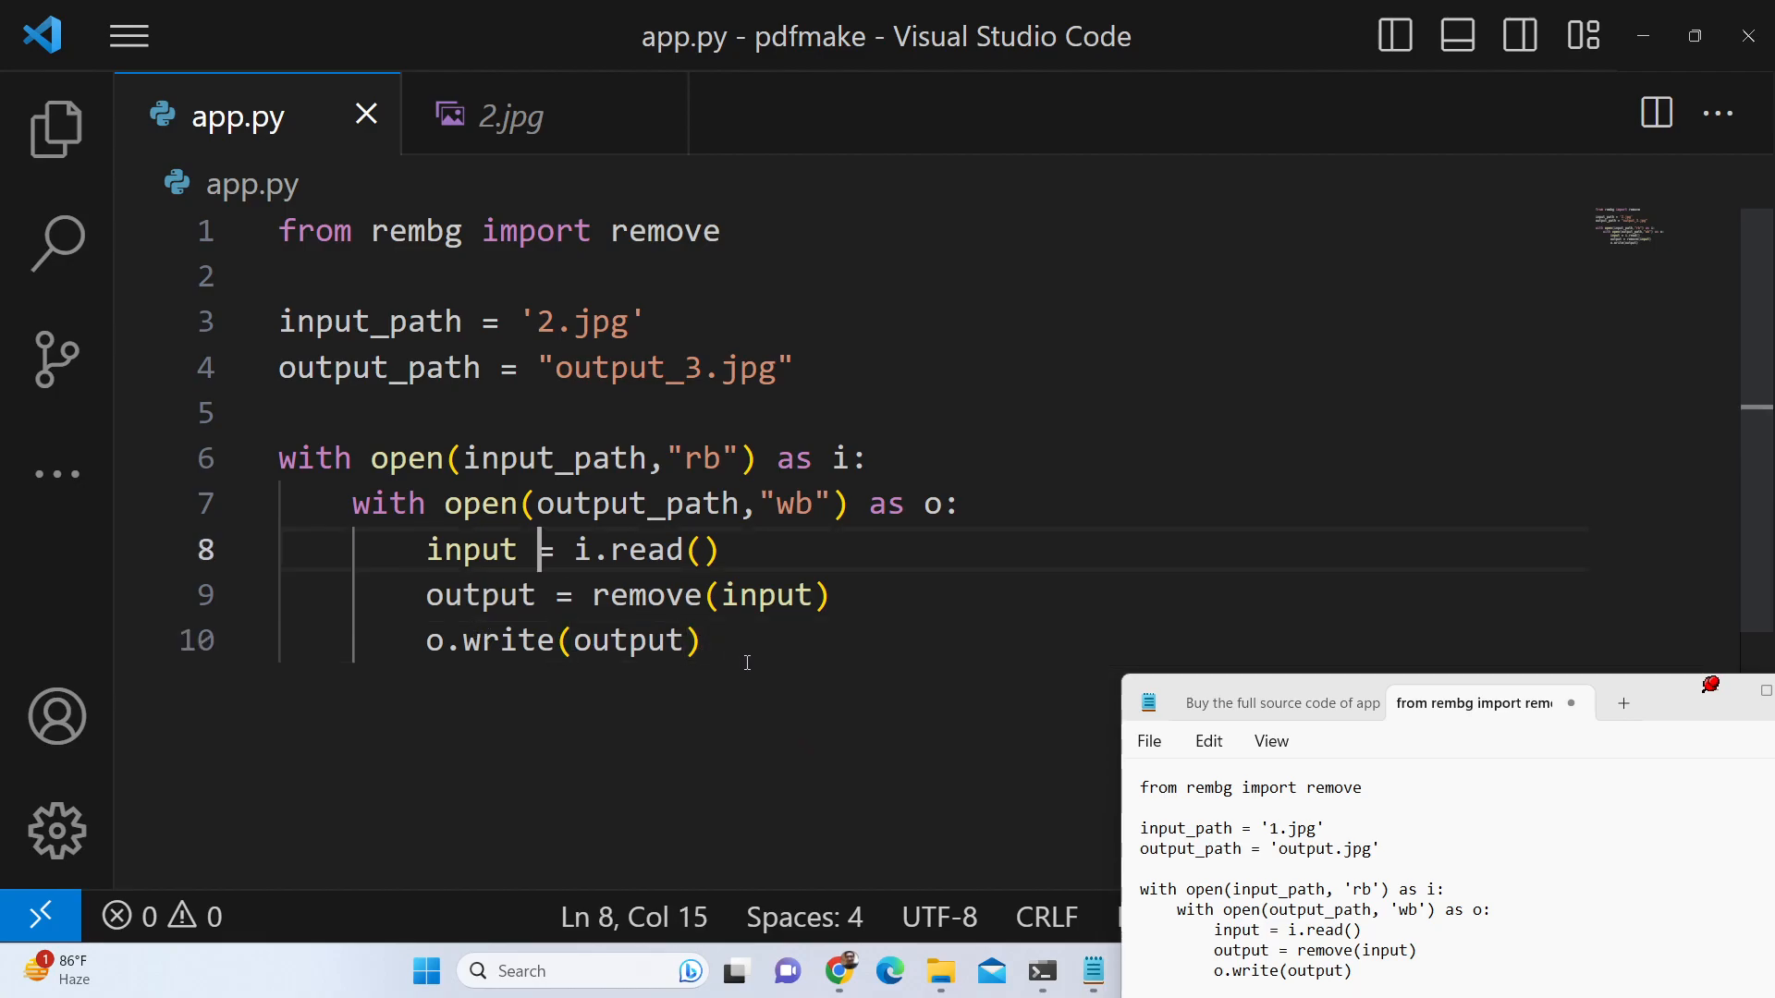
key(ctrl+a)
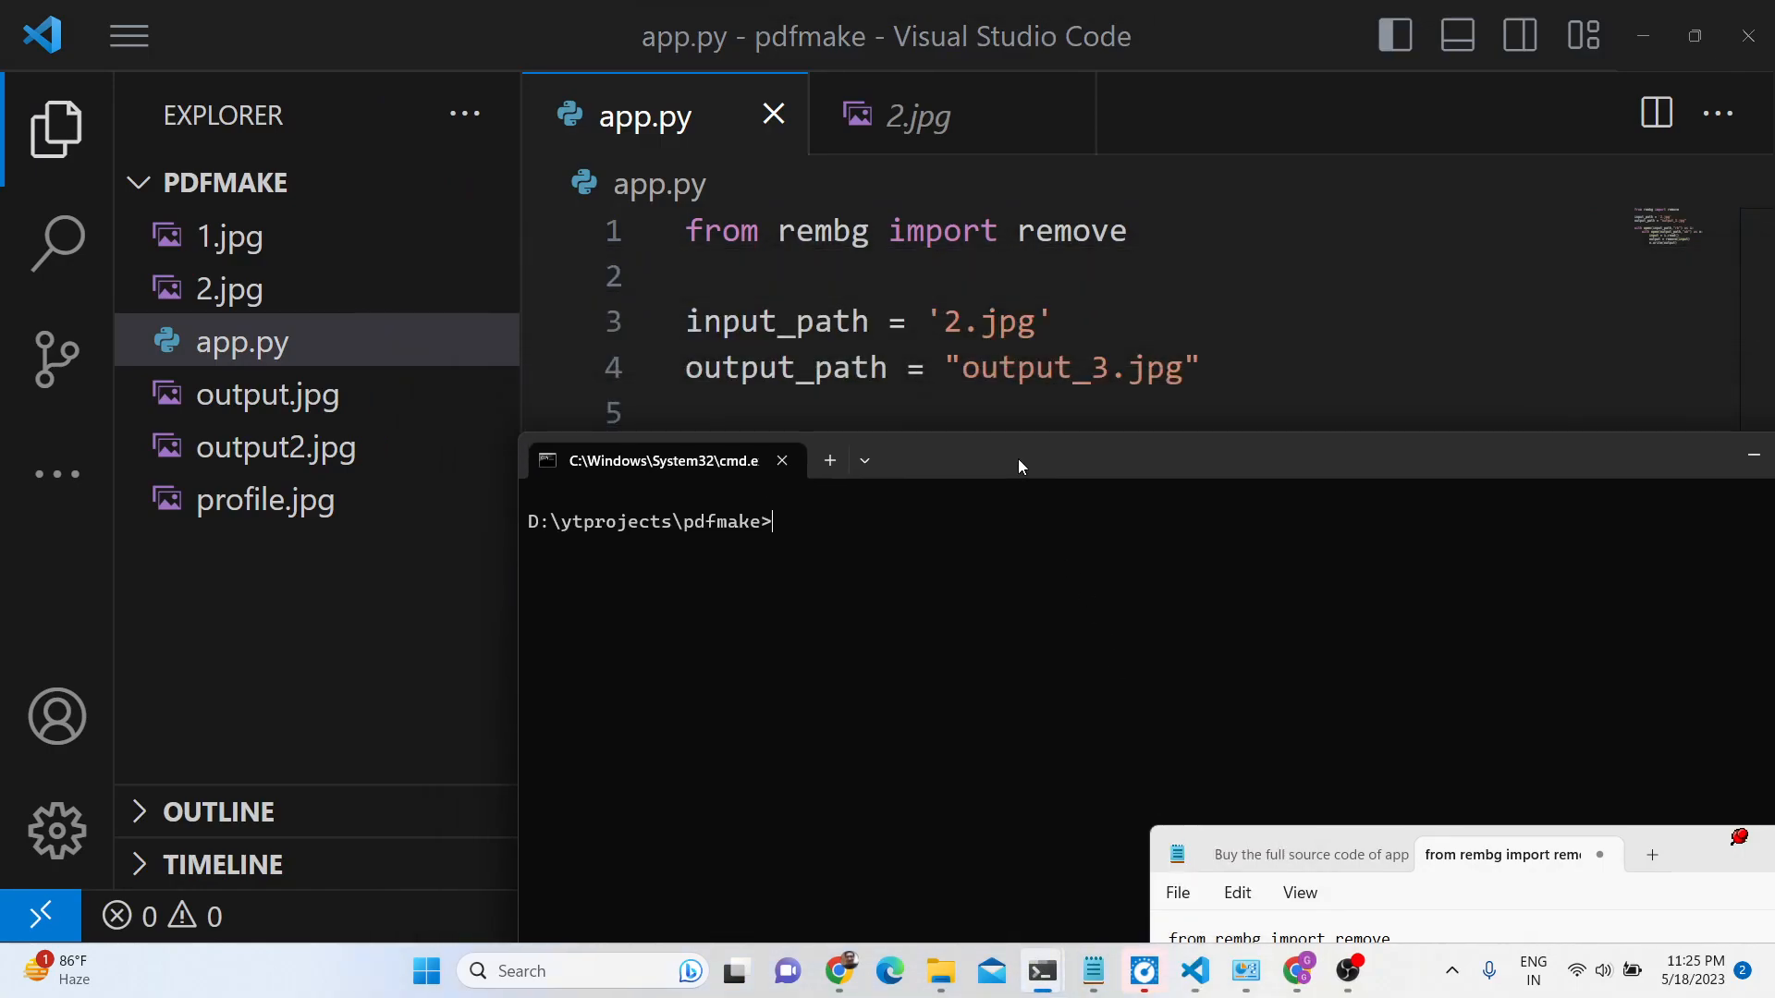
Run python app.py in the terminal to generate output_3.jpg
text(python)
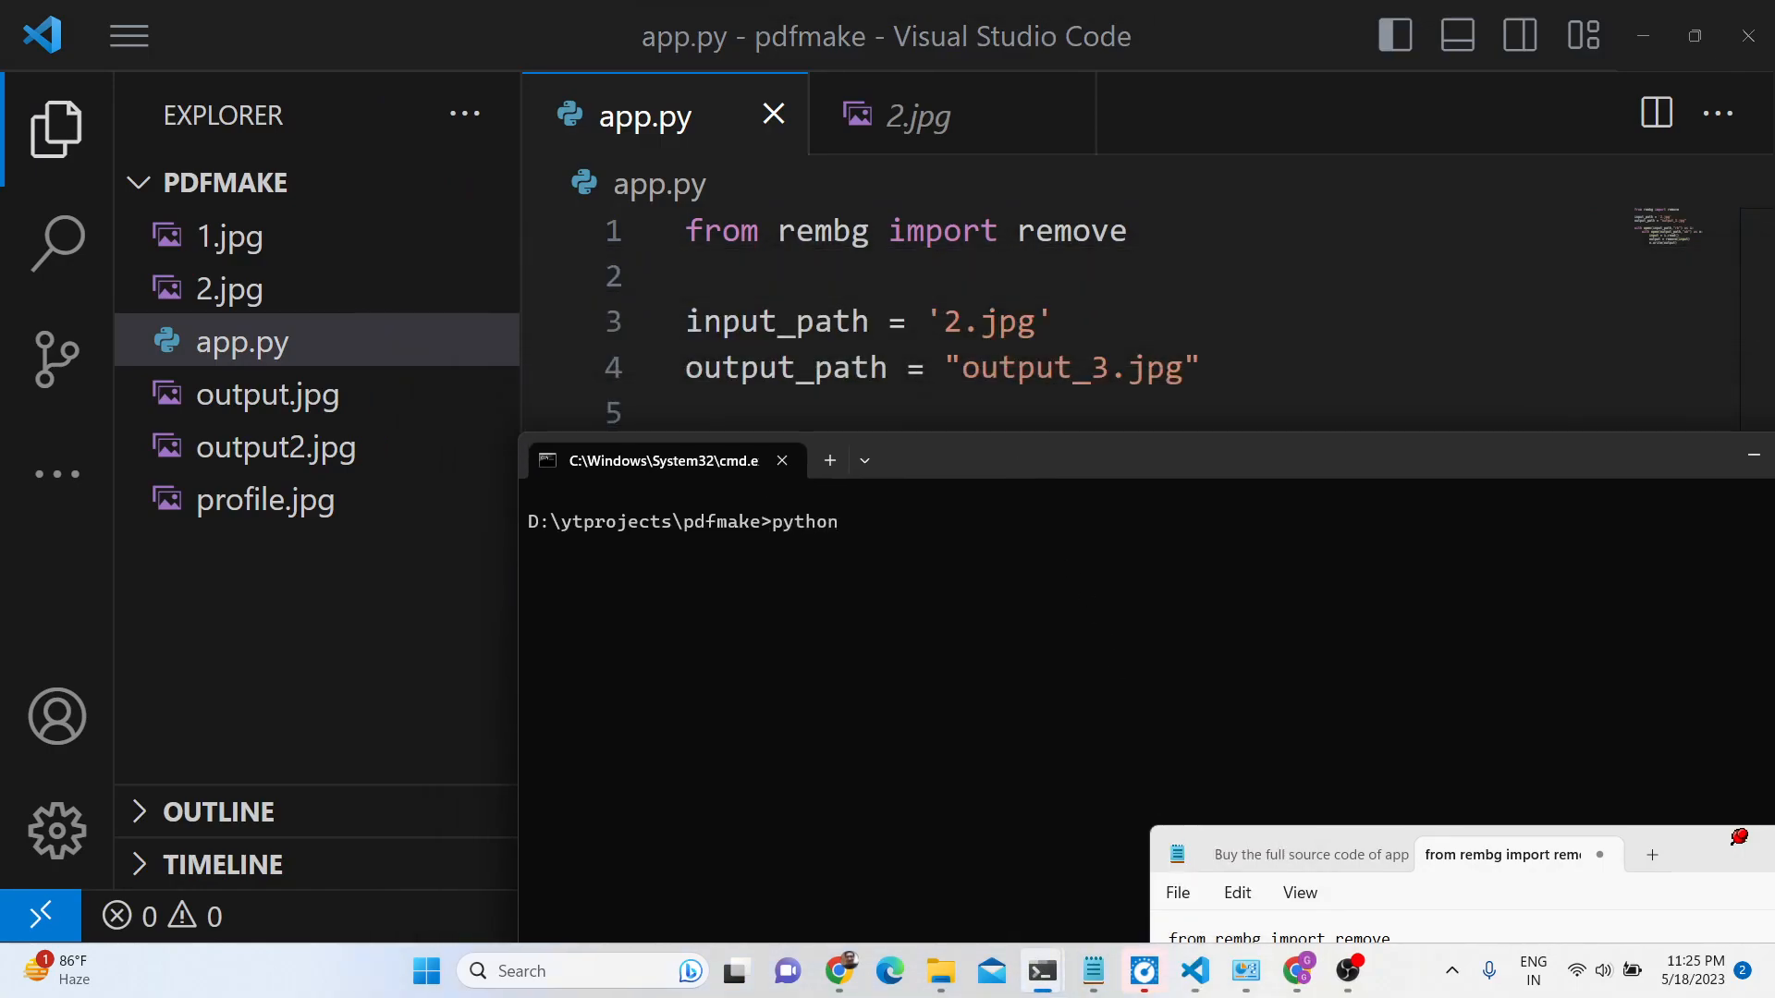
text(app.)
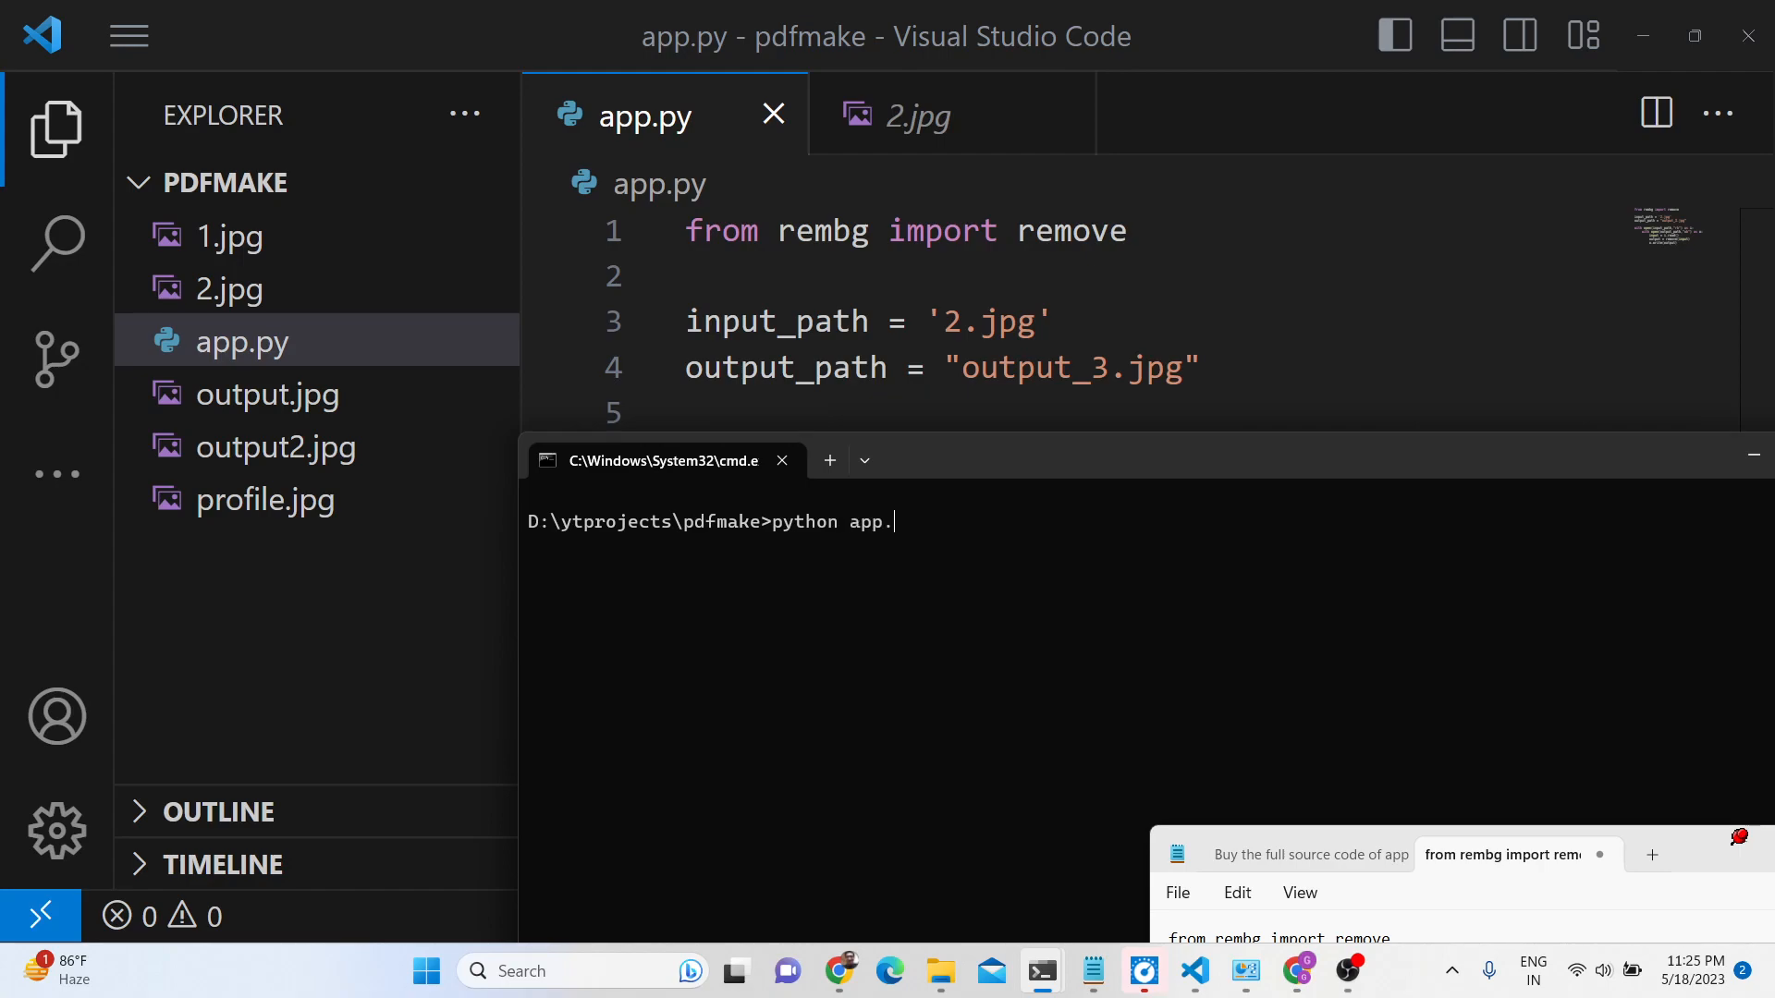
text(py)
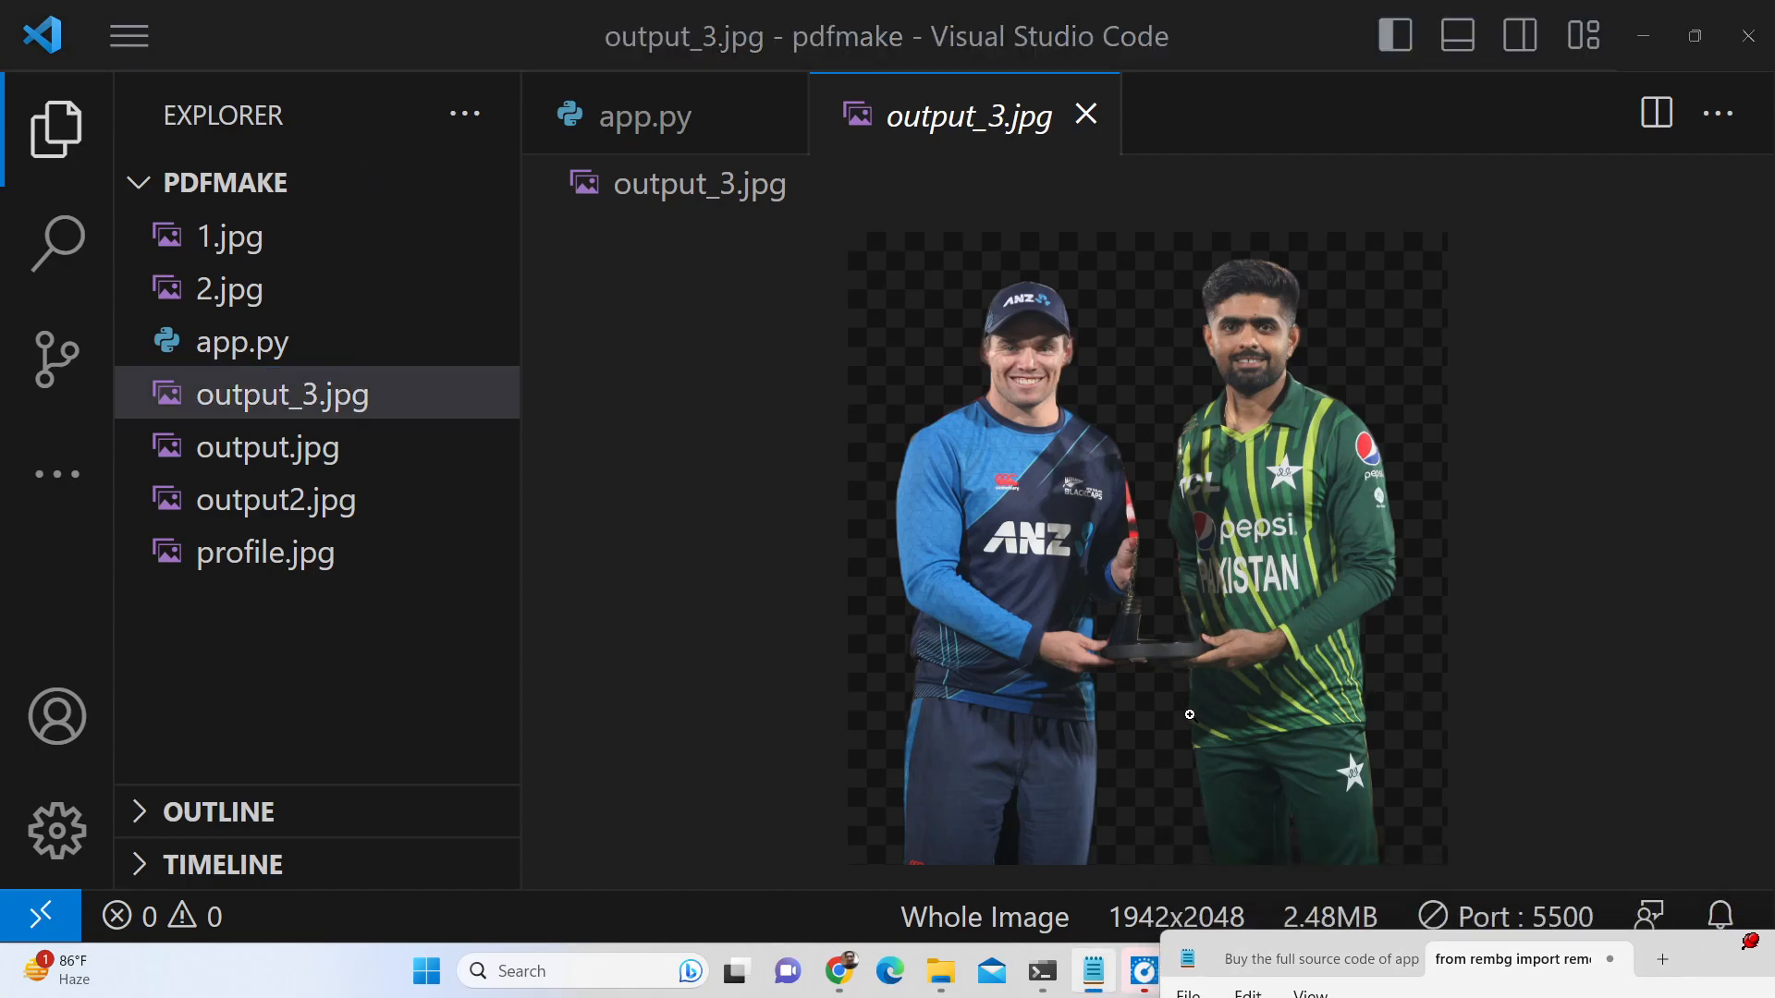
click(230, 288)
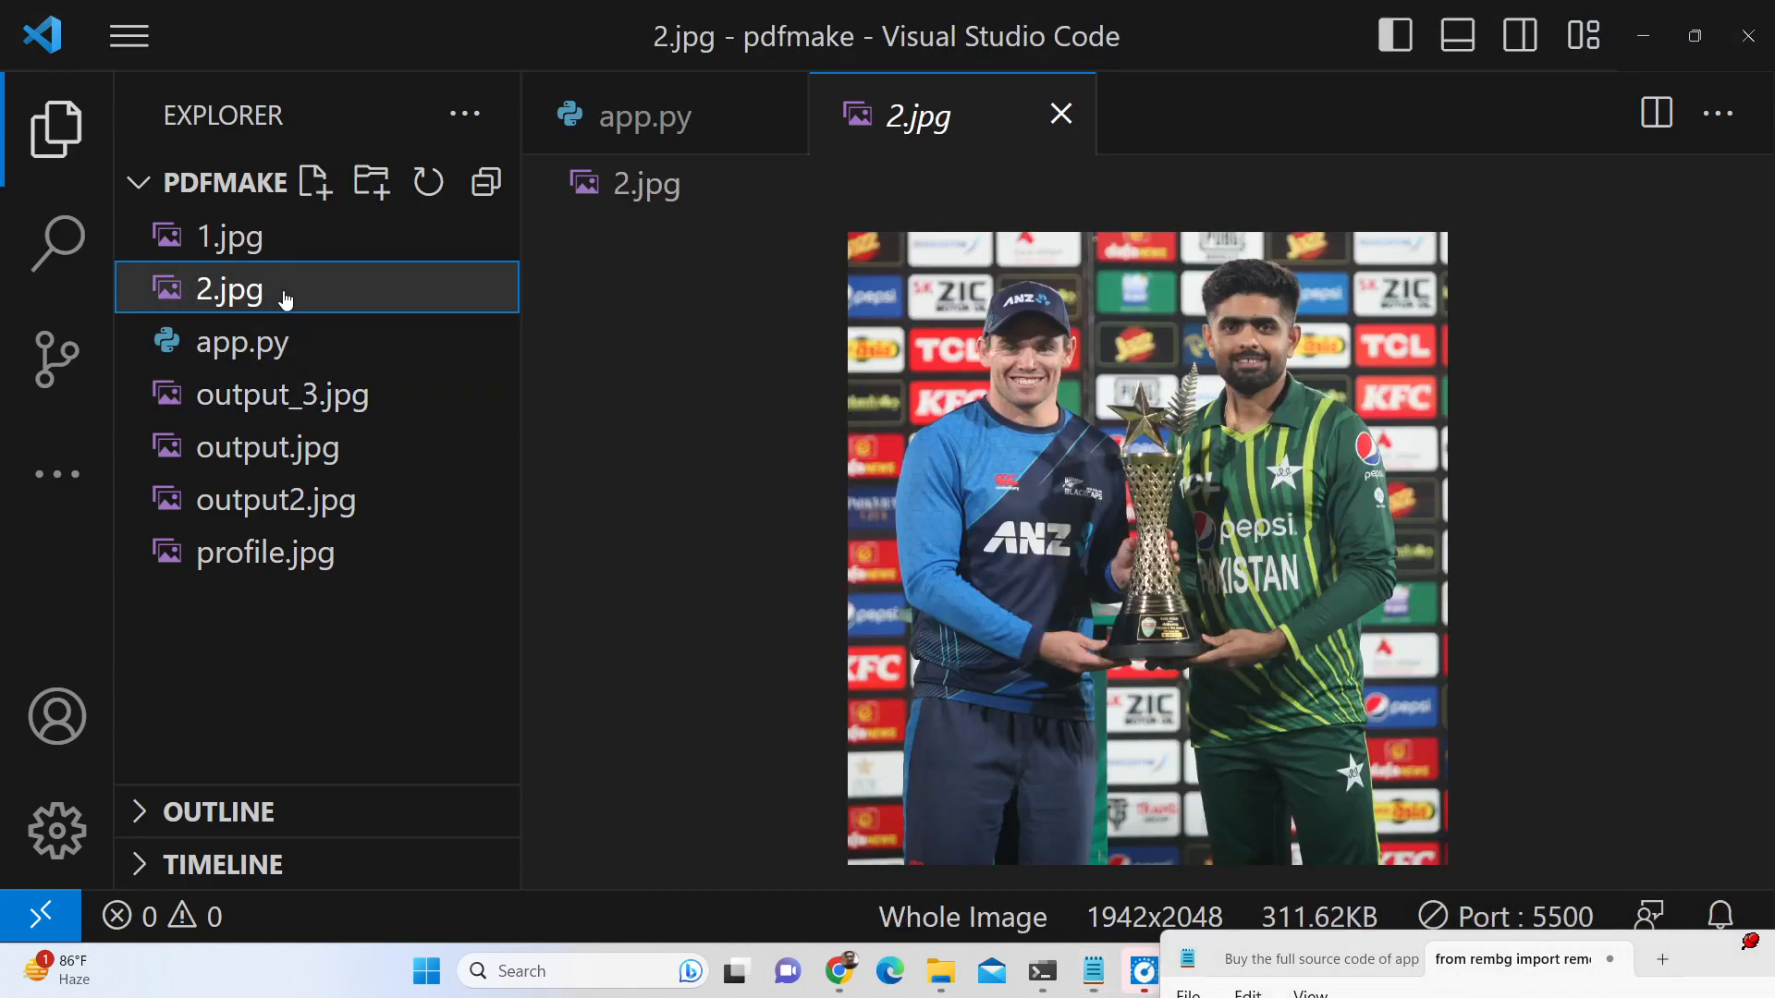
mouse_move(1166, 487)
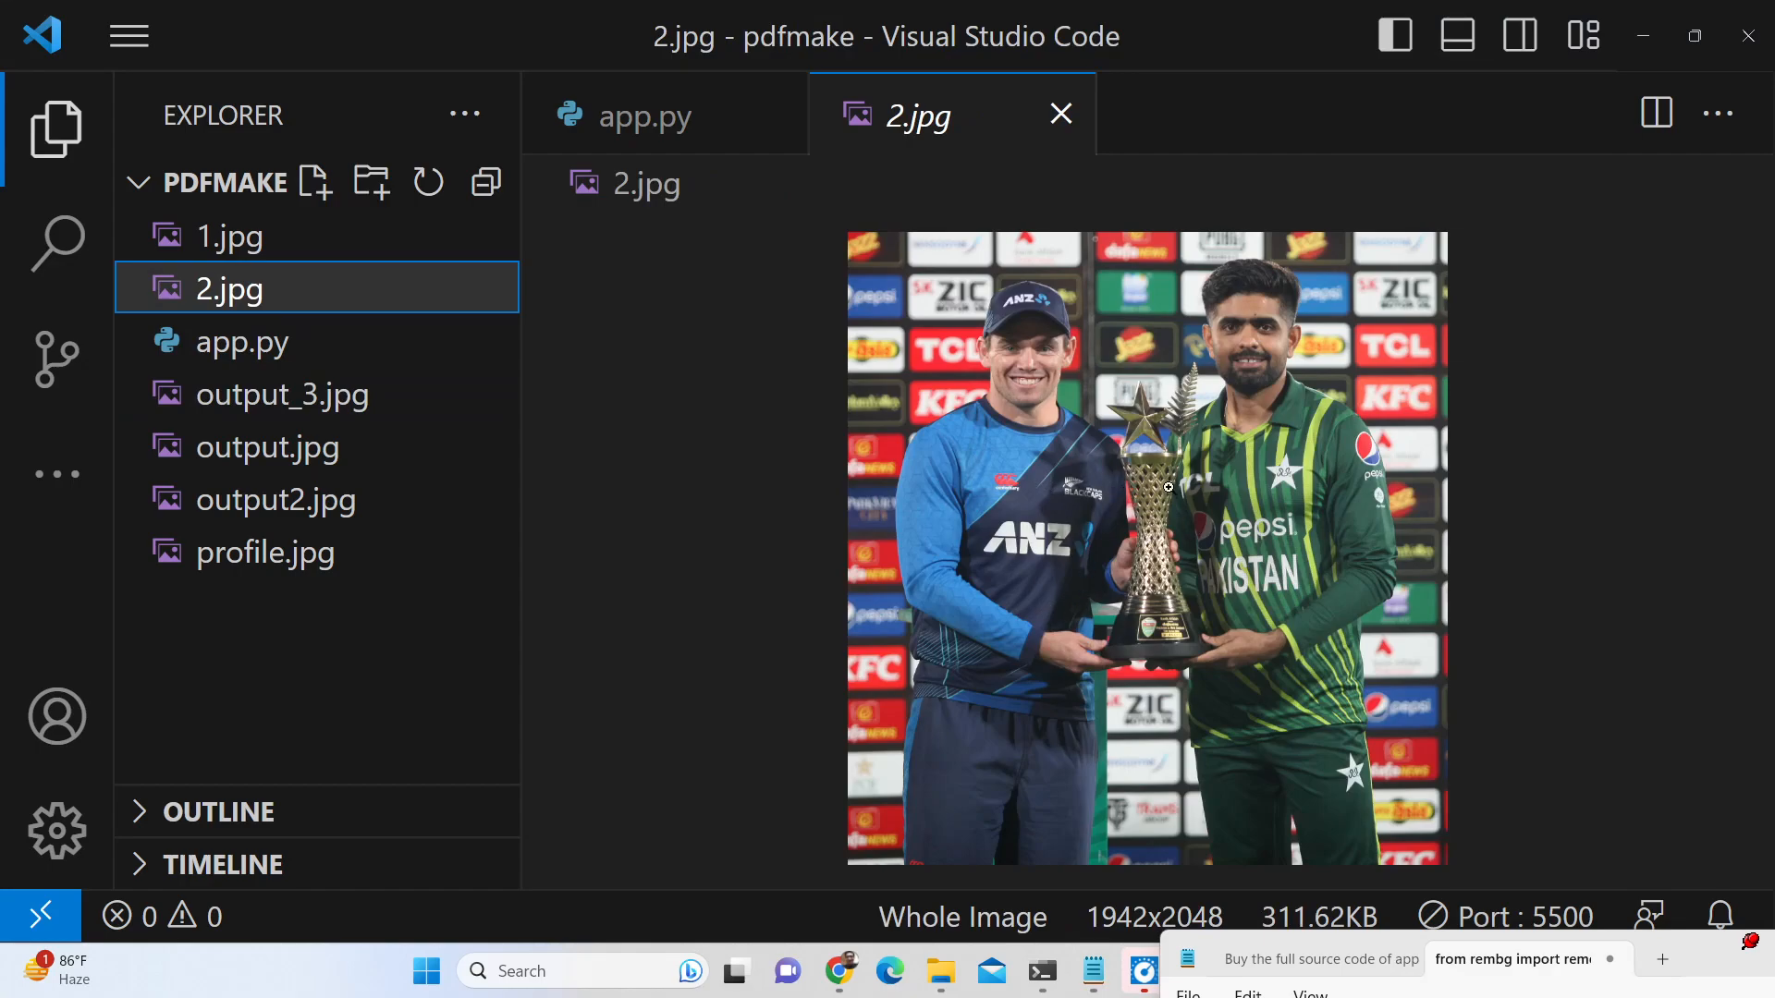
mouse_move(1080, 569)
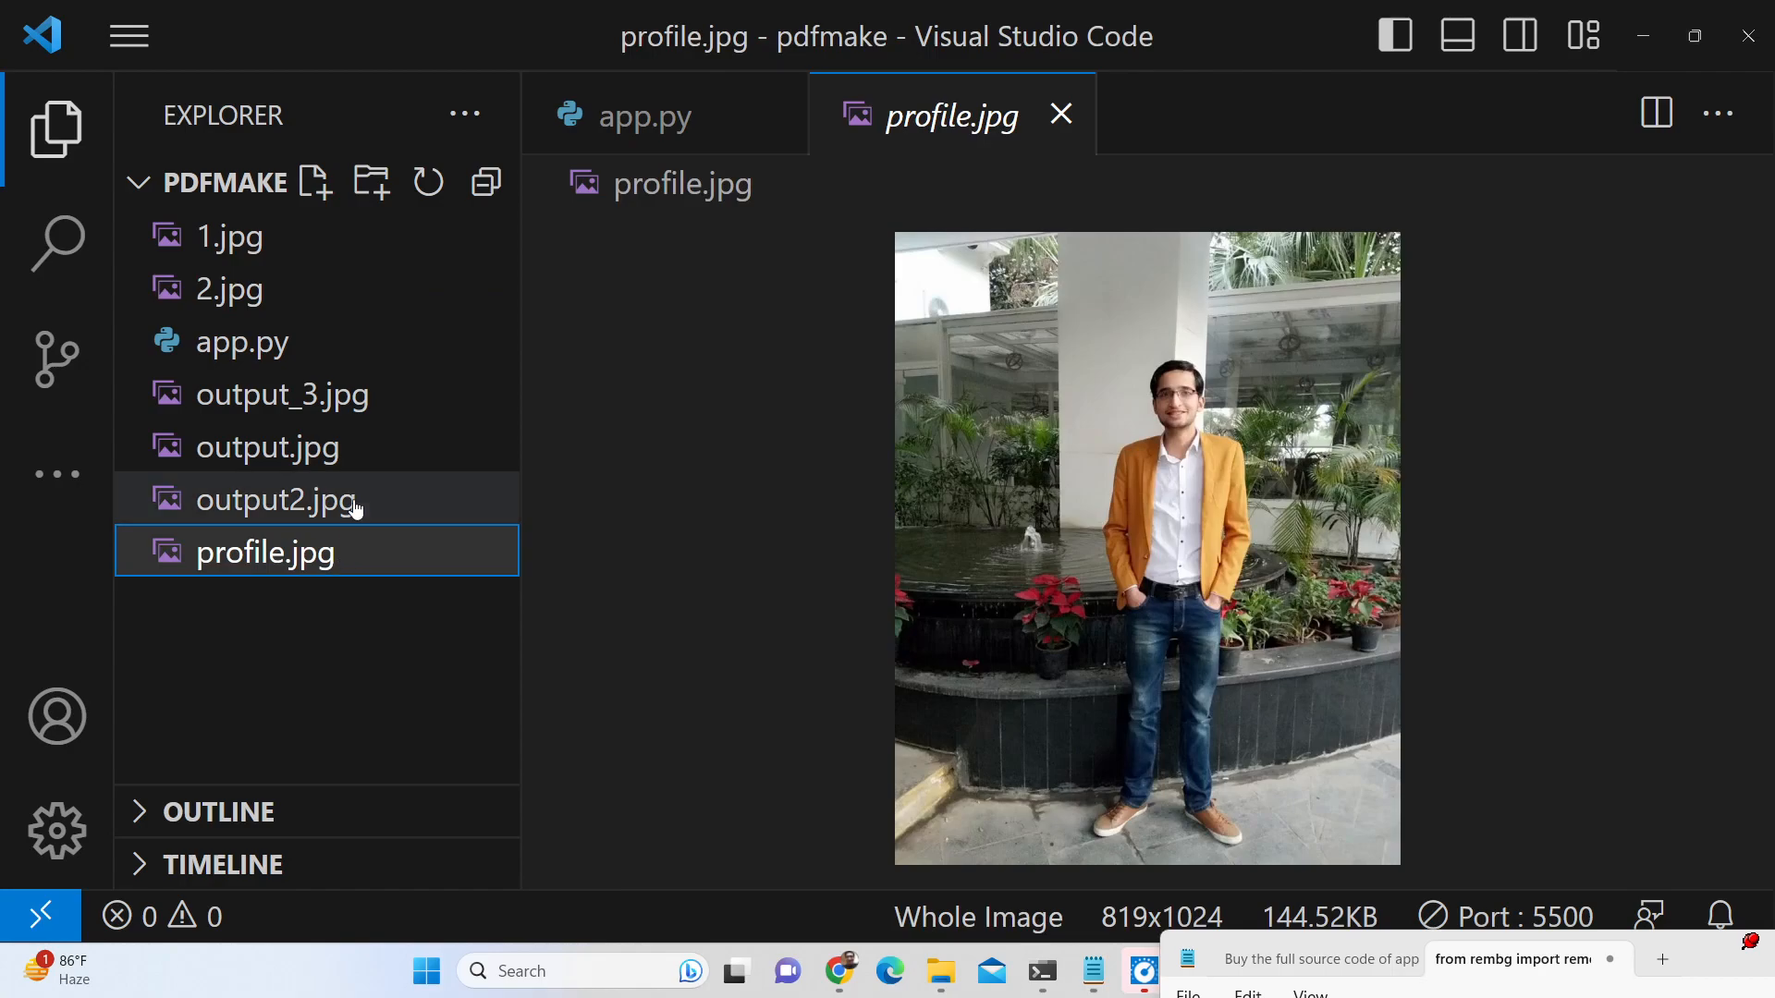
click(283, 394)
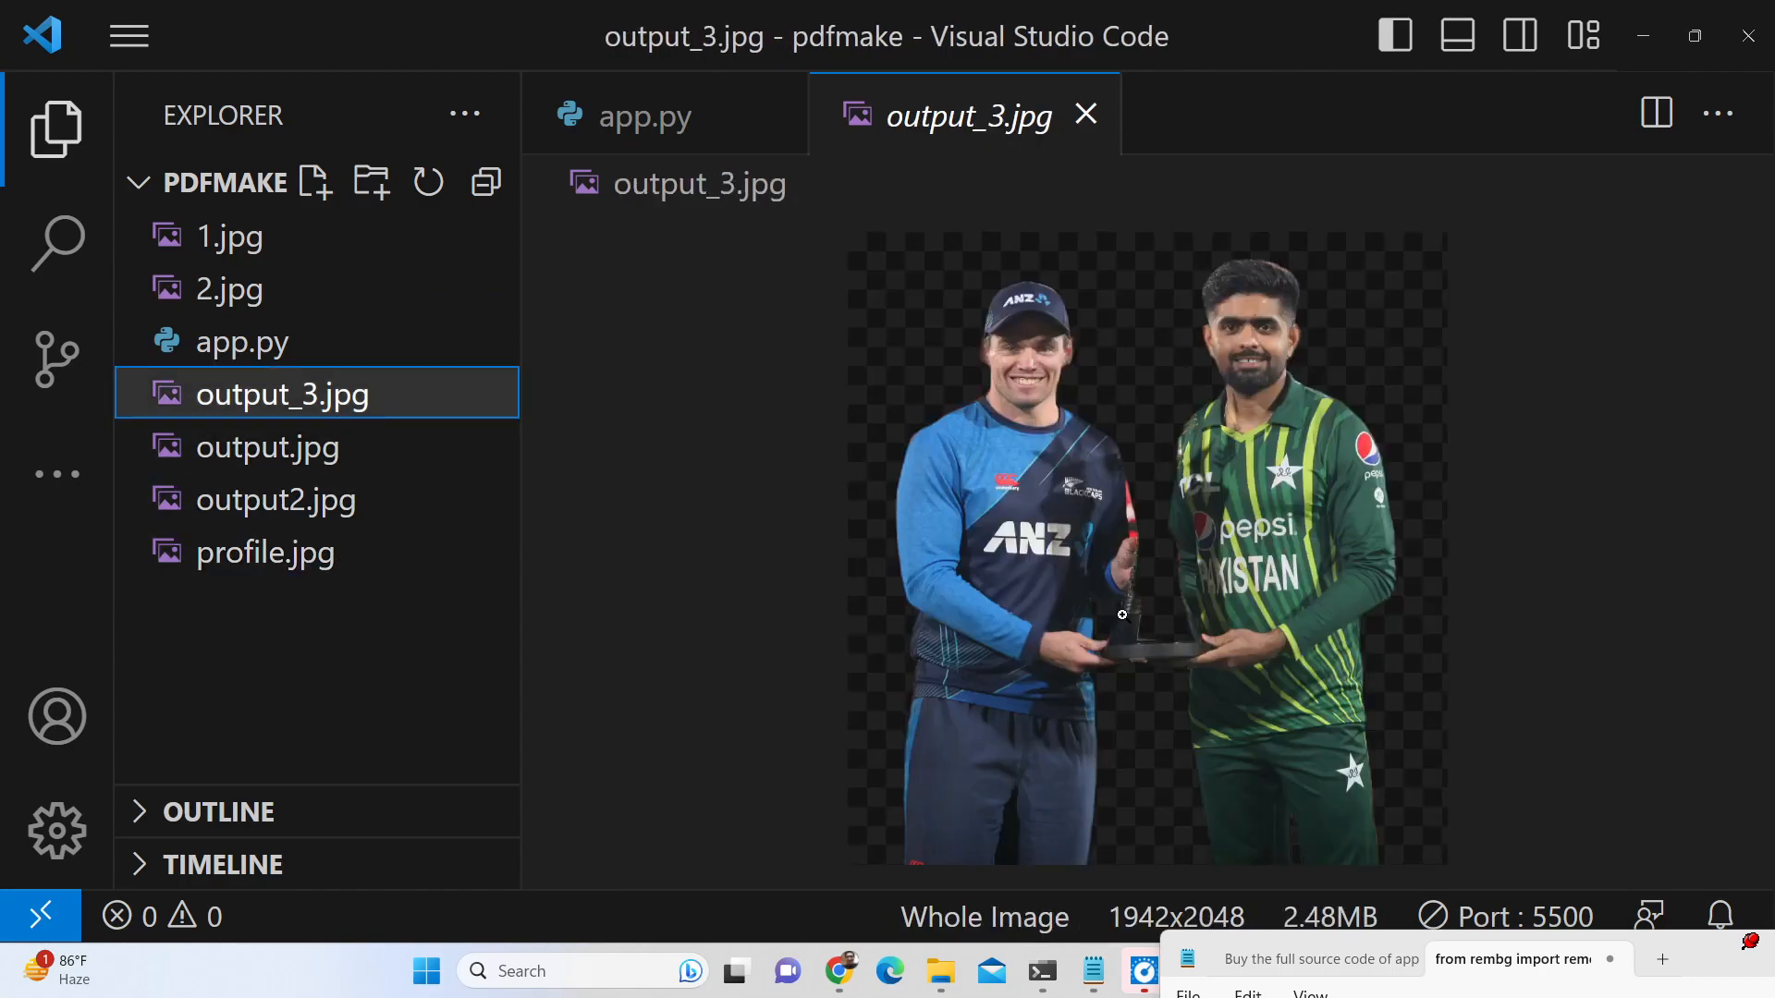
right_click(282, 394)
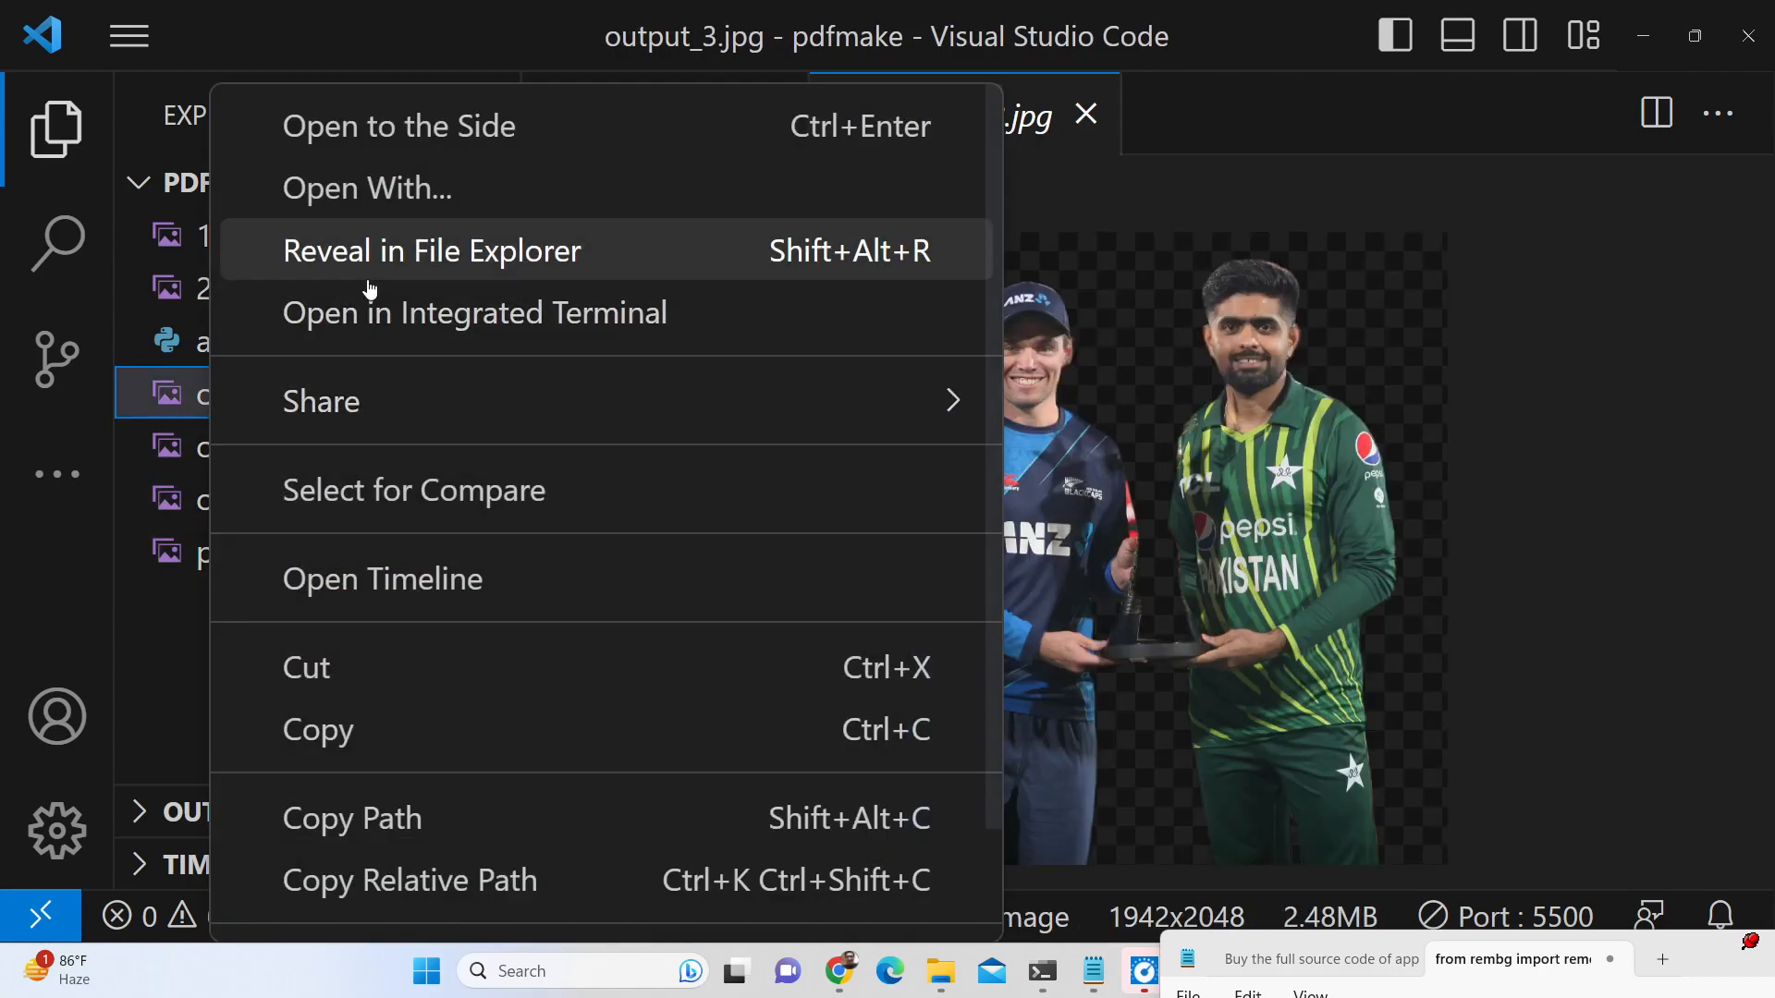
click(432, 251)
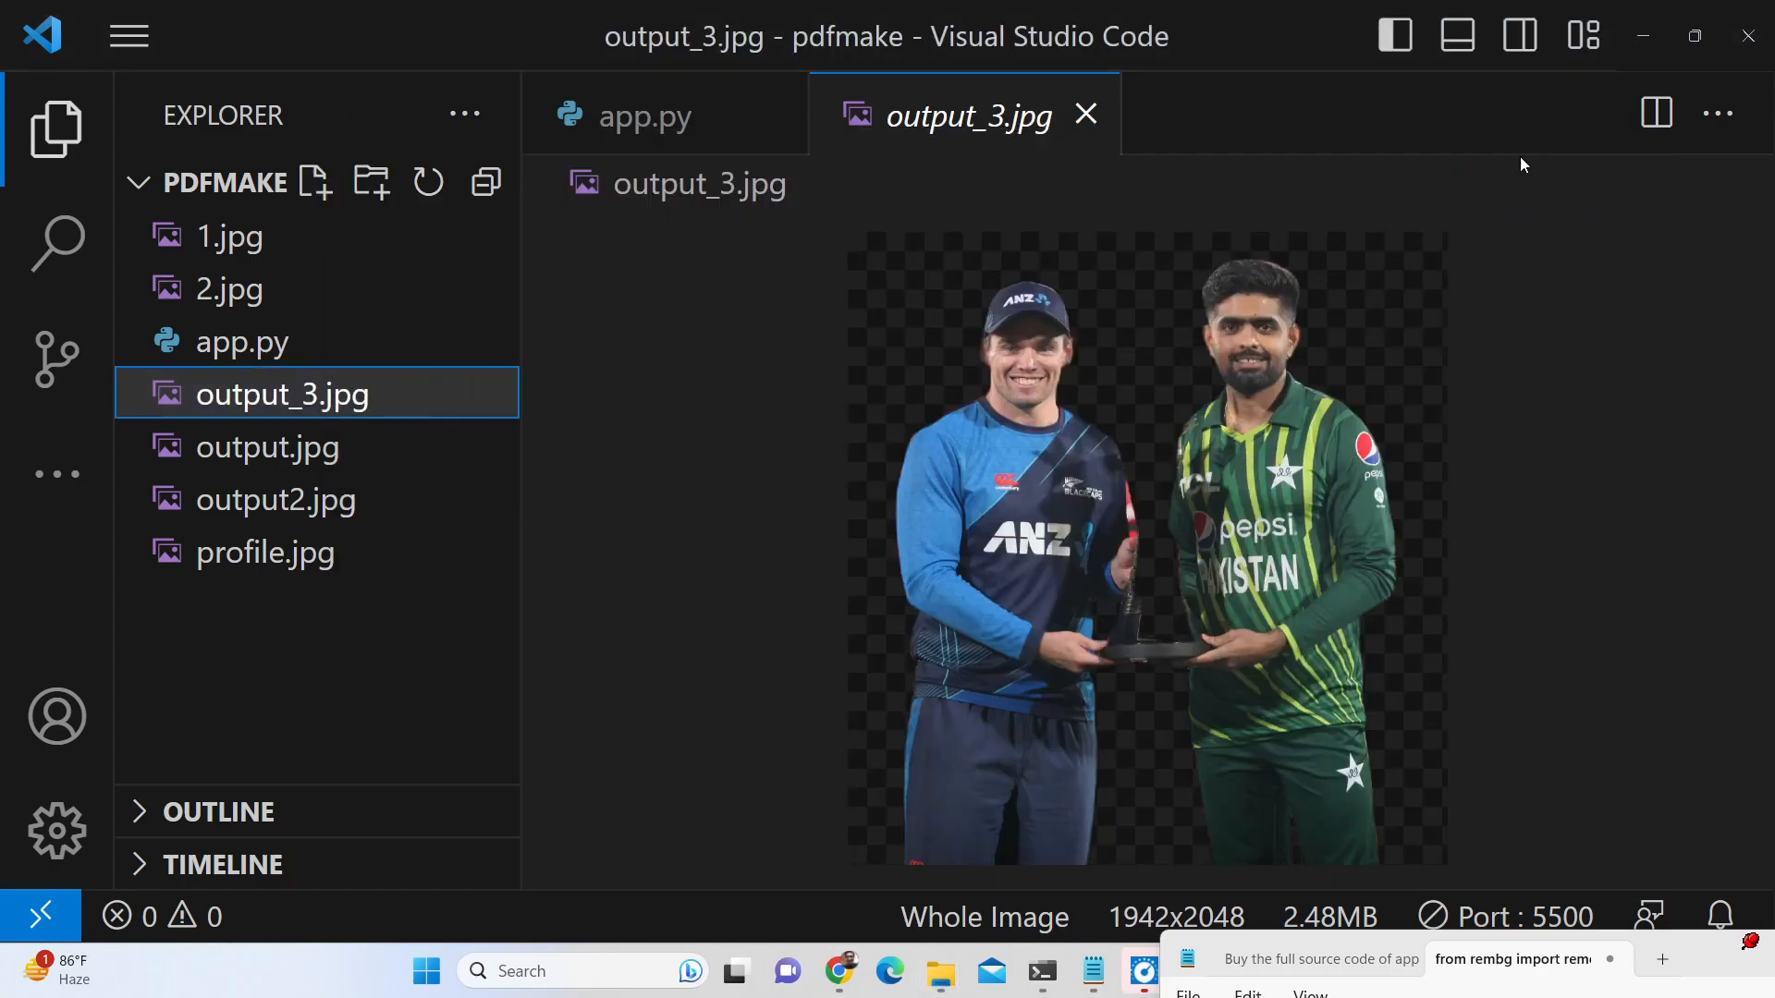
mouse_move(288, 394)
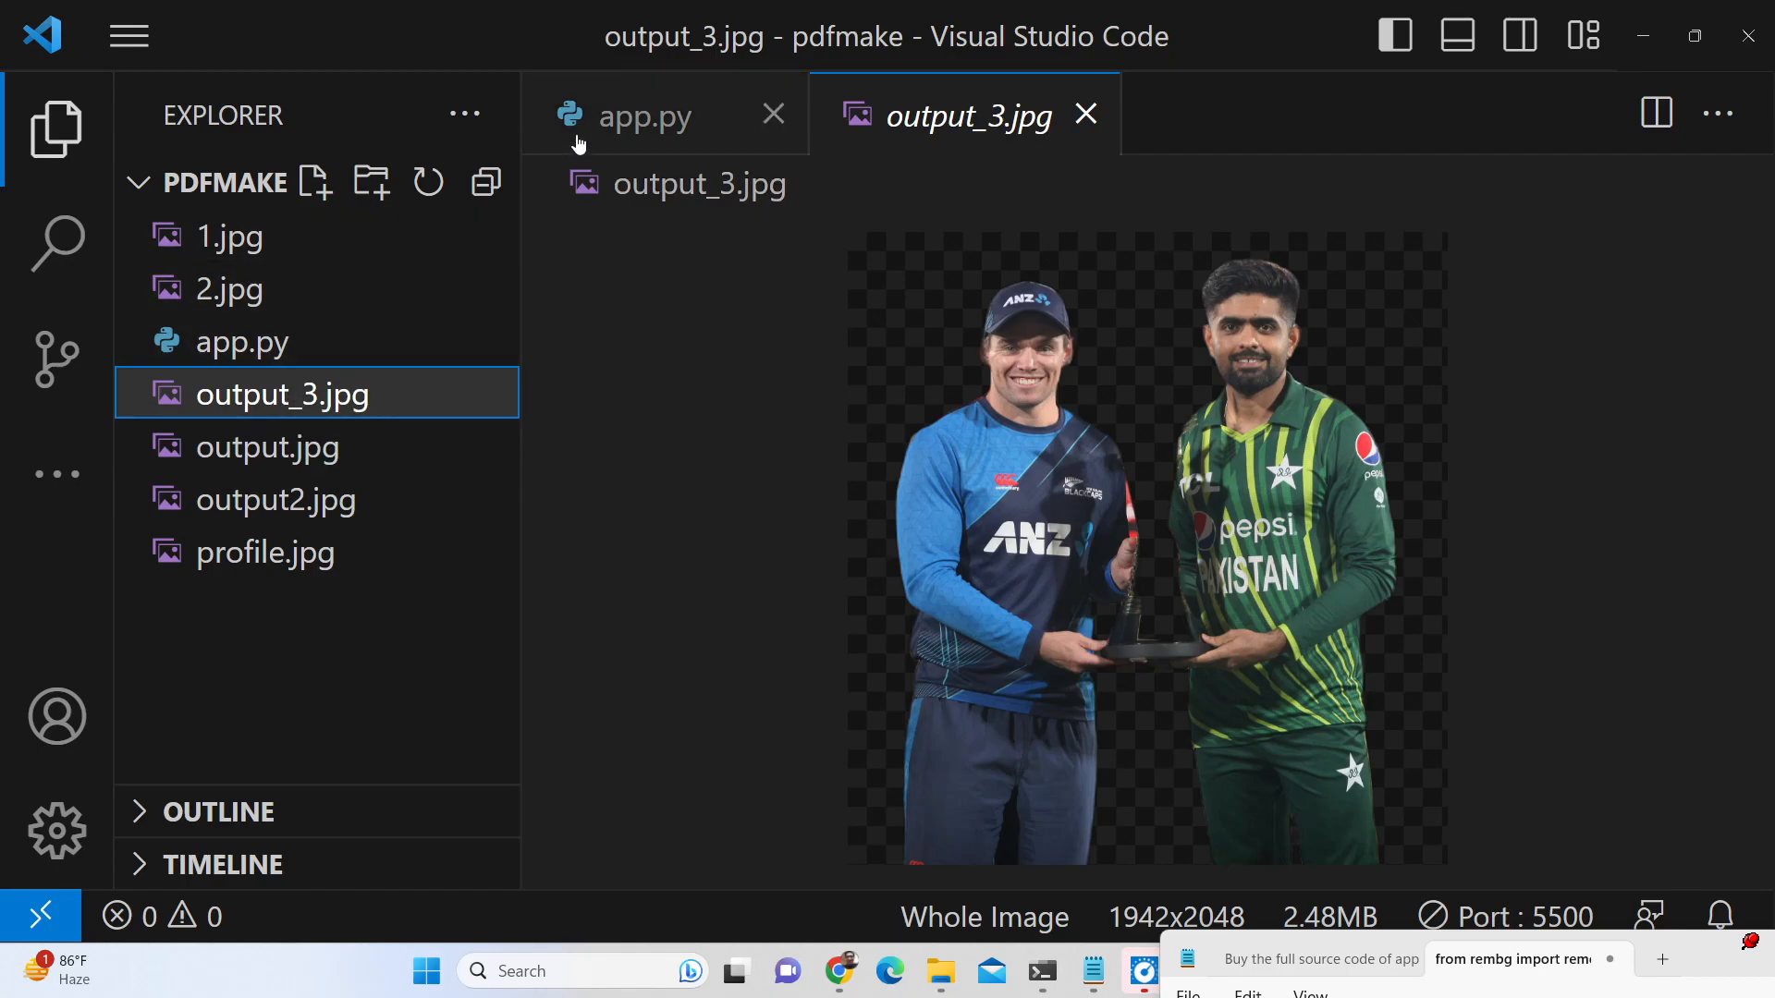
Return to app.py and select the whole finished 10-line rembg script
click(645, 115)
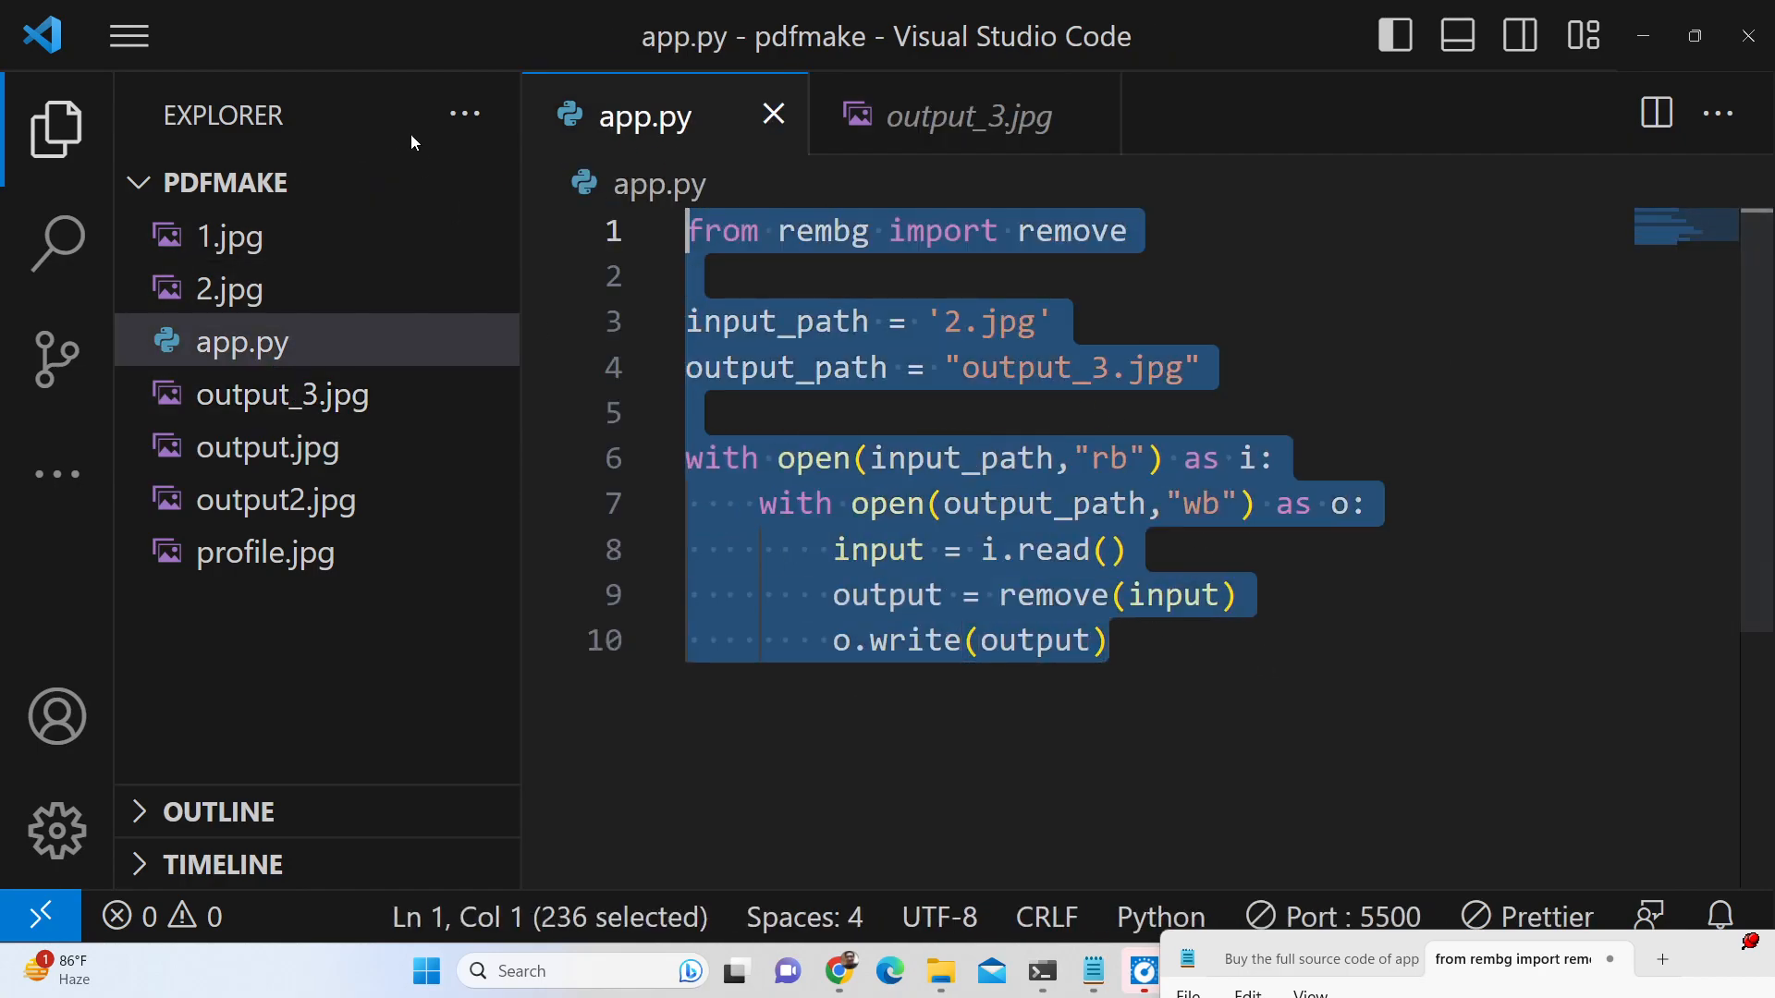
double_click(822, 231)
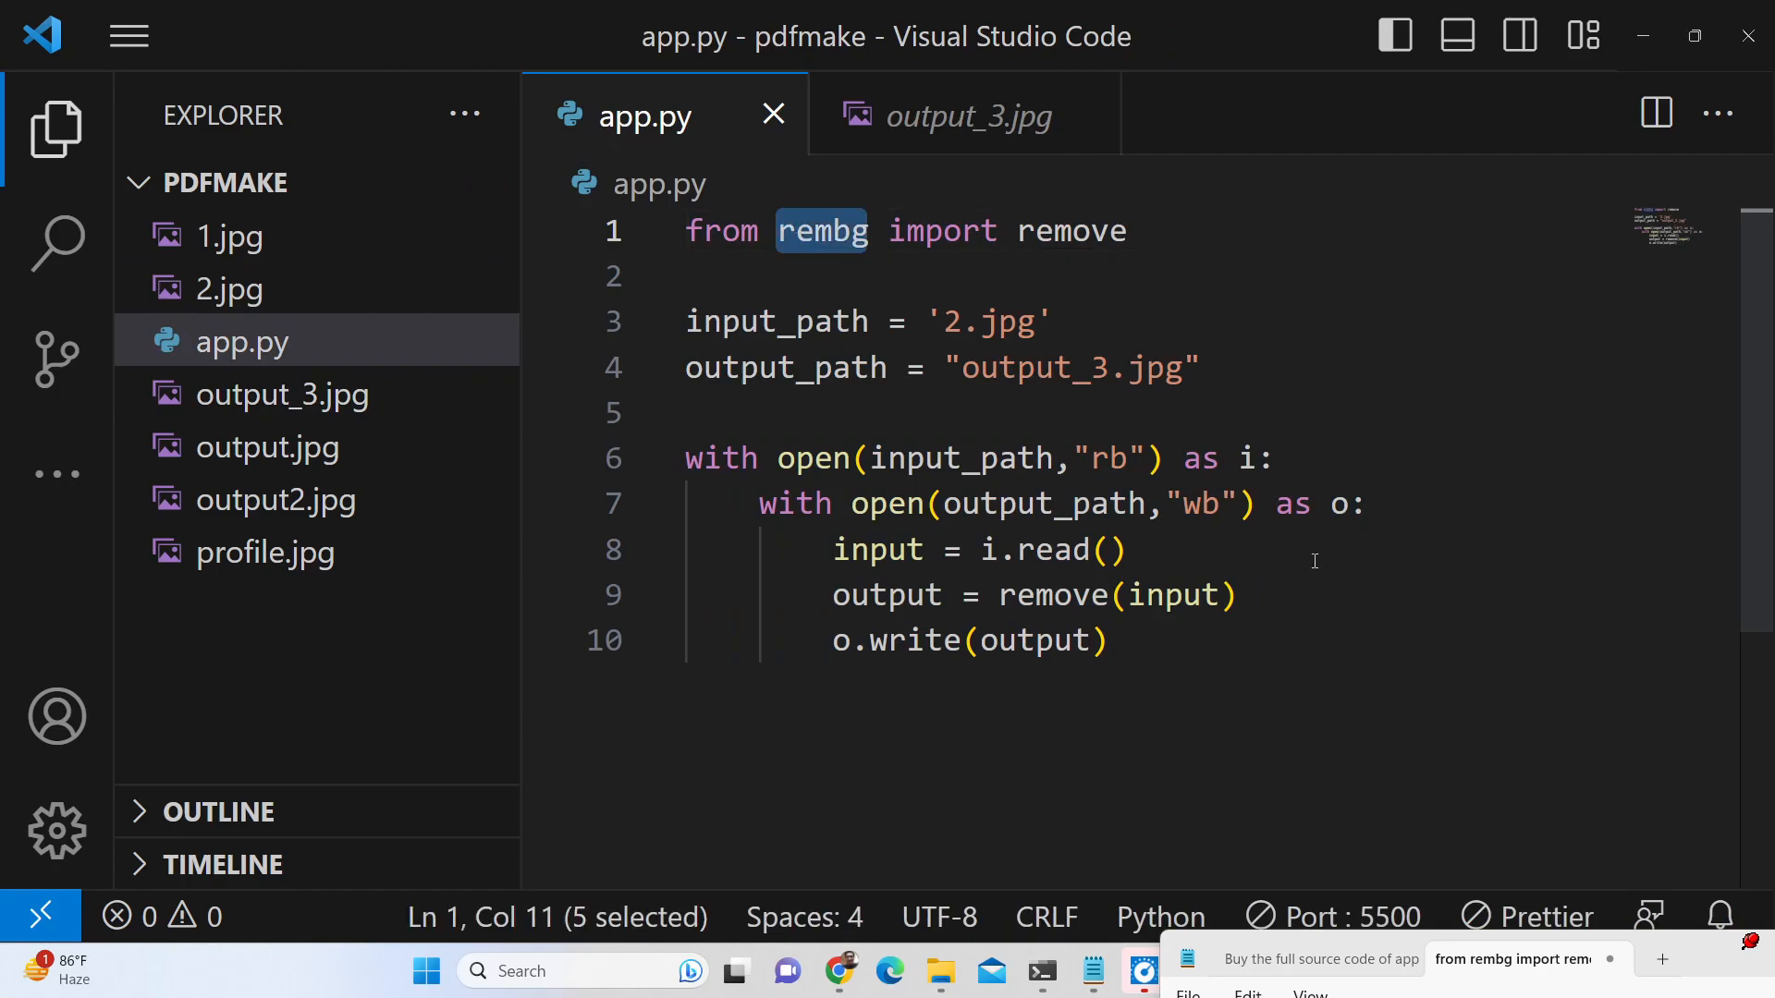
key(ctrl+a)
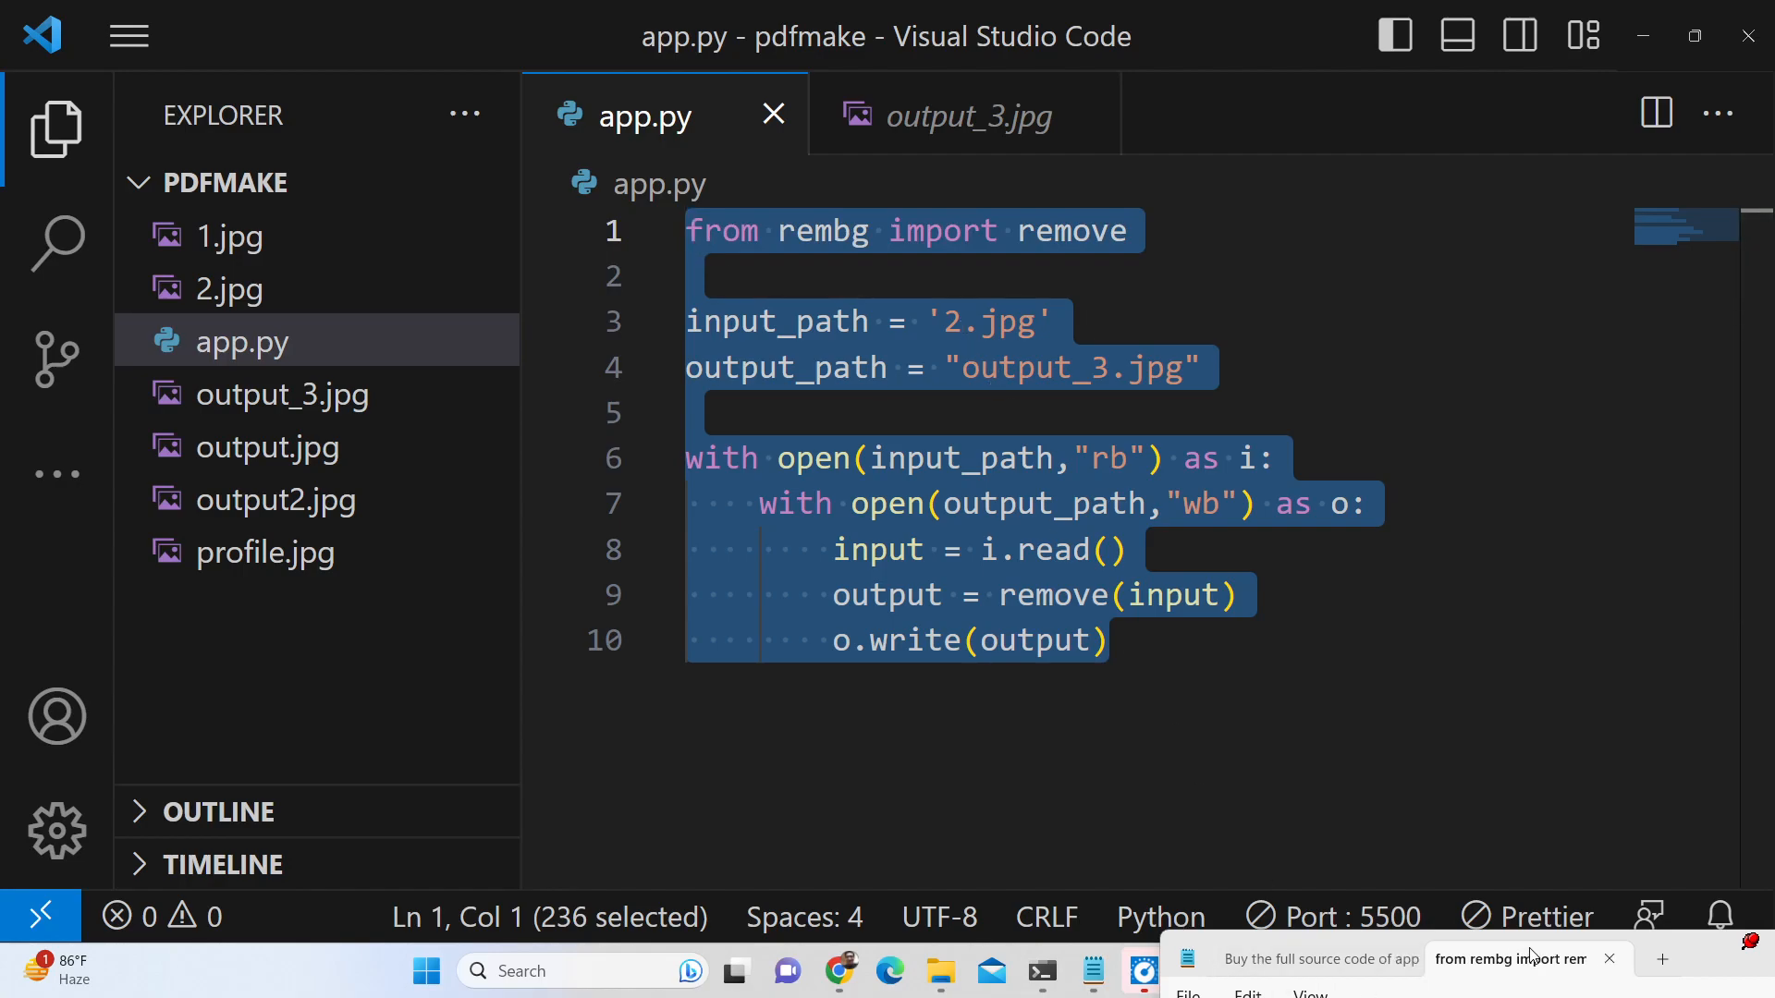
mouse_move(1346, 971)
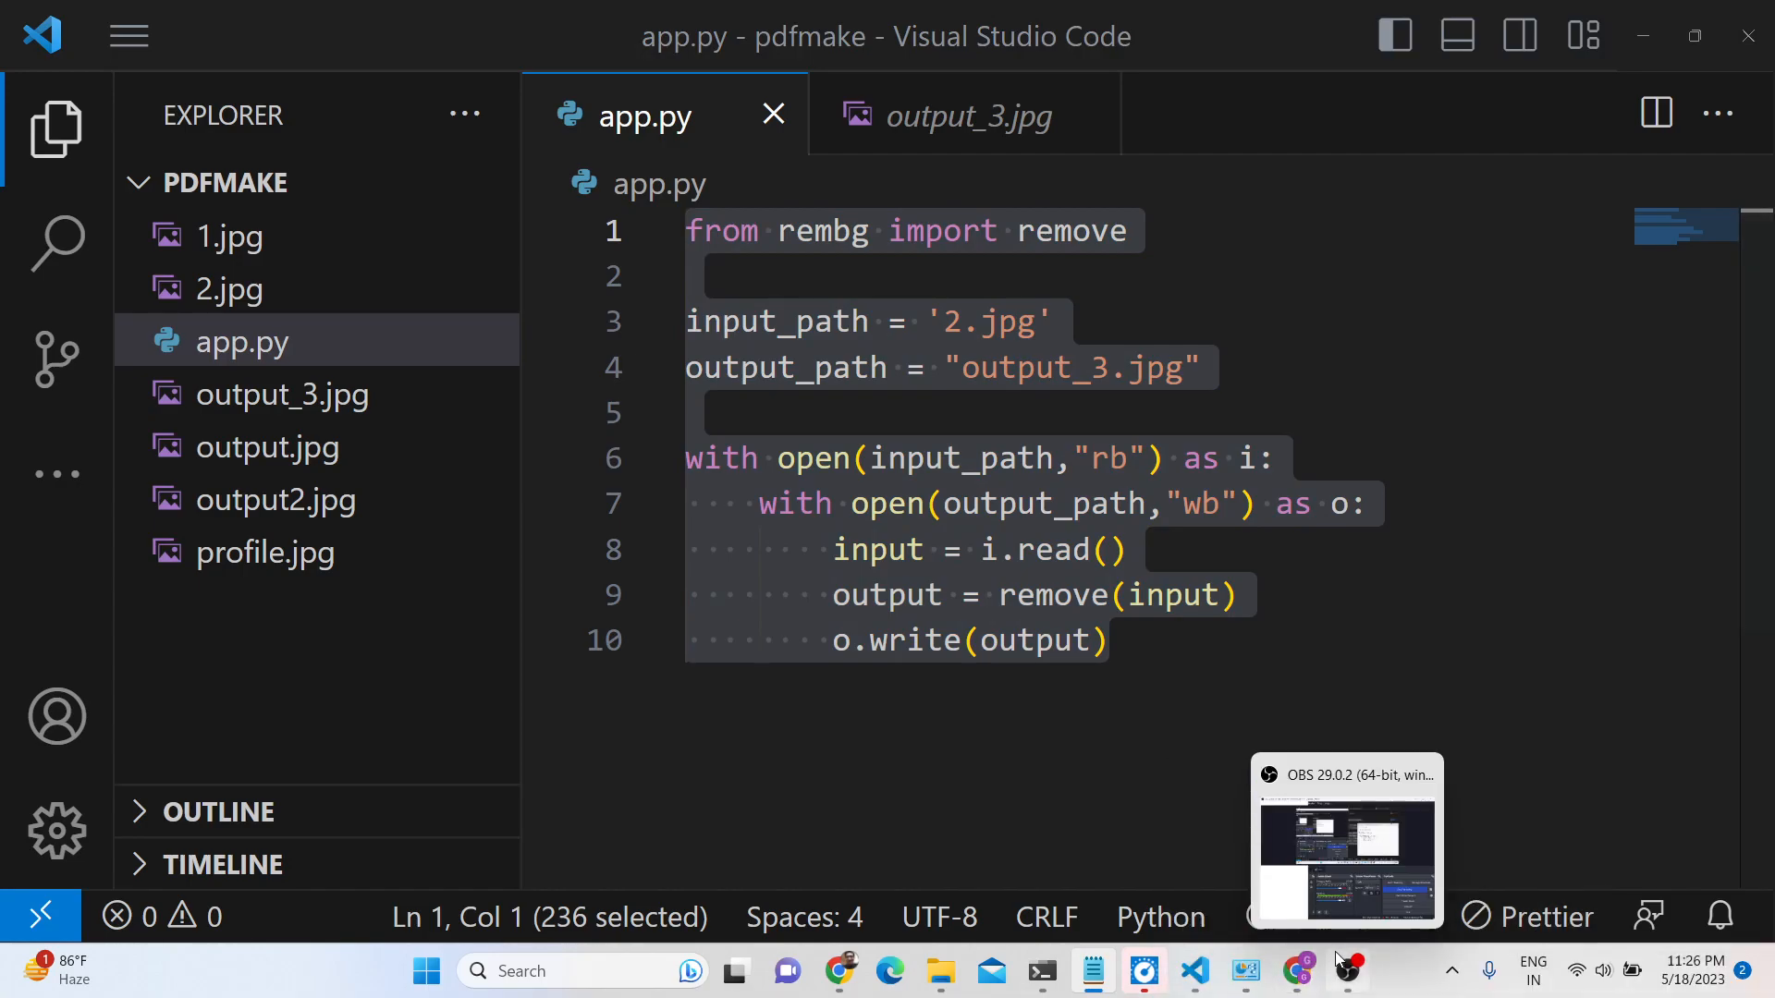